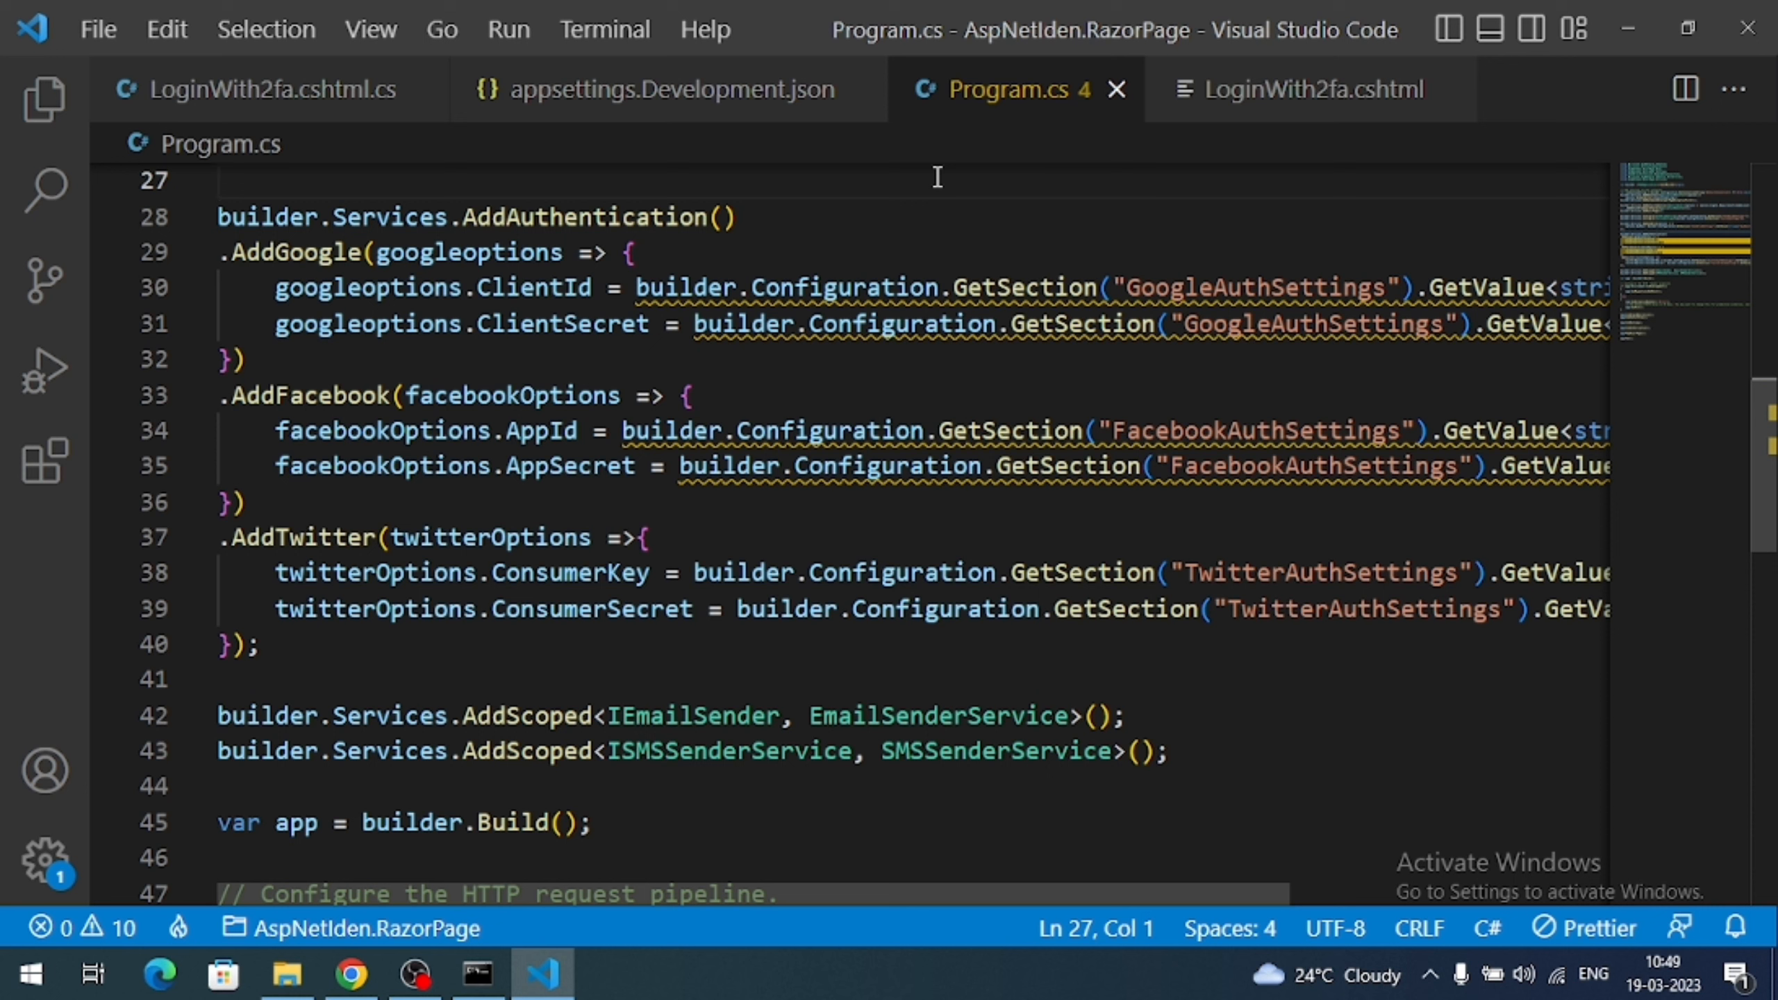
- Find the Microsoft.AspNetCore.Authentication.MicrosoftAccount package on nuget.org and locate its .NET CLI command
click(350, 974)
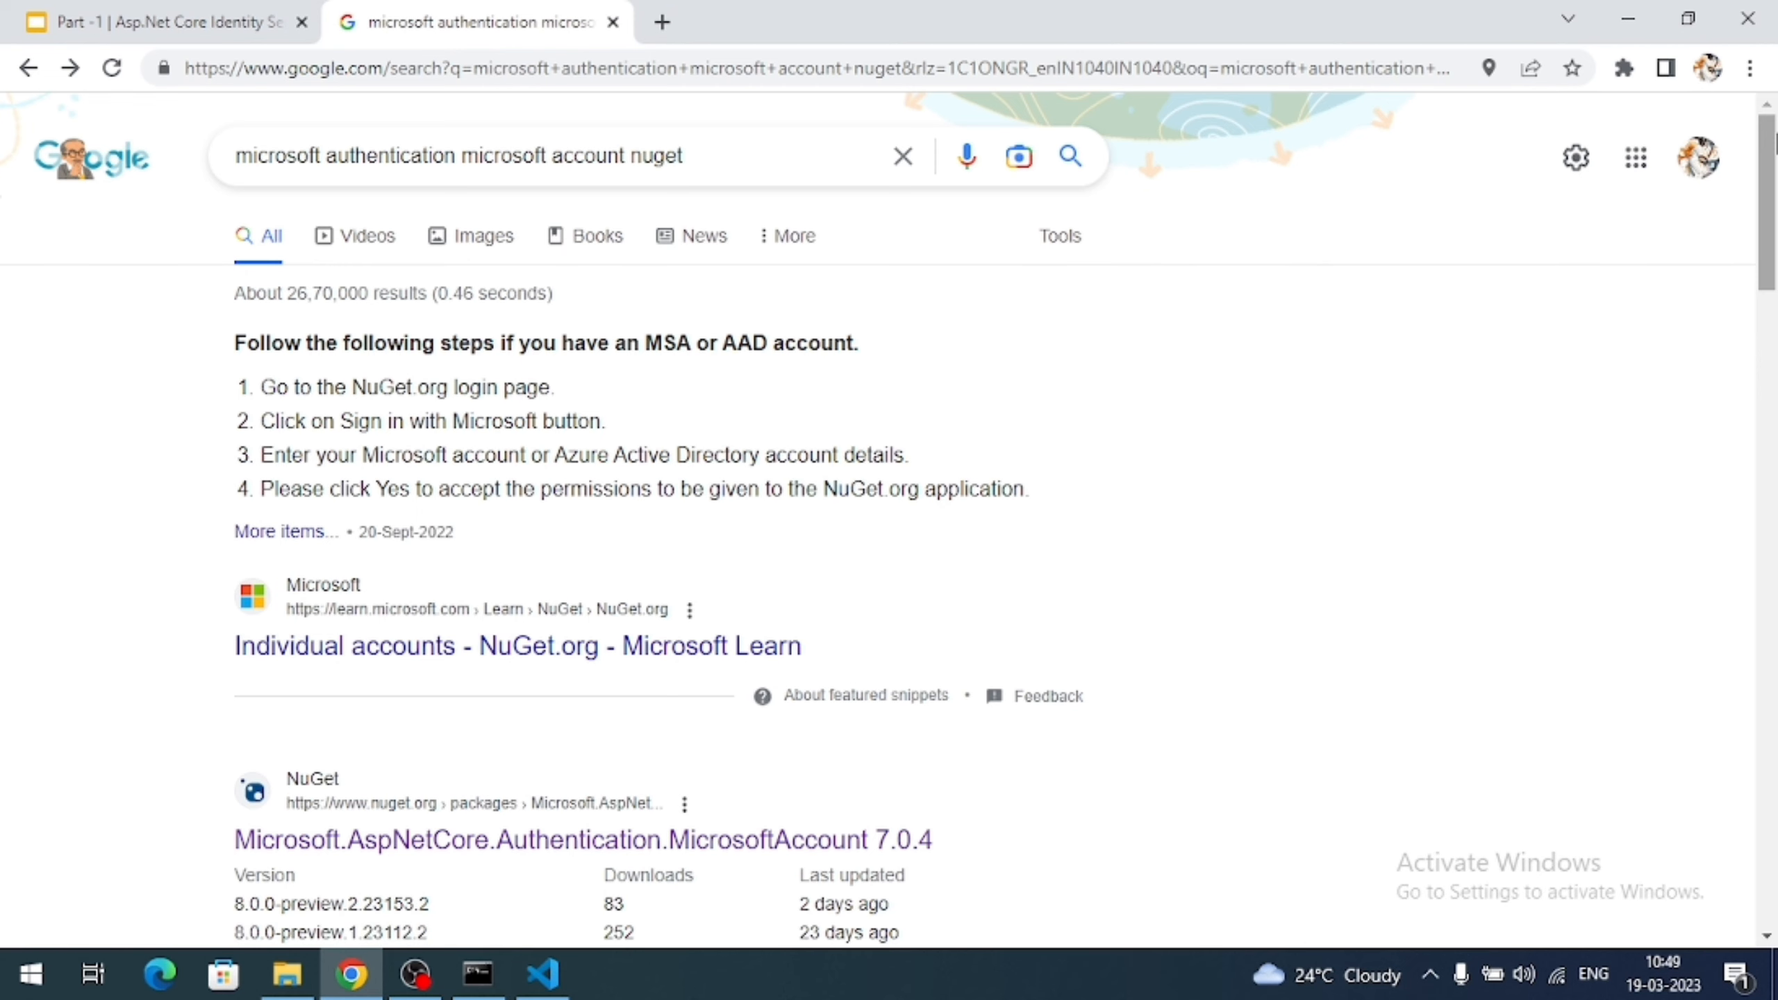
scroll(down, 3)
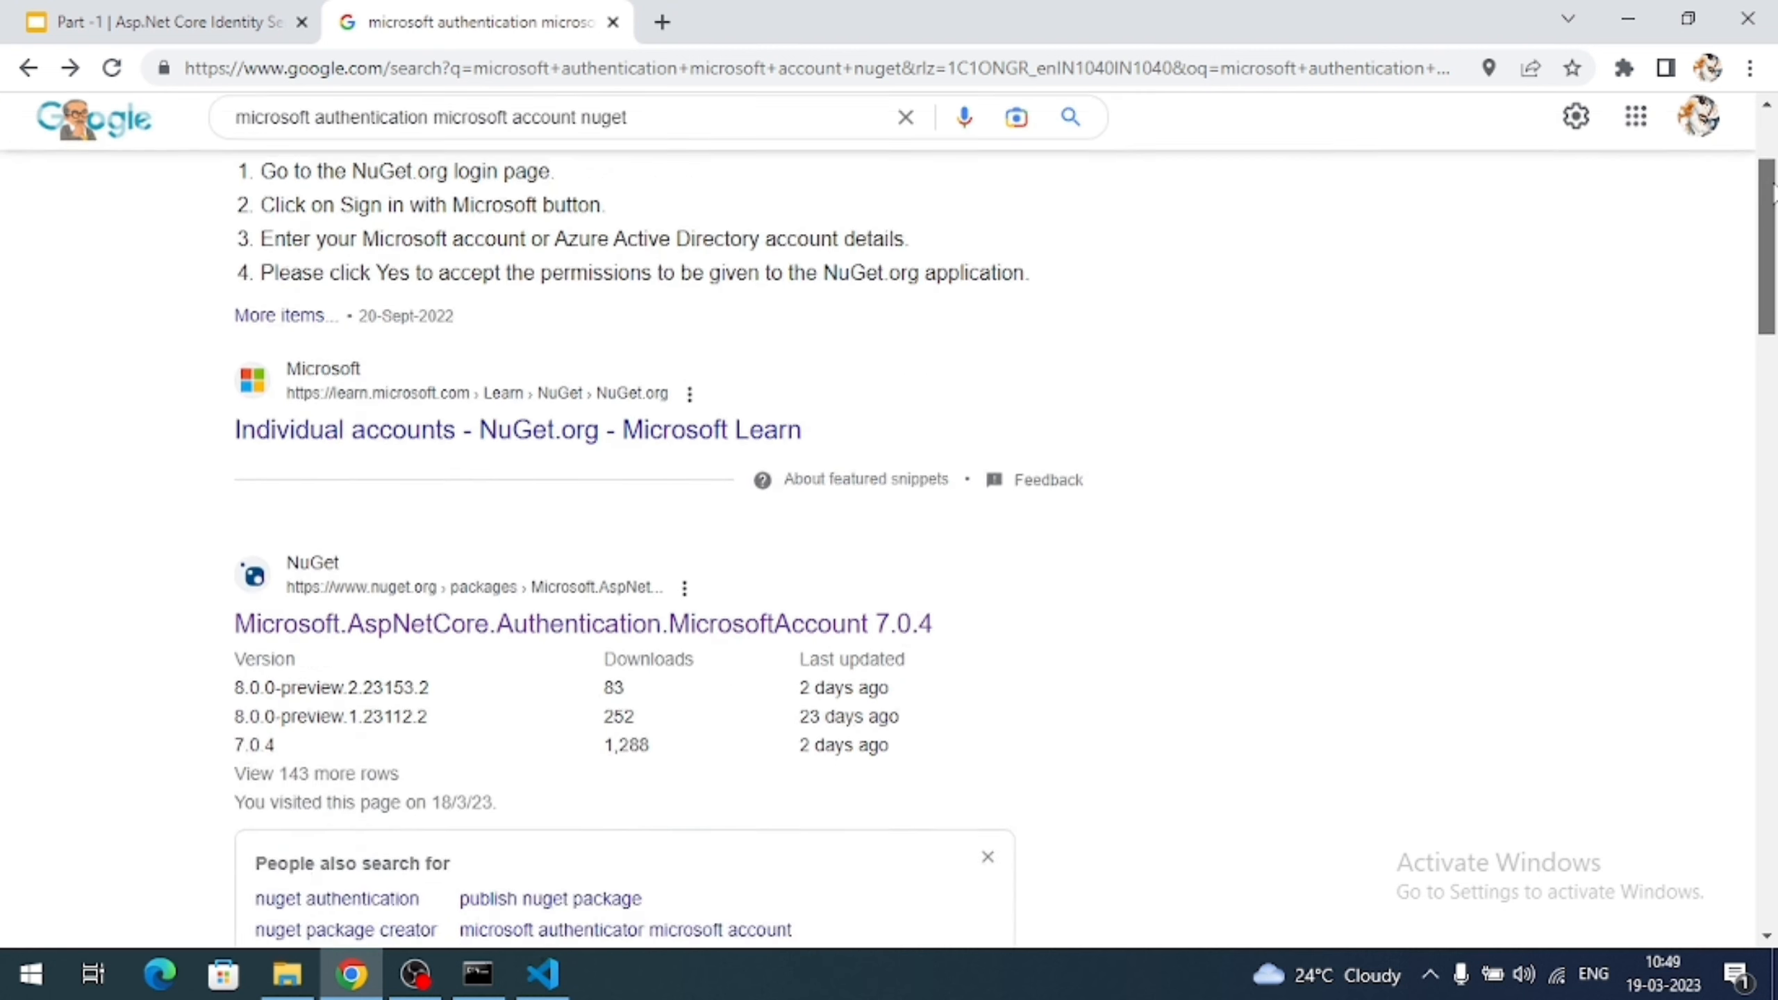
scroll(down, 3)
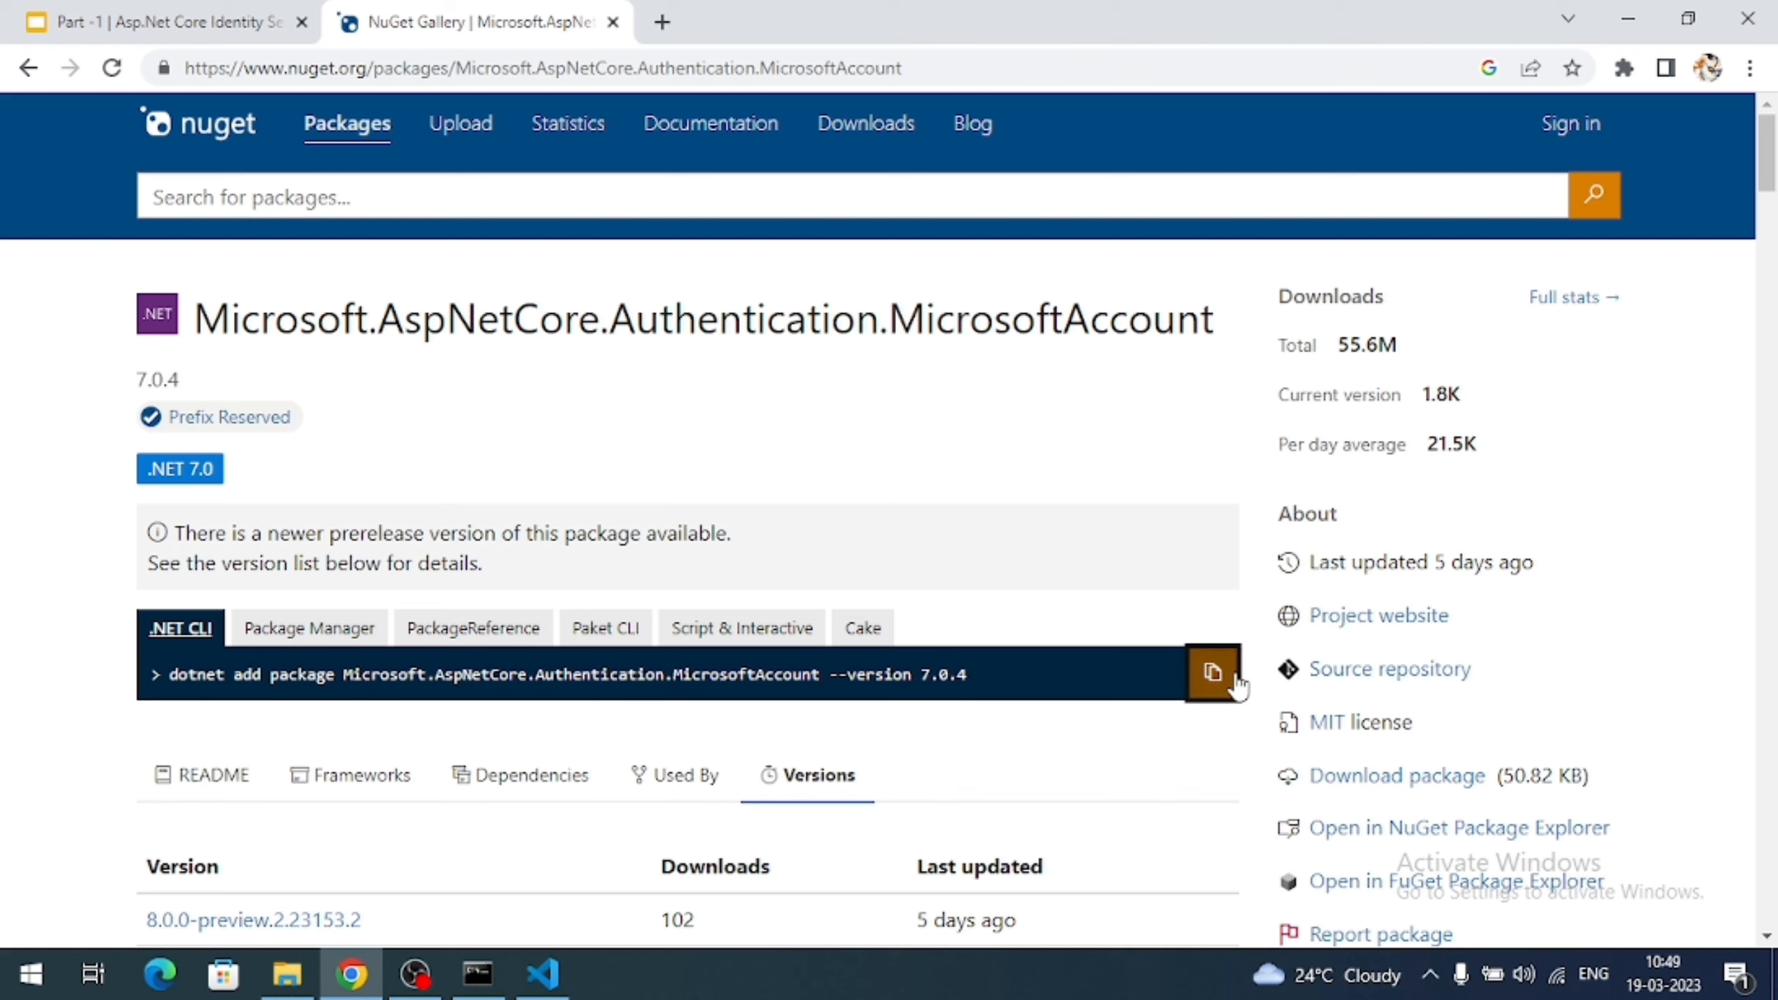
- Run dotnet add package Microsoft.AspNetCore.Authentication.MicrosoftAccount 7.0.4 in the terminal and confirm the .csproj reference
click(541, 987)
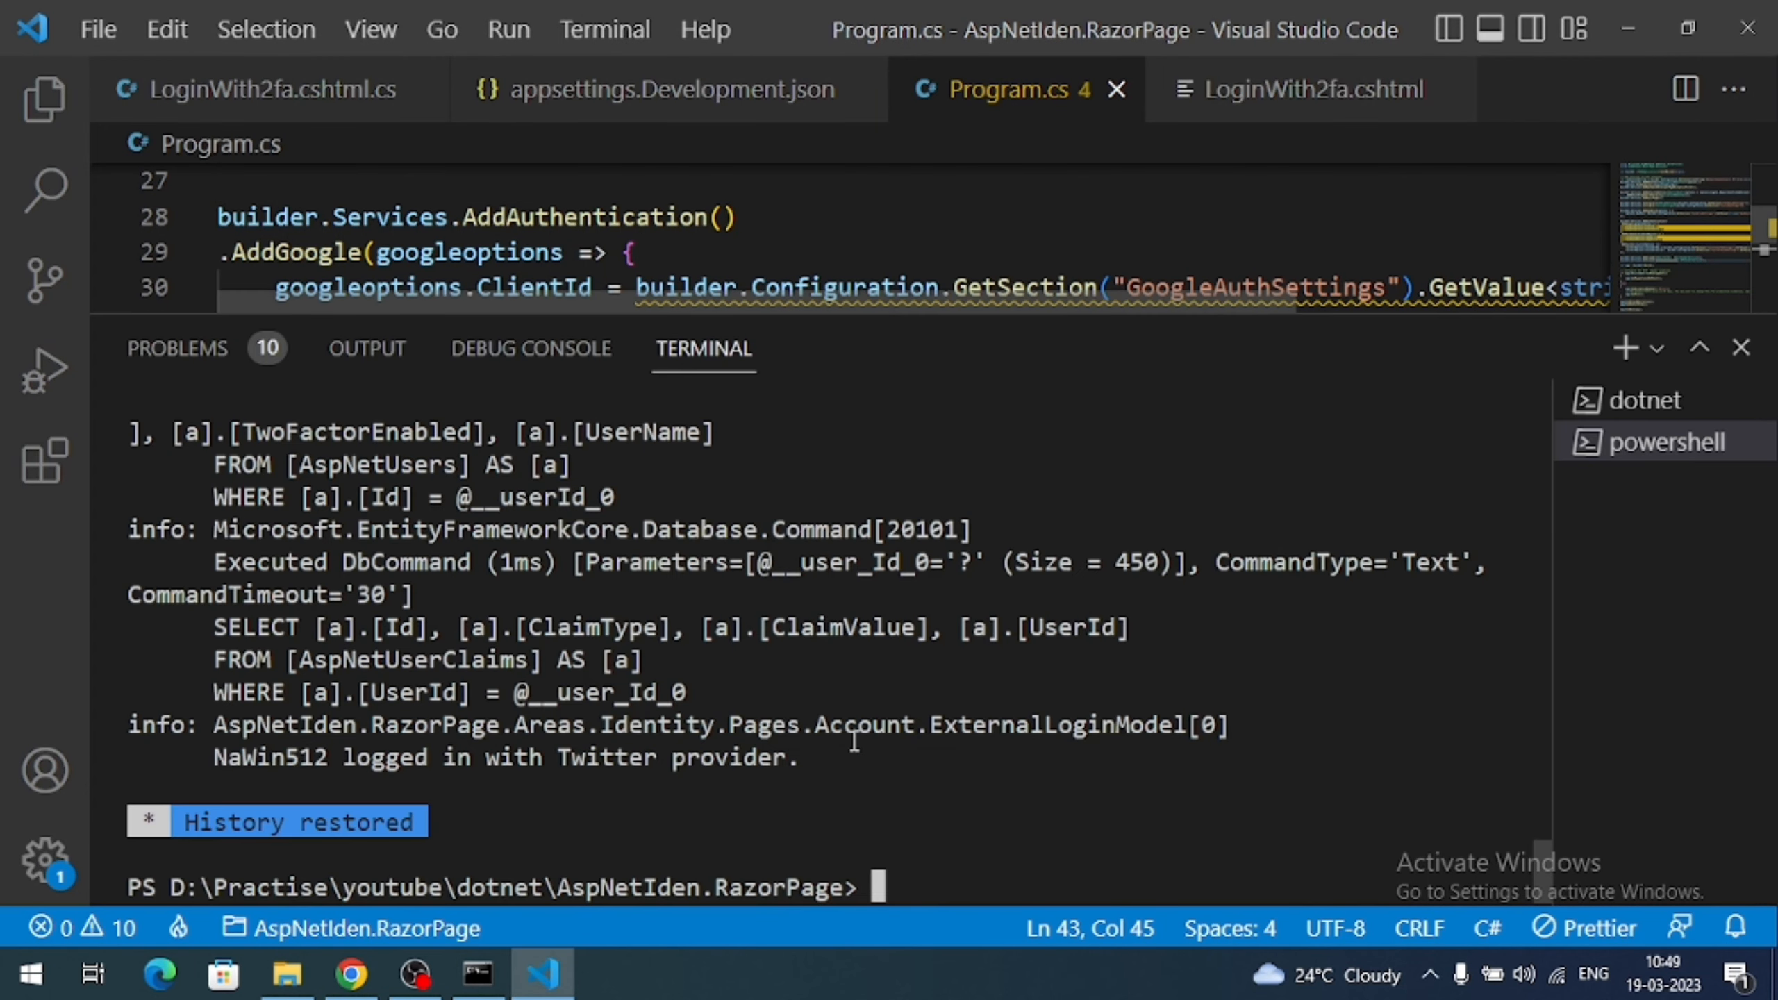
mouse_move(960, 850)
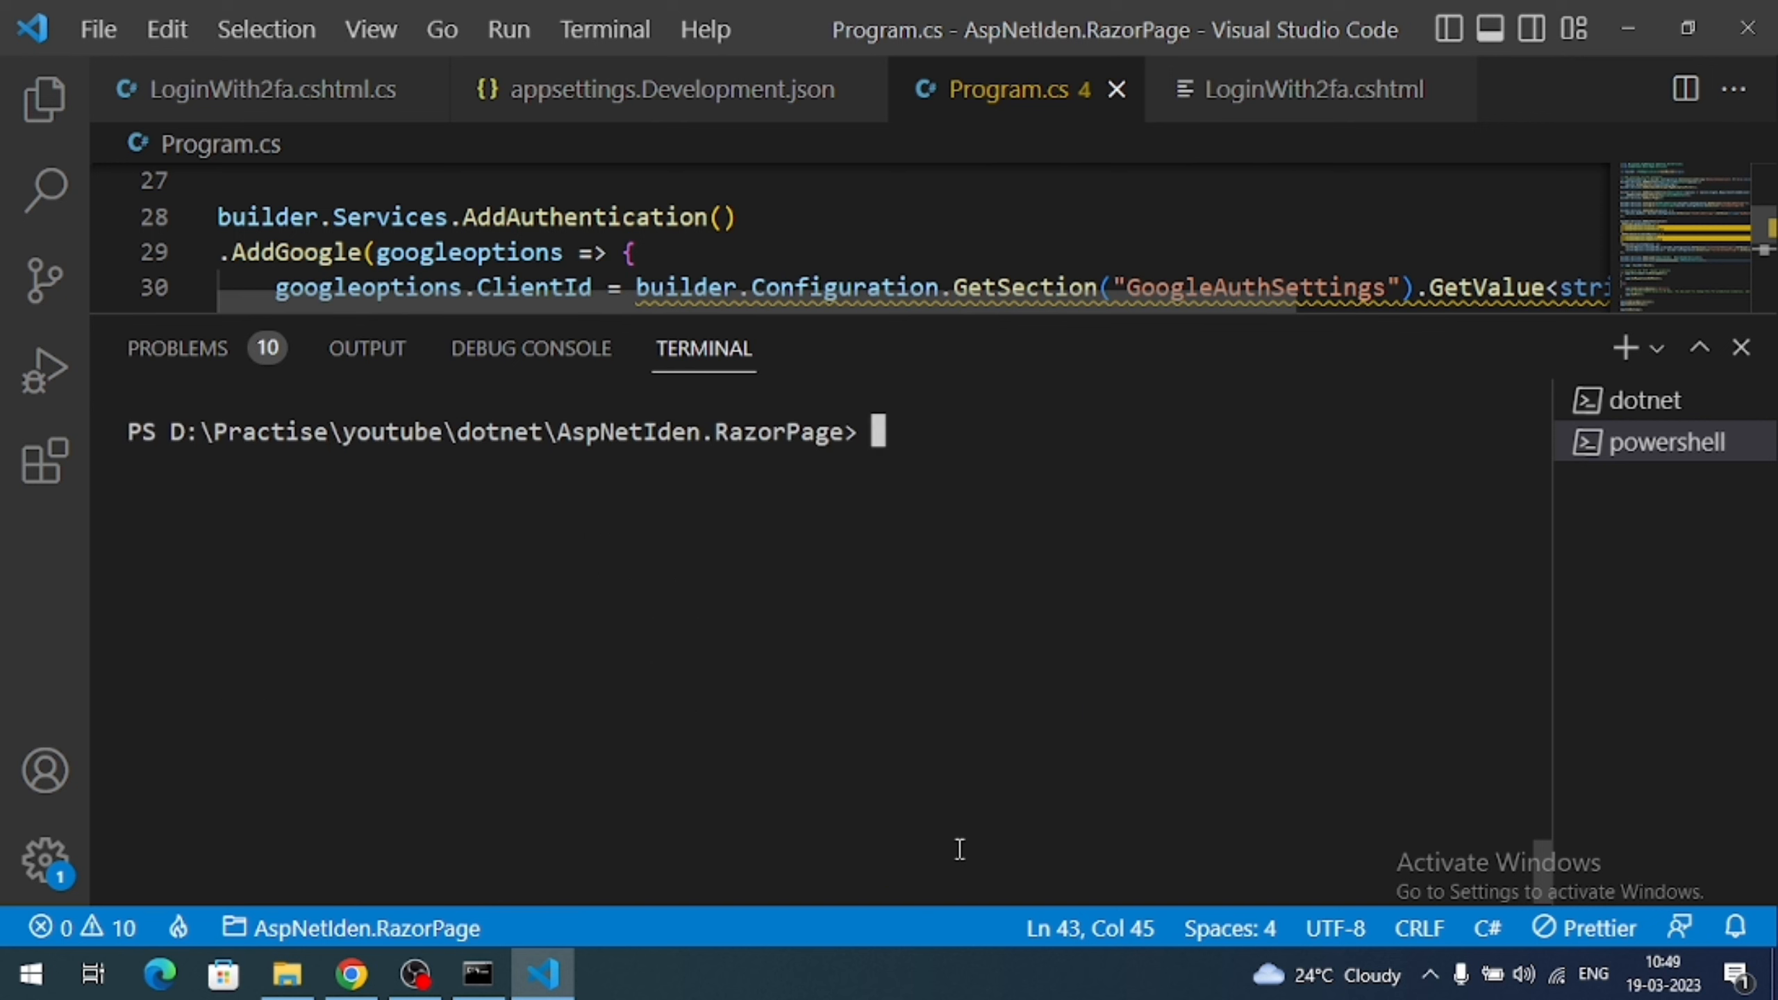
text(dotnet add package Microsoft.AspNetCore.Authentication.MicrosoftAccount --version 7.0.4)
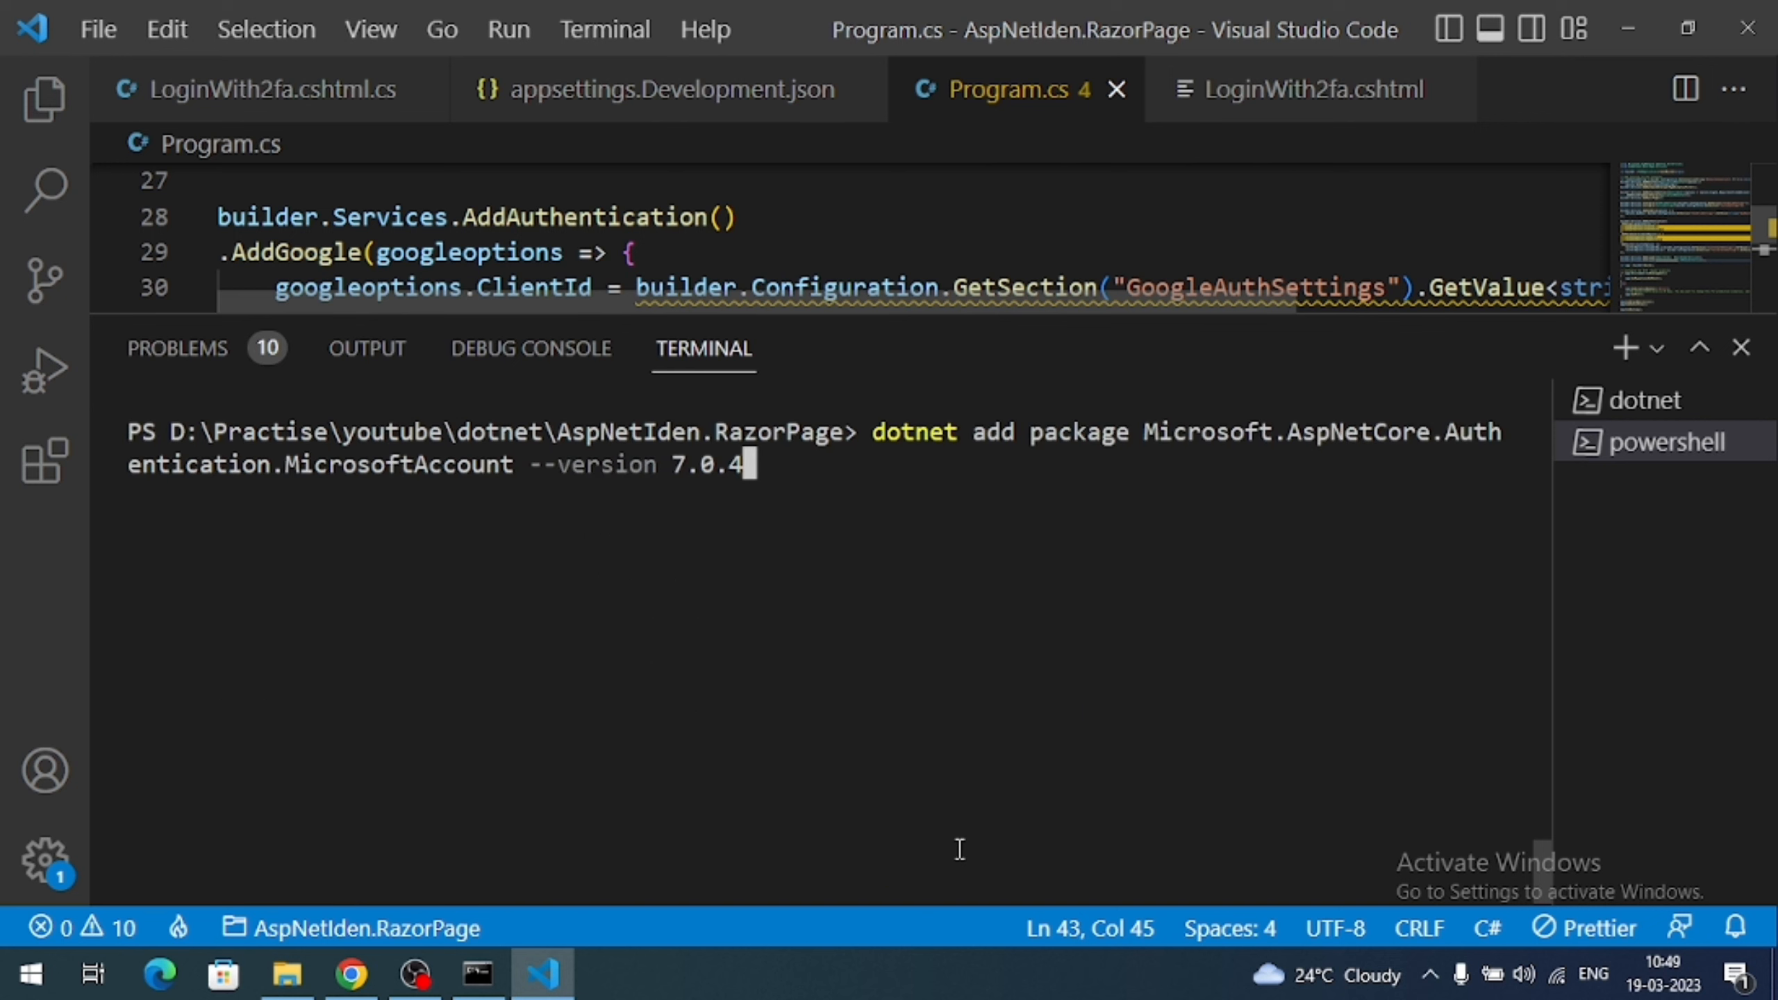
key(Enter)
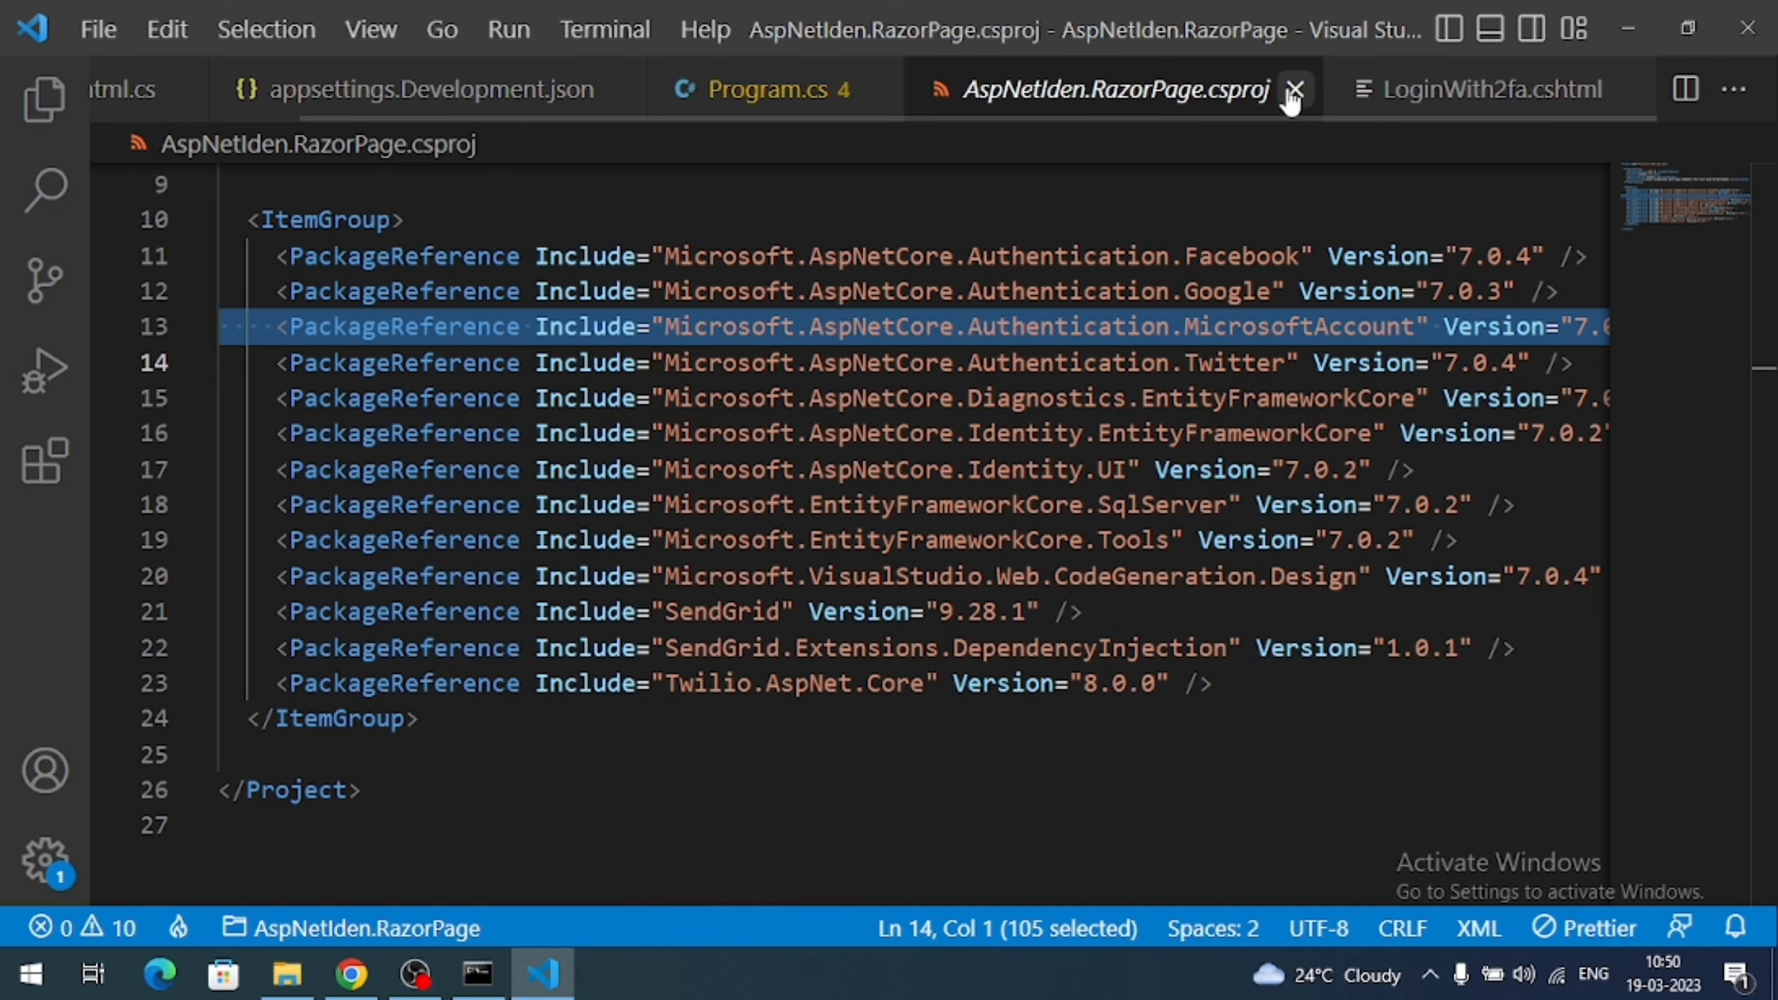
click(1298, 89)
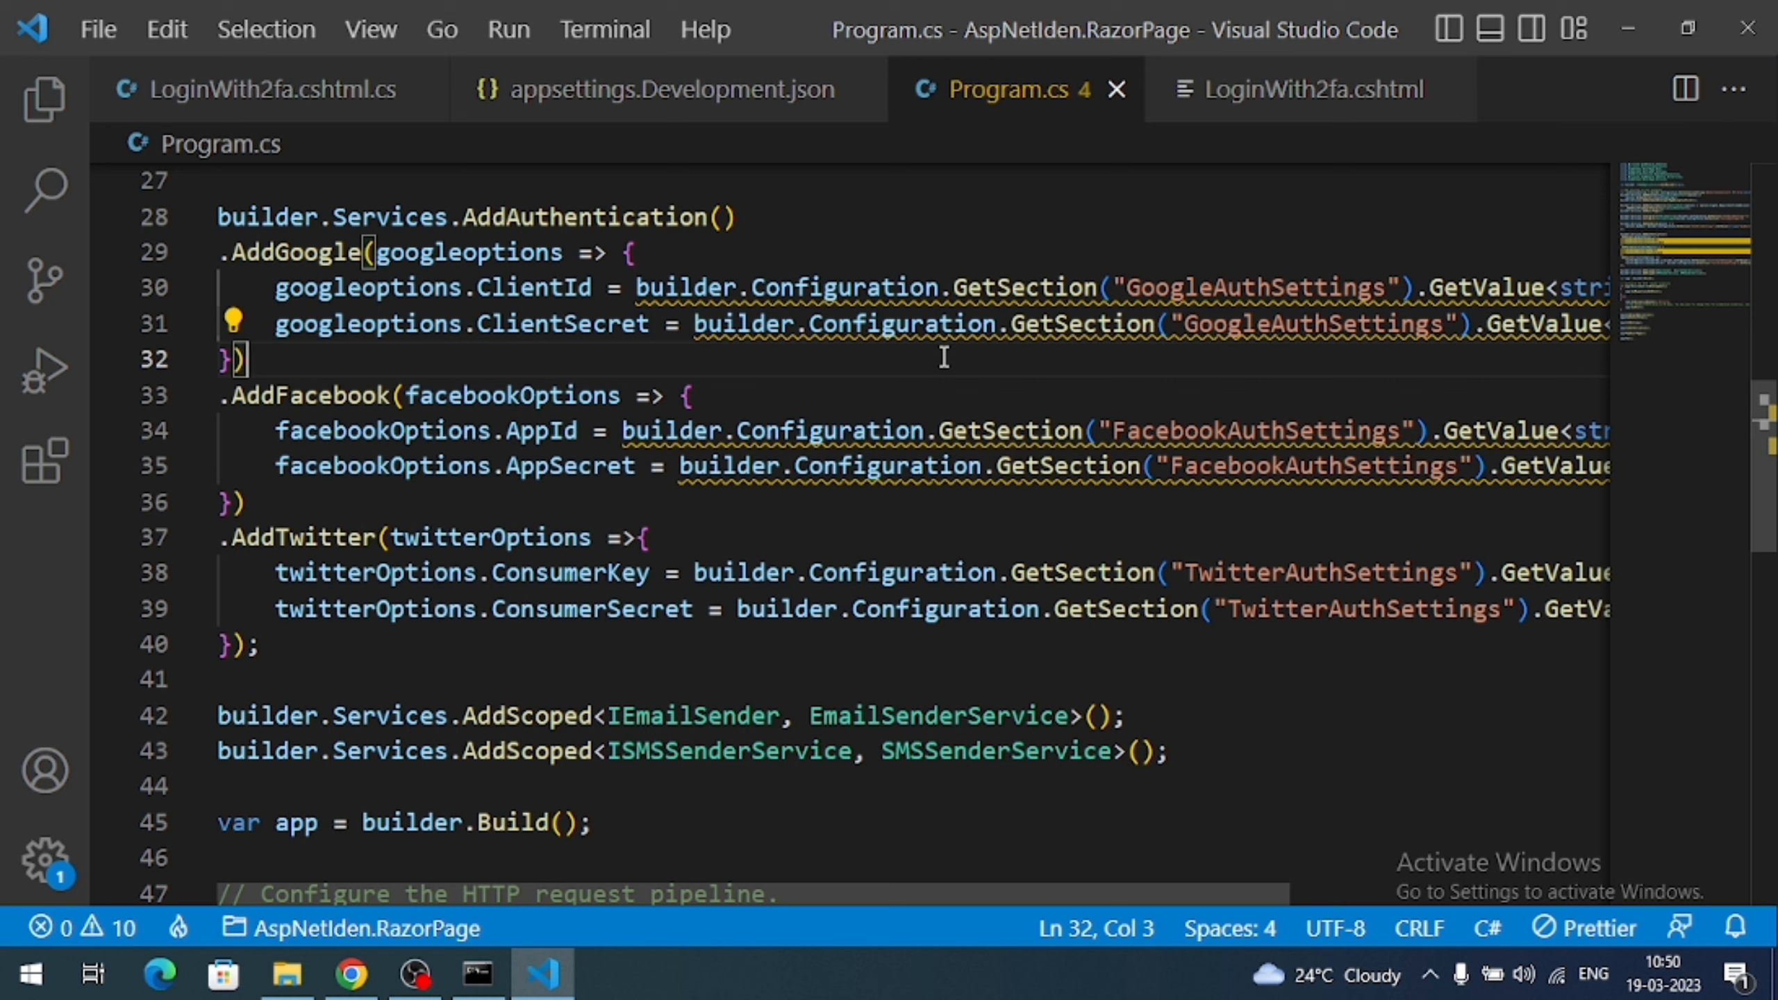
click(348, 974)
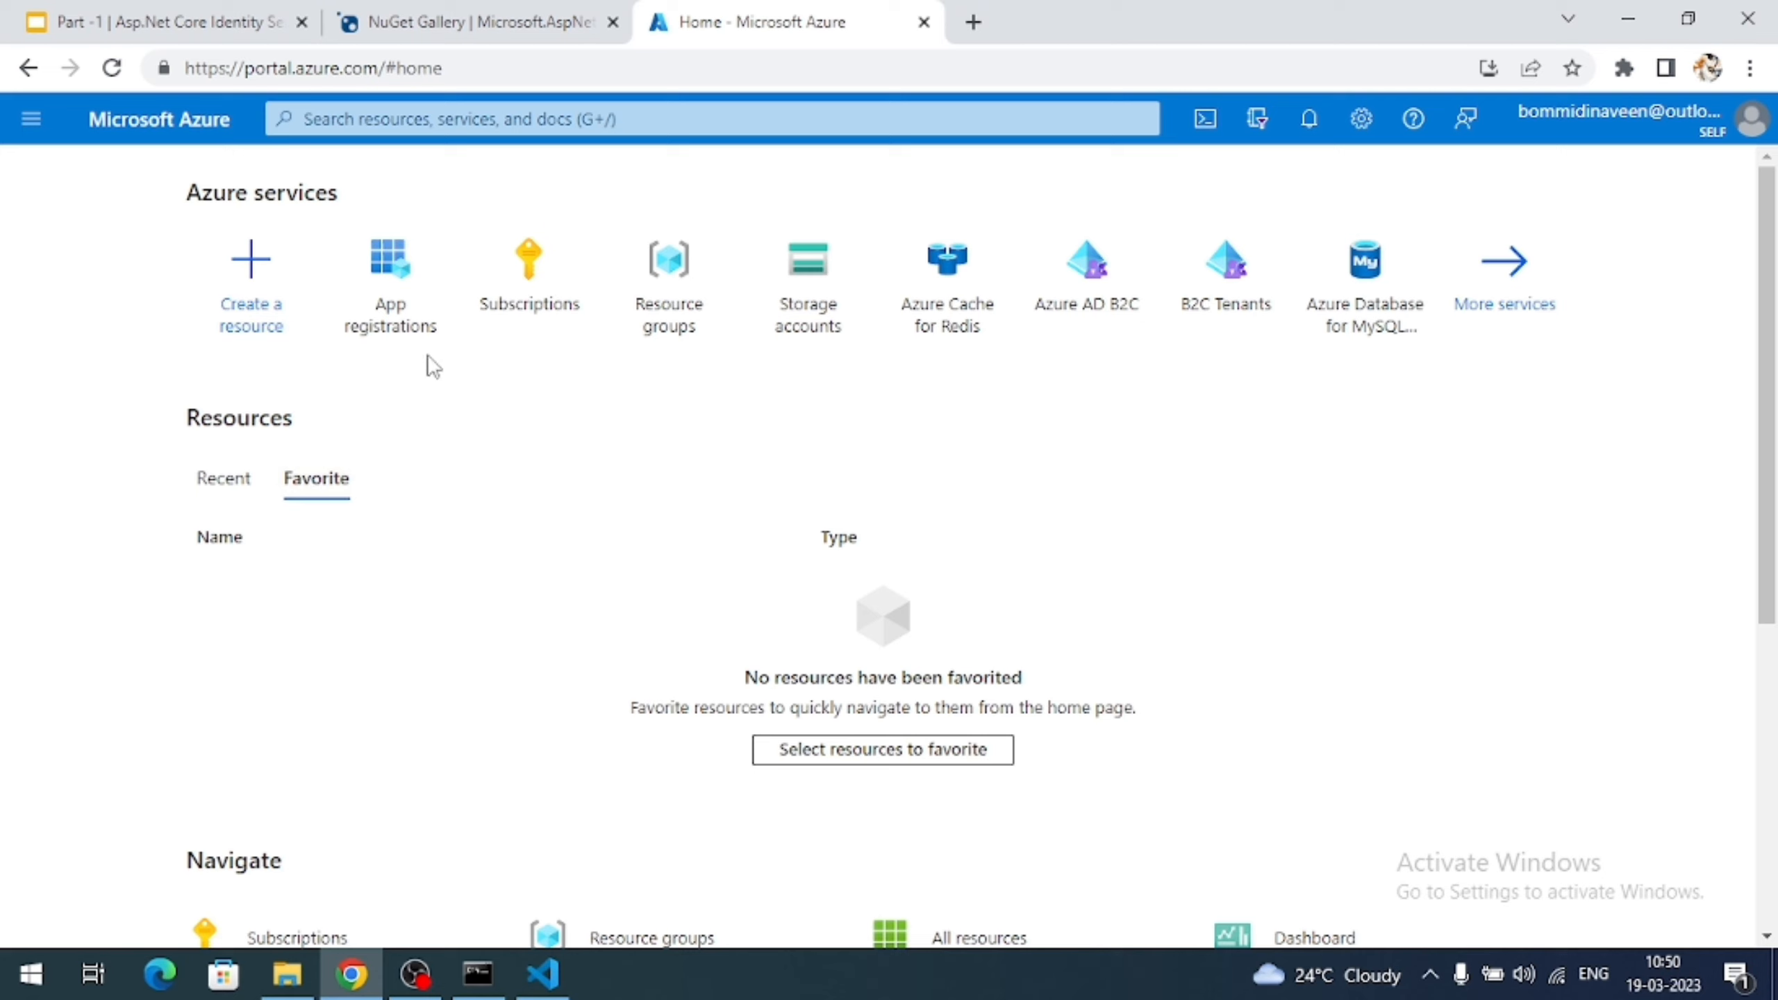
mouse_move(403, 282)
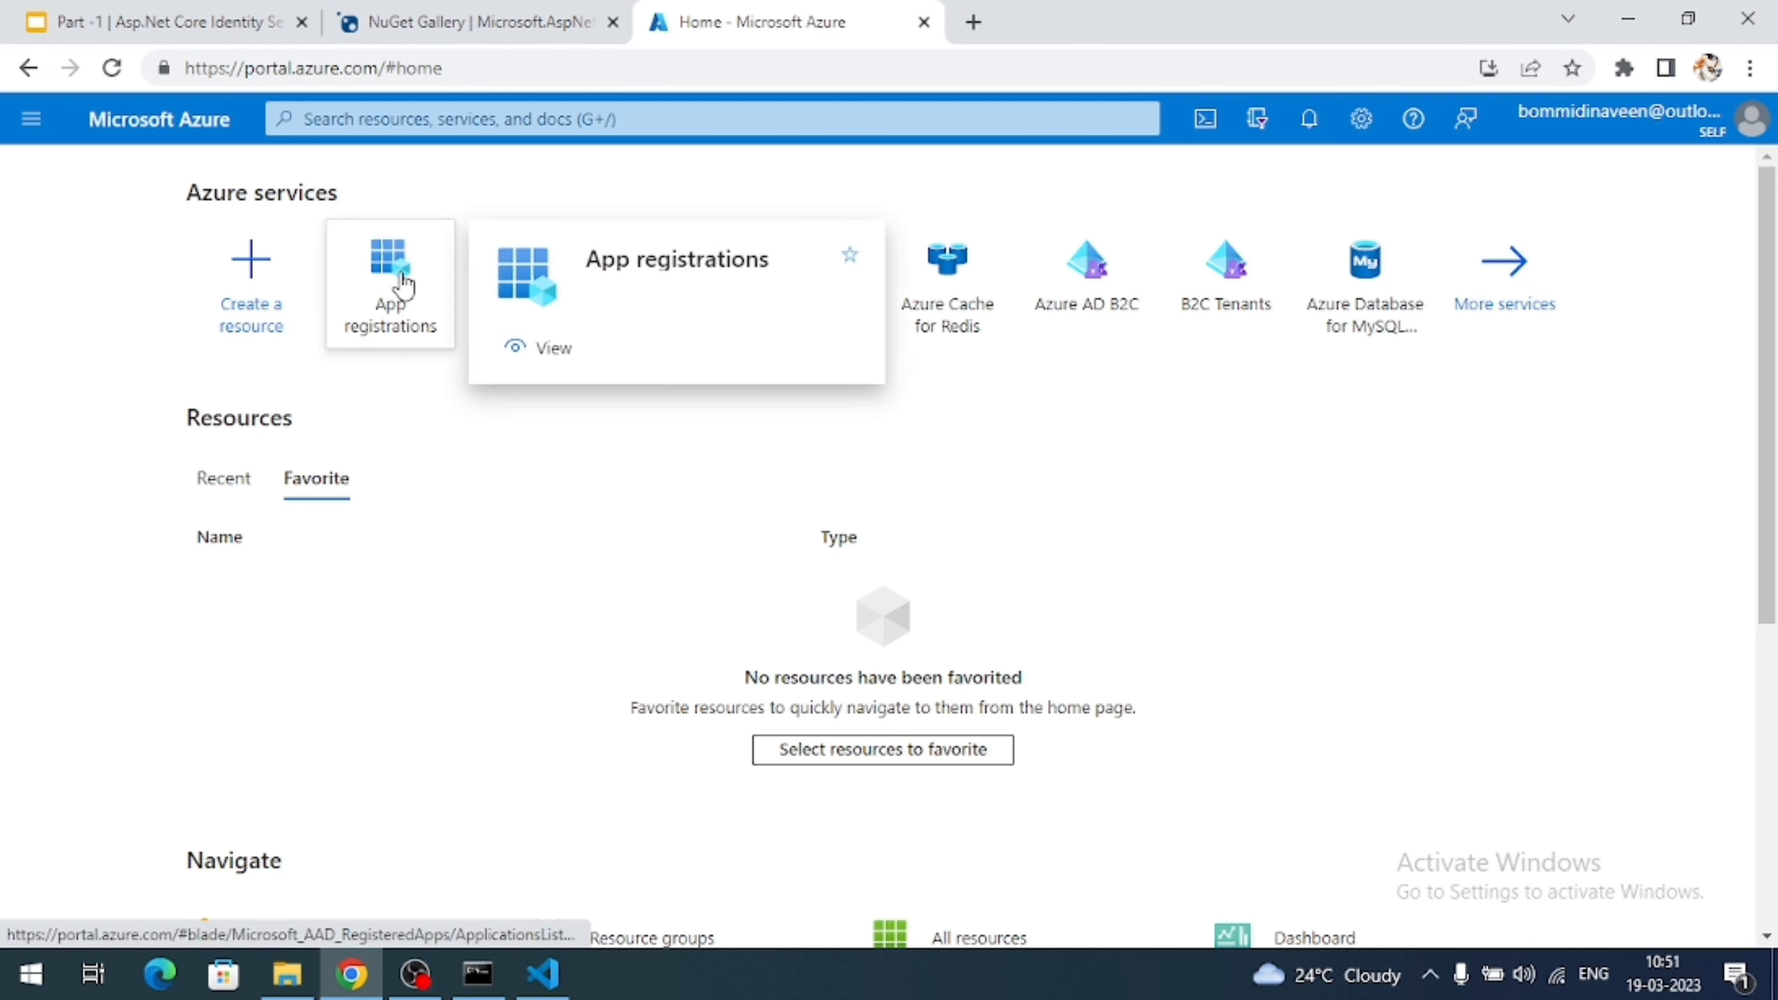
- Start a new app registration from App registrations in the Azure portal
click(390, 282)
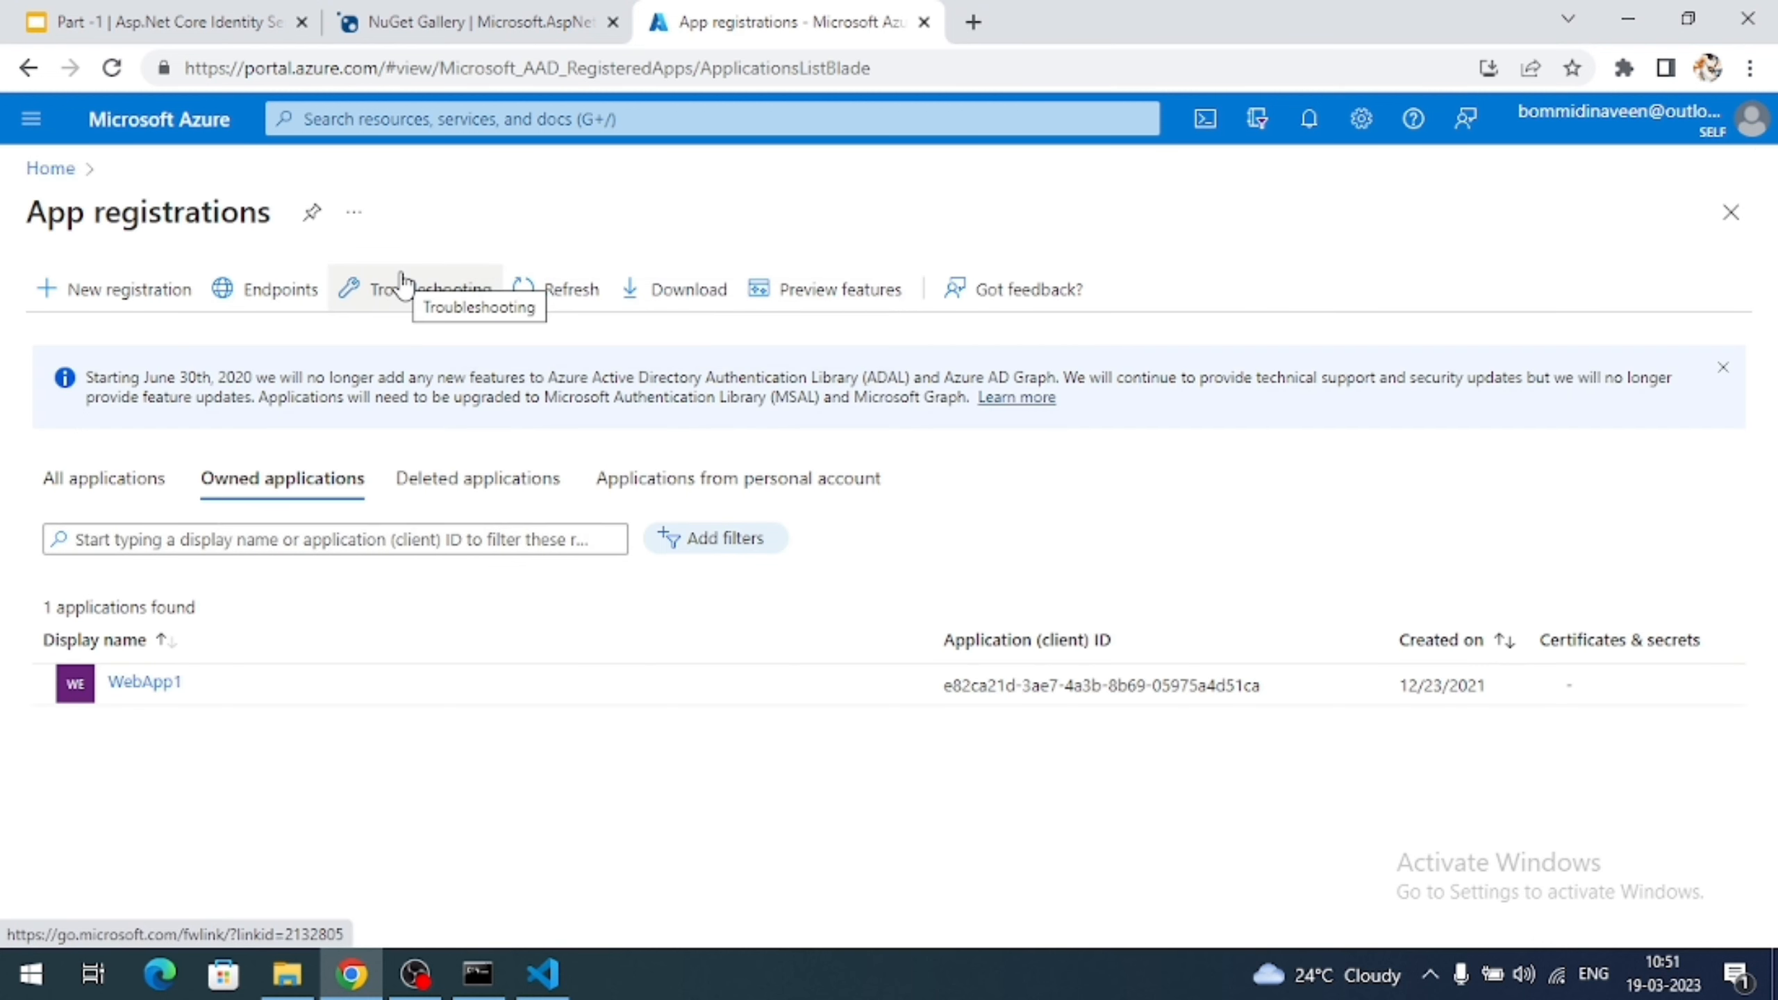
mouse_move(132, 296)
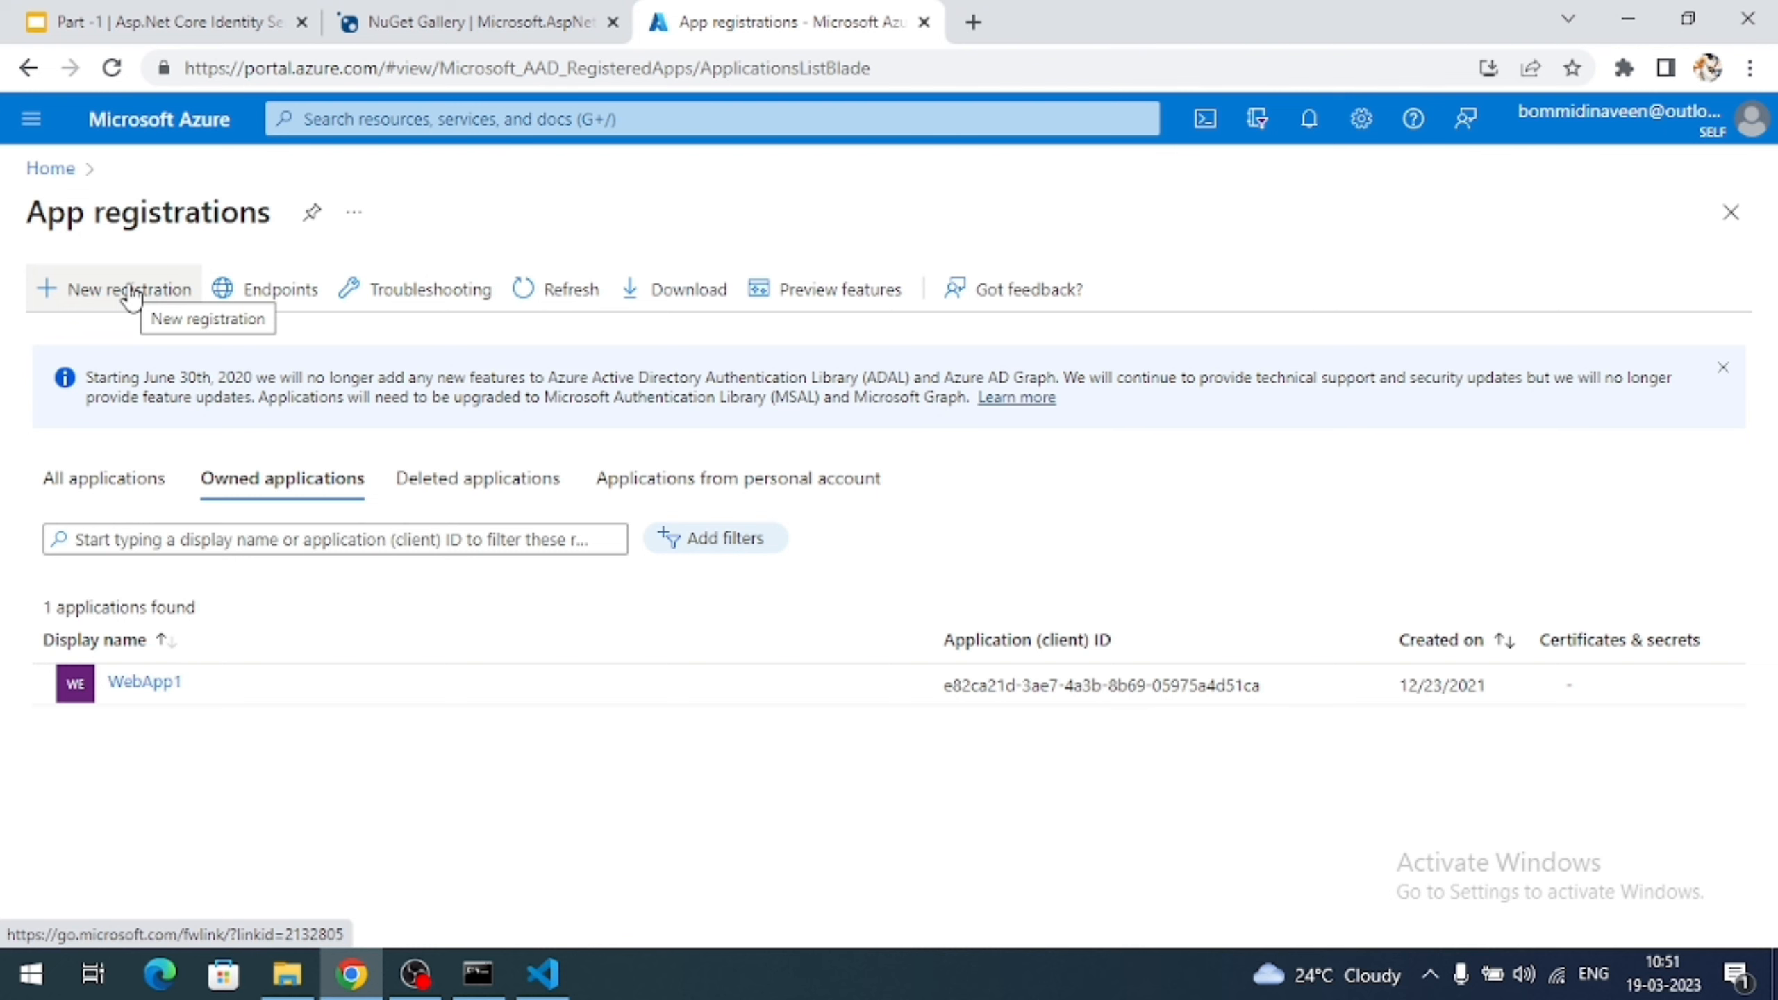
click(131, 289)
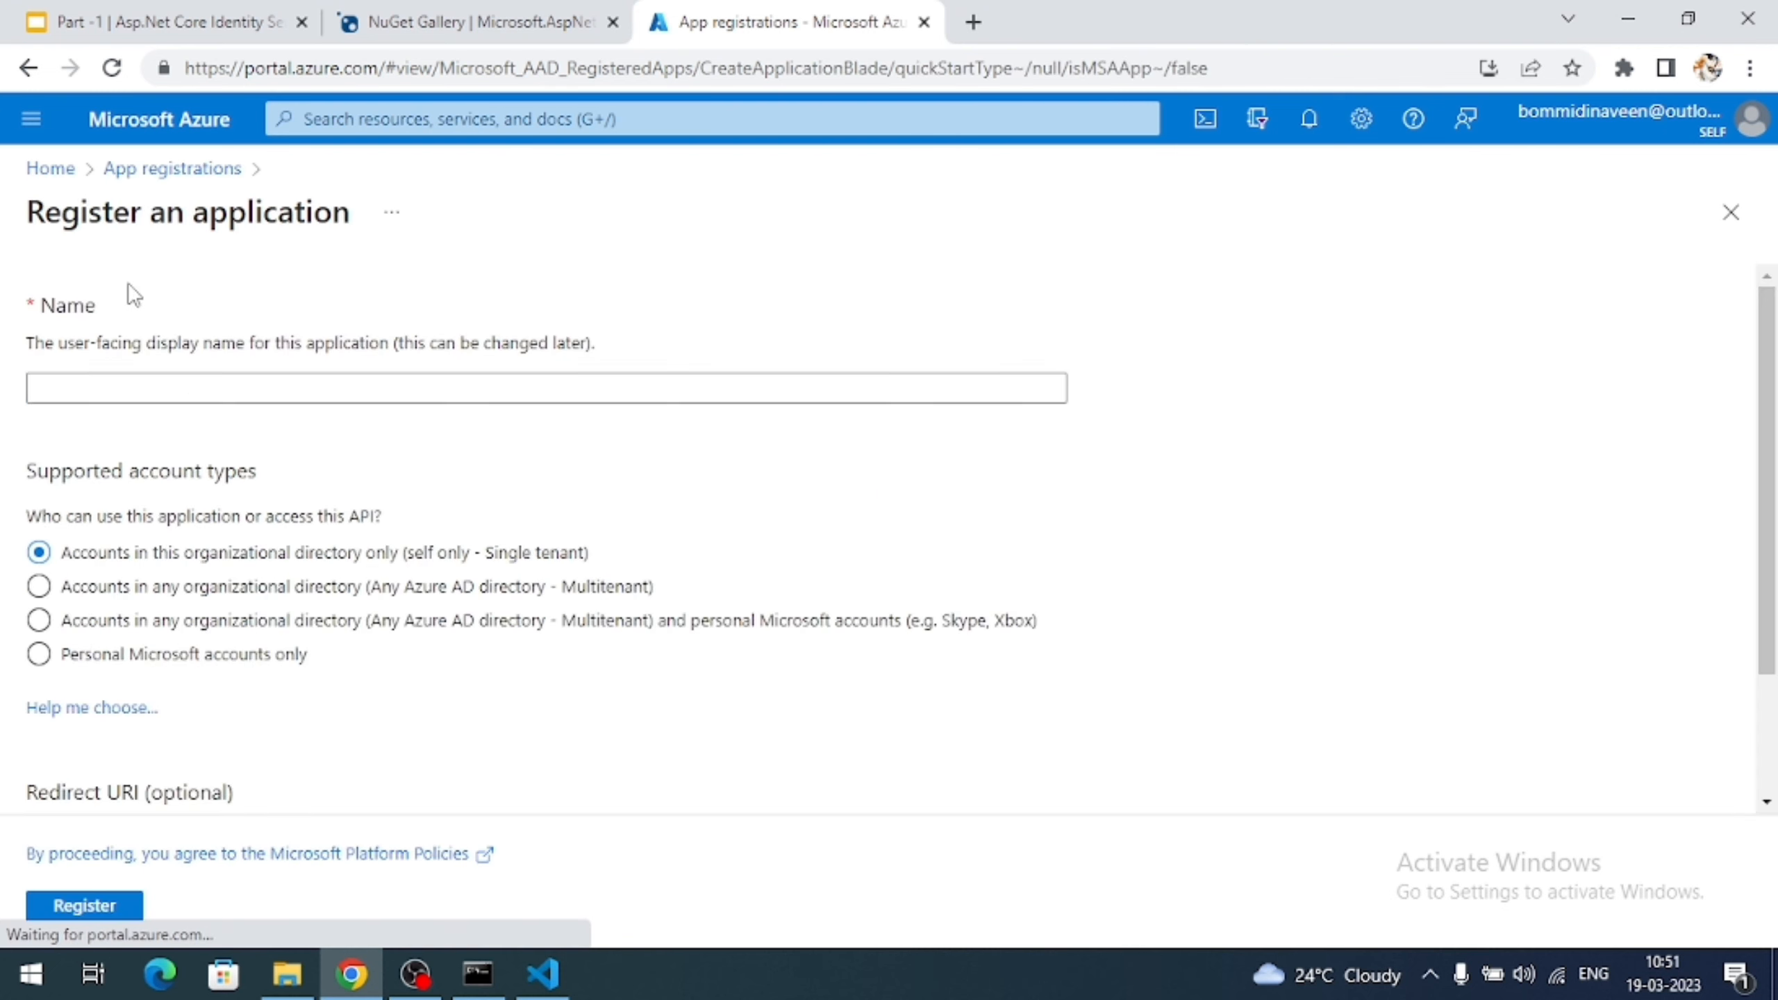
- Name the app dotnet7, allow organizational plus personal Microsoft accounts, and choose the Web redirect platform
click(544, 402)
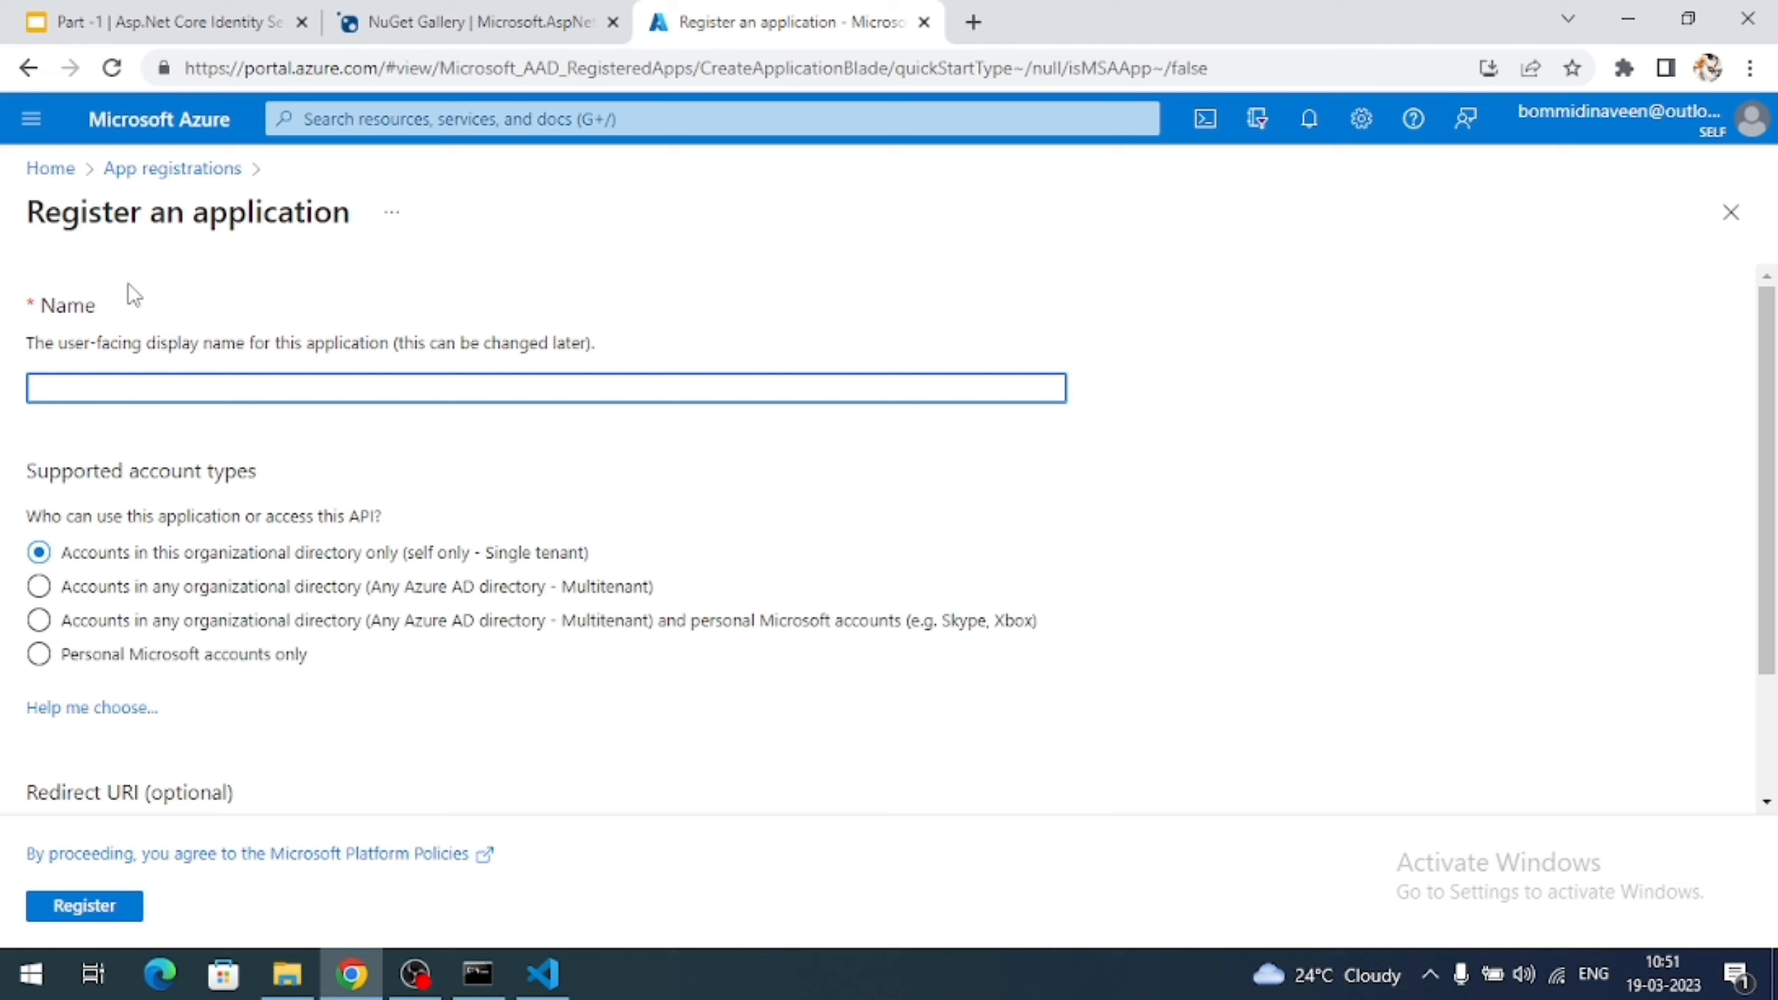
click(544, 392)
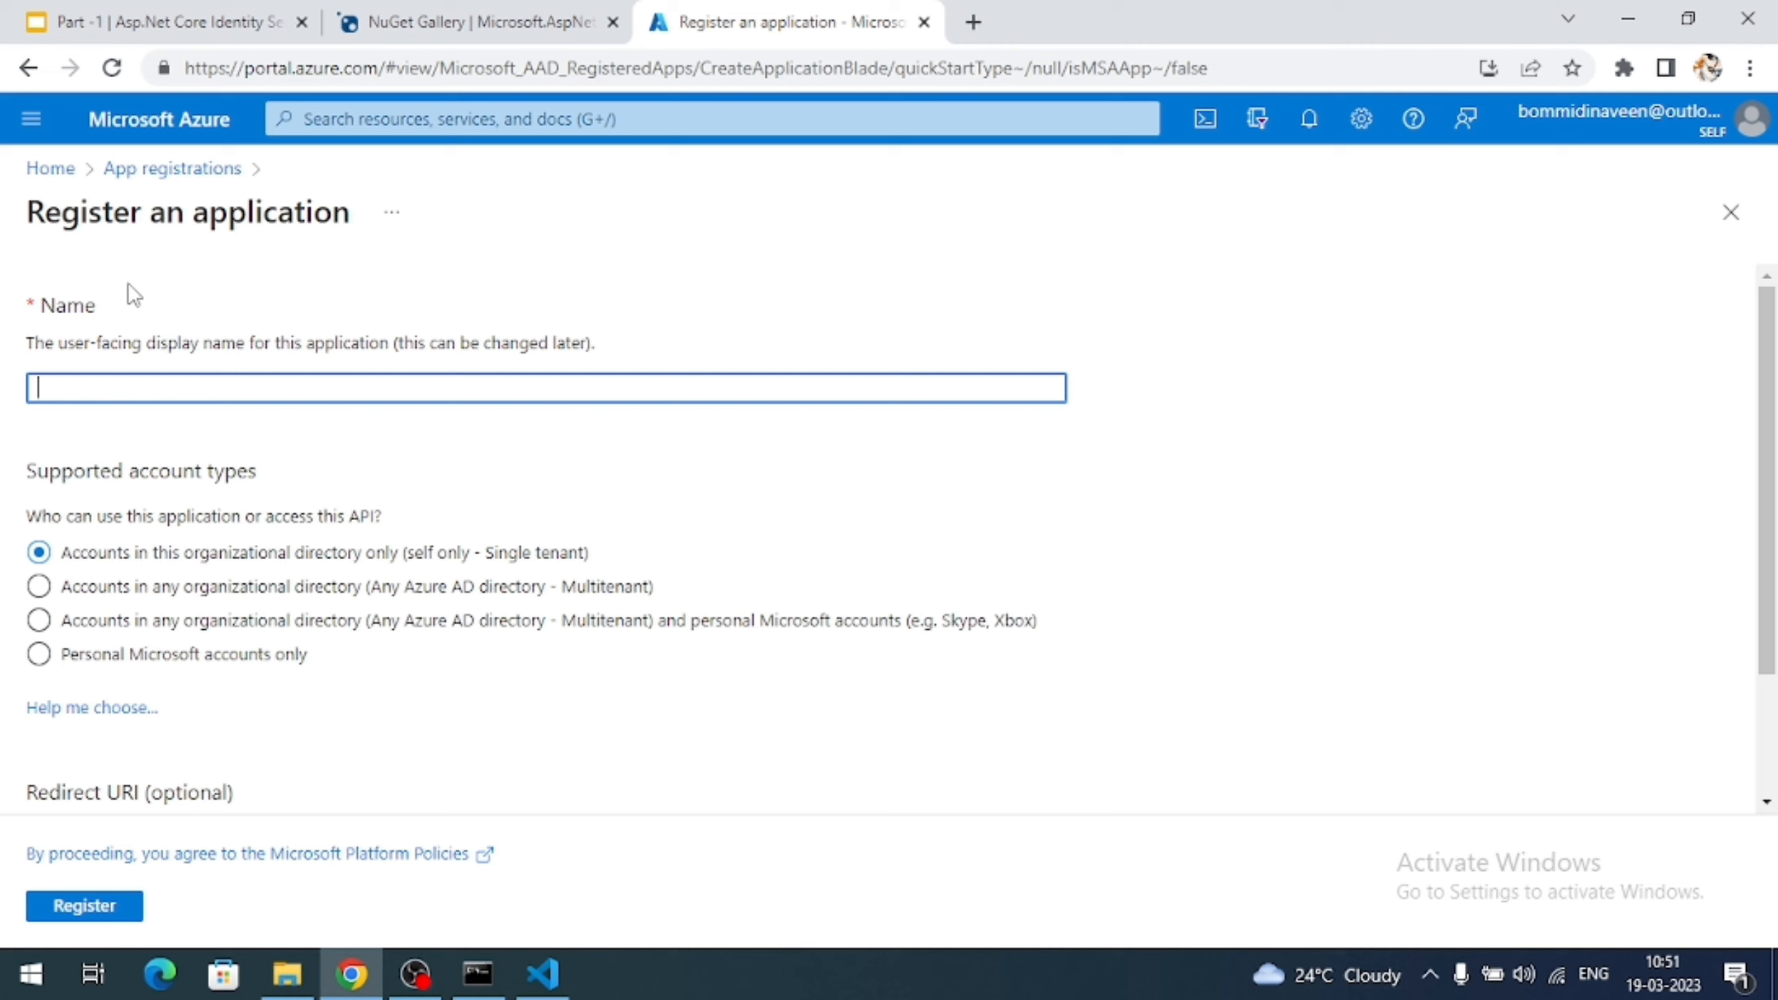
text(dotnet7)
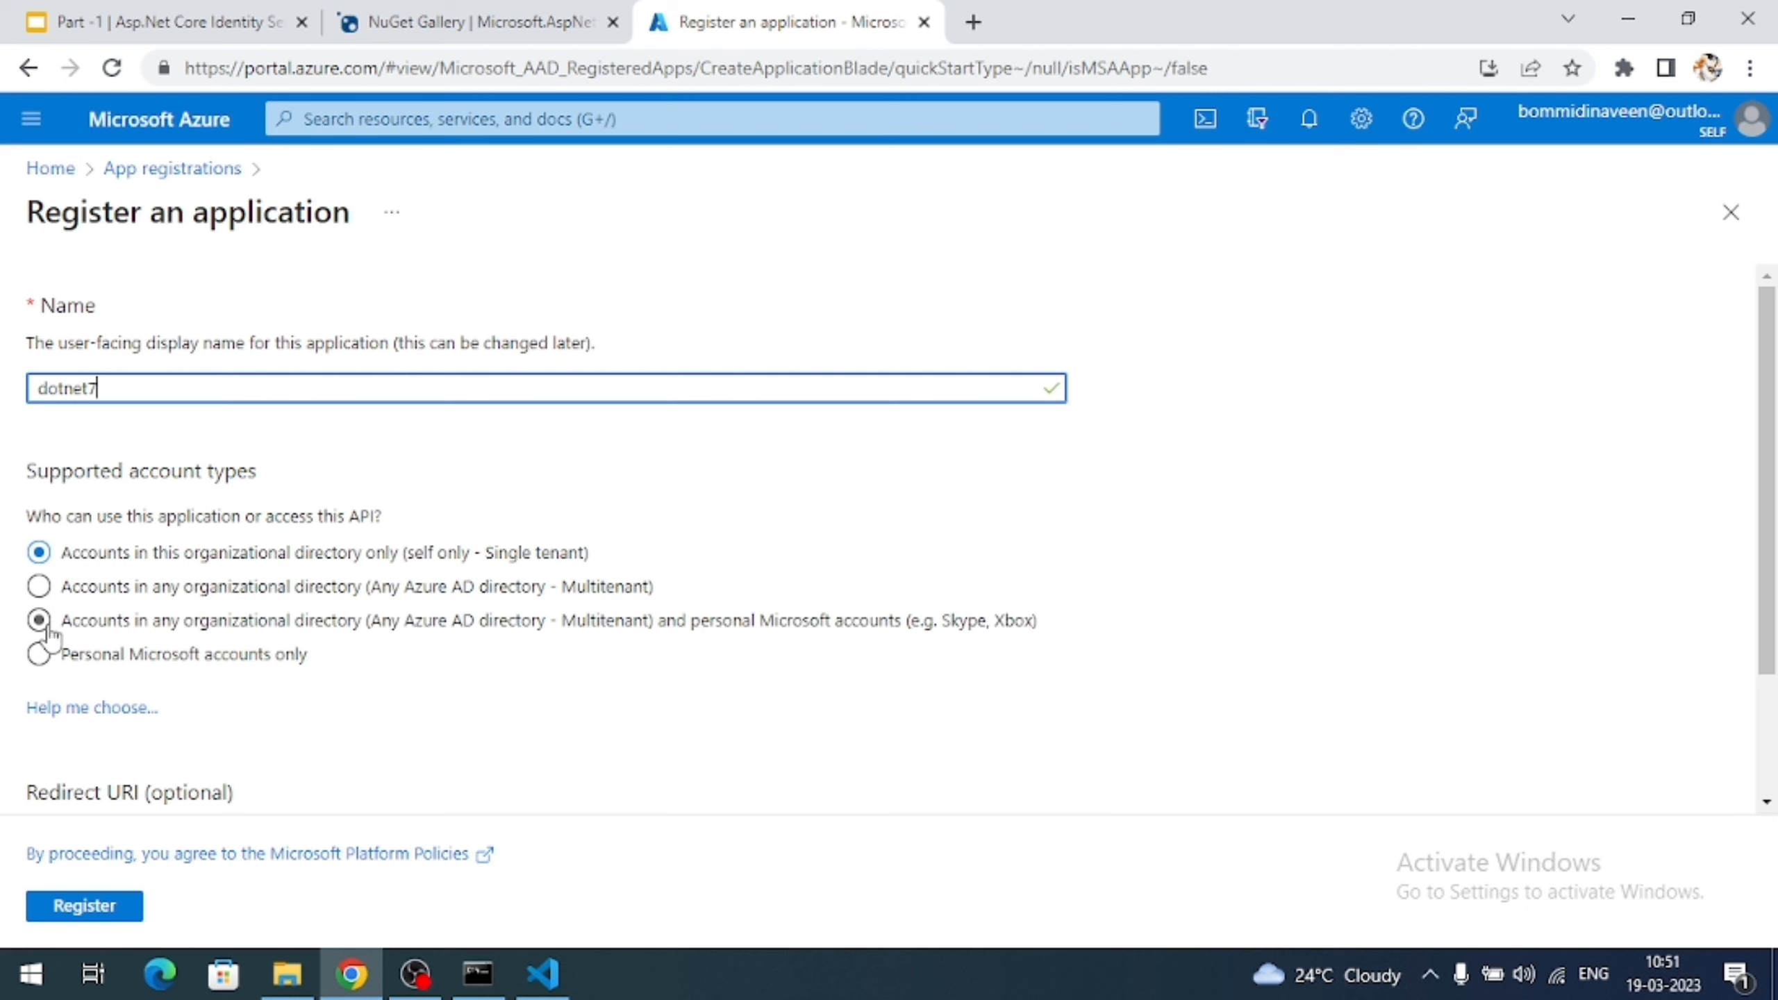
click(44, 618)
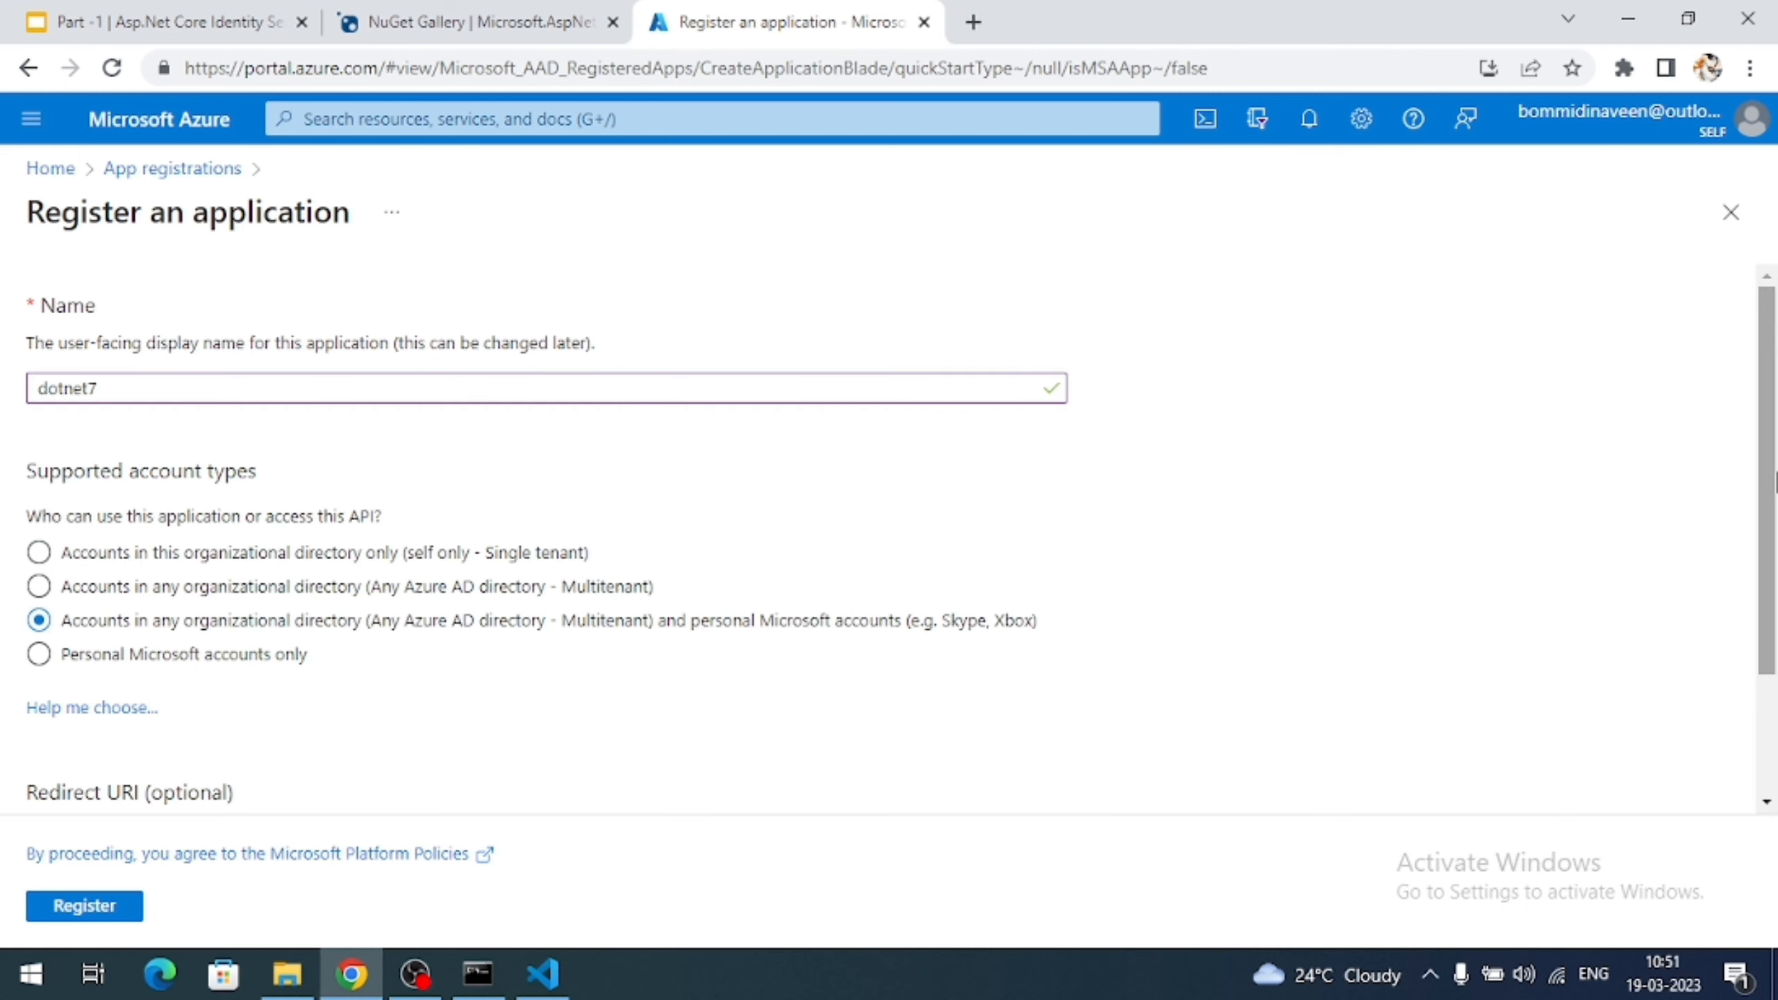
scroll(down, 3)
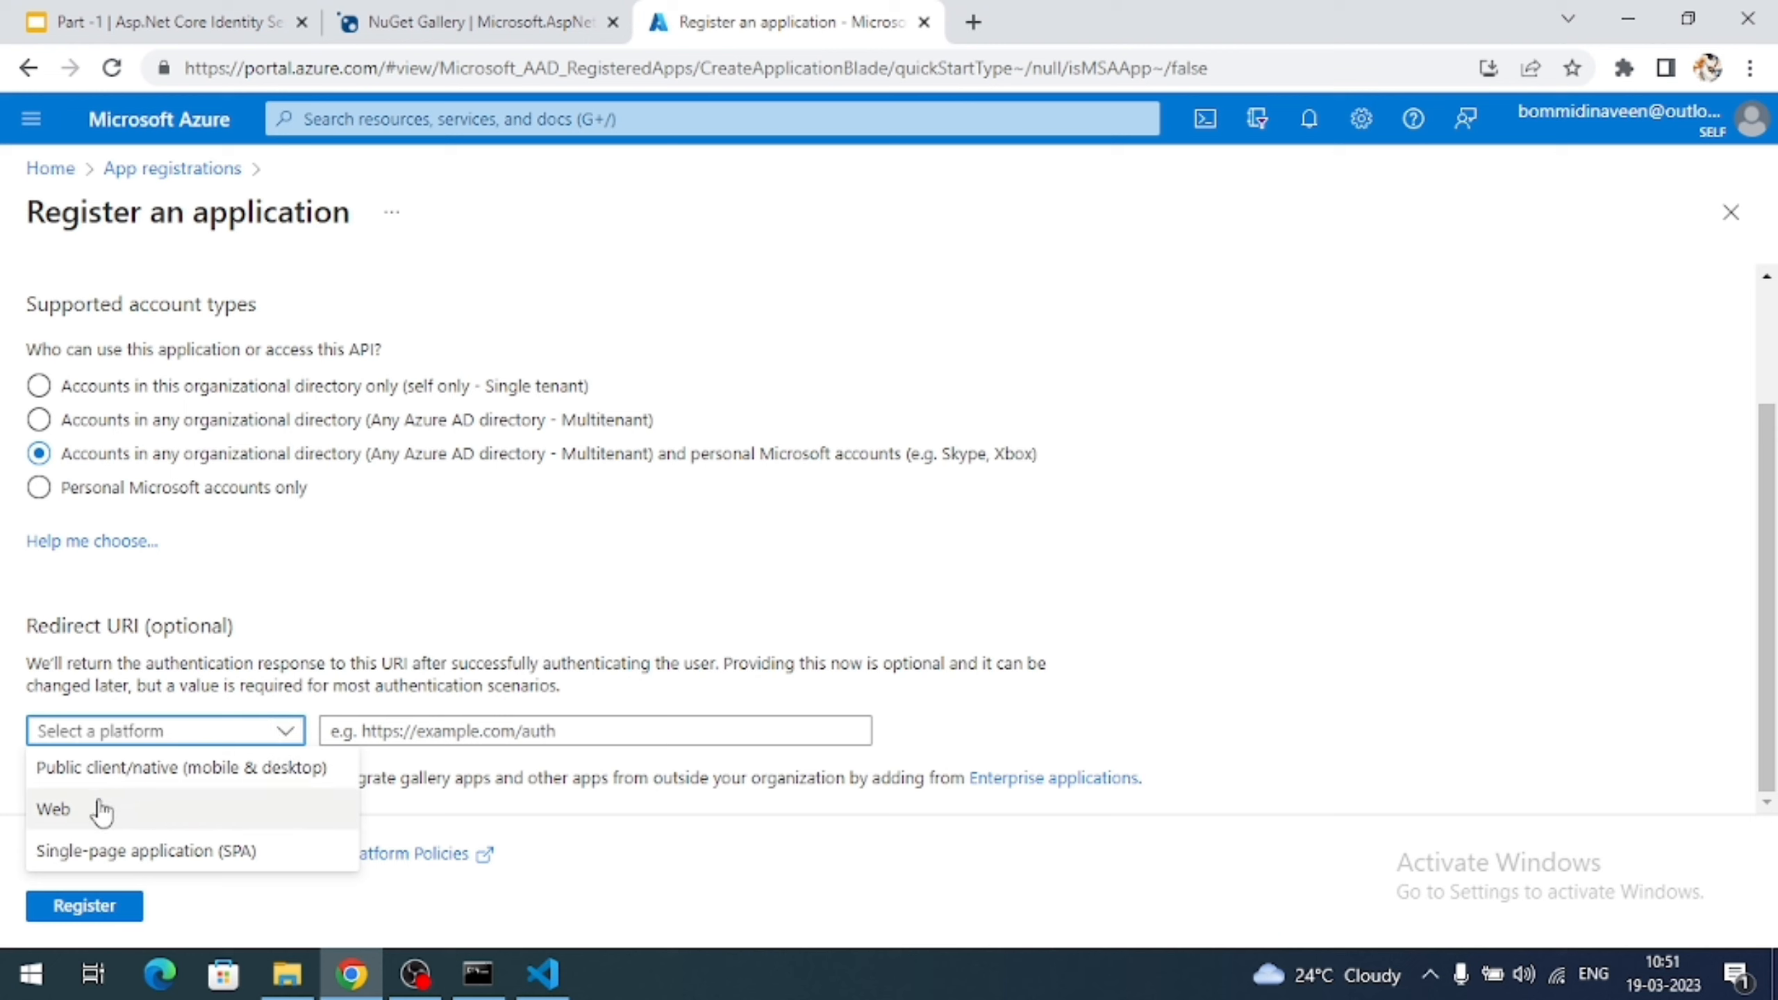
click(53, 808)
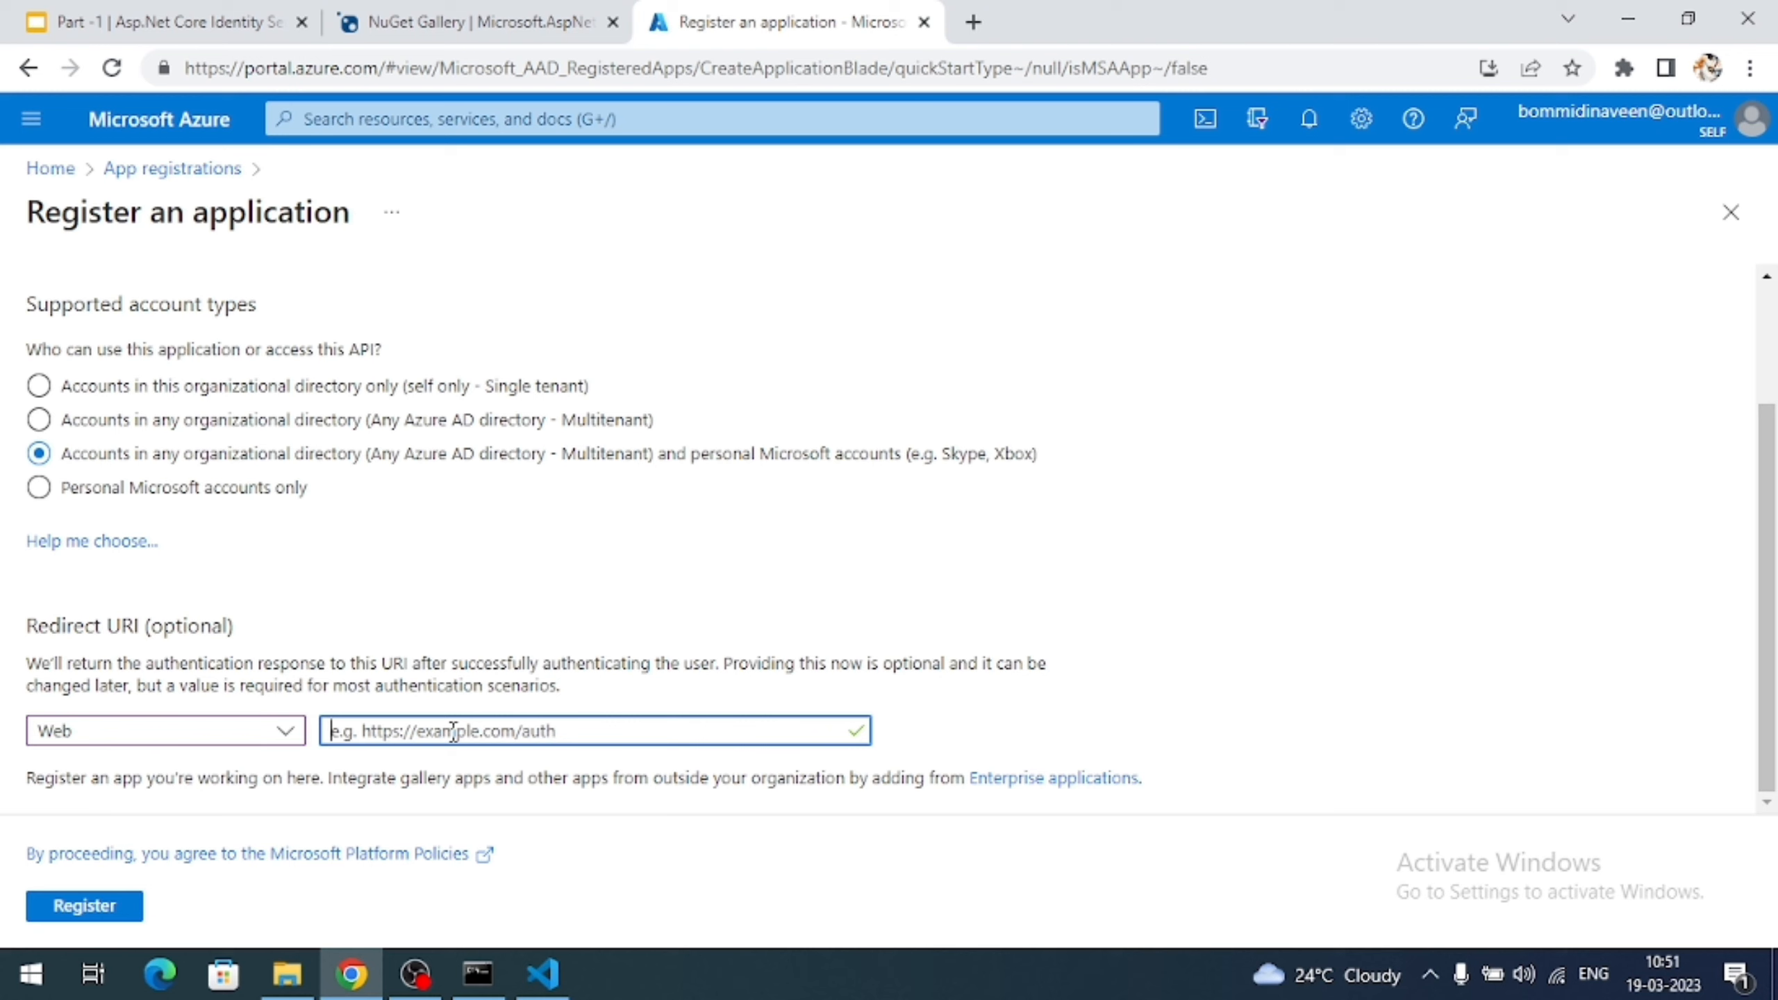
mouse_move(601, 972)
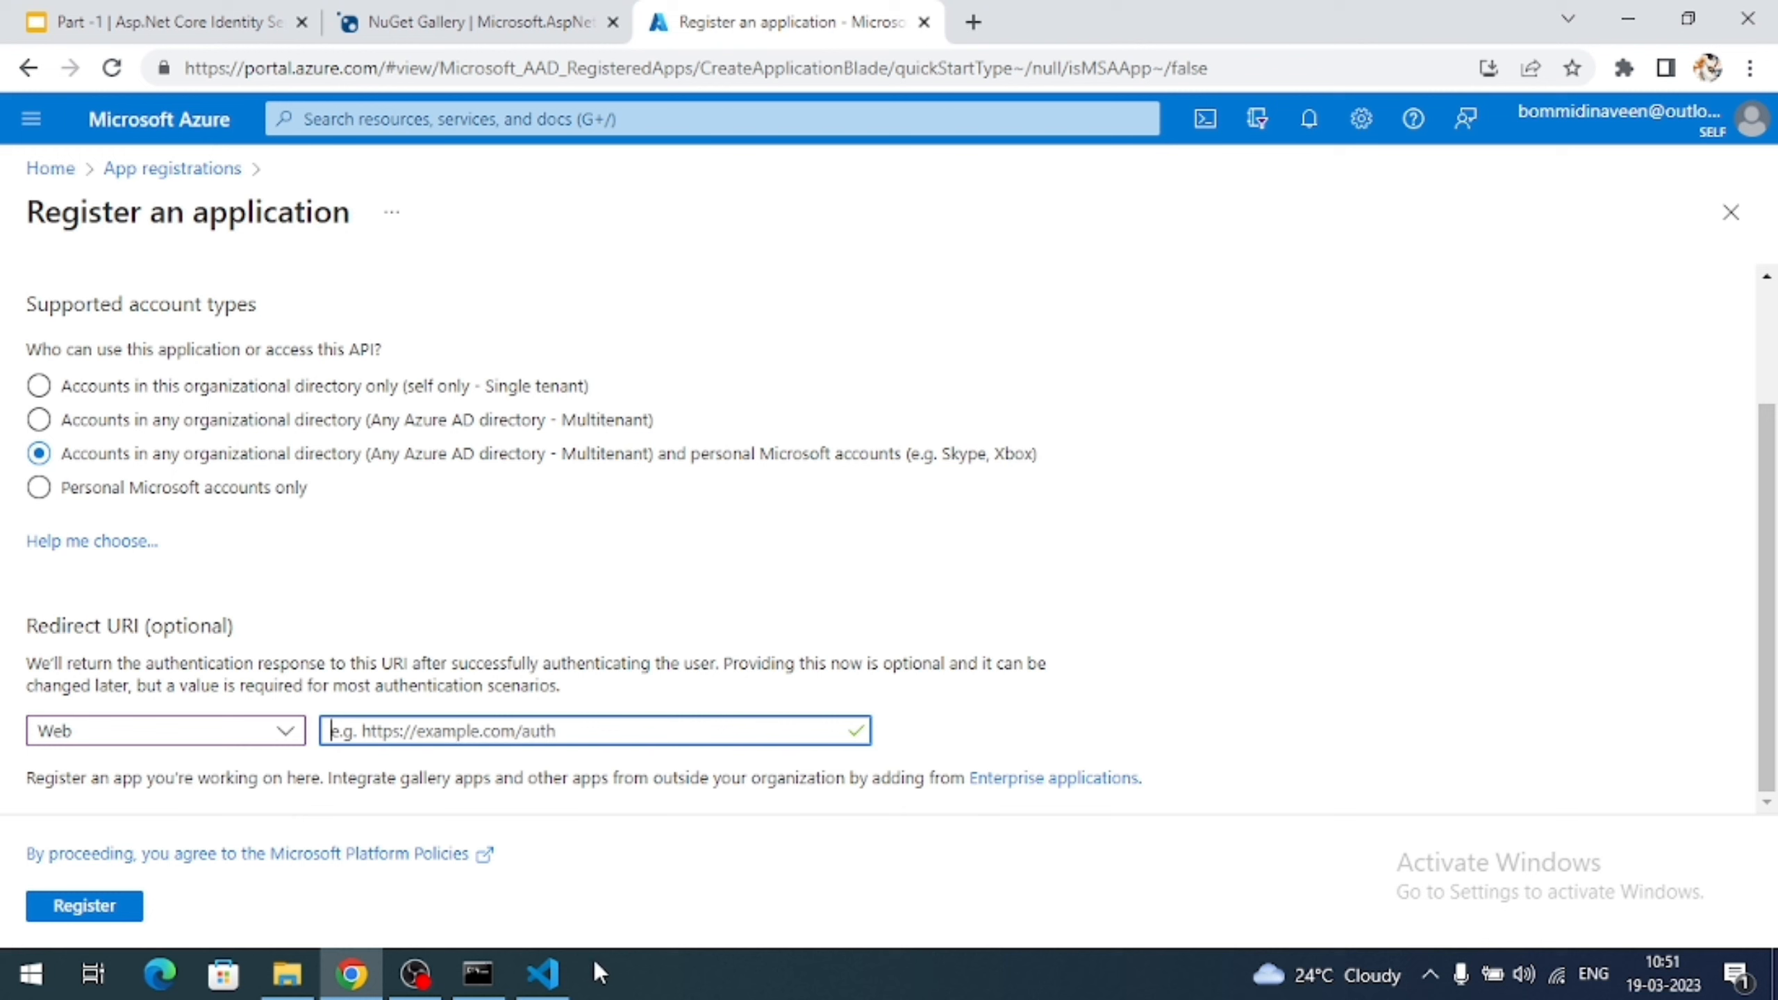
click(539, 975)
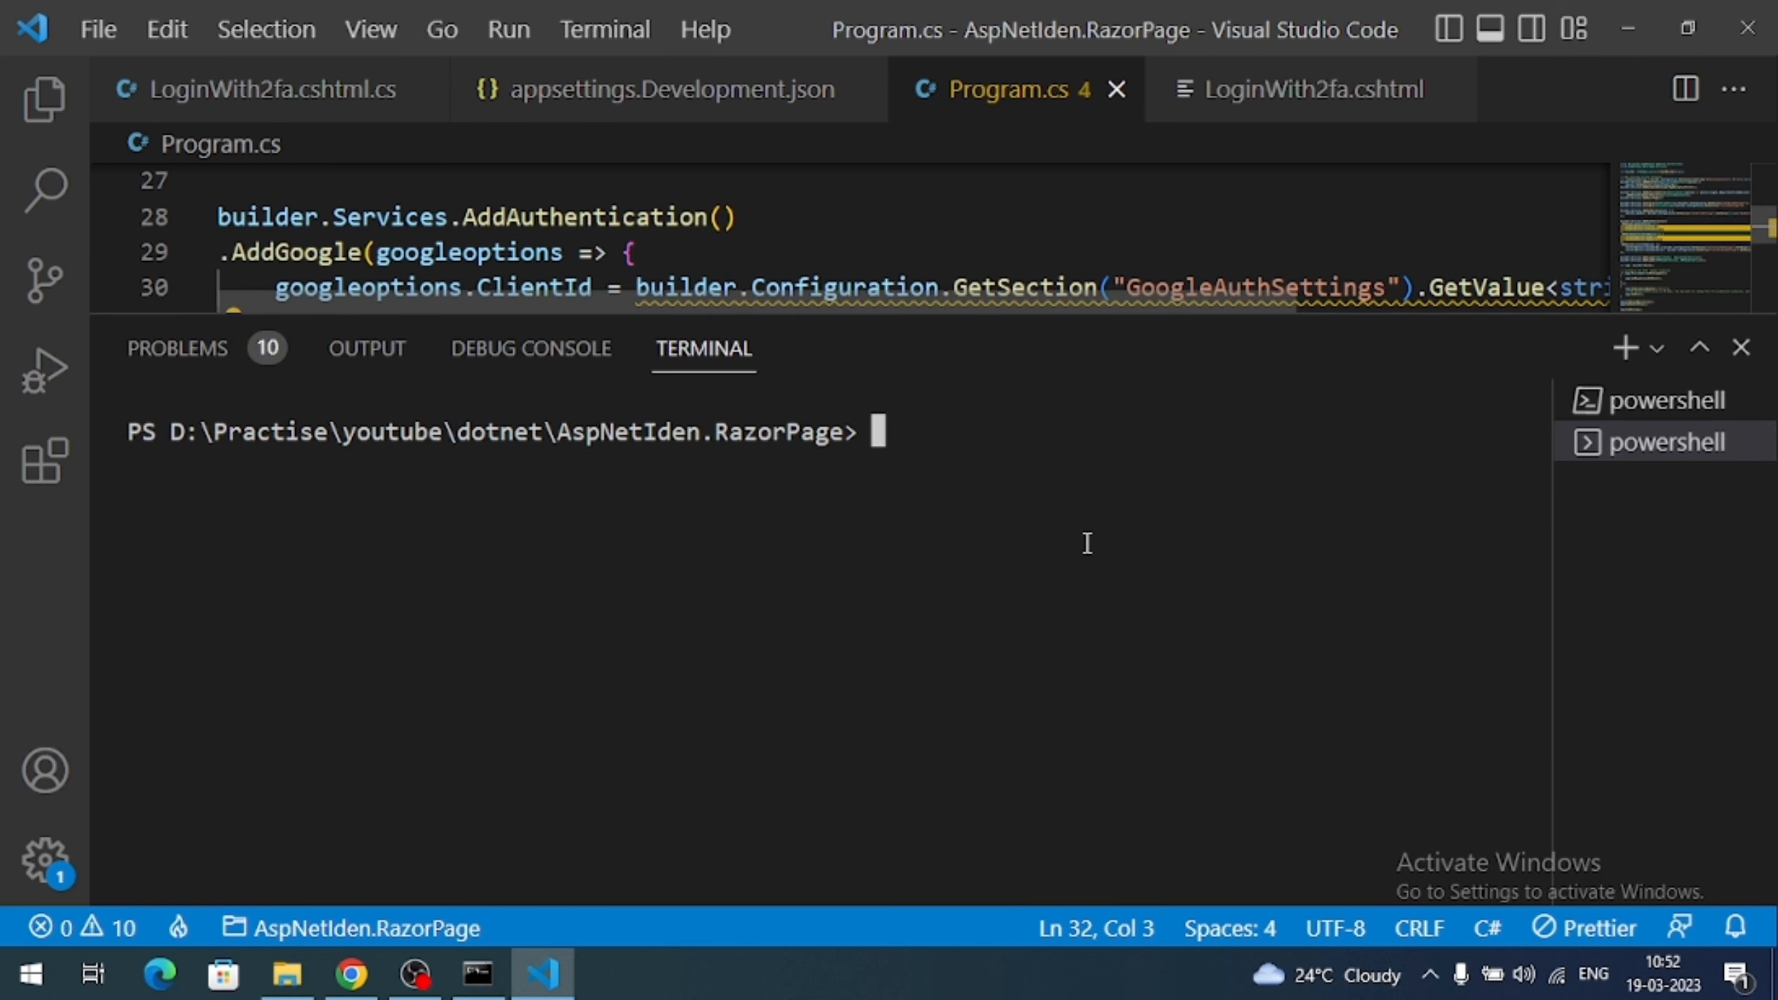
- Run dotnet watch in a new terminal to build and launch the app
text(dotnet)
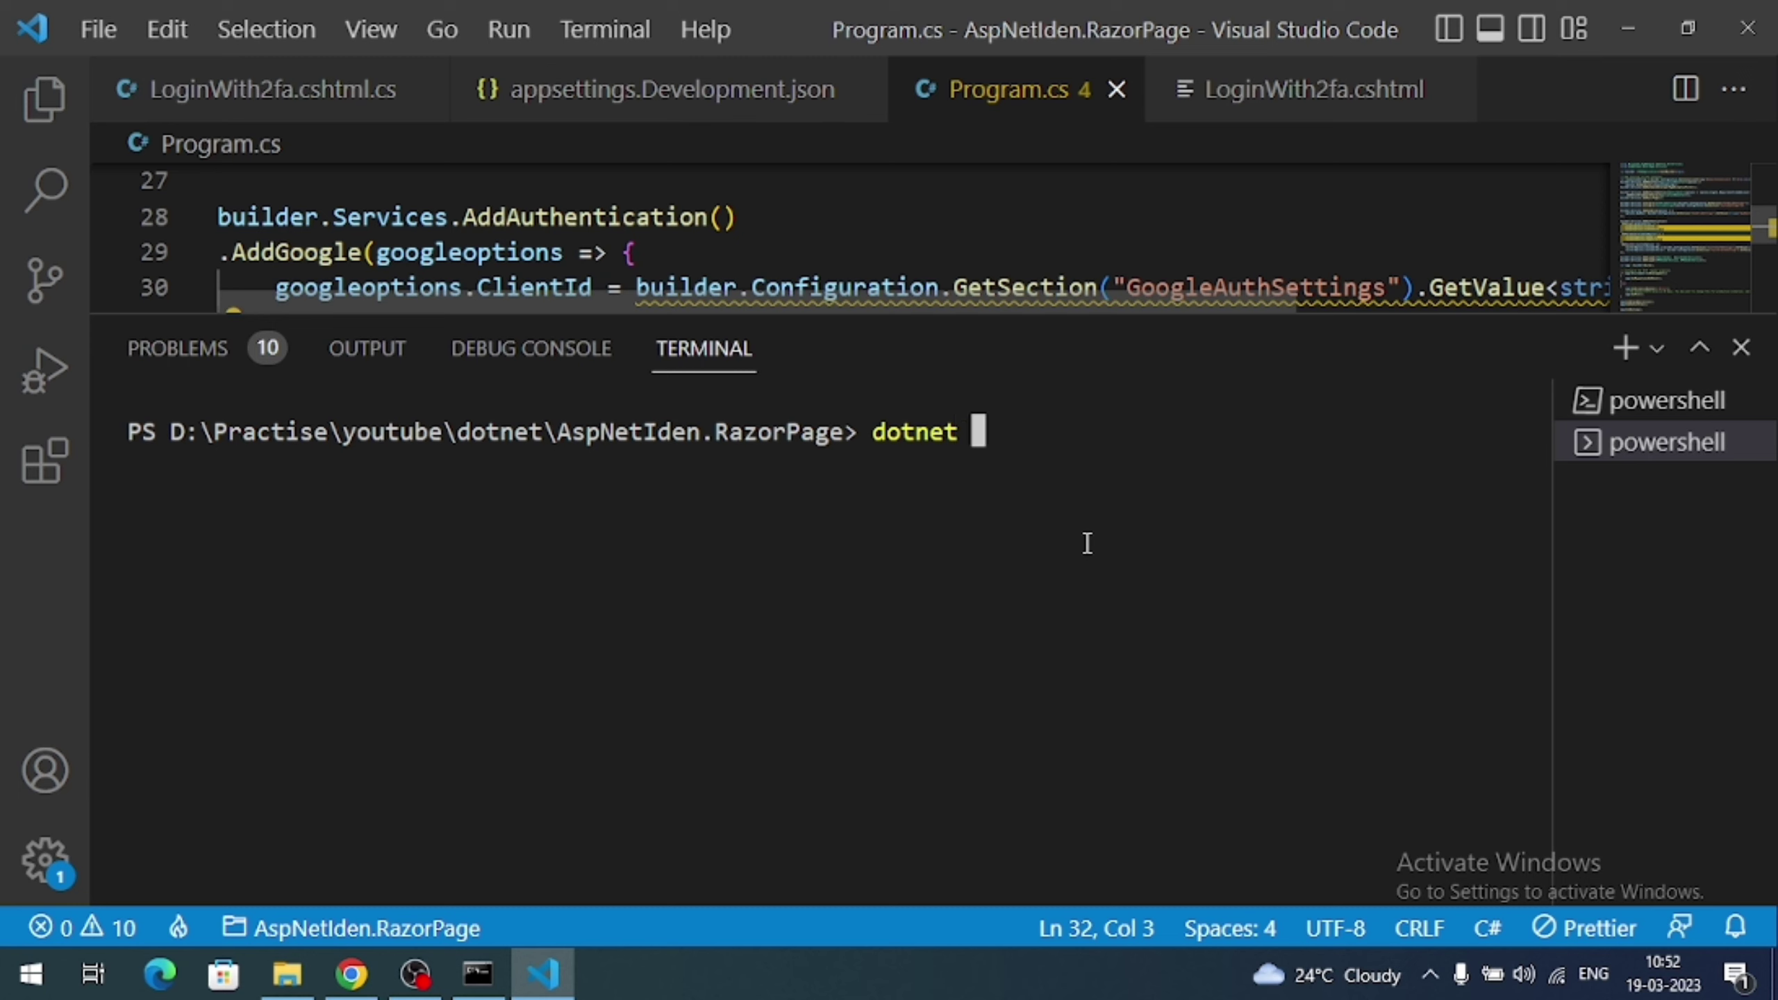
text(watch)
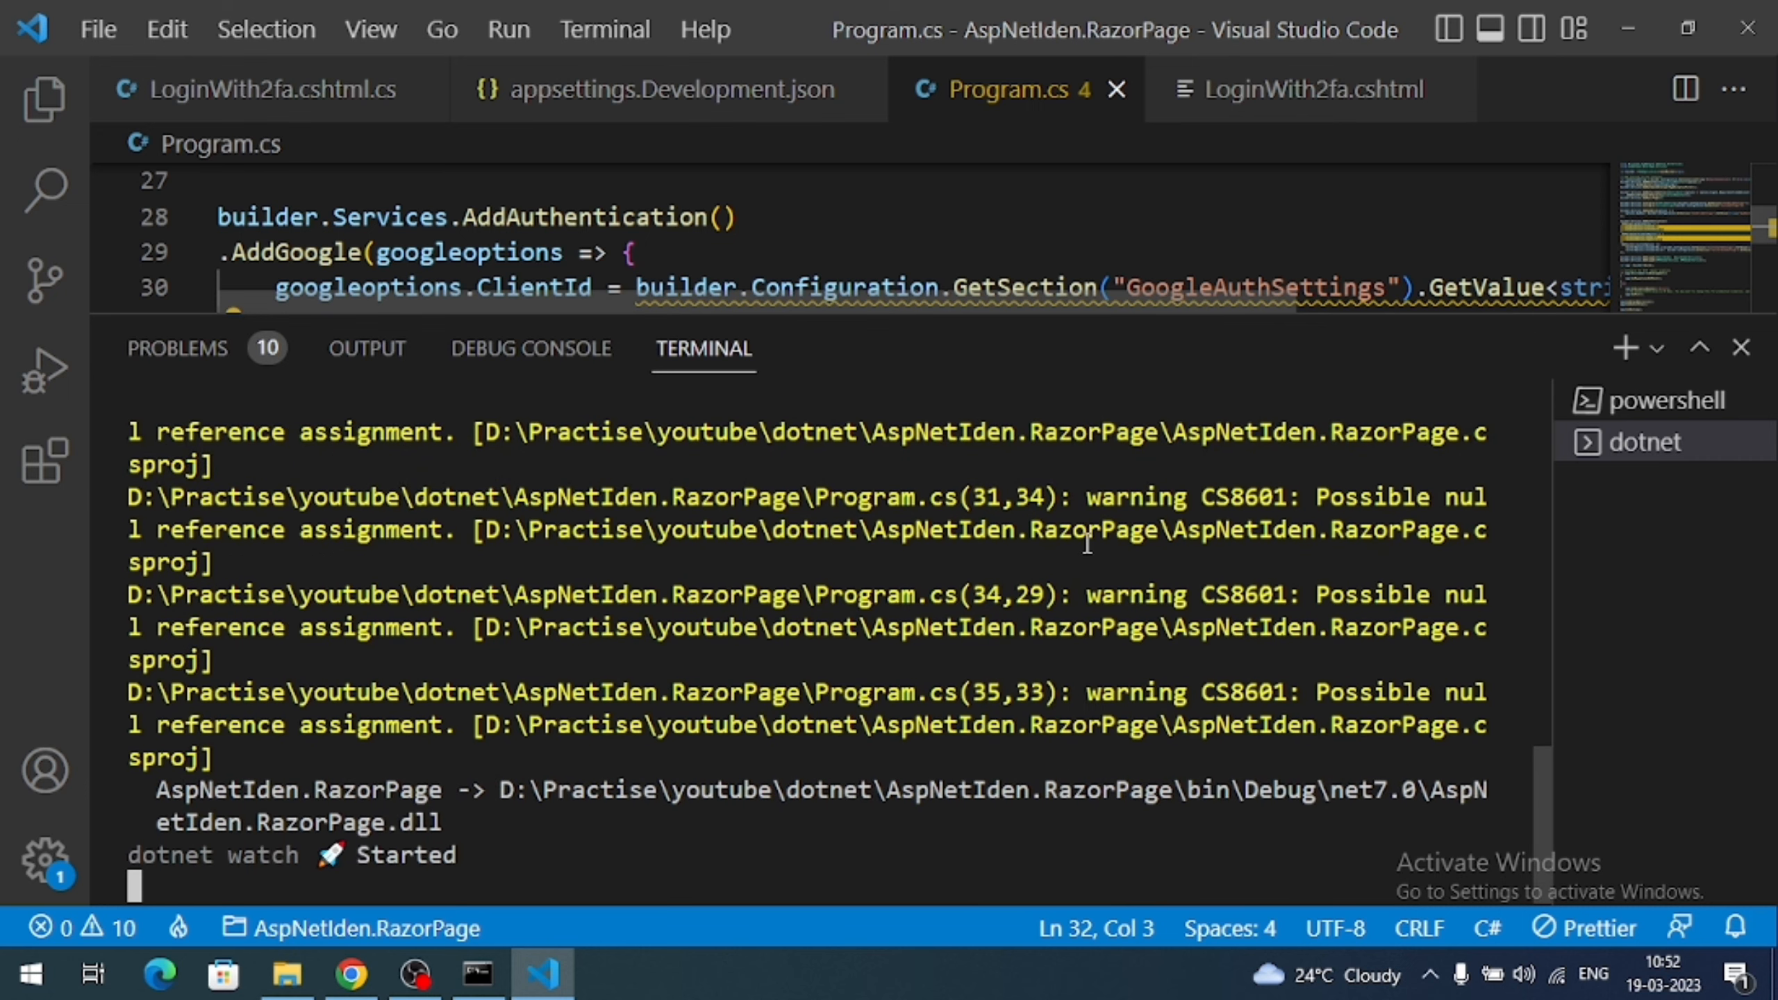
click(349, 974)
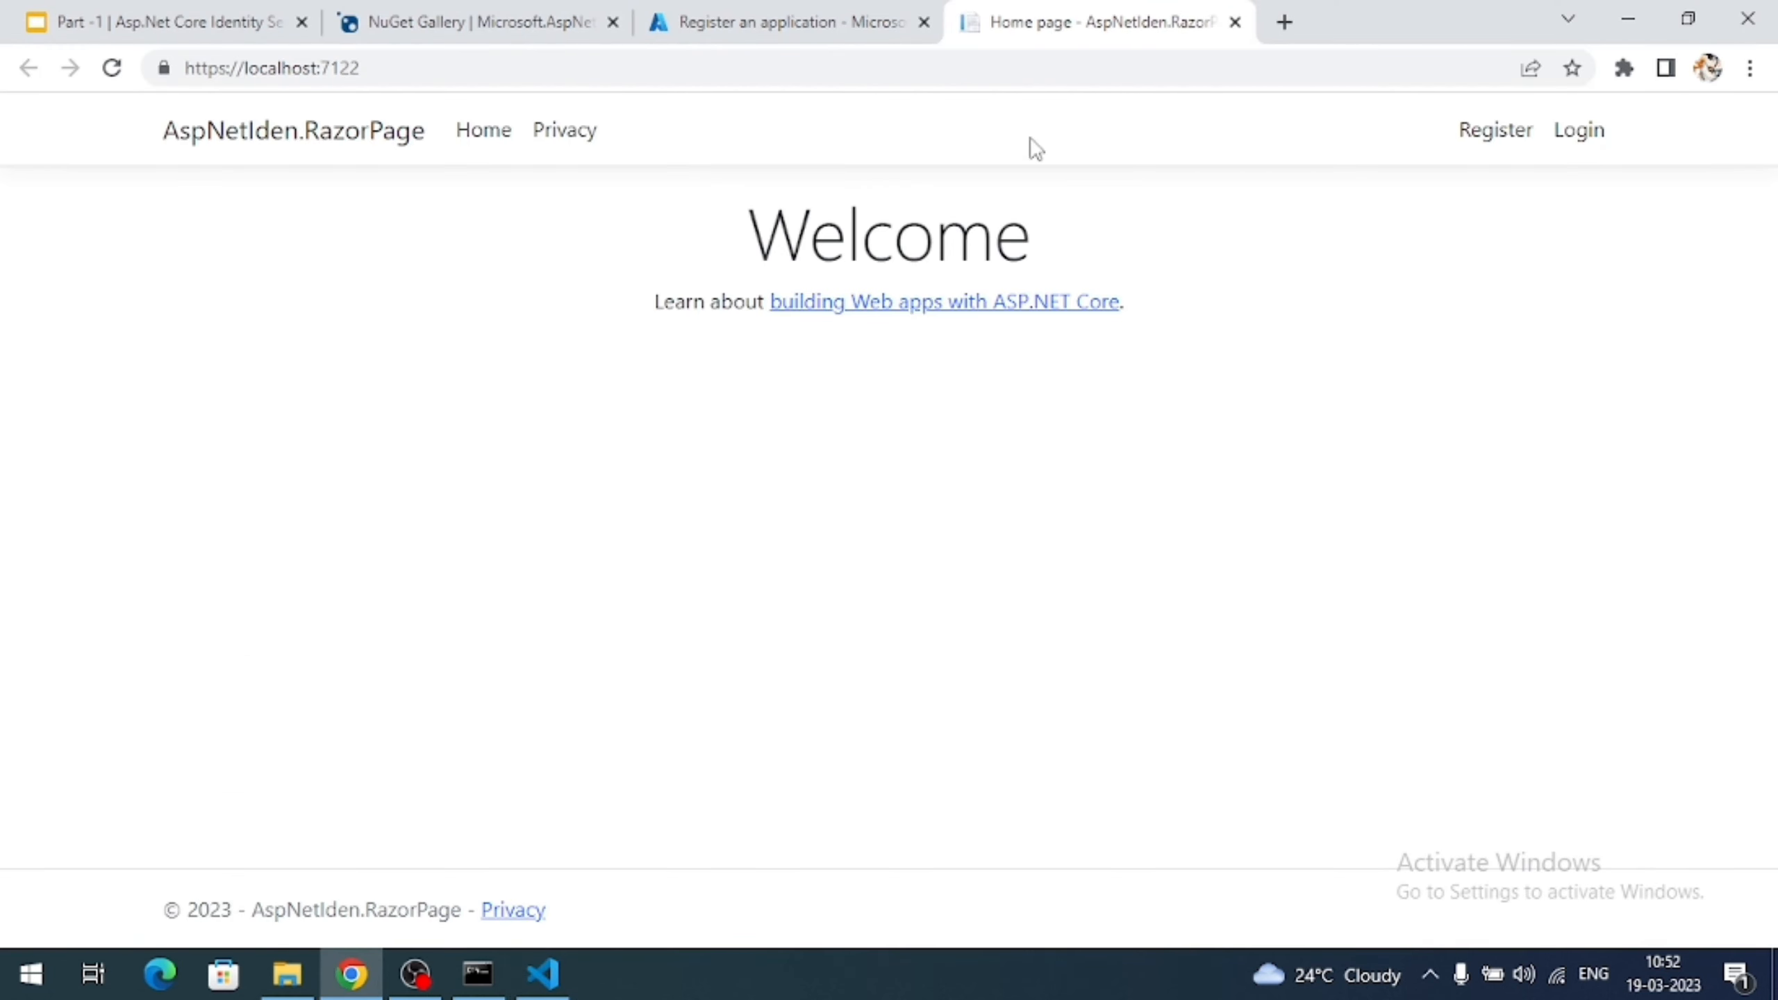
click(281, 67)
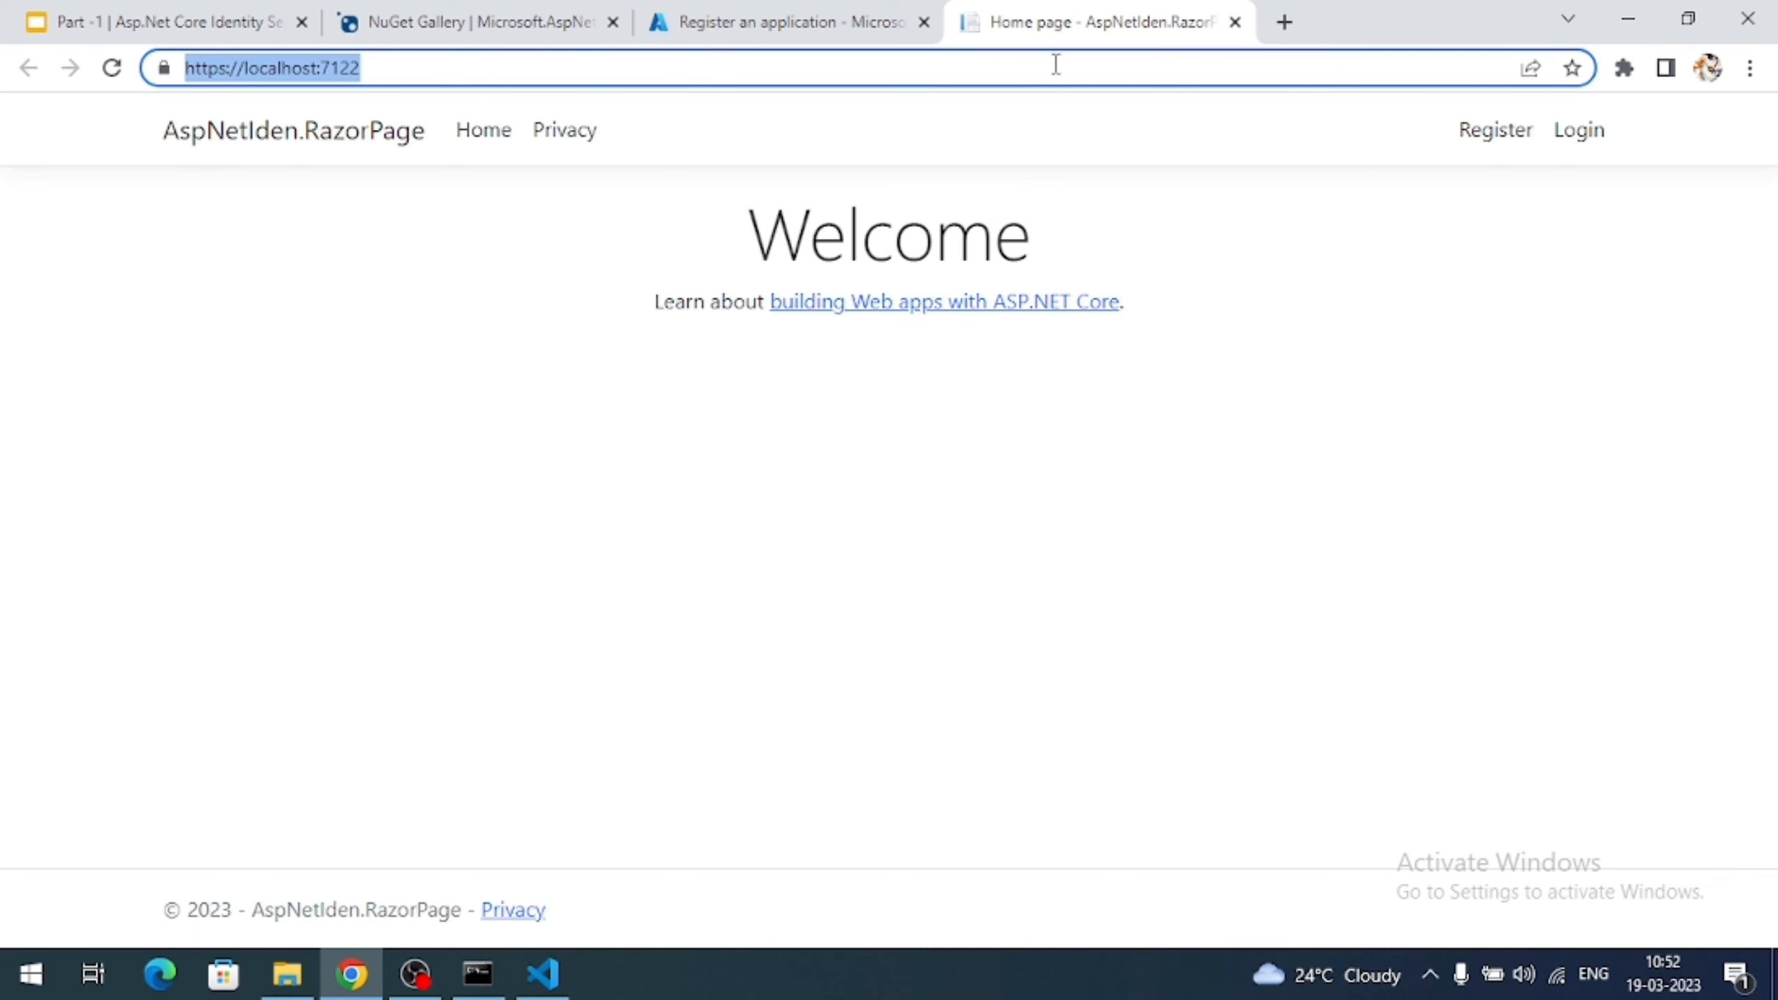
click(1284, 22)
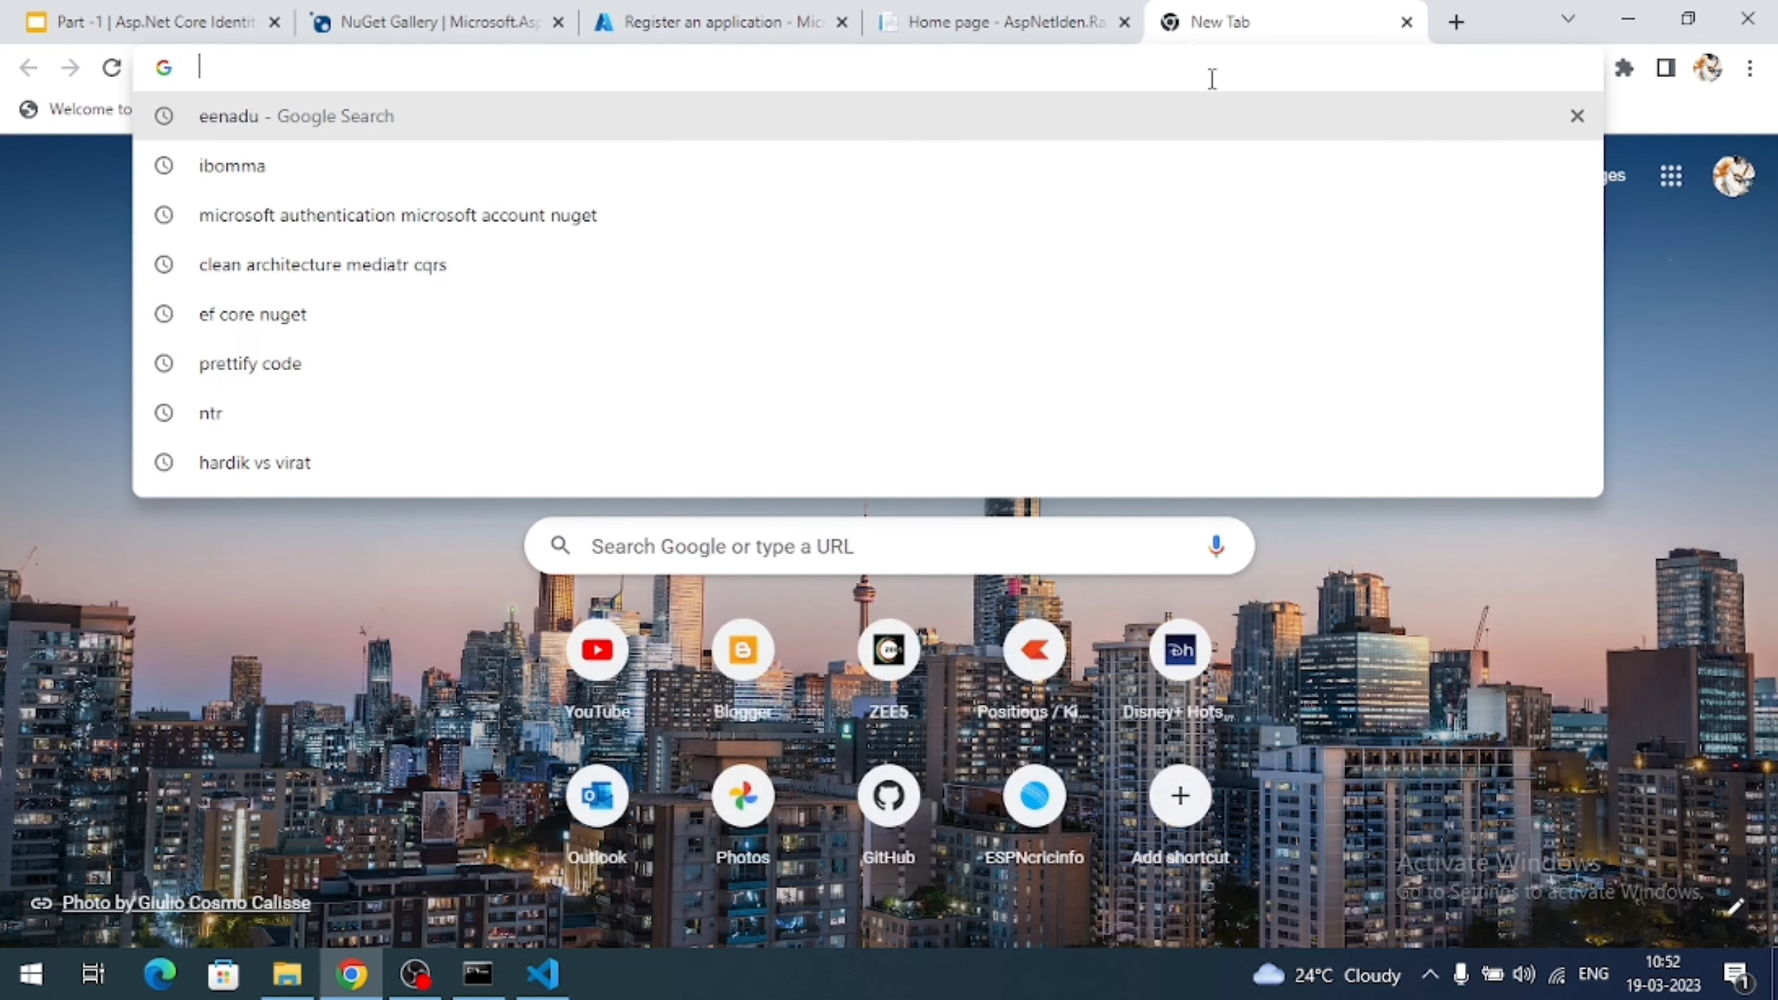
text(https://localhost:7122/)
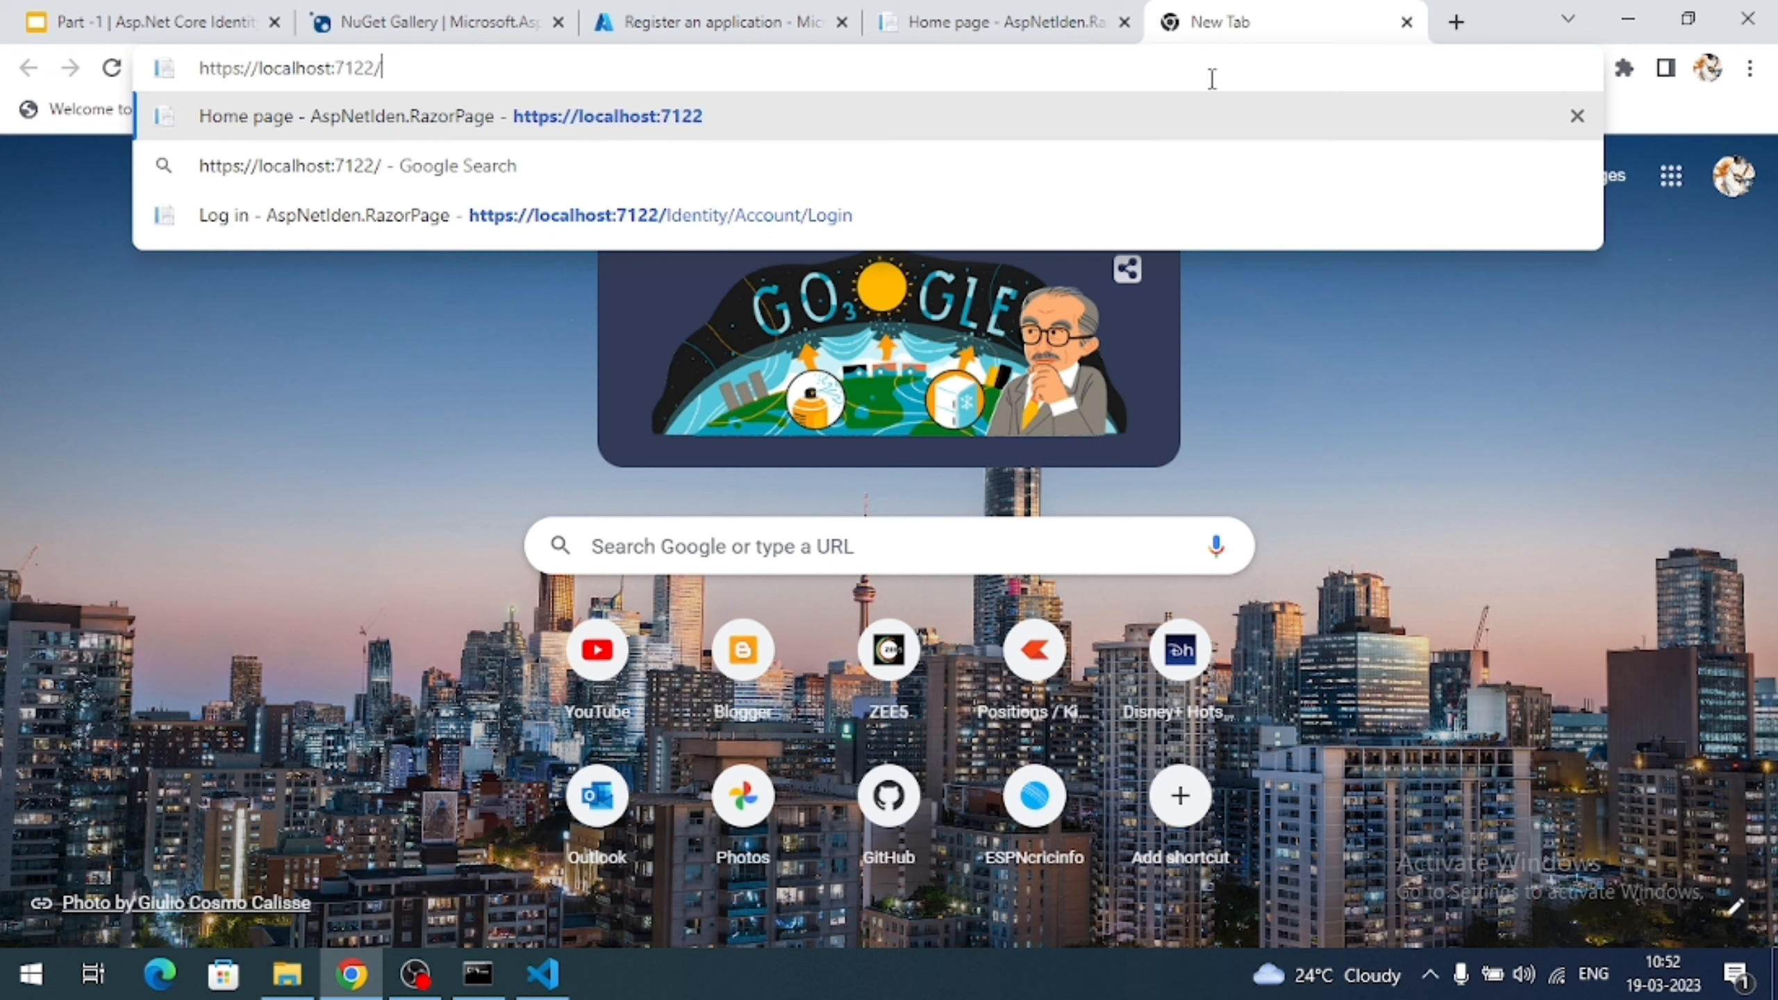
text(signin)
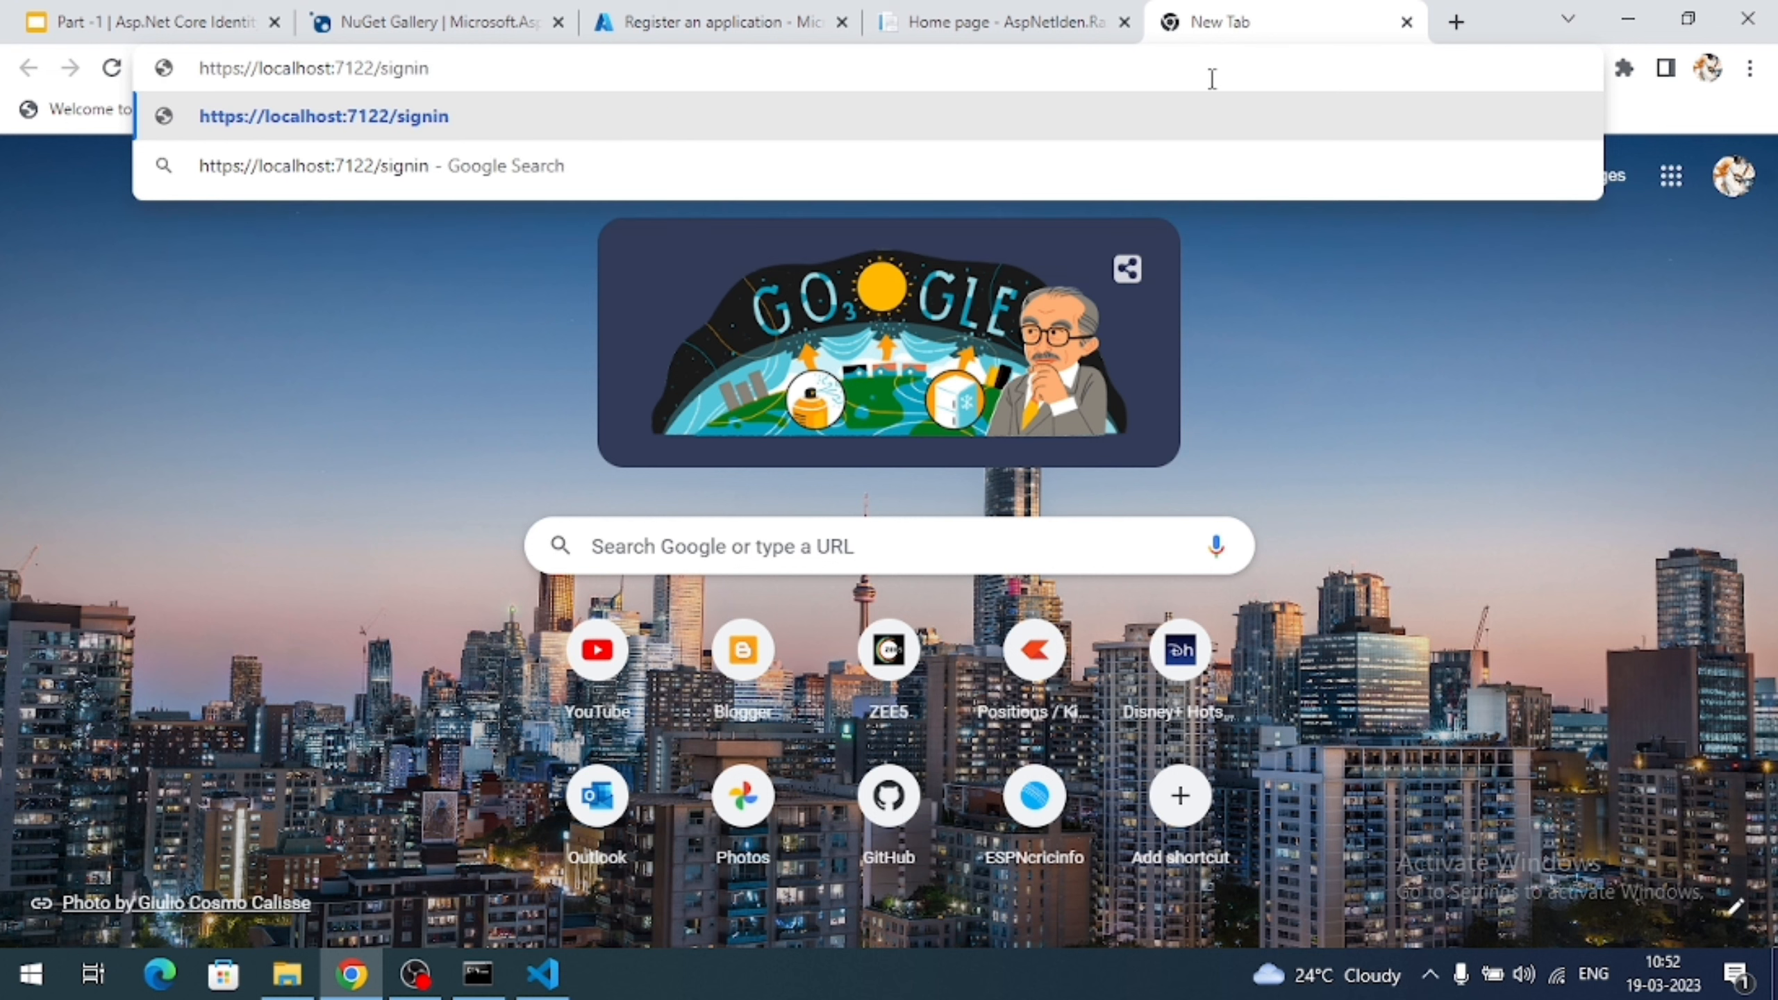
text(-mic)
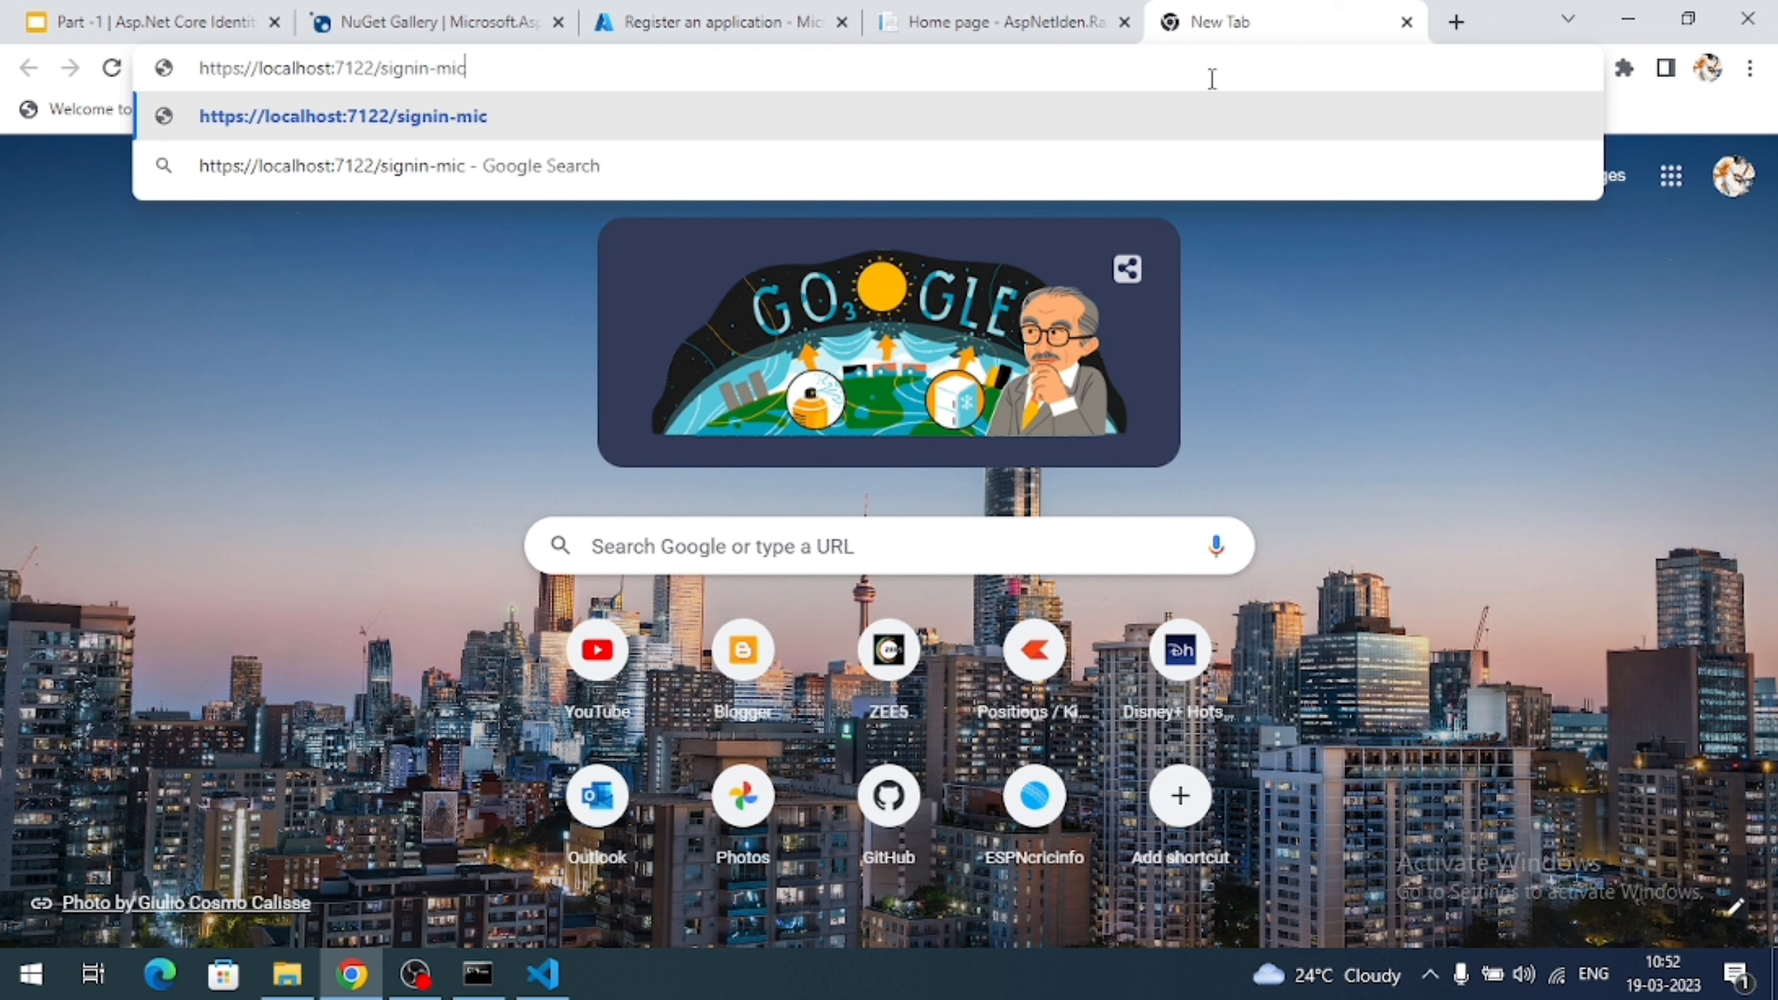
text(rosof)
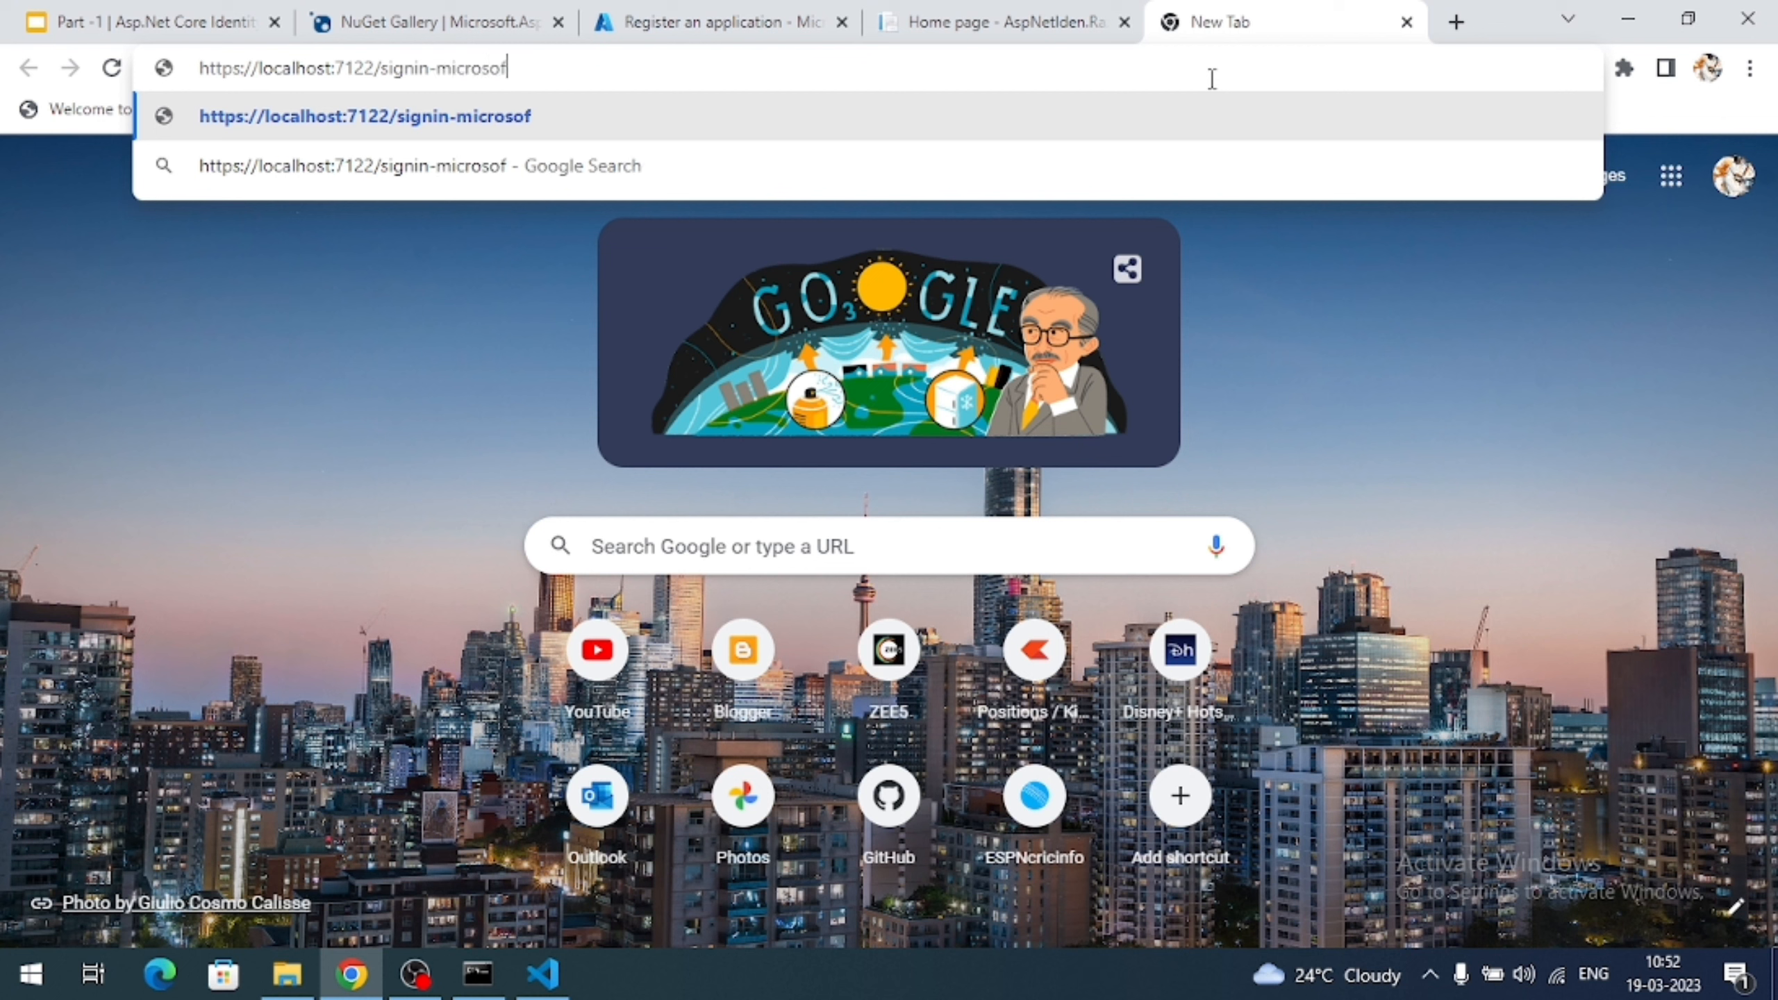
text(t)
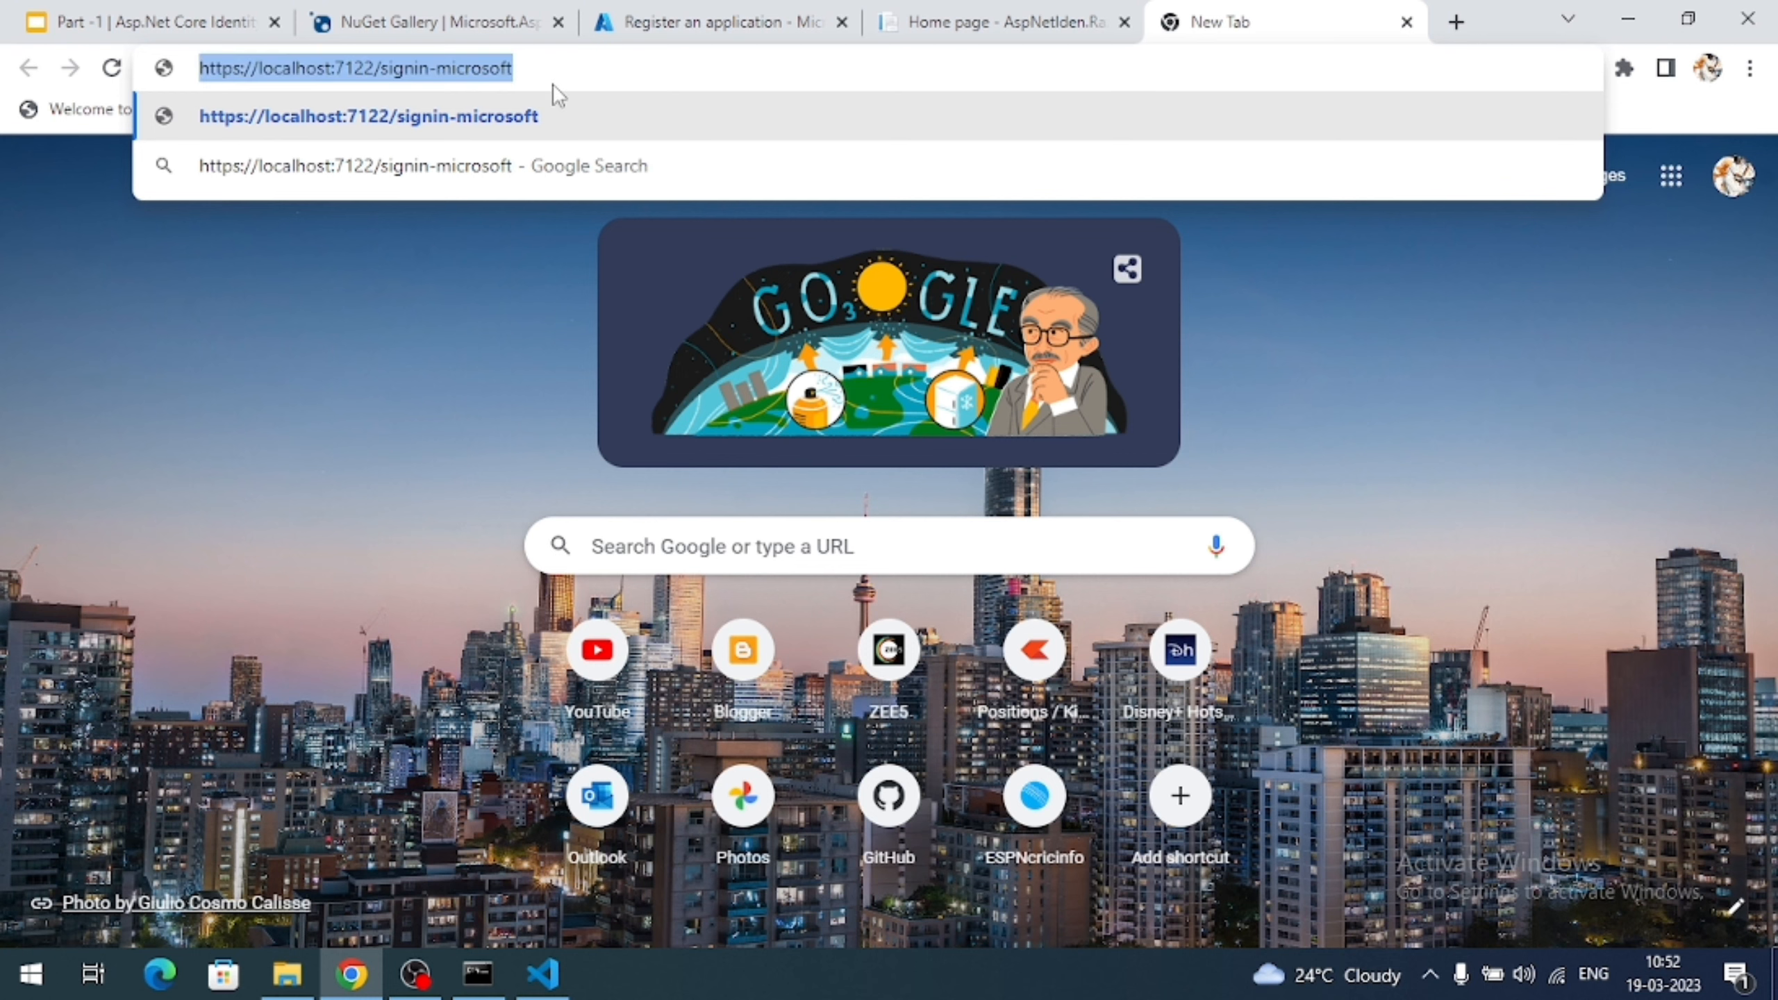
click(720, 22)
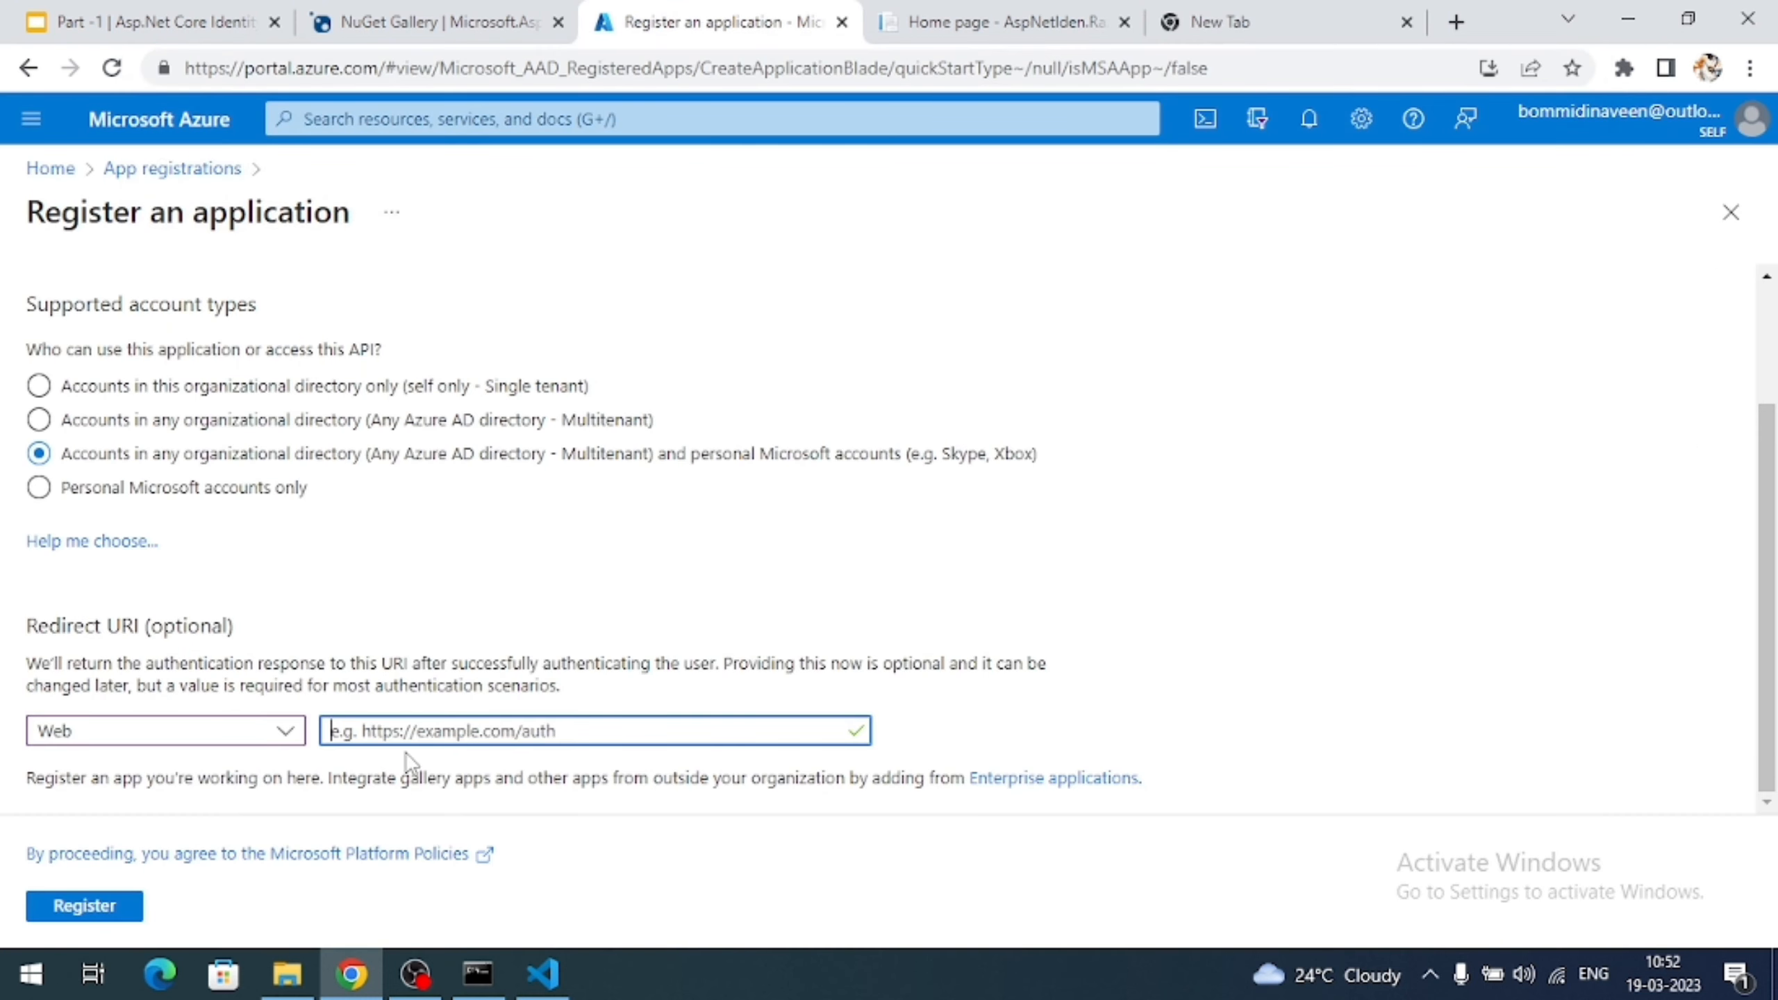
text(https://localhost:7122/signin-microsoft)
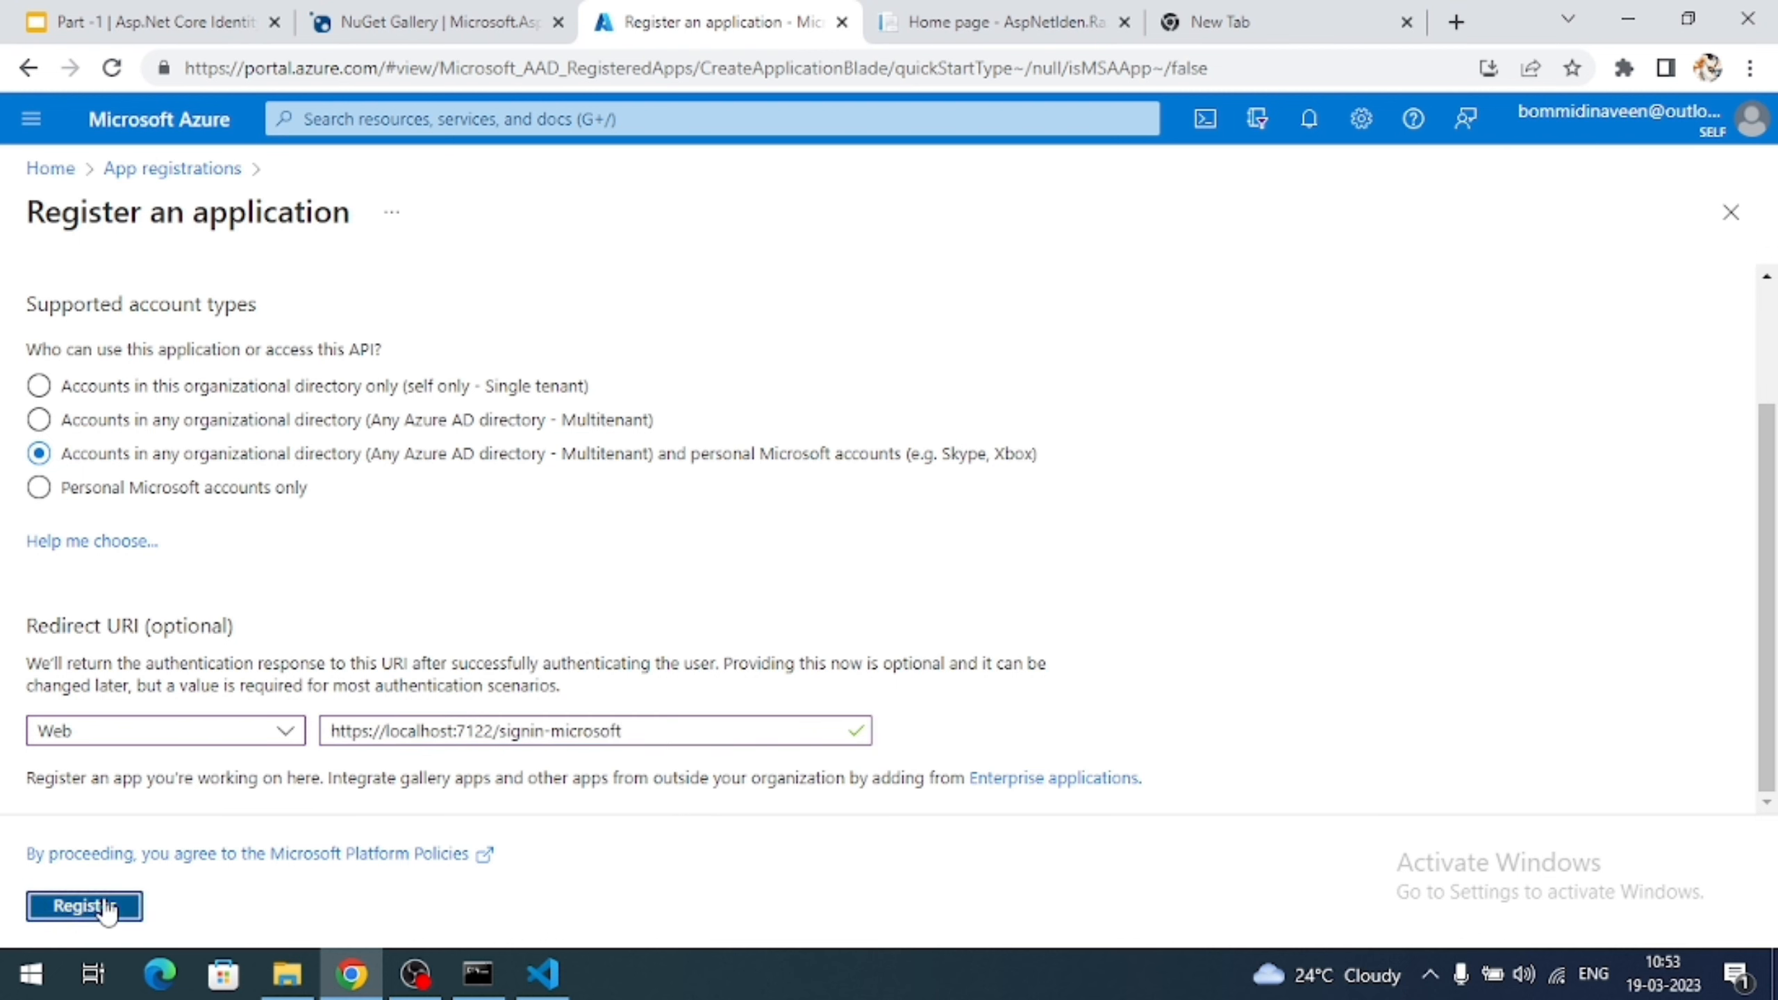
click(84, 905)
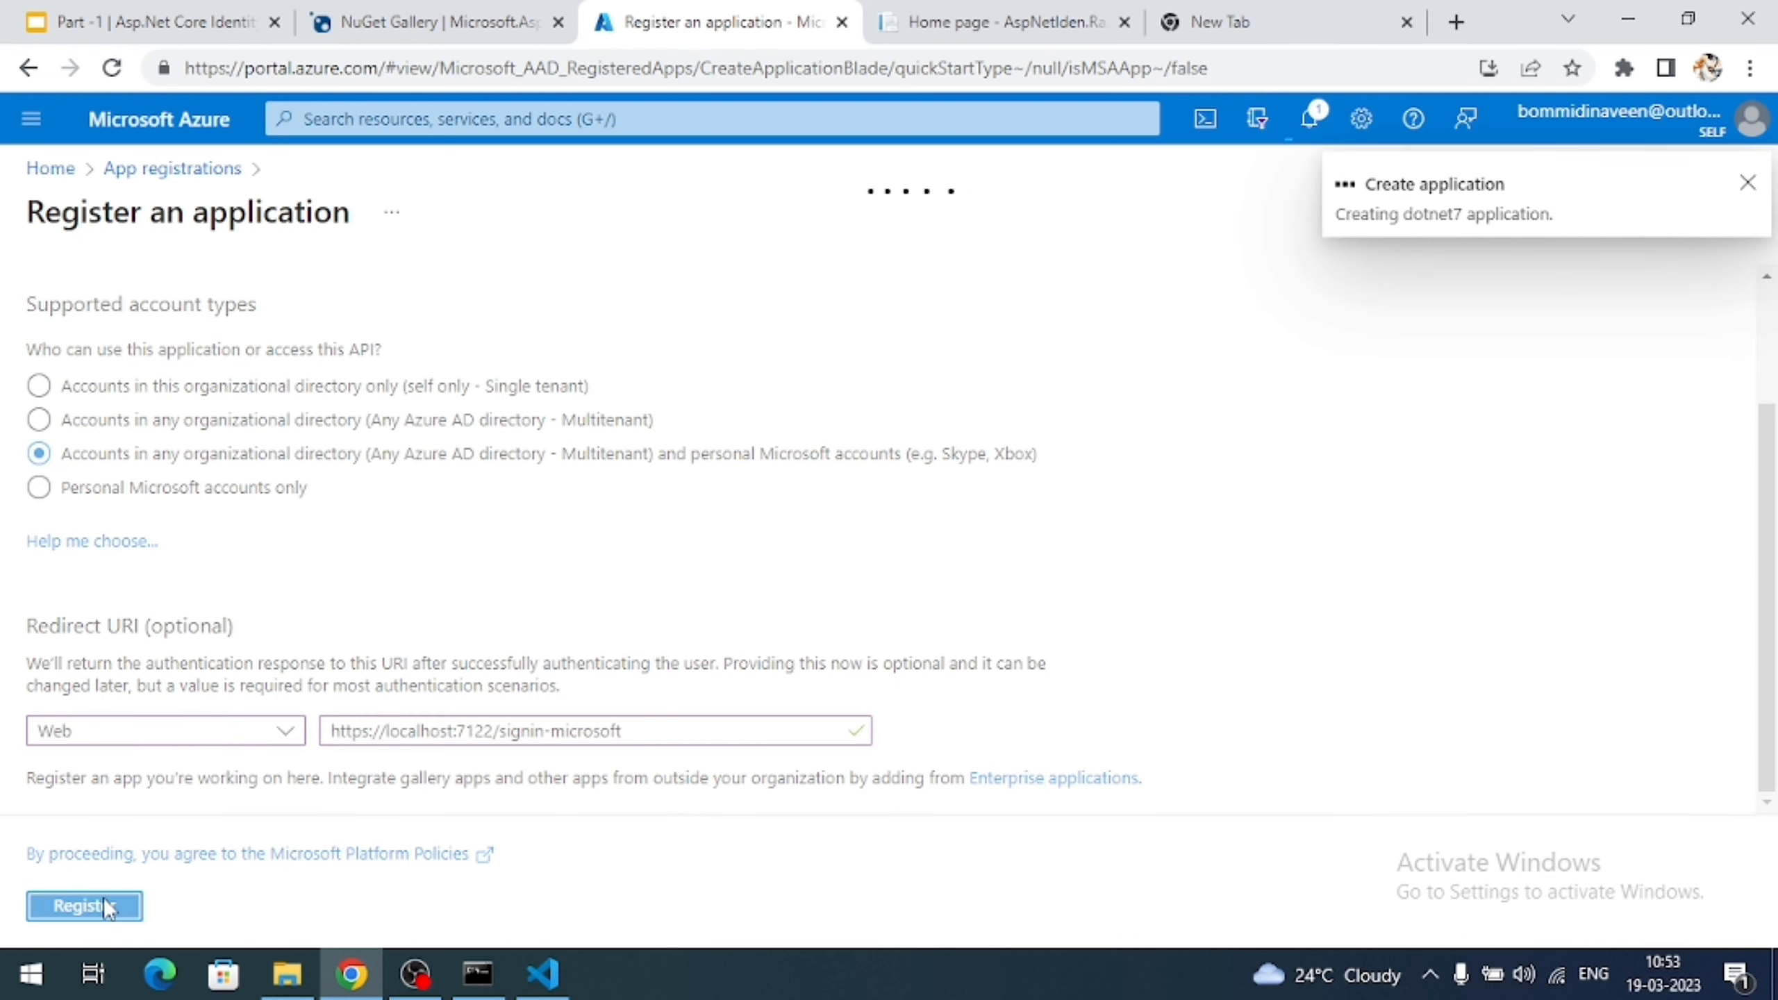
click(83, 906)
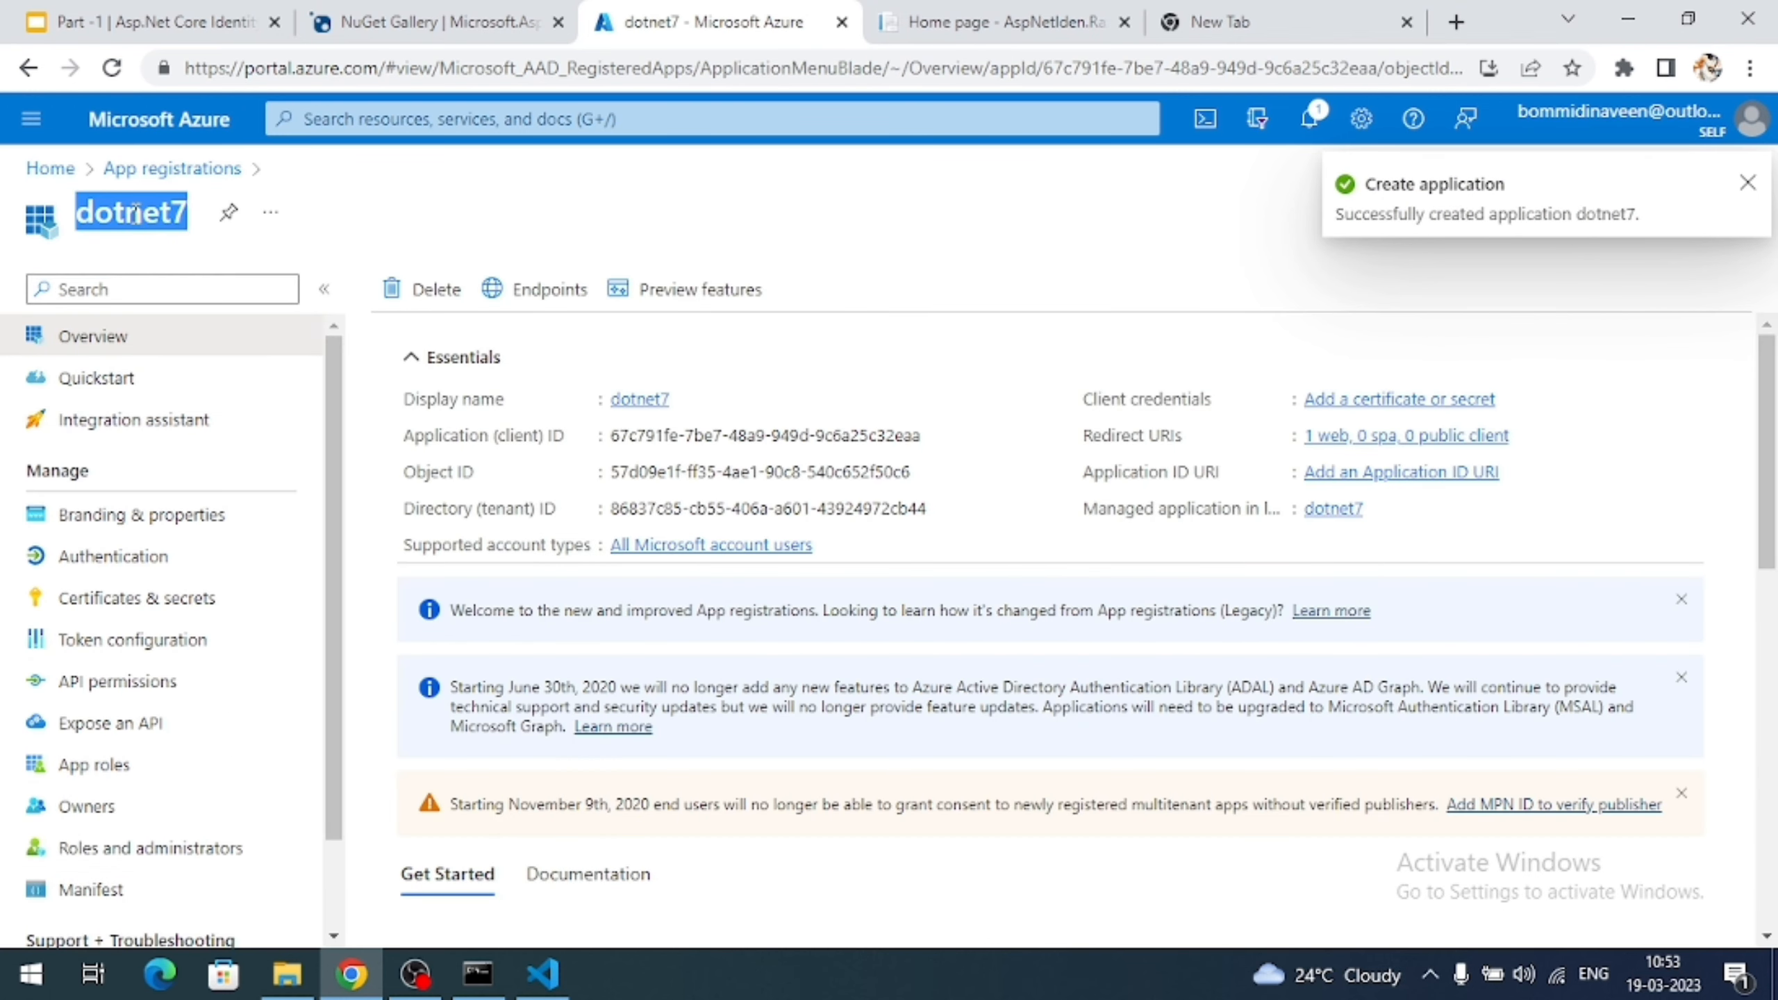
click(1746, 182)
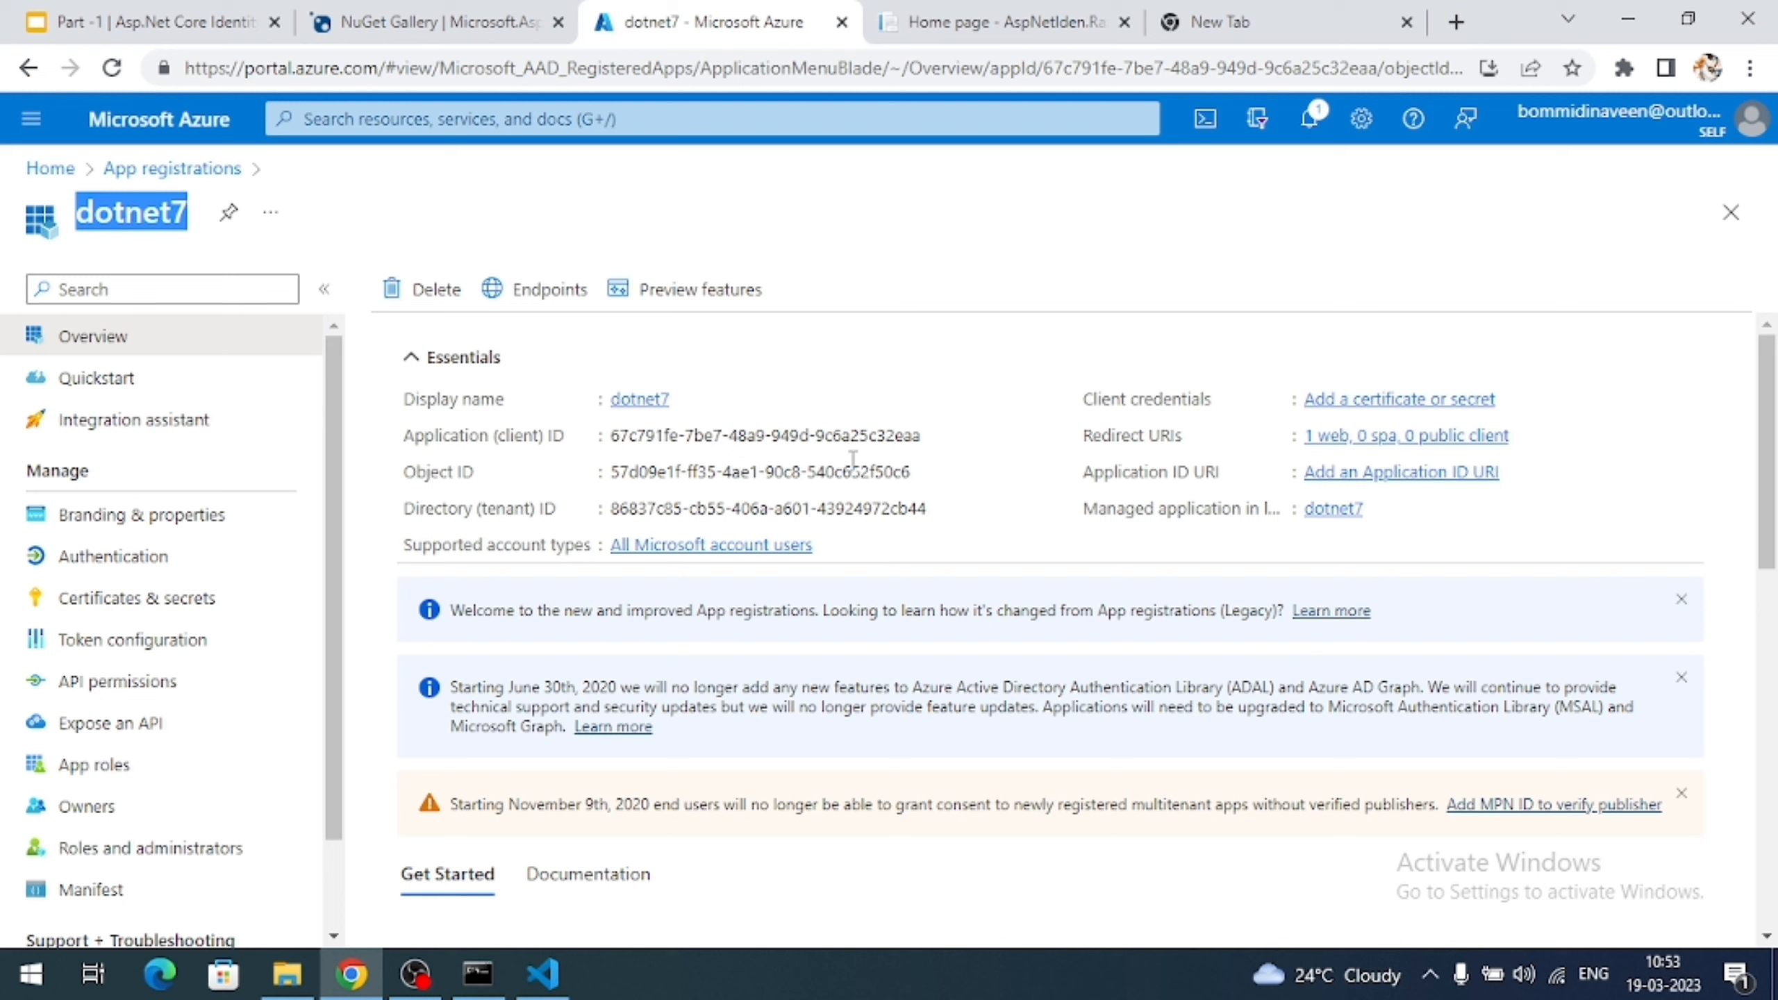
mouse_move(939, 439)
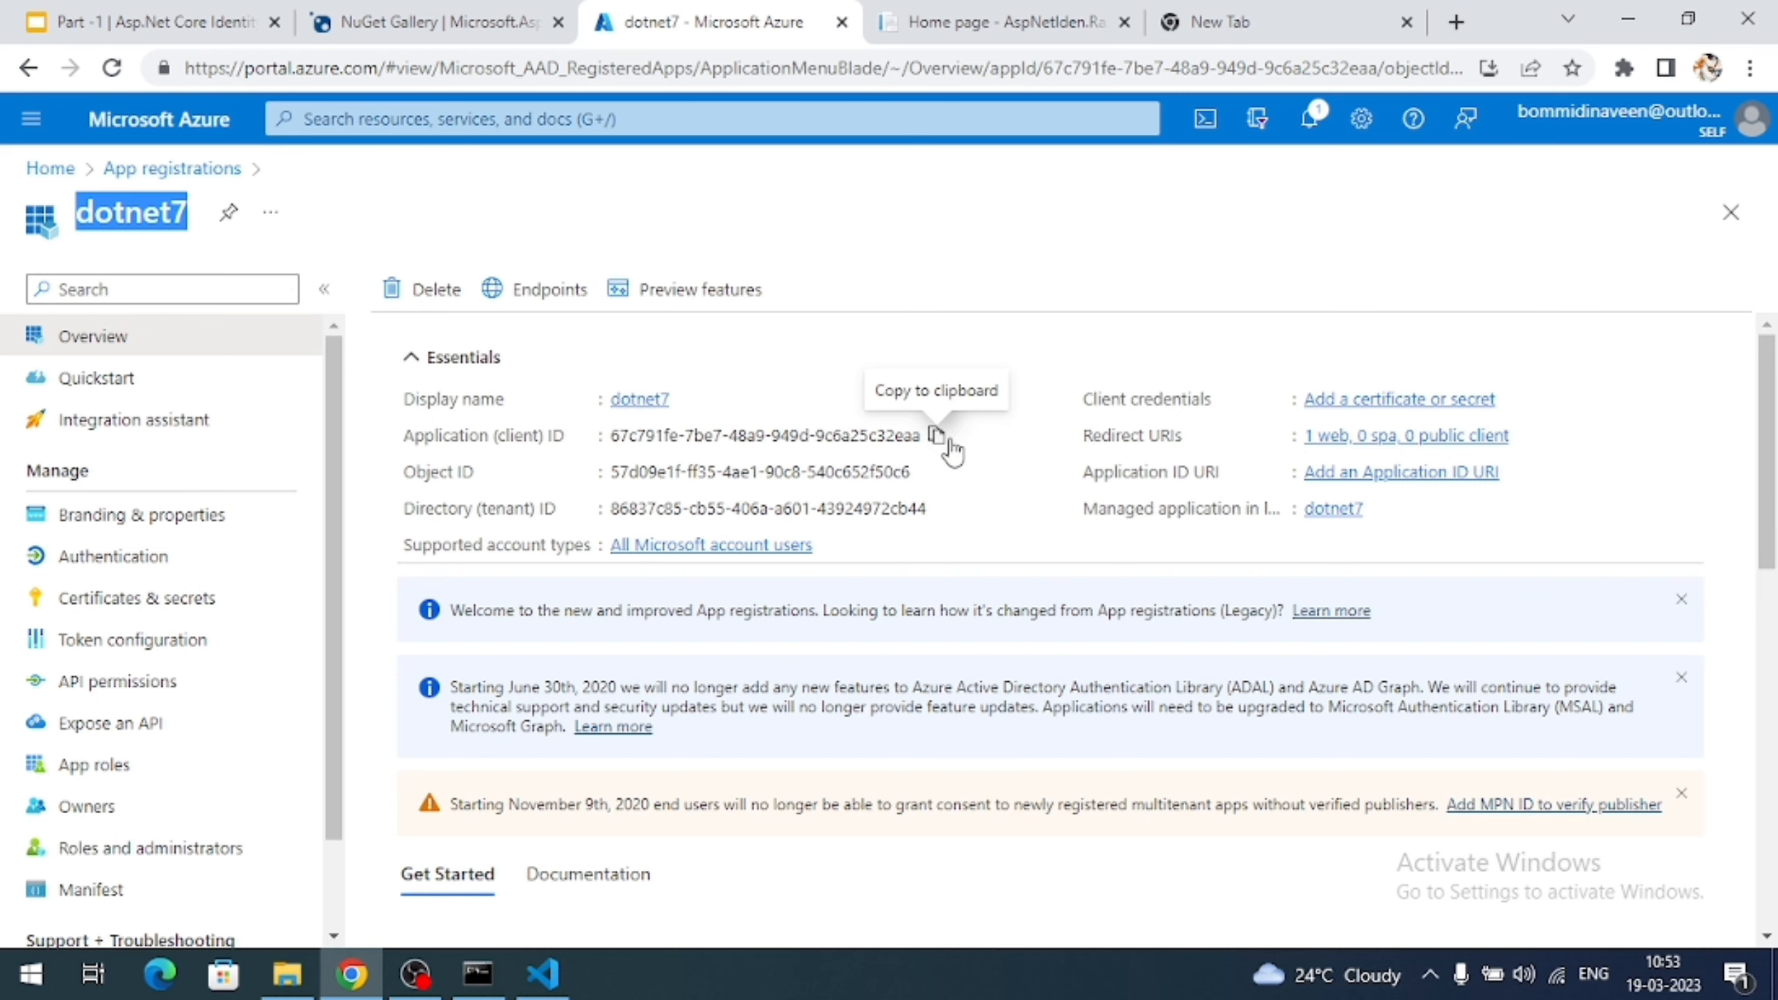
click(937, 436)
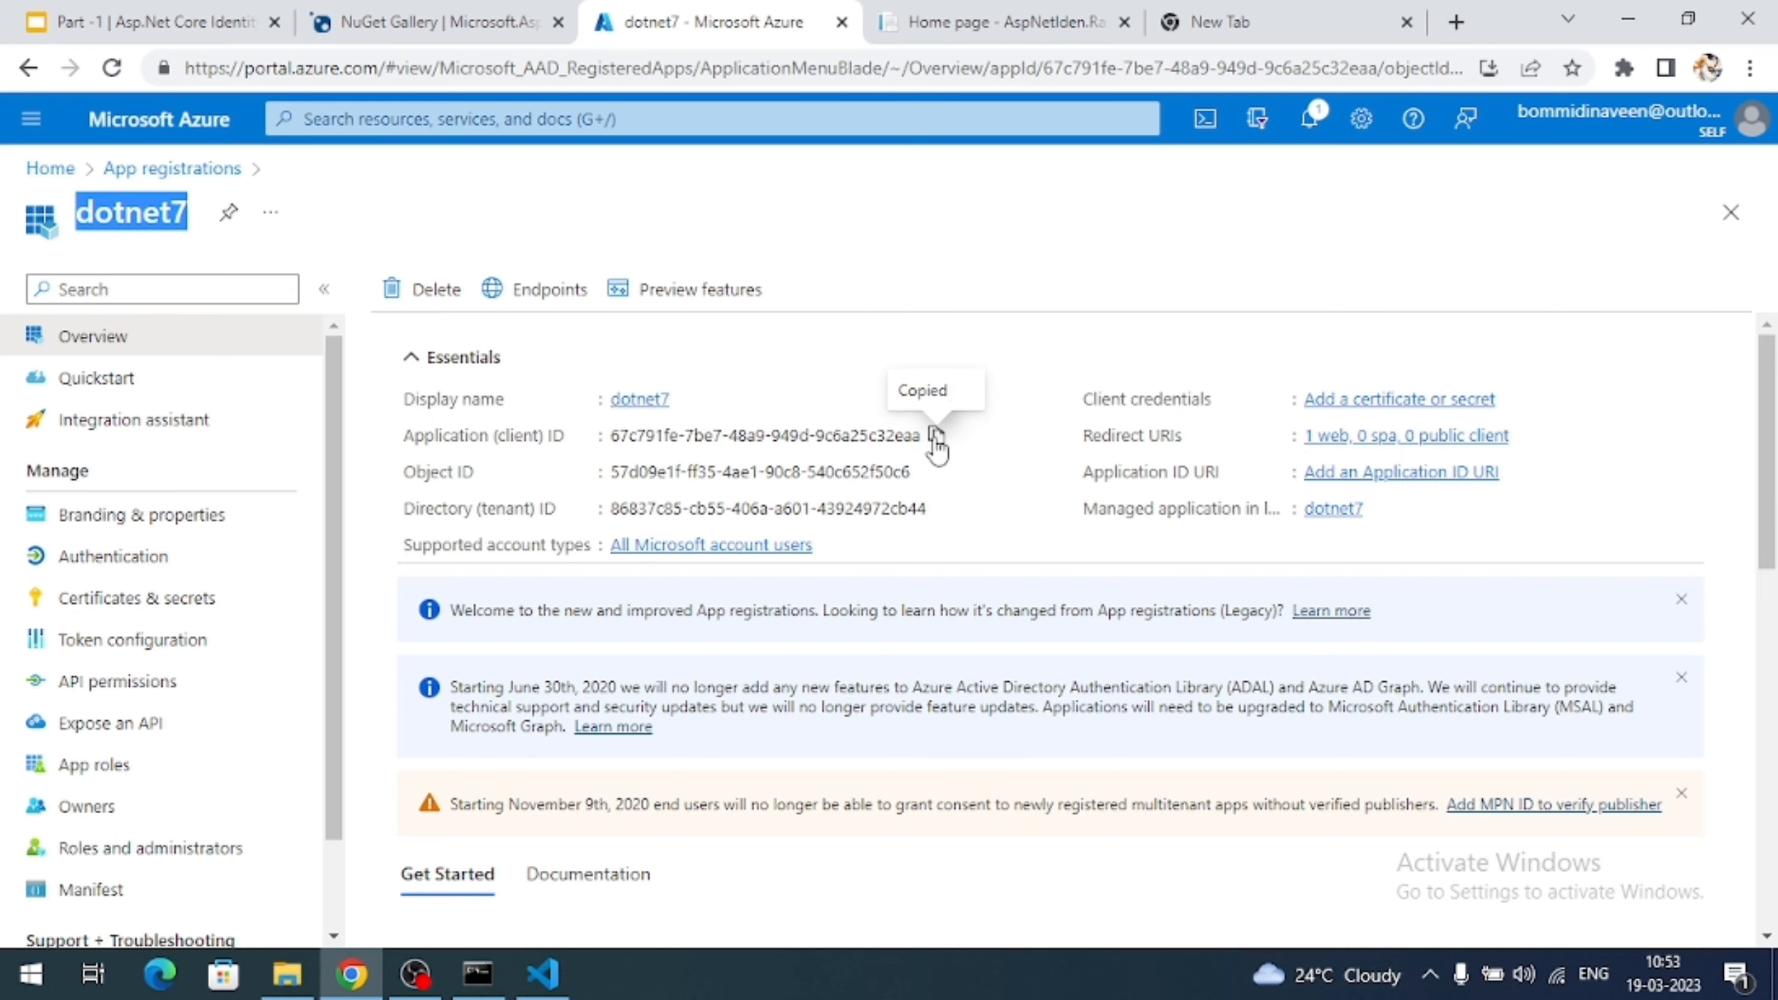
click(546, 974)
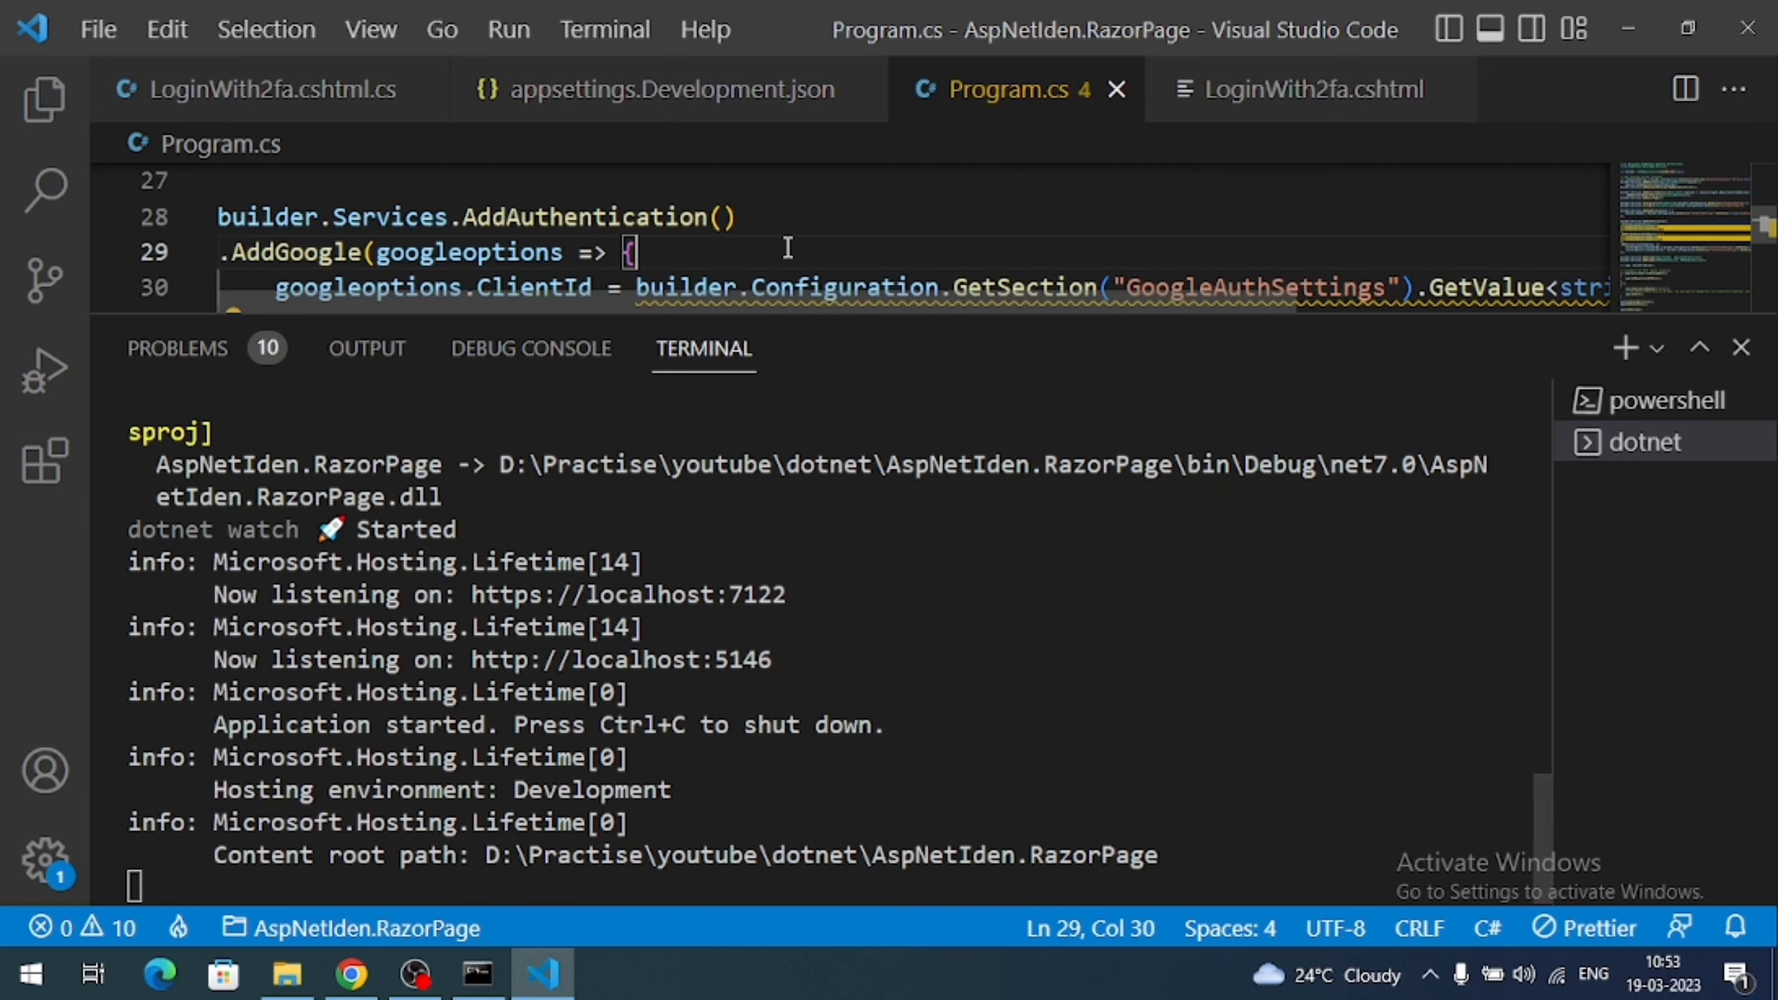
- Add an empty "MicrosoftAuthSettings" object to appsettings.Development.json
click(1740, 348)
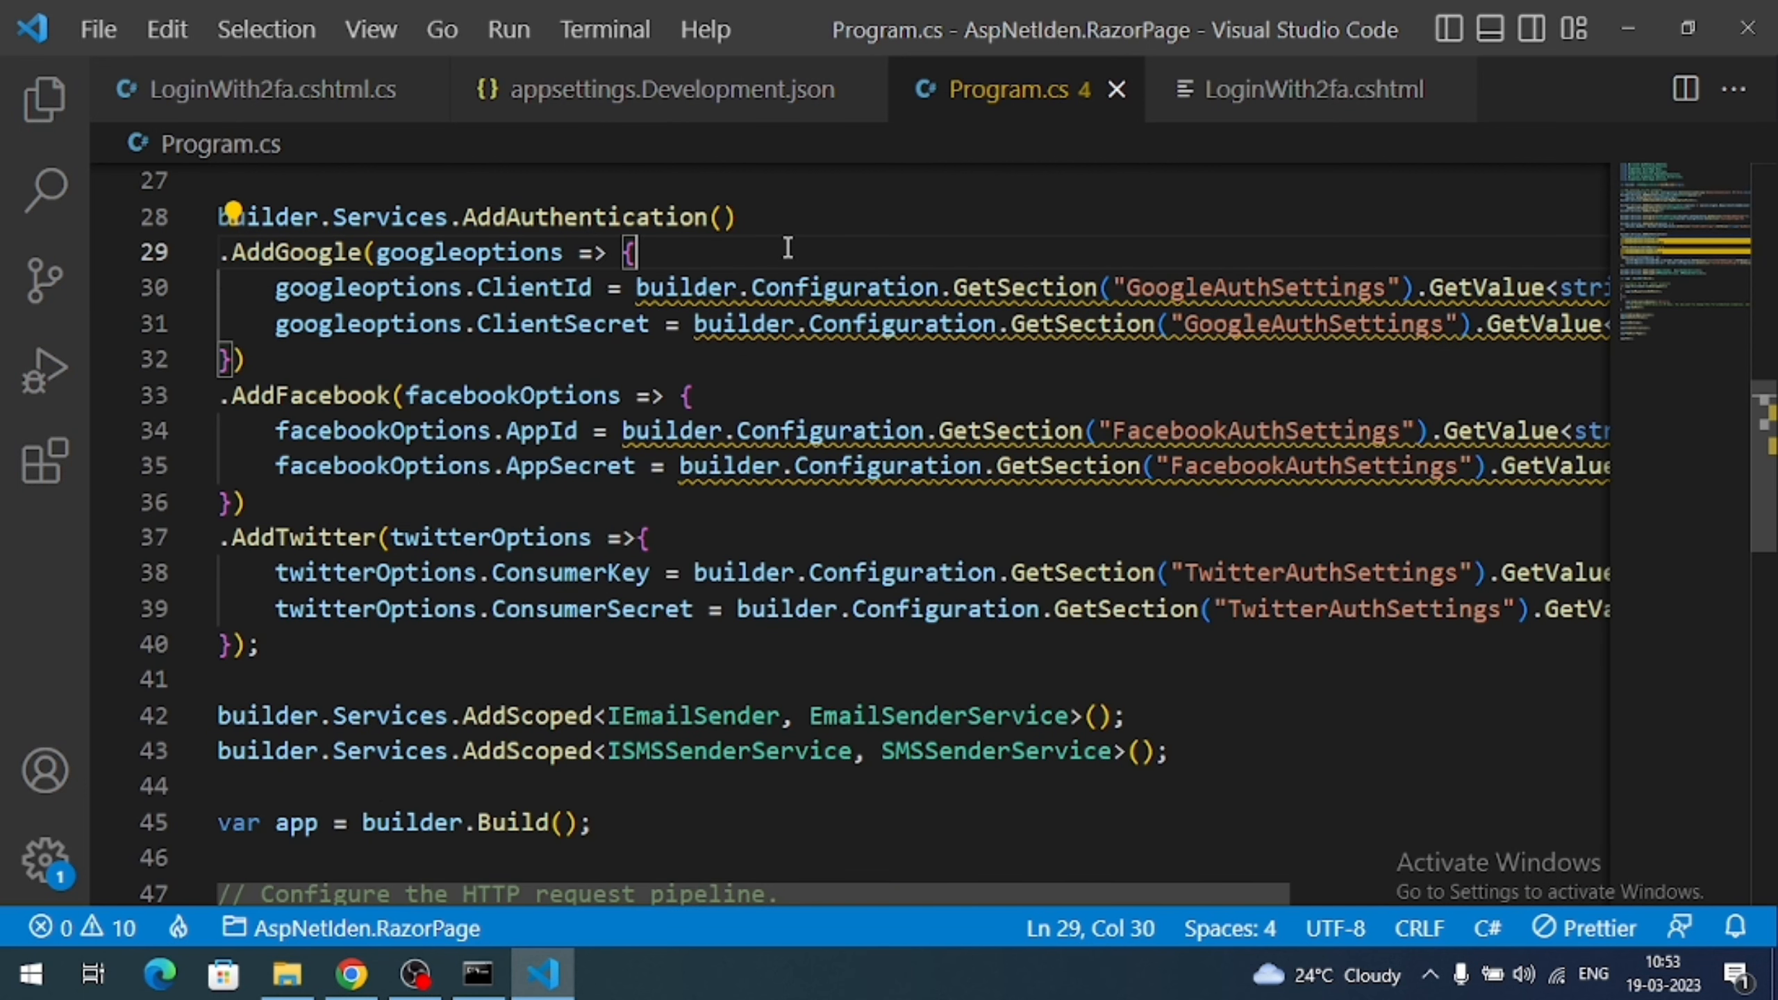
click(664, 89)
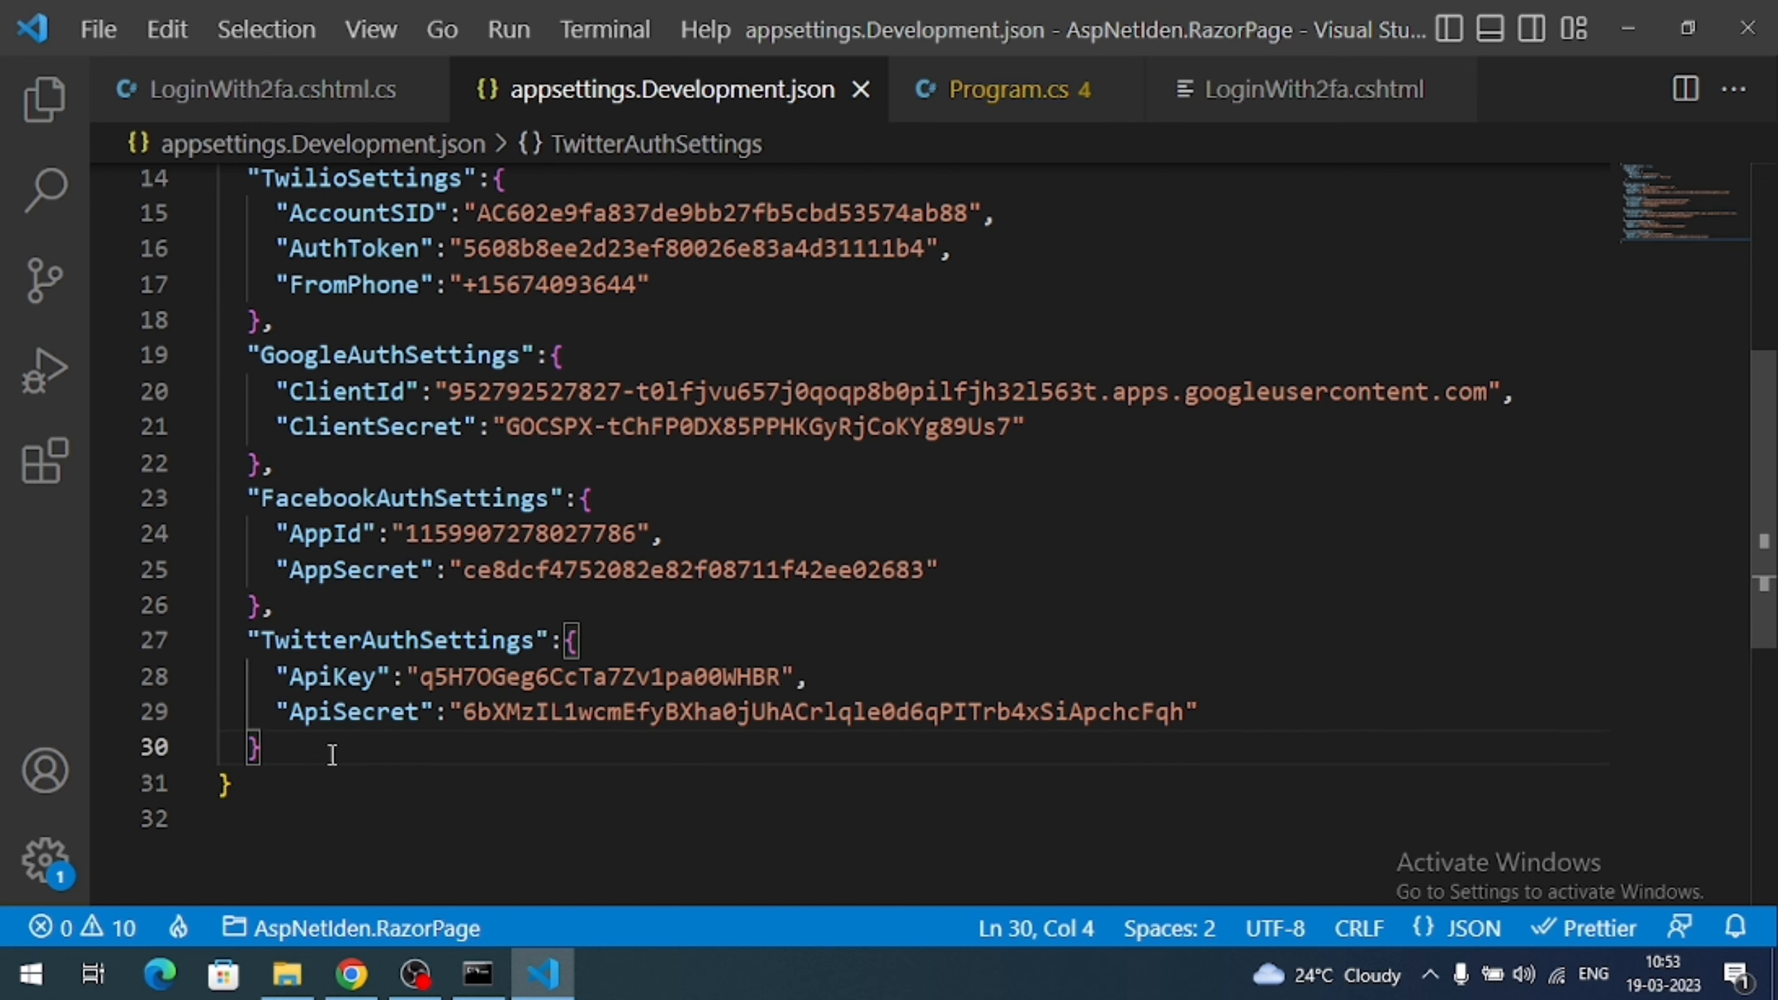
text(,)
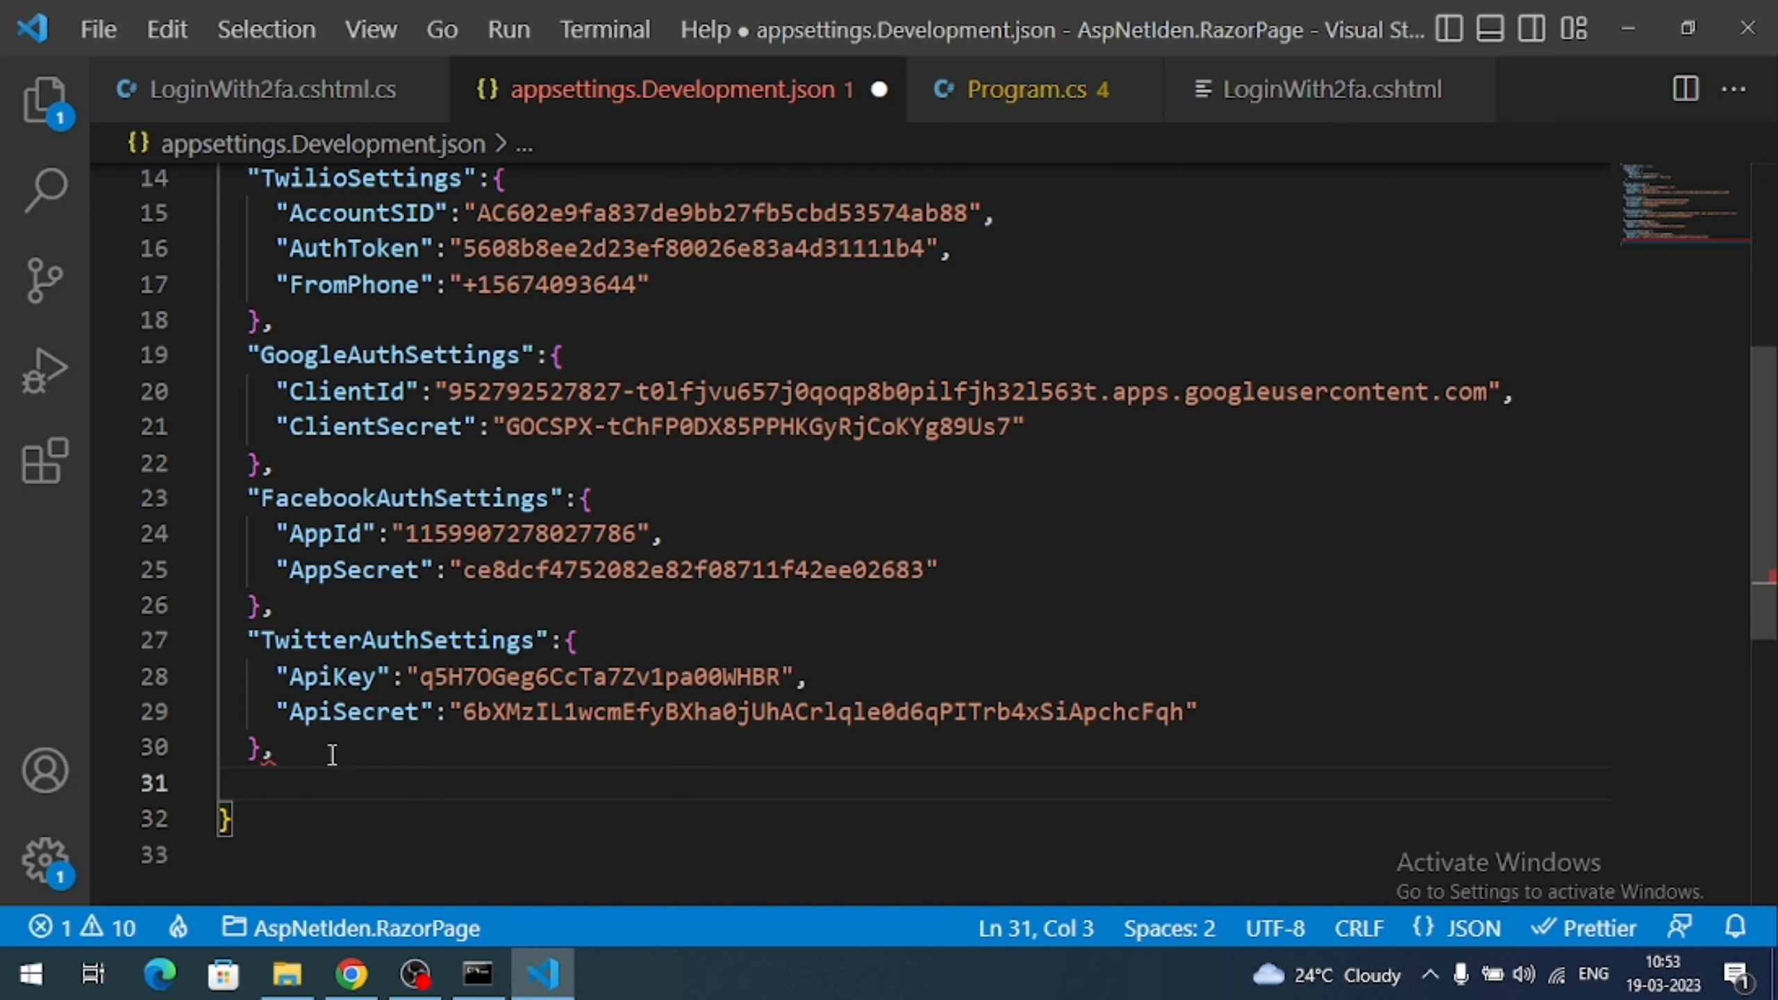
scroll(down, 3)
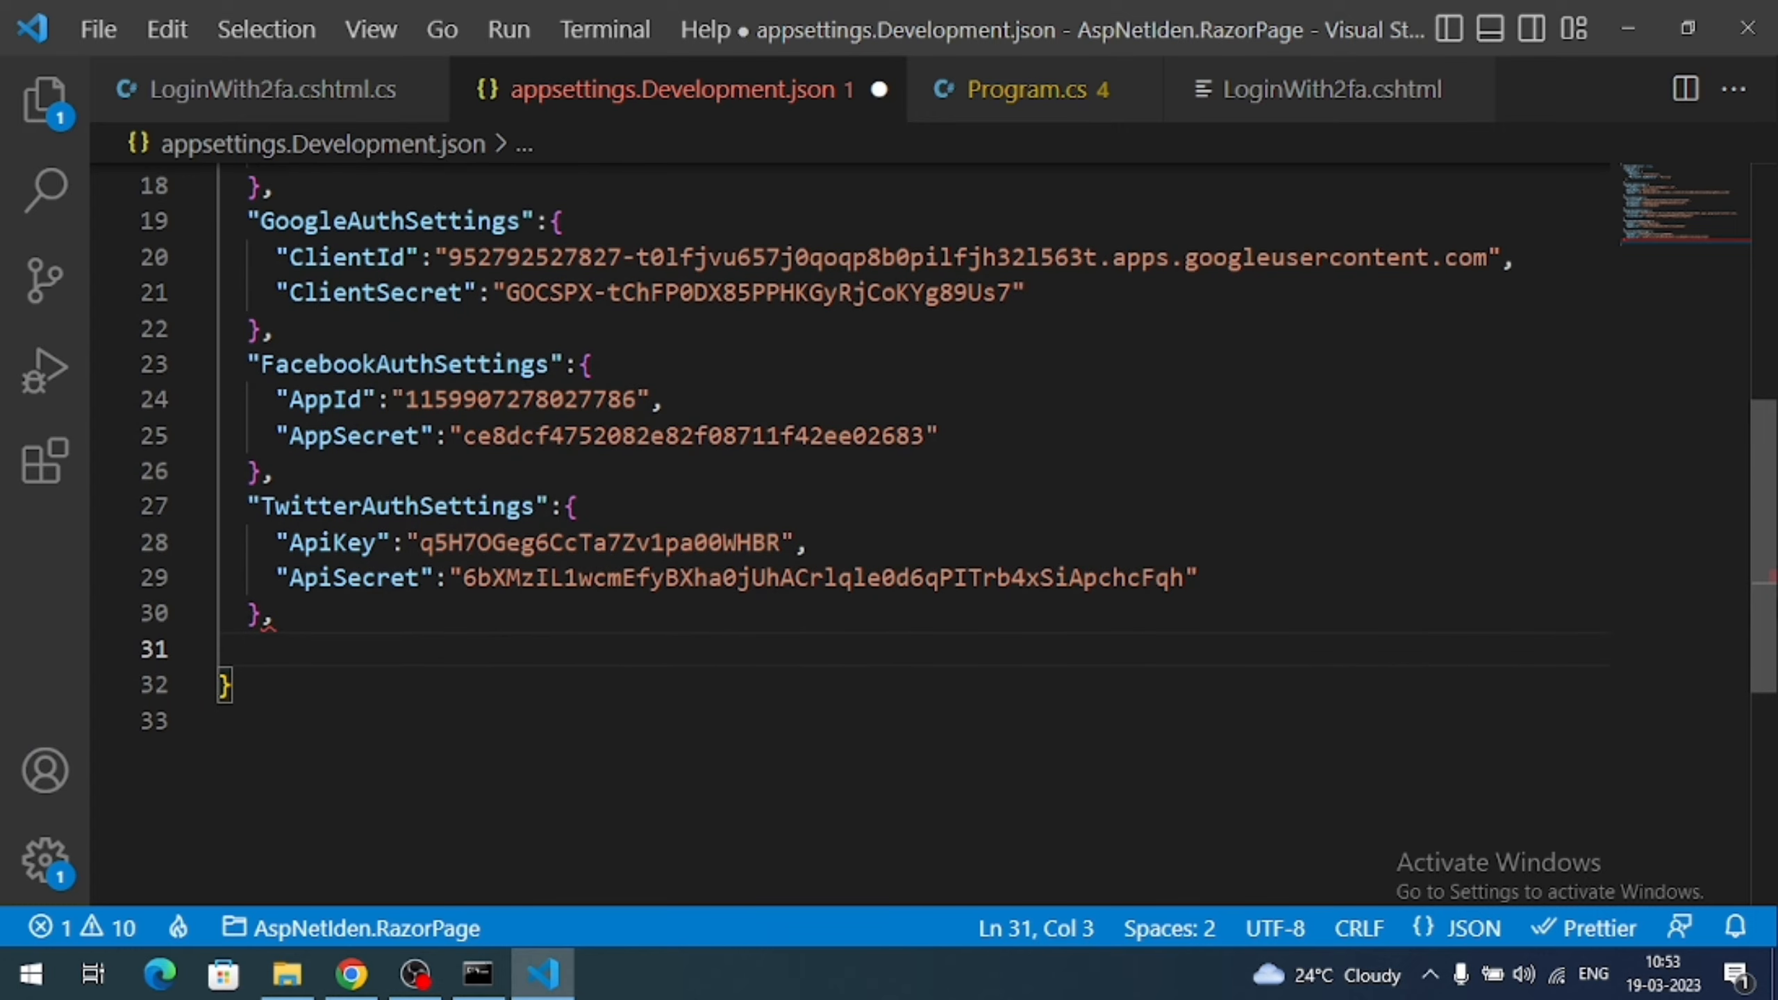
text("Micro")
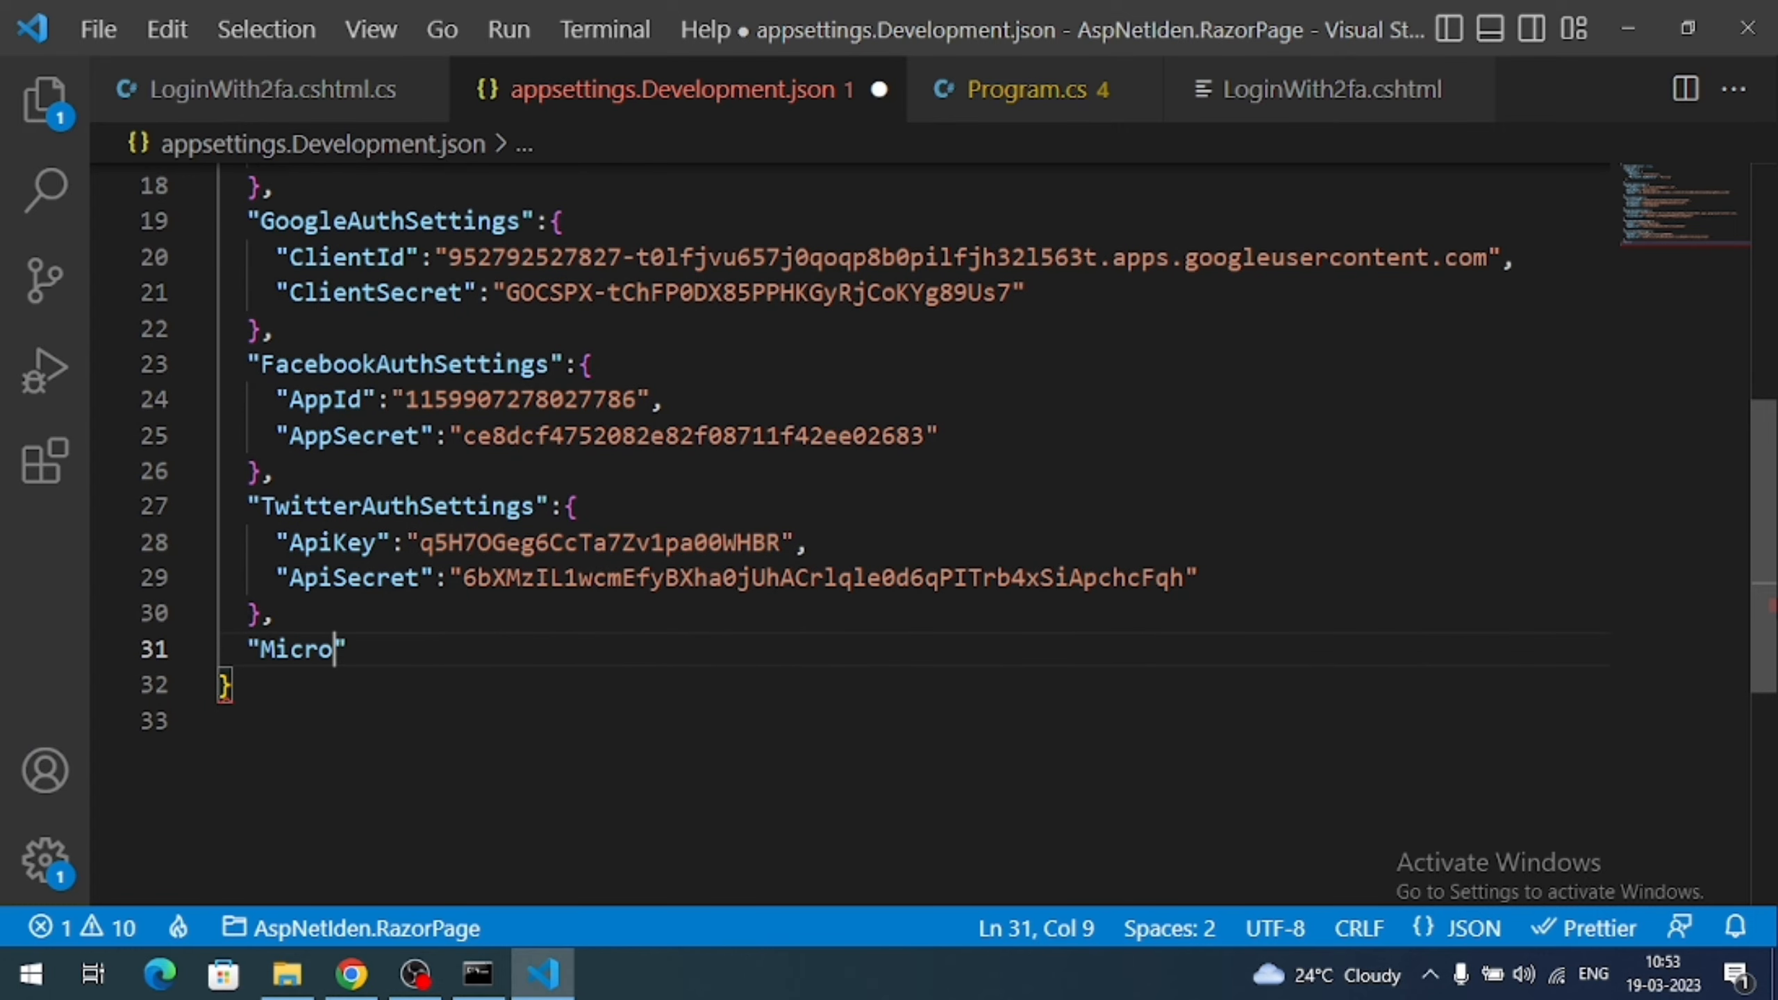
text(softAuth)
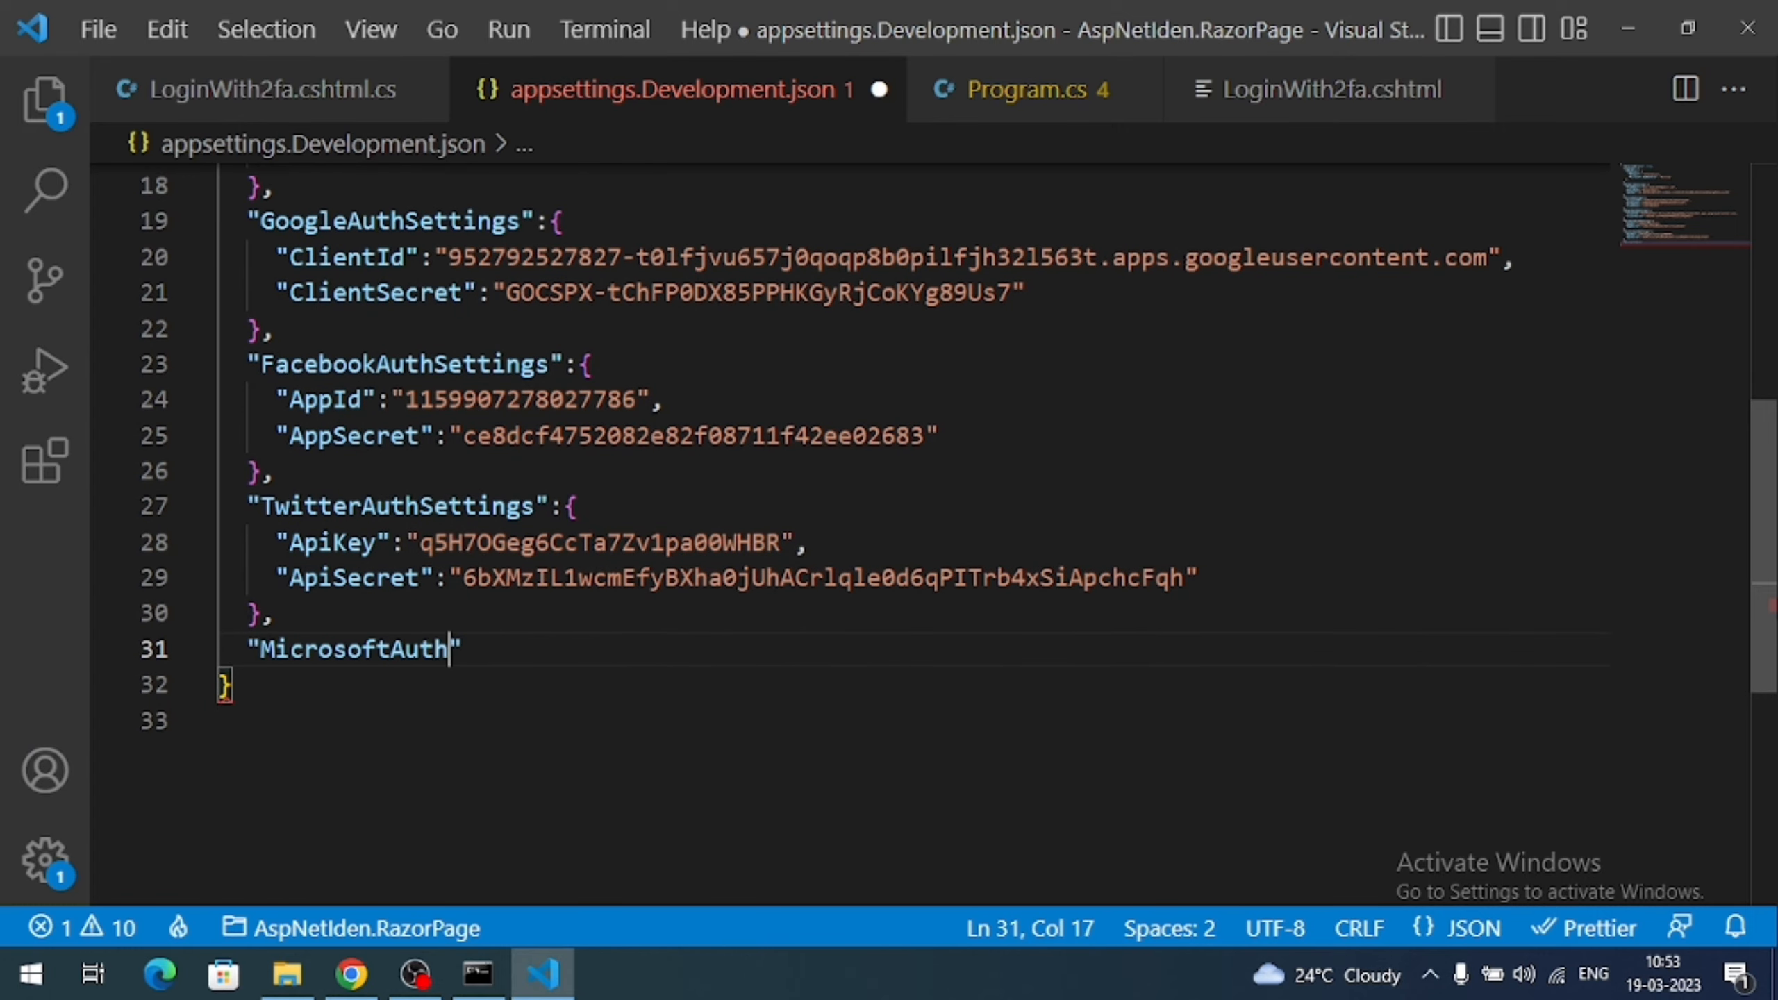
text(Settings)
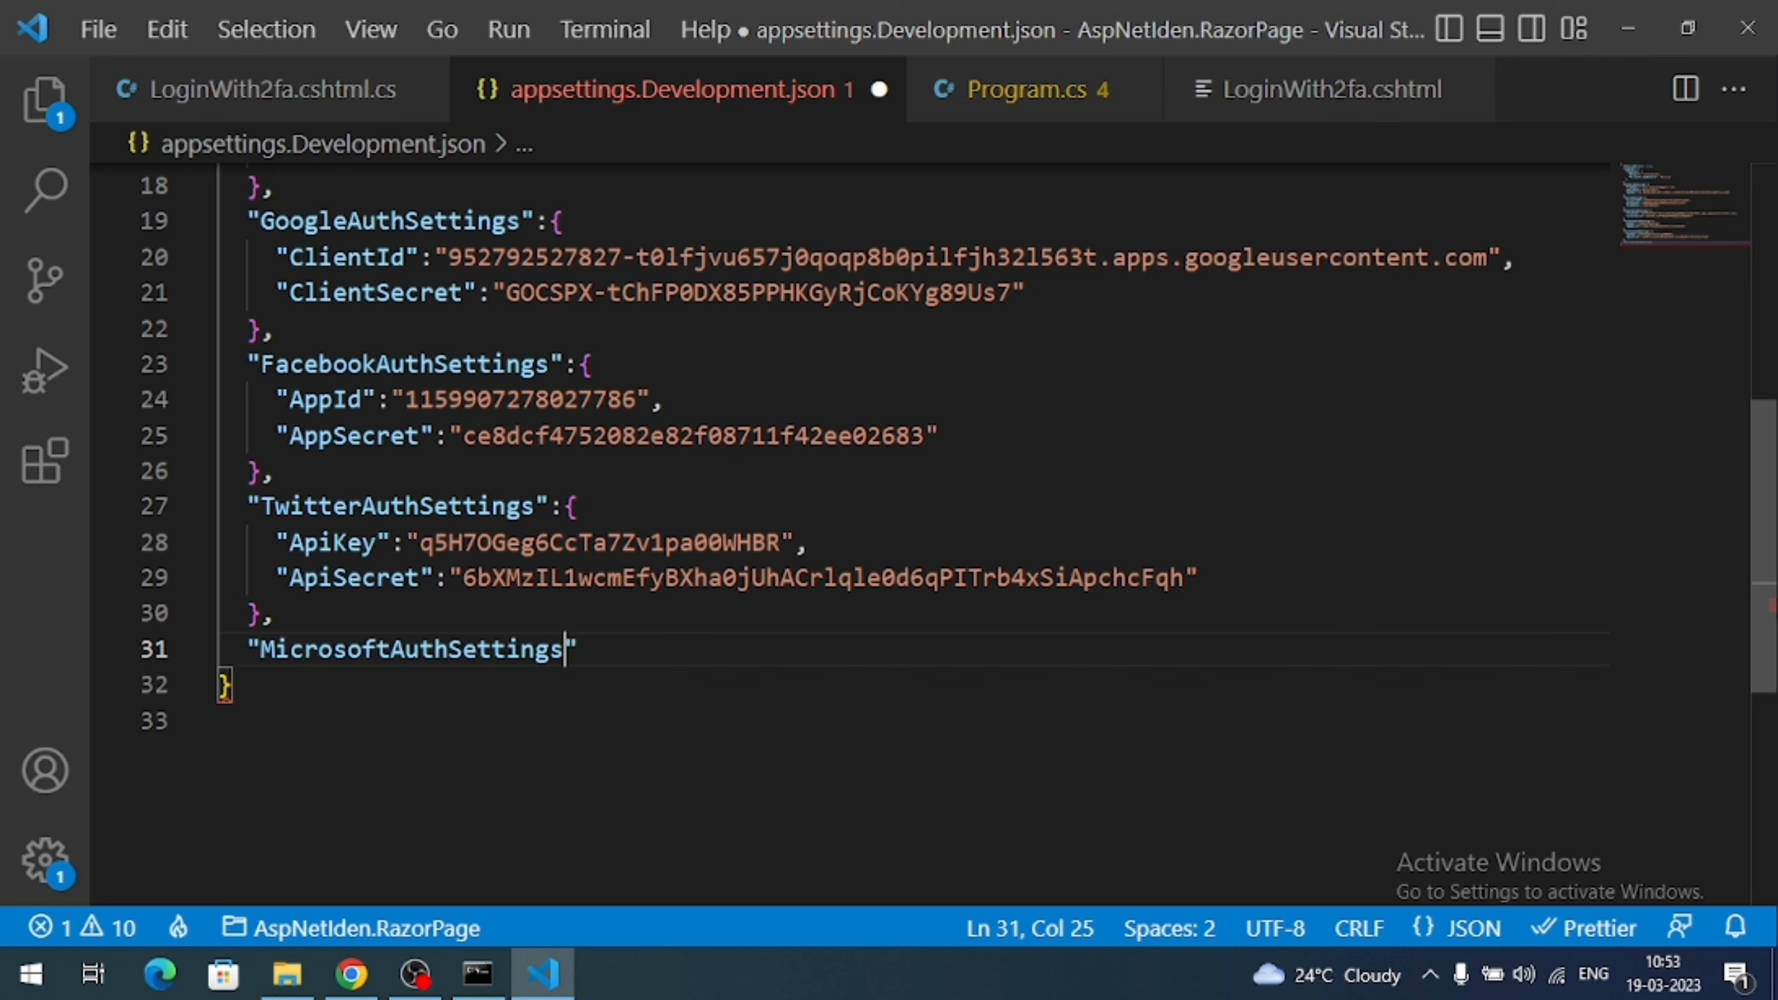
text(:{})
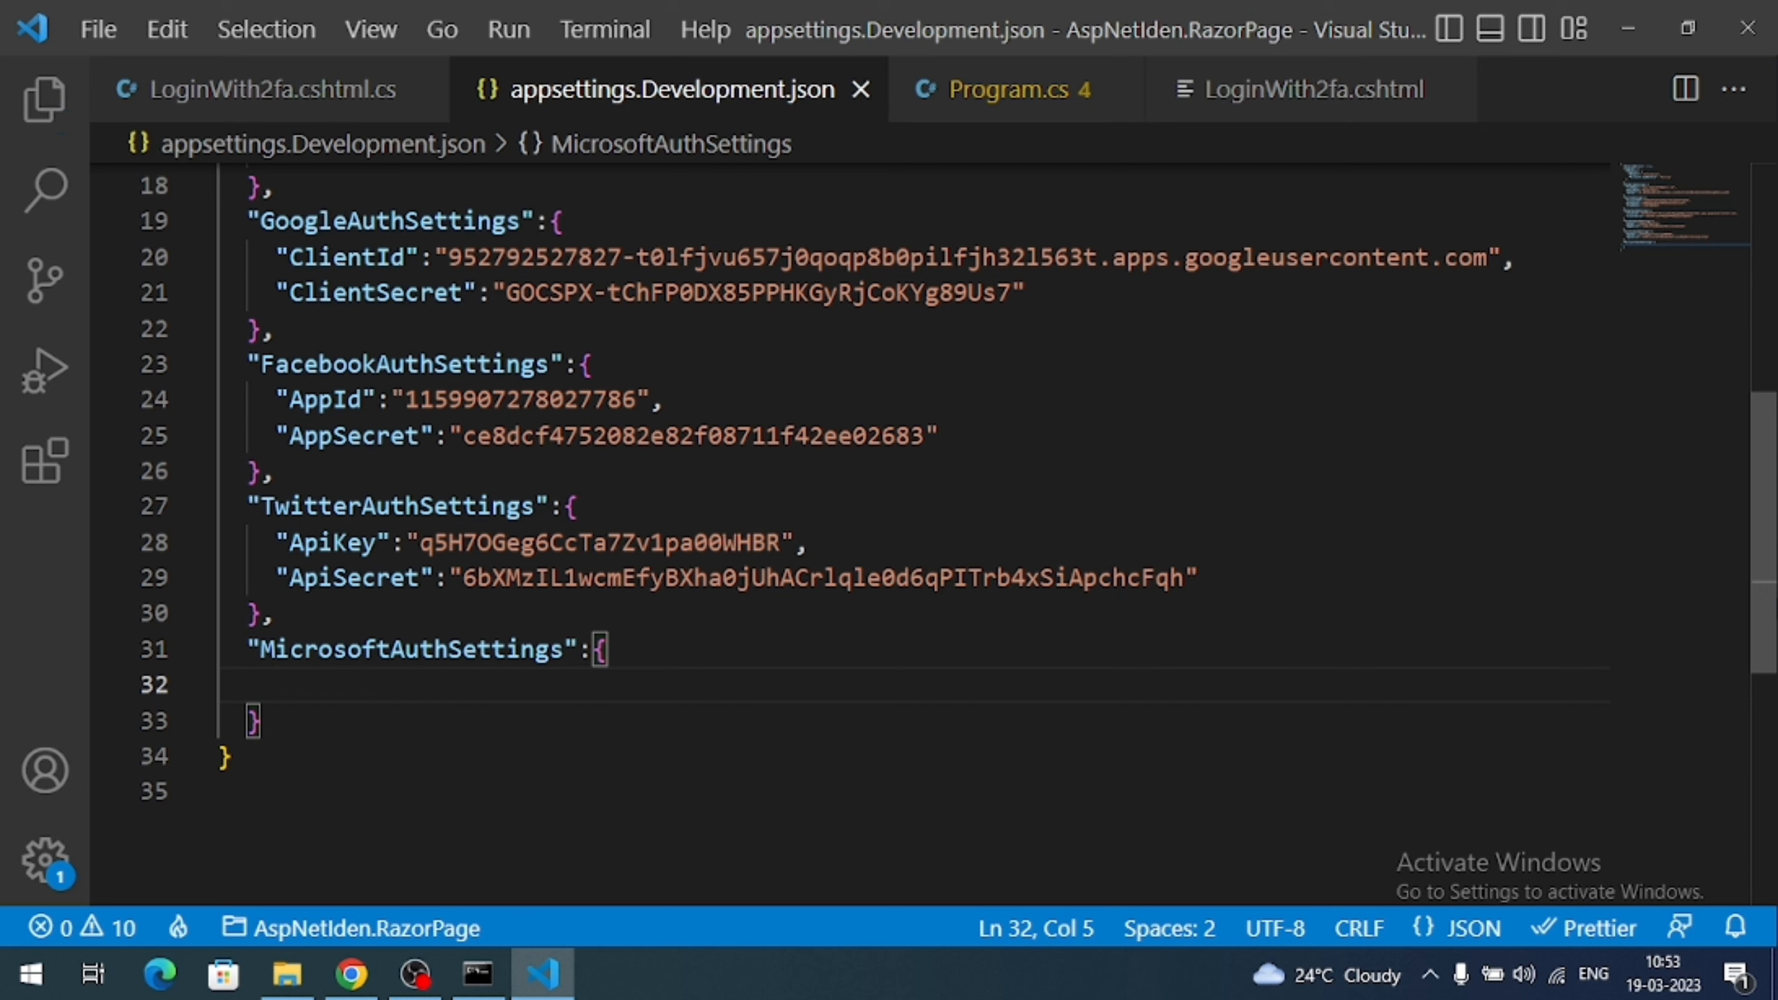
- Fill MicrosoftAuthSettings with AppId 67c791fe-7be7-48a9-949d-9c6a25c32eaa and an empty AppSecret entry
text("A)
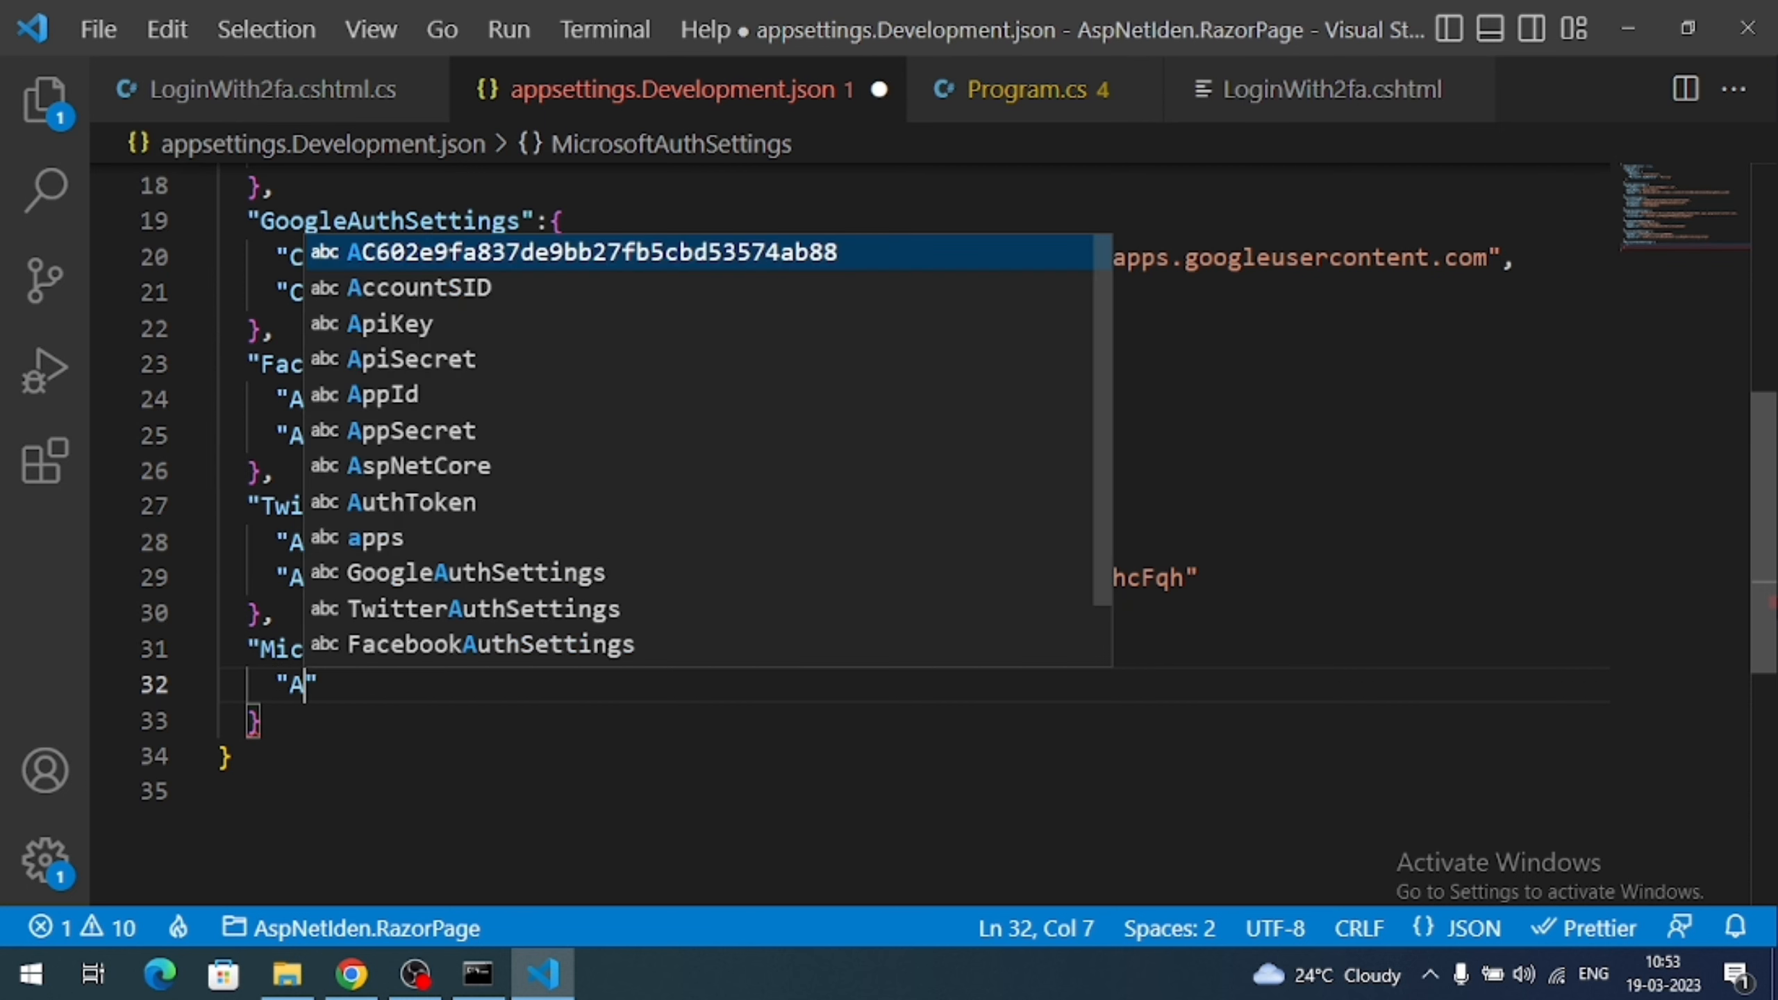
text(ppId)
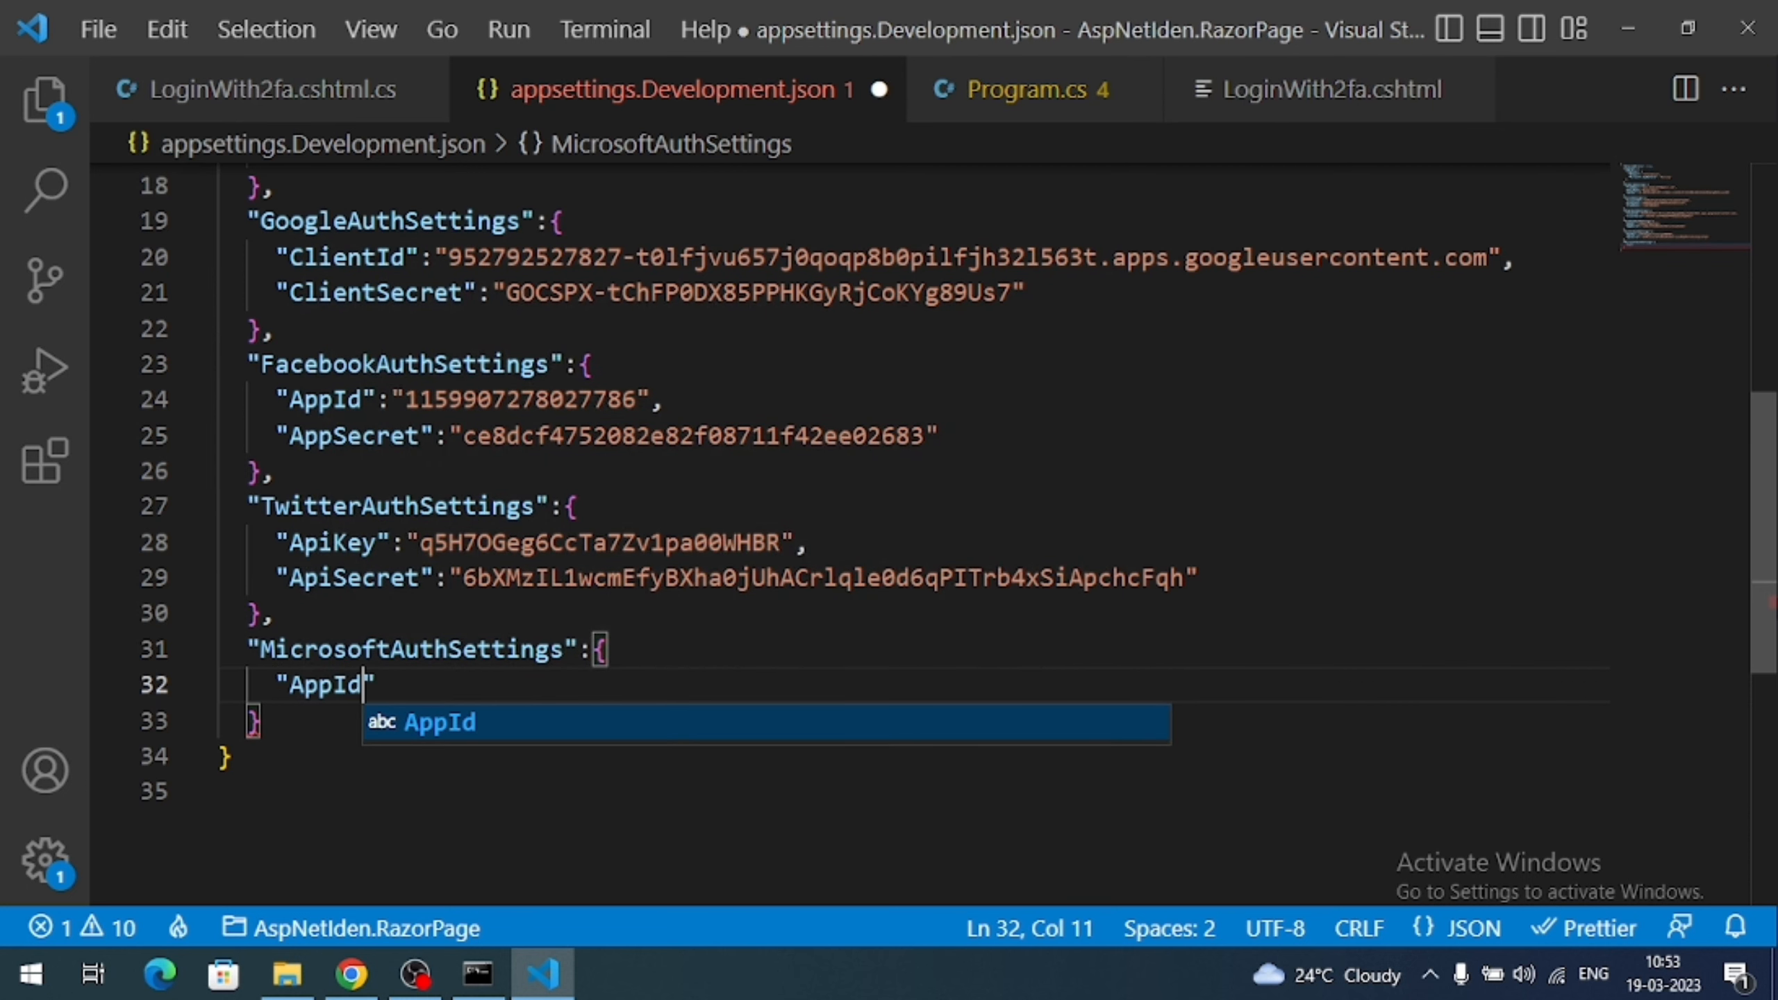
text(:"")
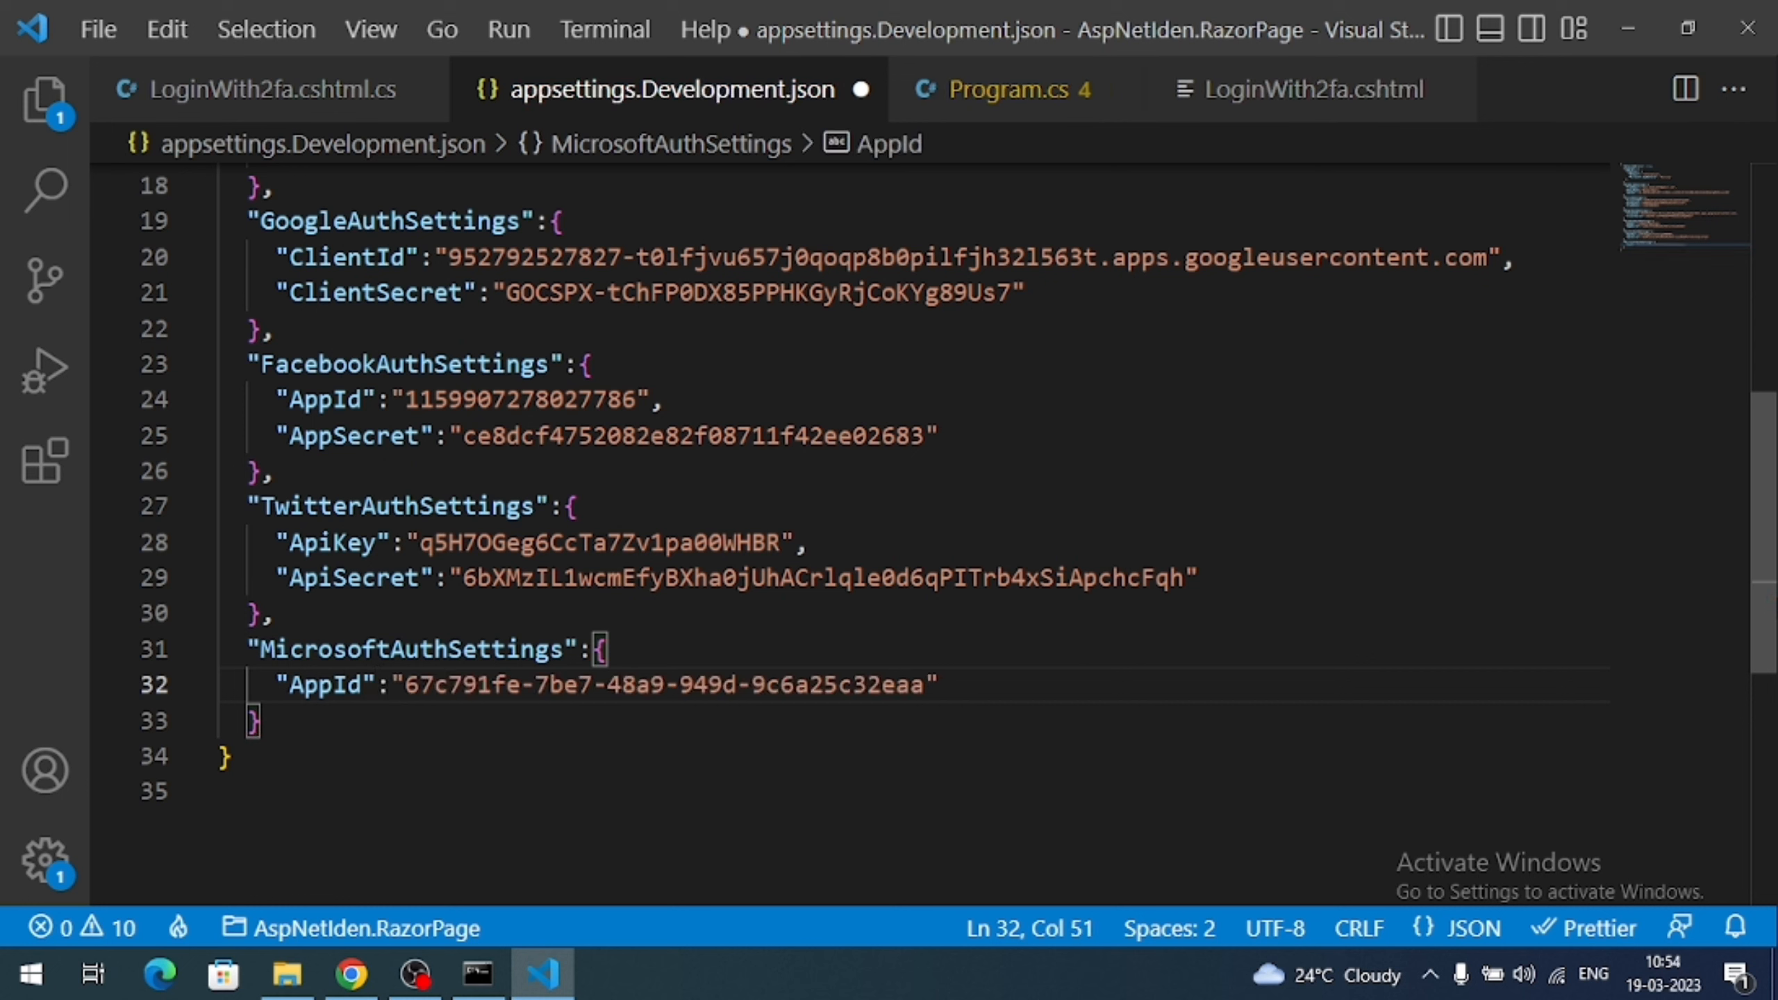
text(Ap)
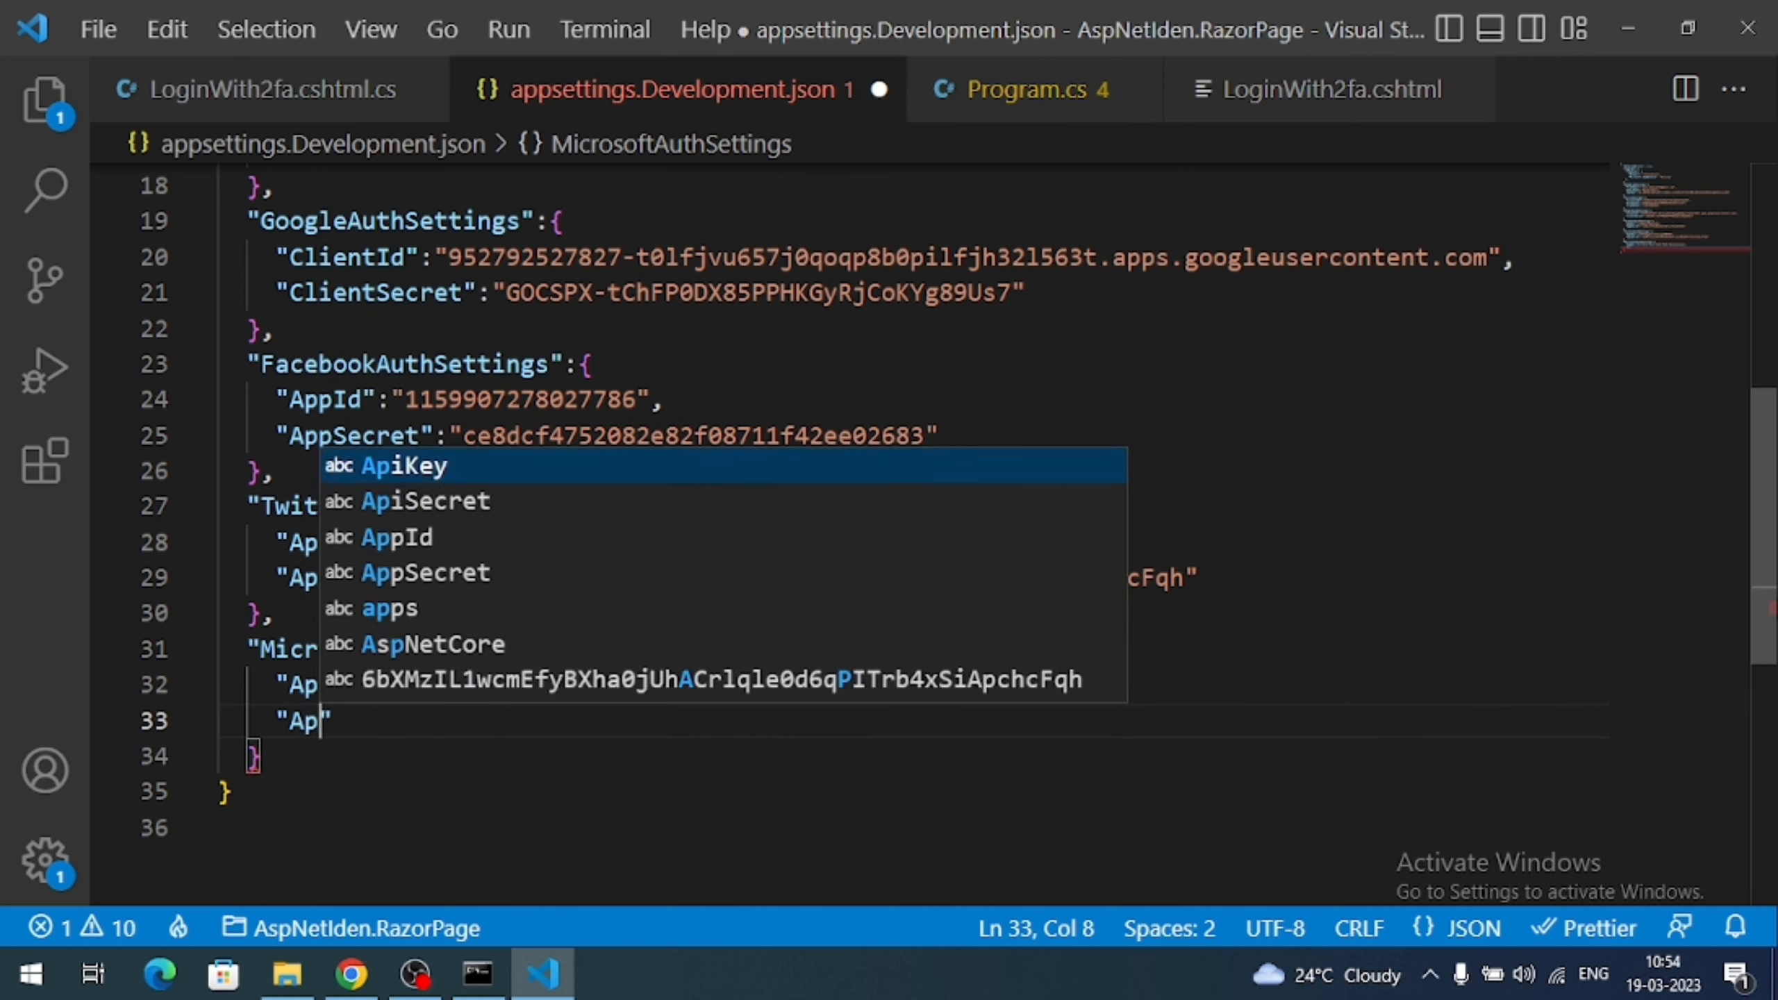
text(AppSecret)
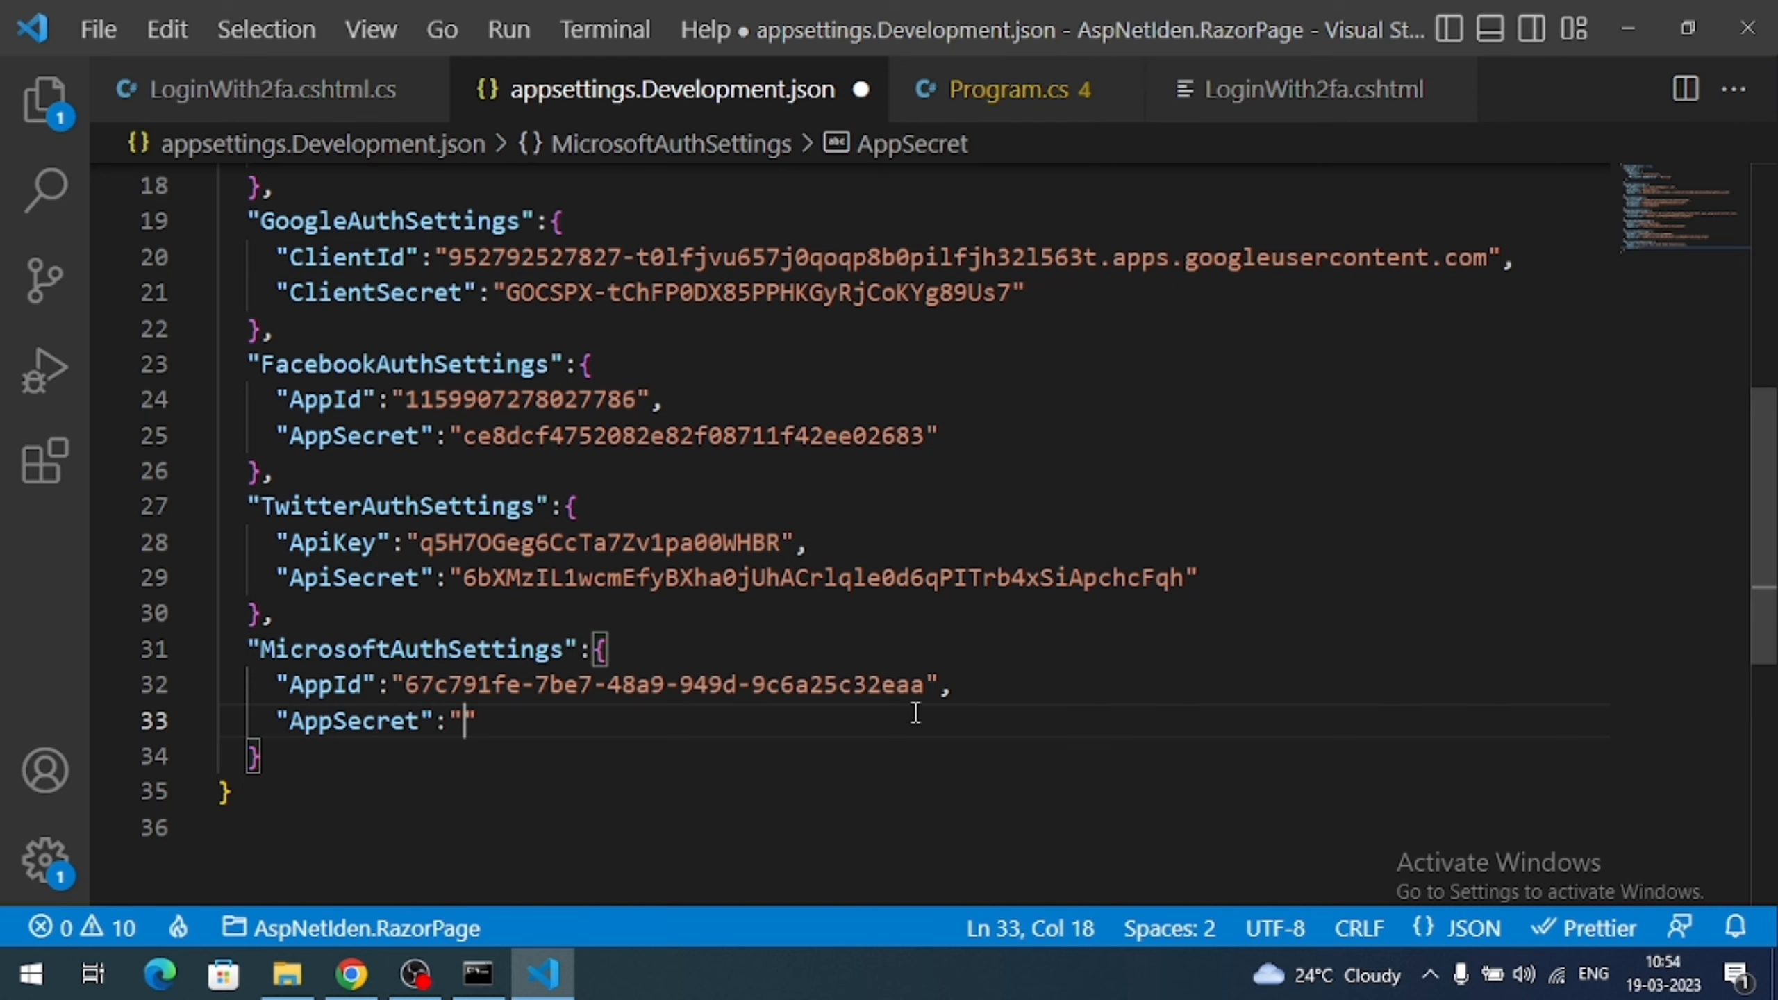
- Go to the dotnet7 registration's Certificates & secrets and start a new client secret
click(350, 976)
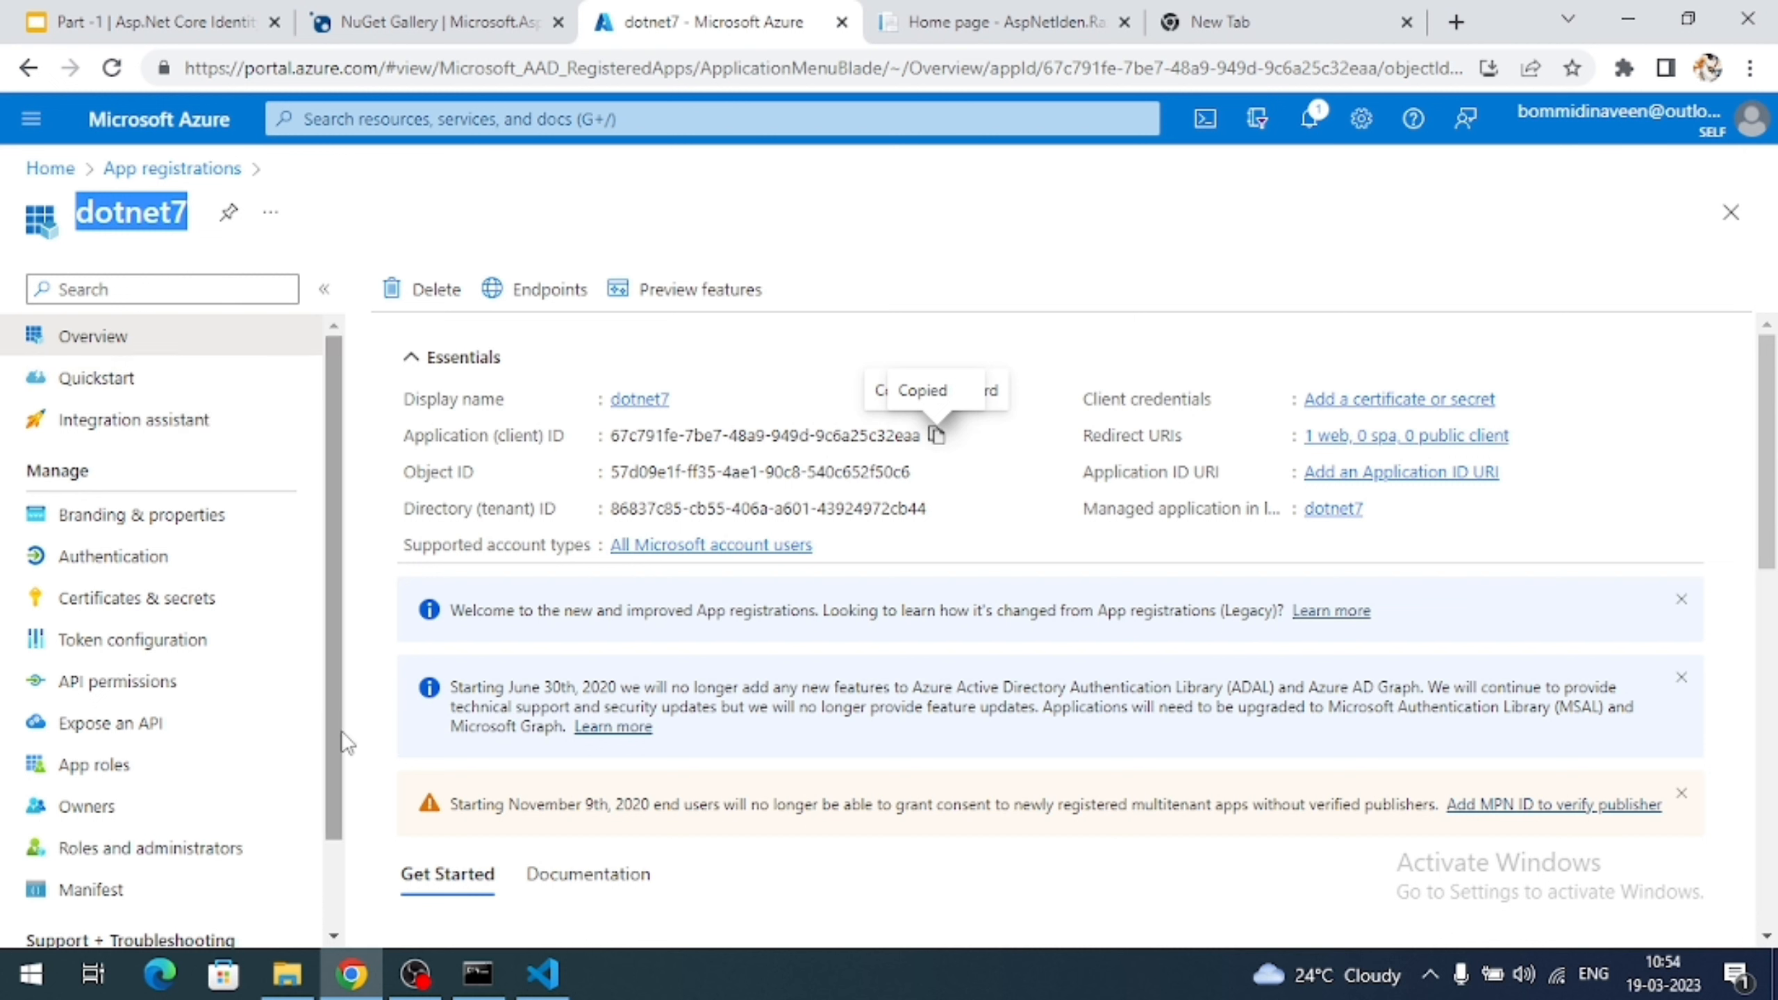
scroll(down, 3)
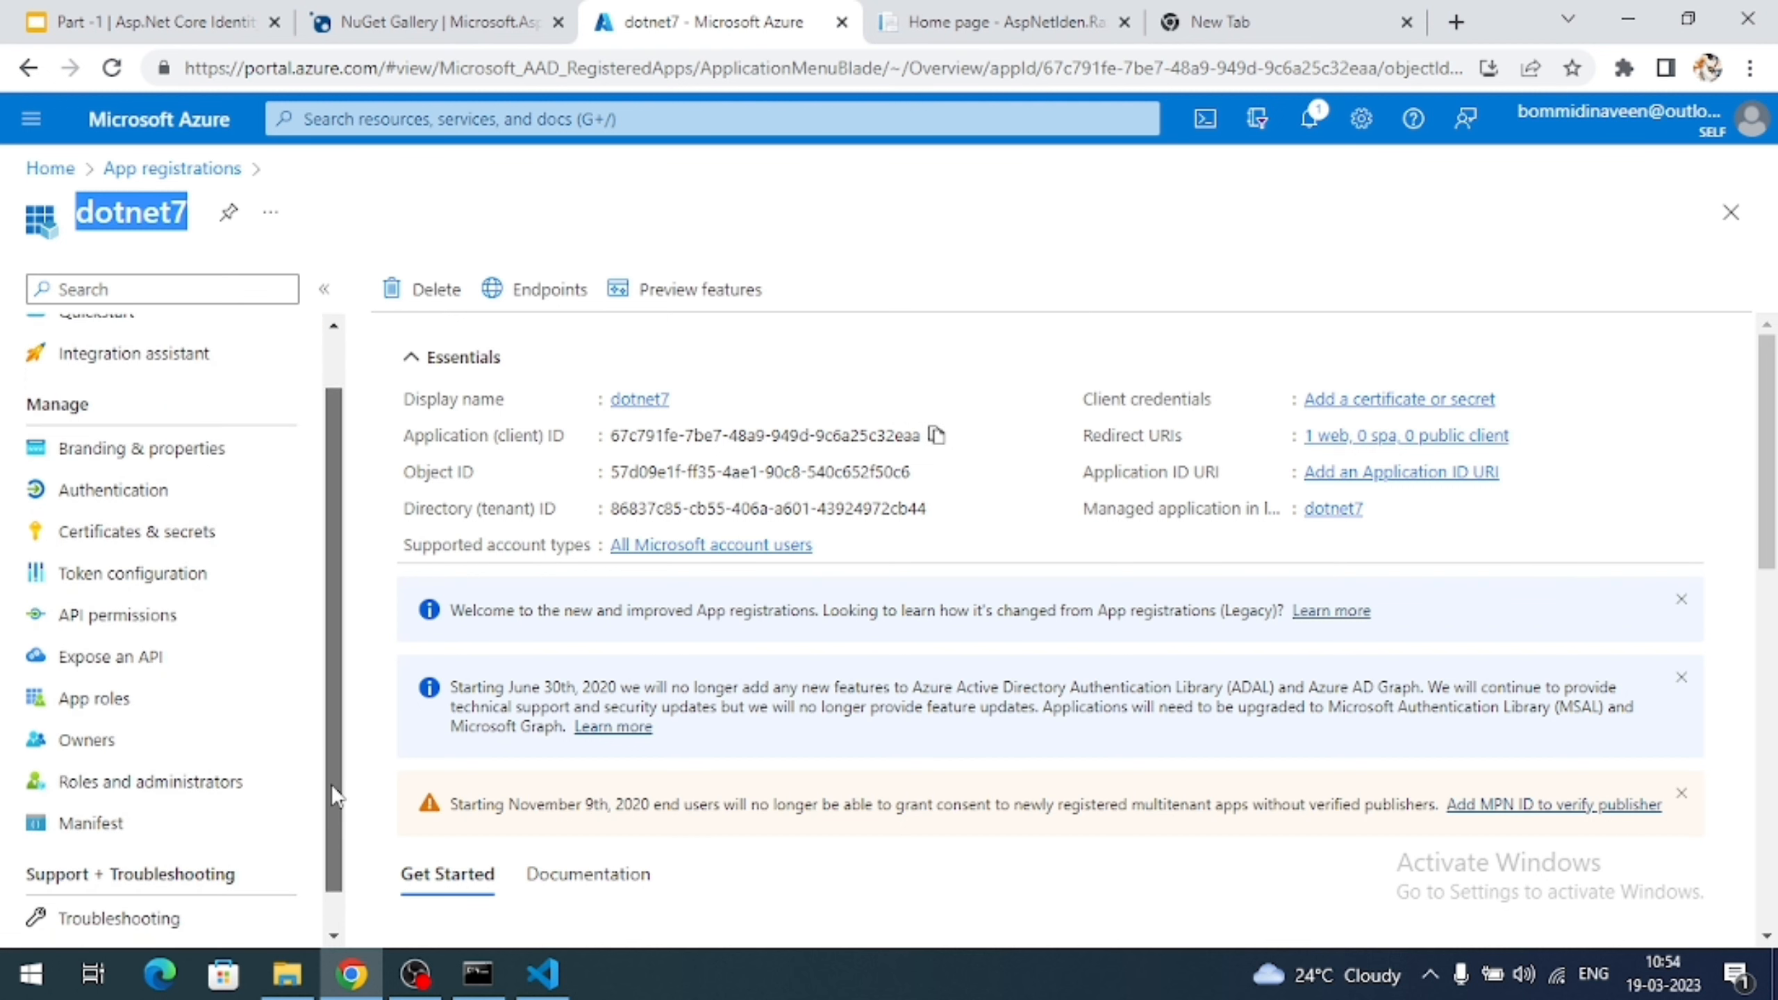
click(137, 532)
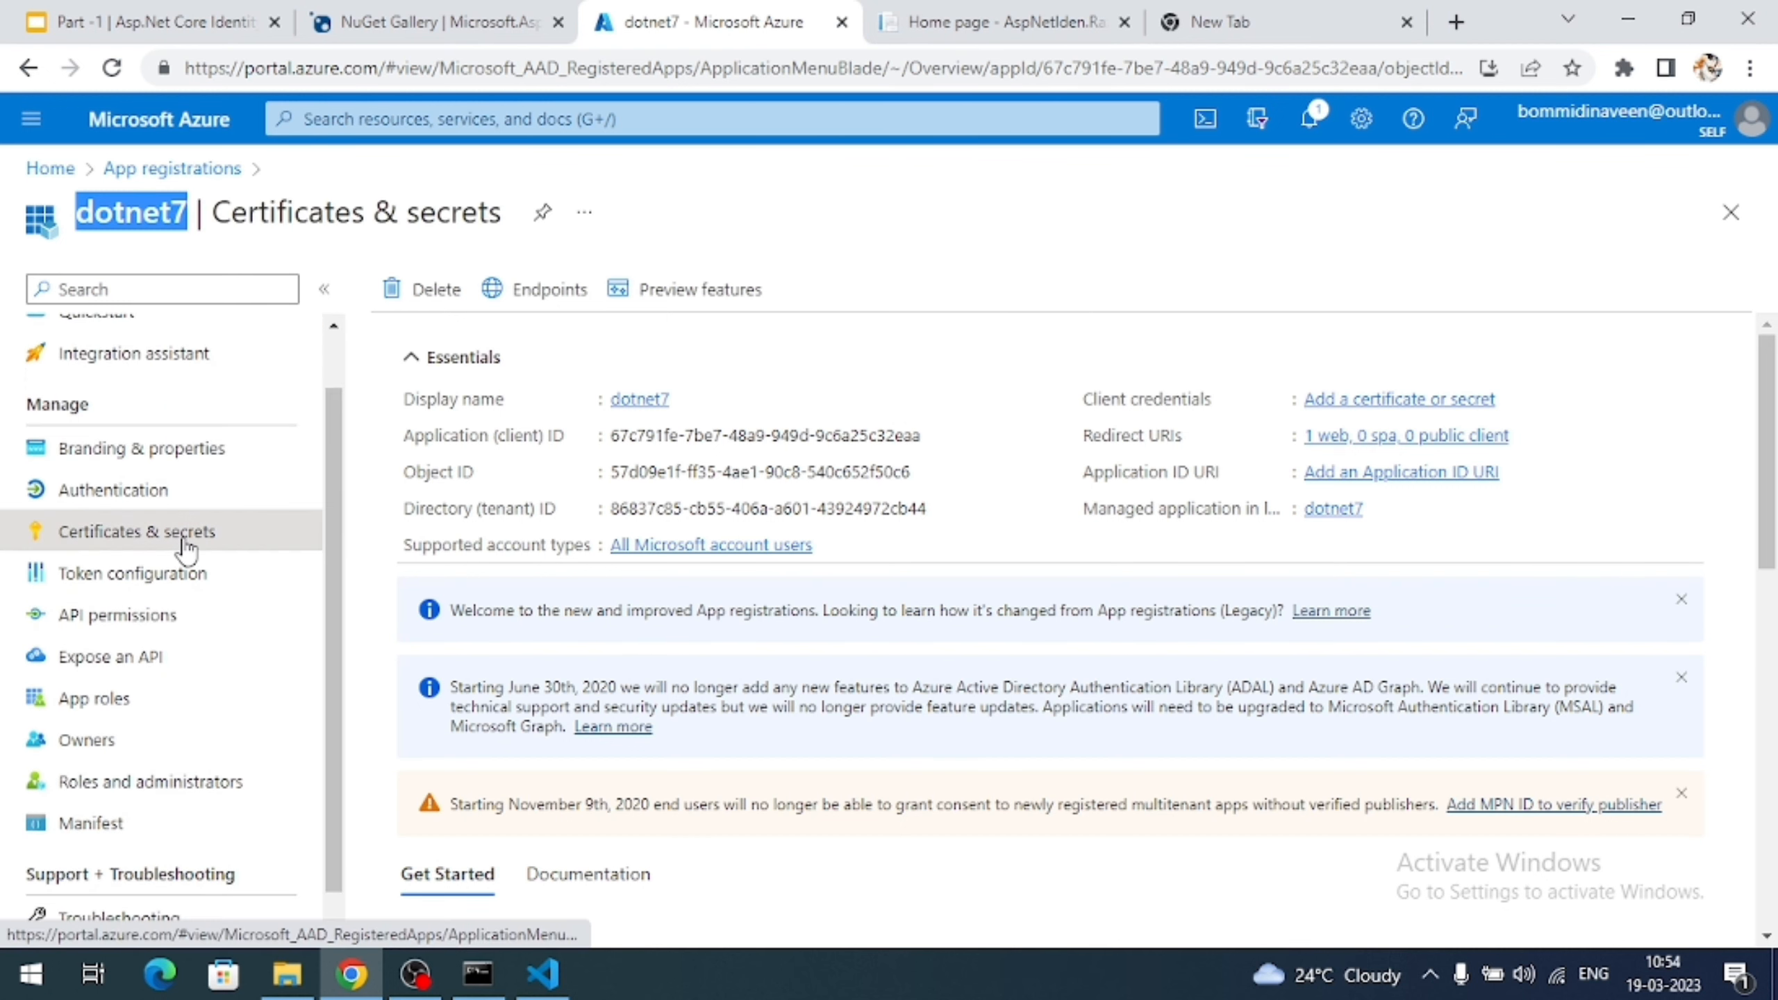
click(136, 531)
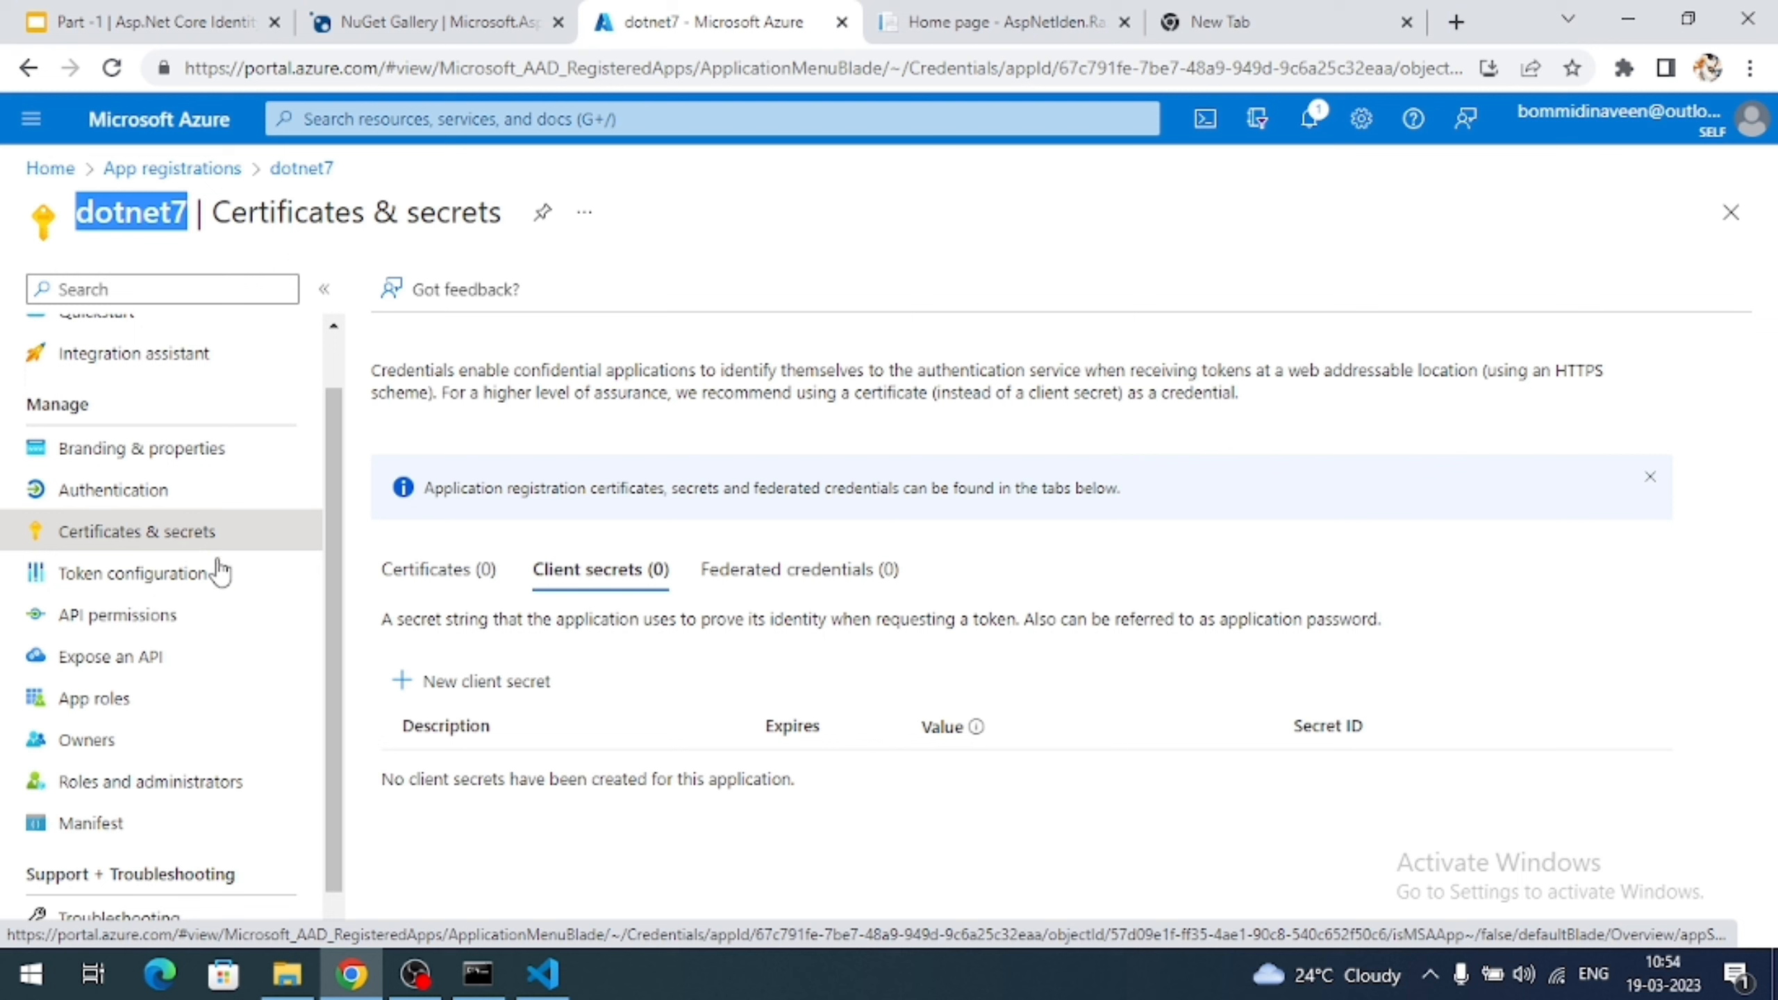
click(484, 681)
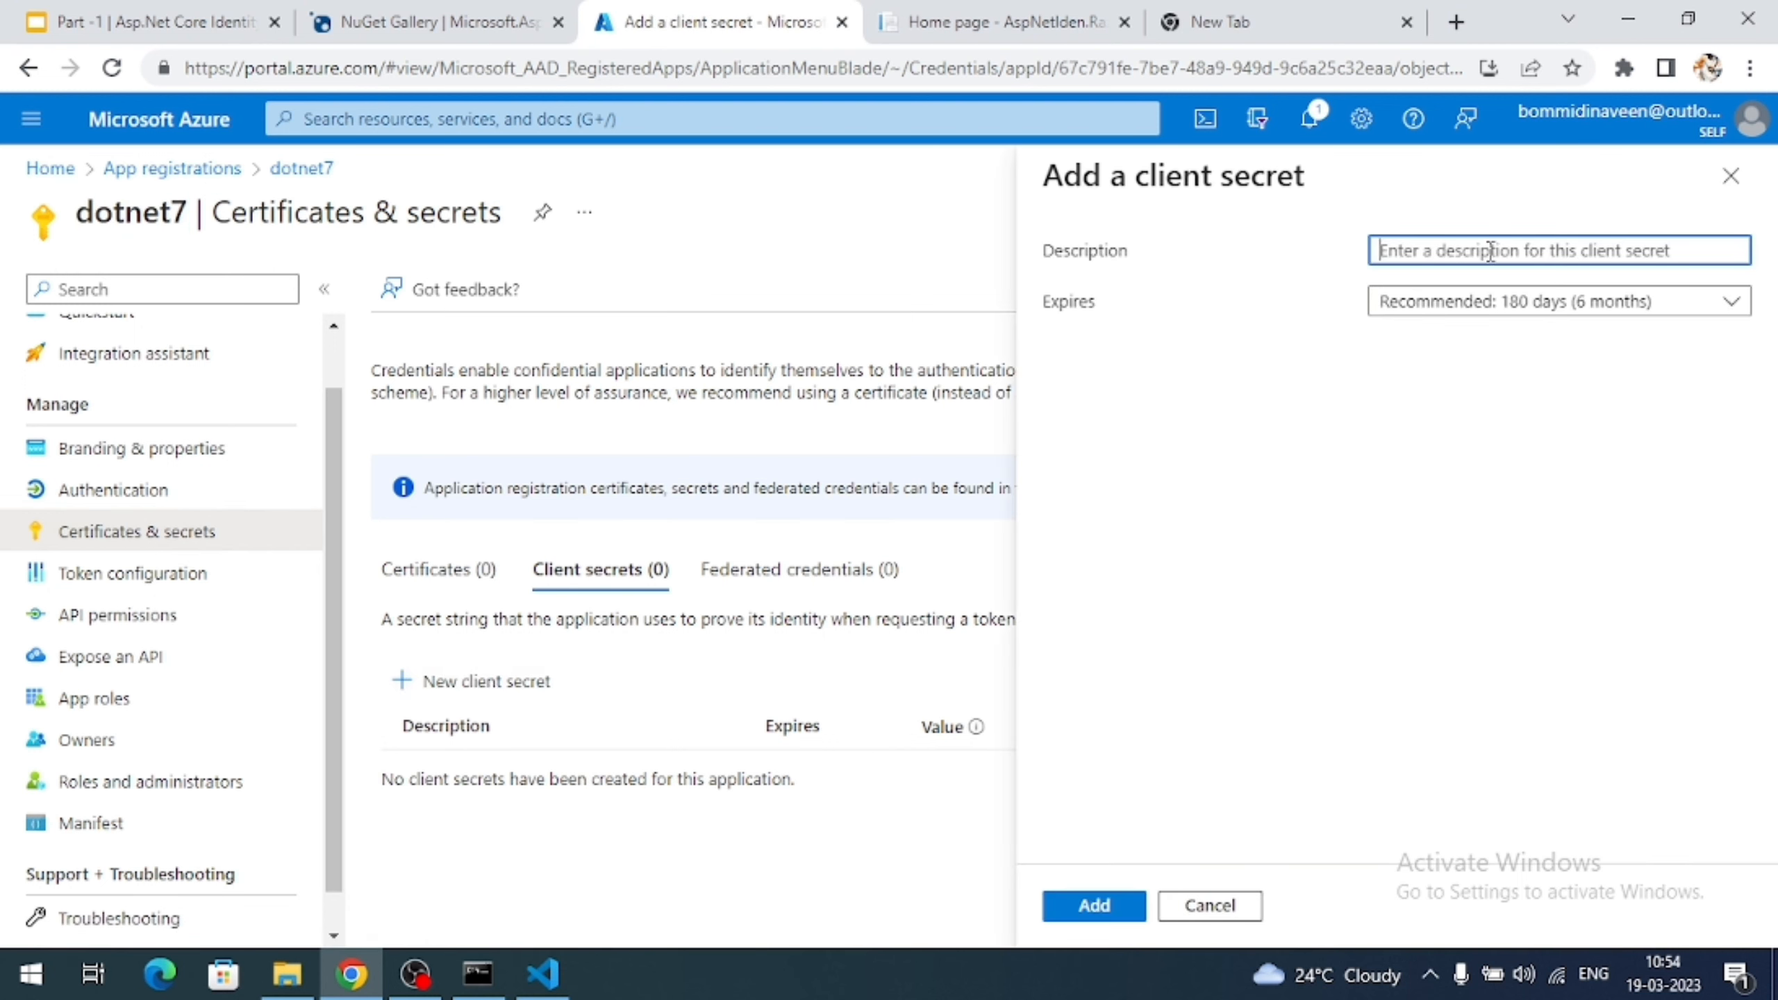
- Create a client secret described as Auth expiring 9/15/2023 and copy its value
text(Aut)
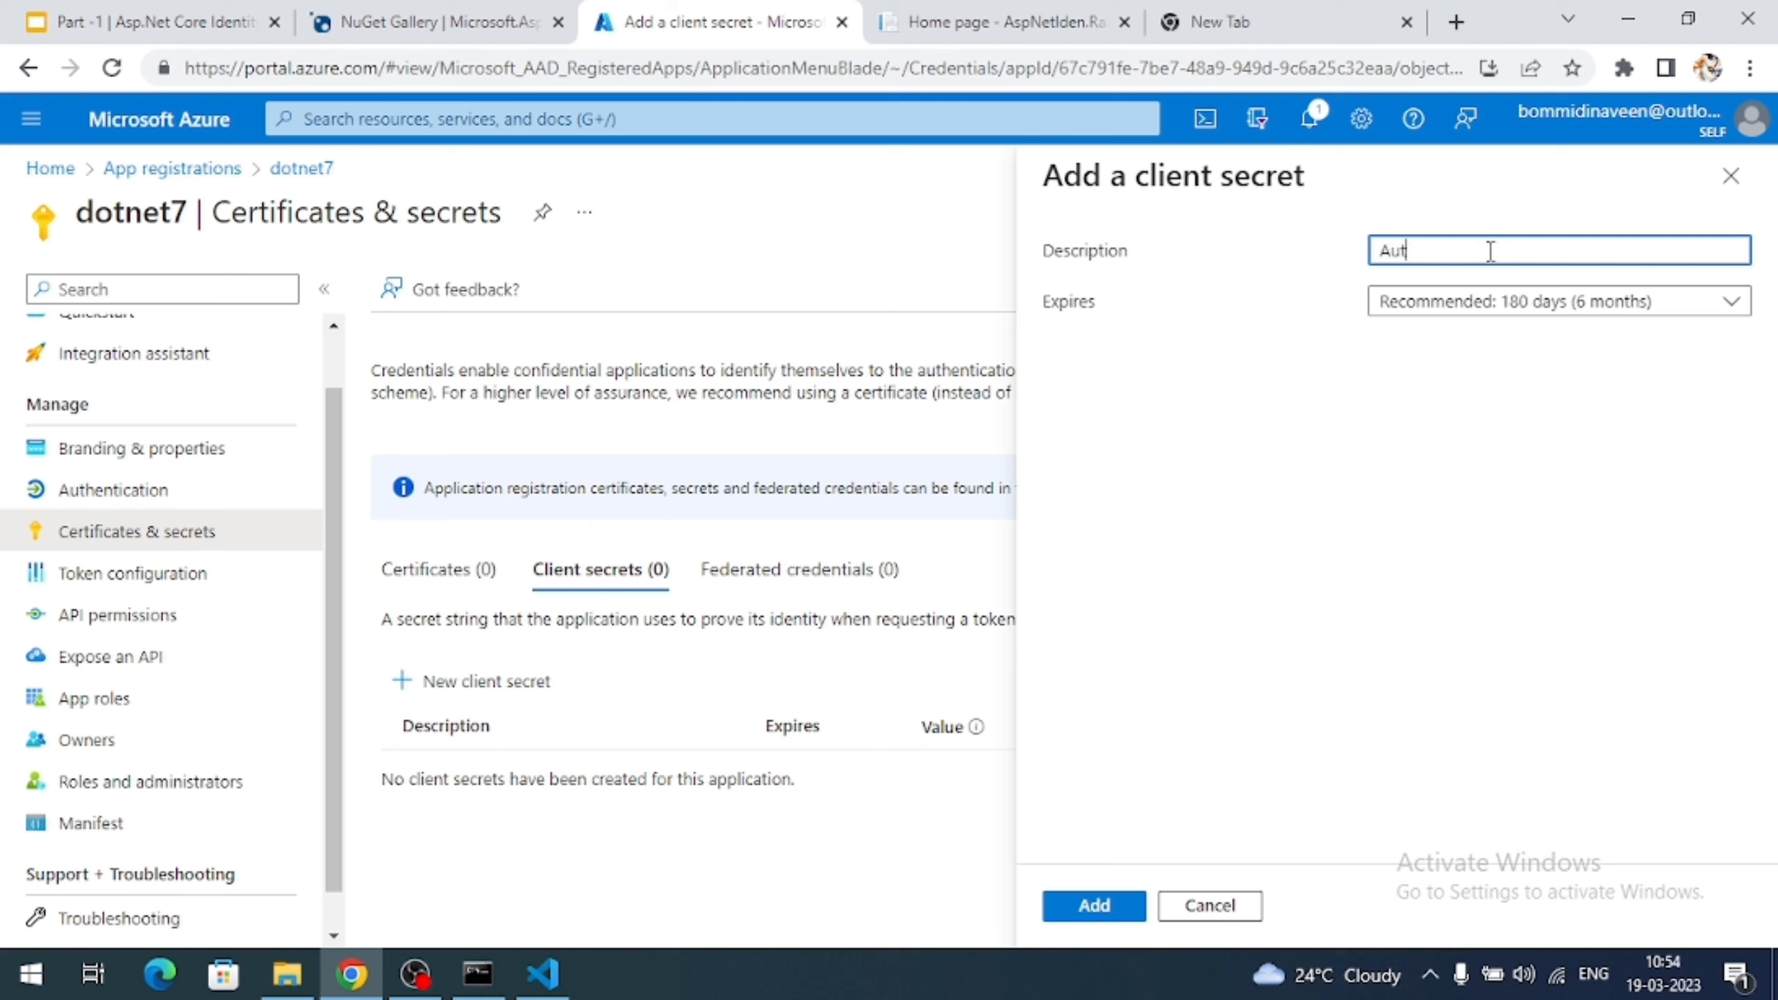
text(h)
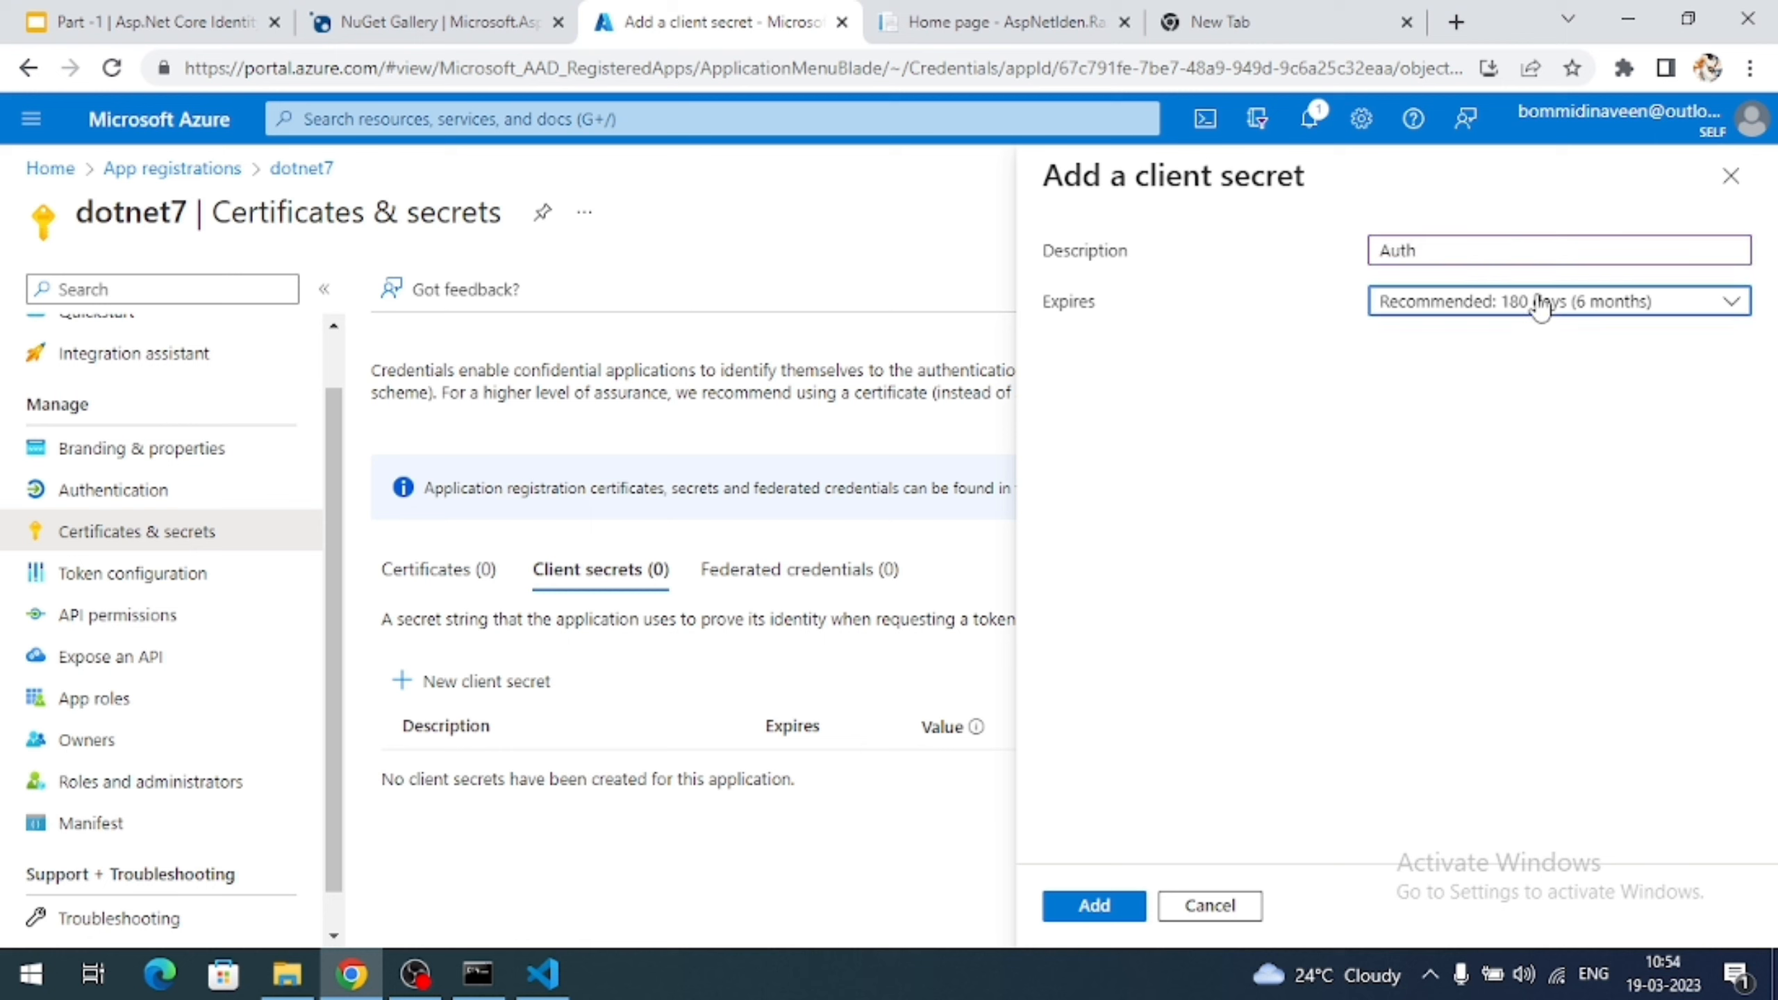
click(1559, 300)
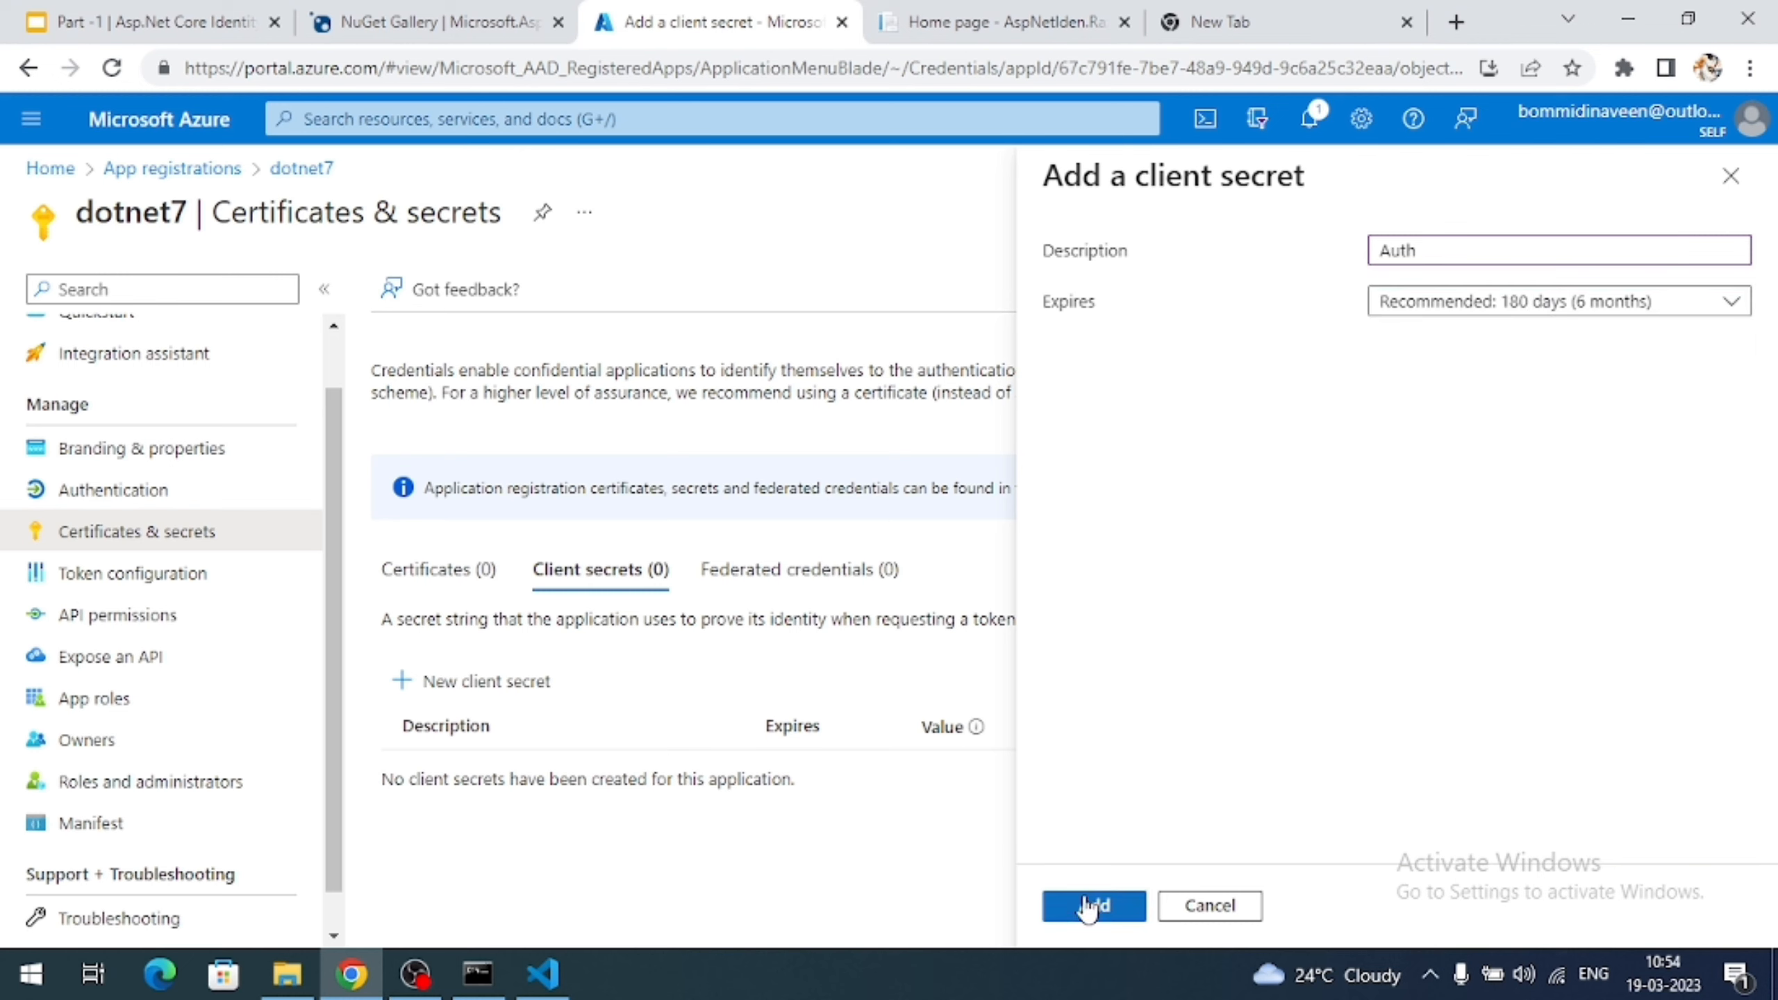
click(1094, 906)
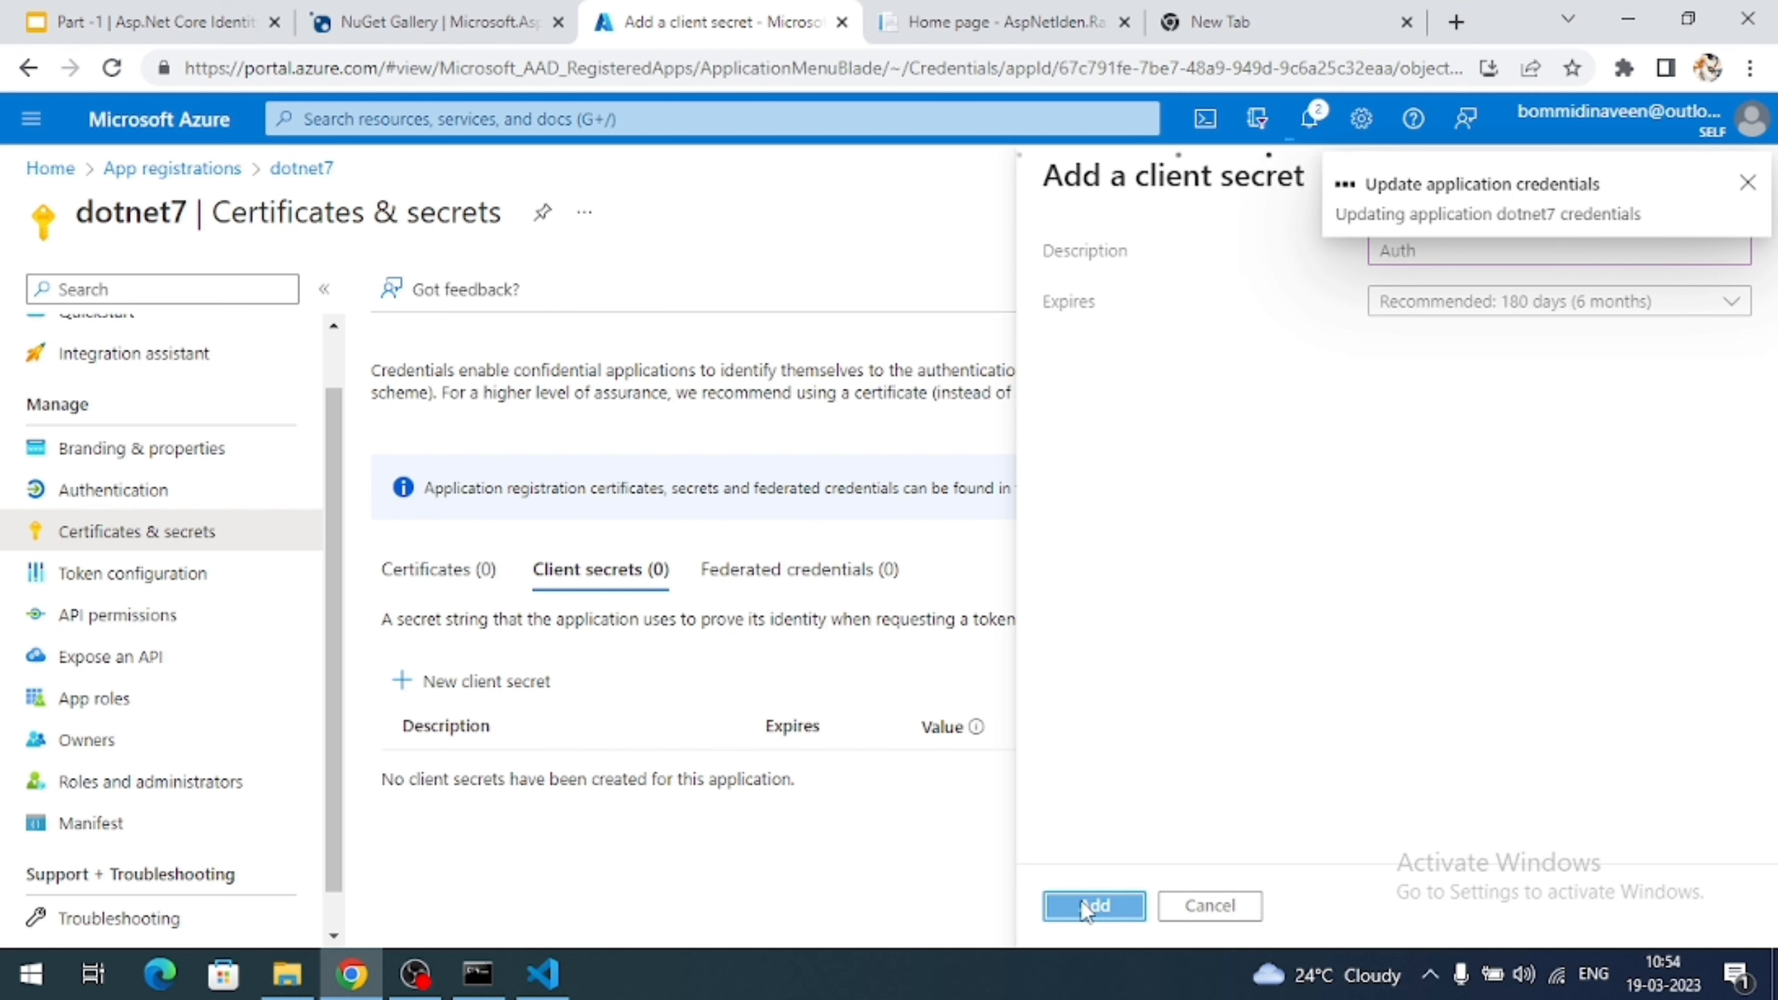
click(1093, 906)
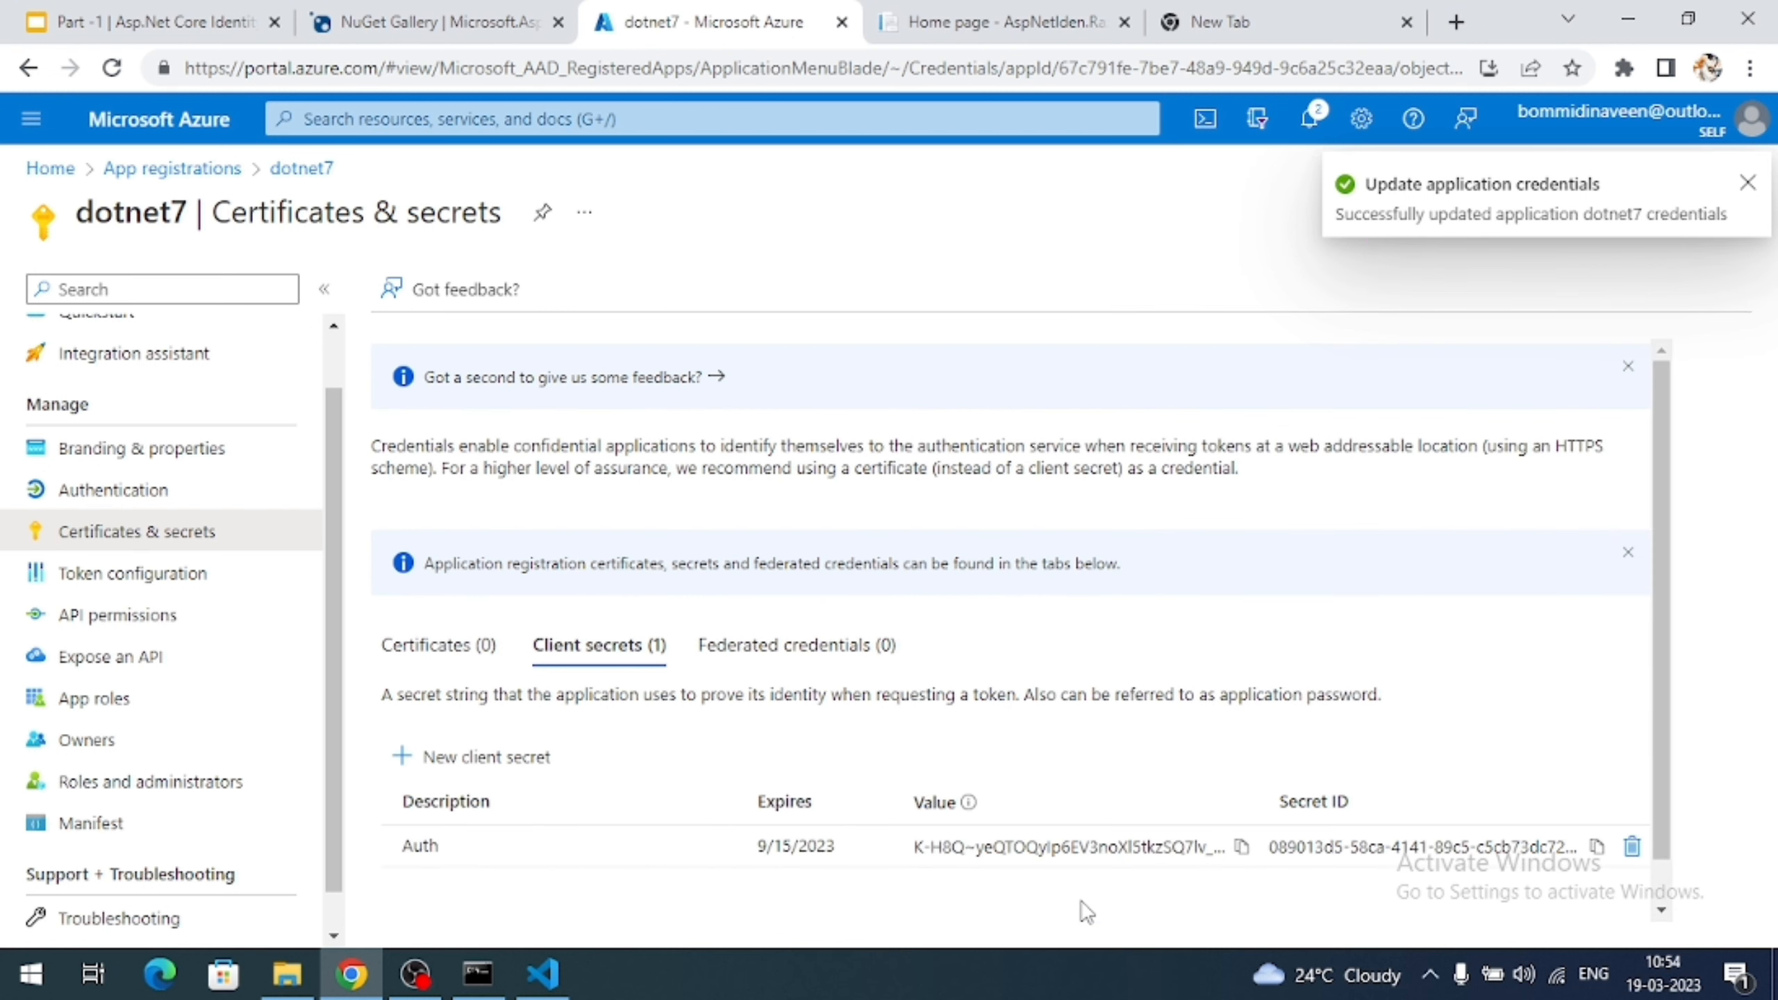
mouse_move(1156, 897)
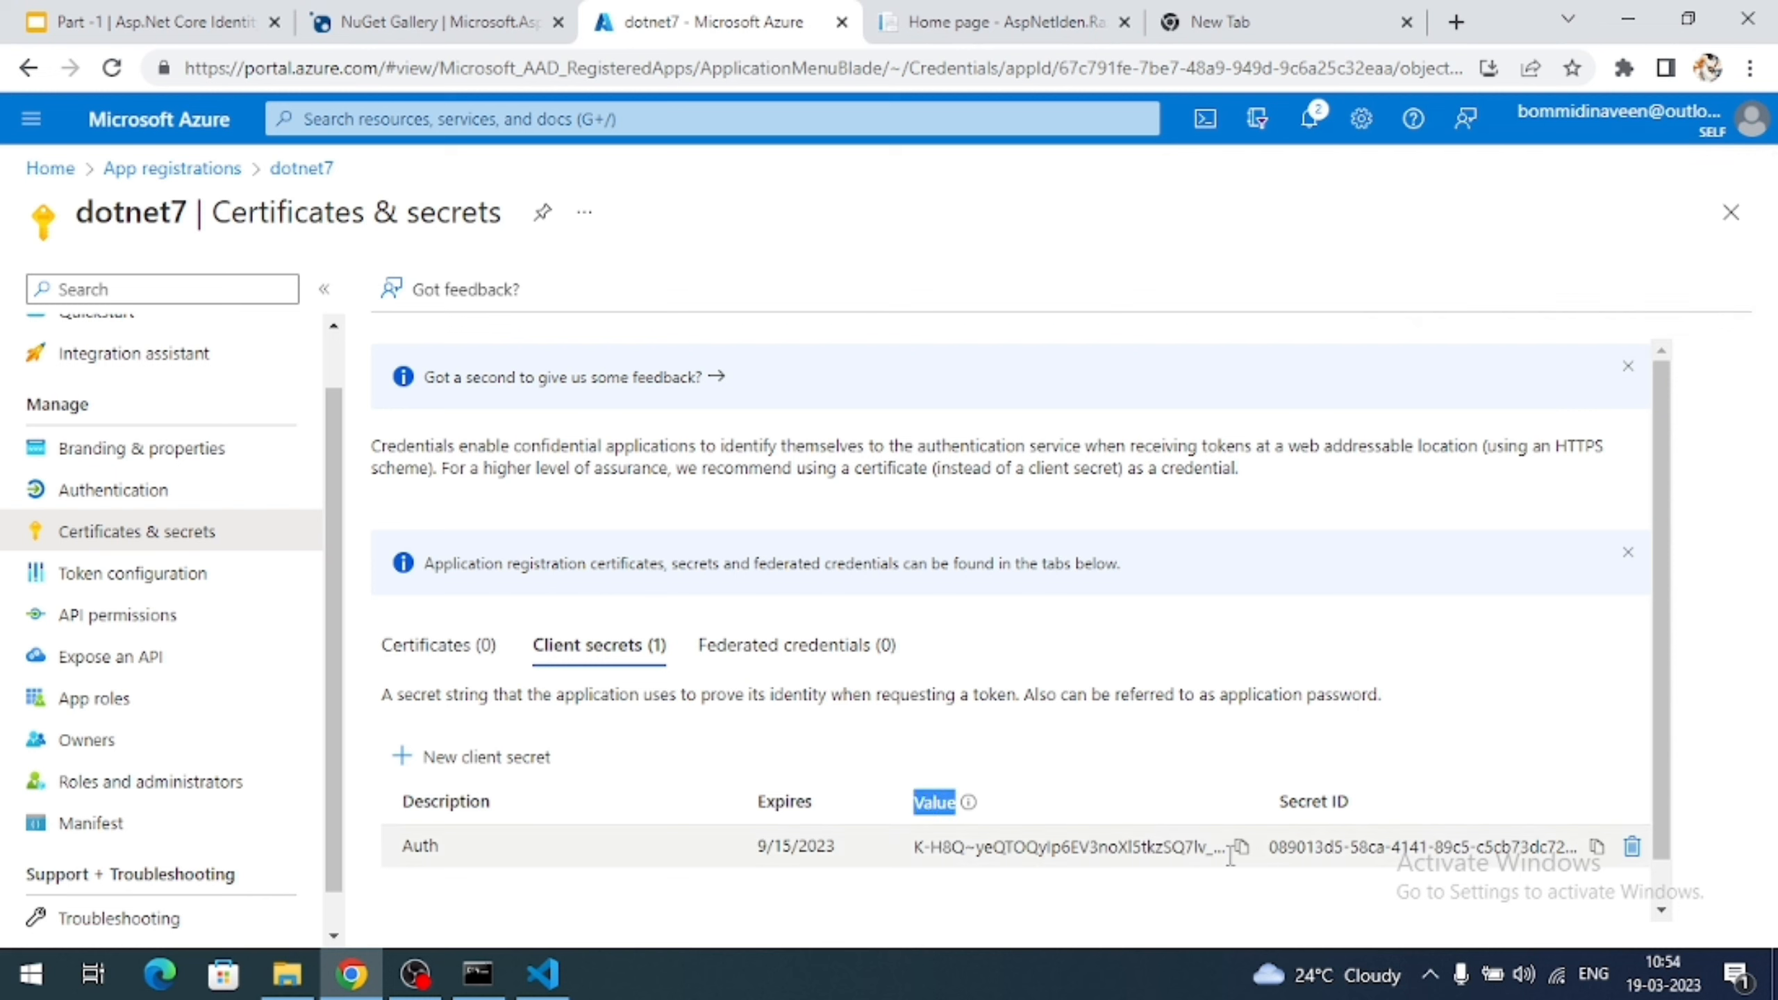
click(1241, 864)
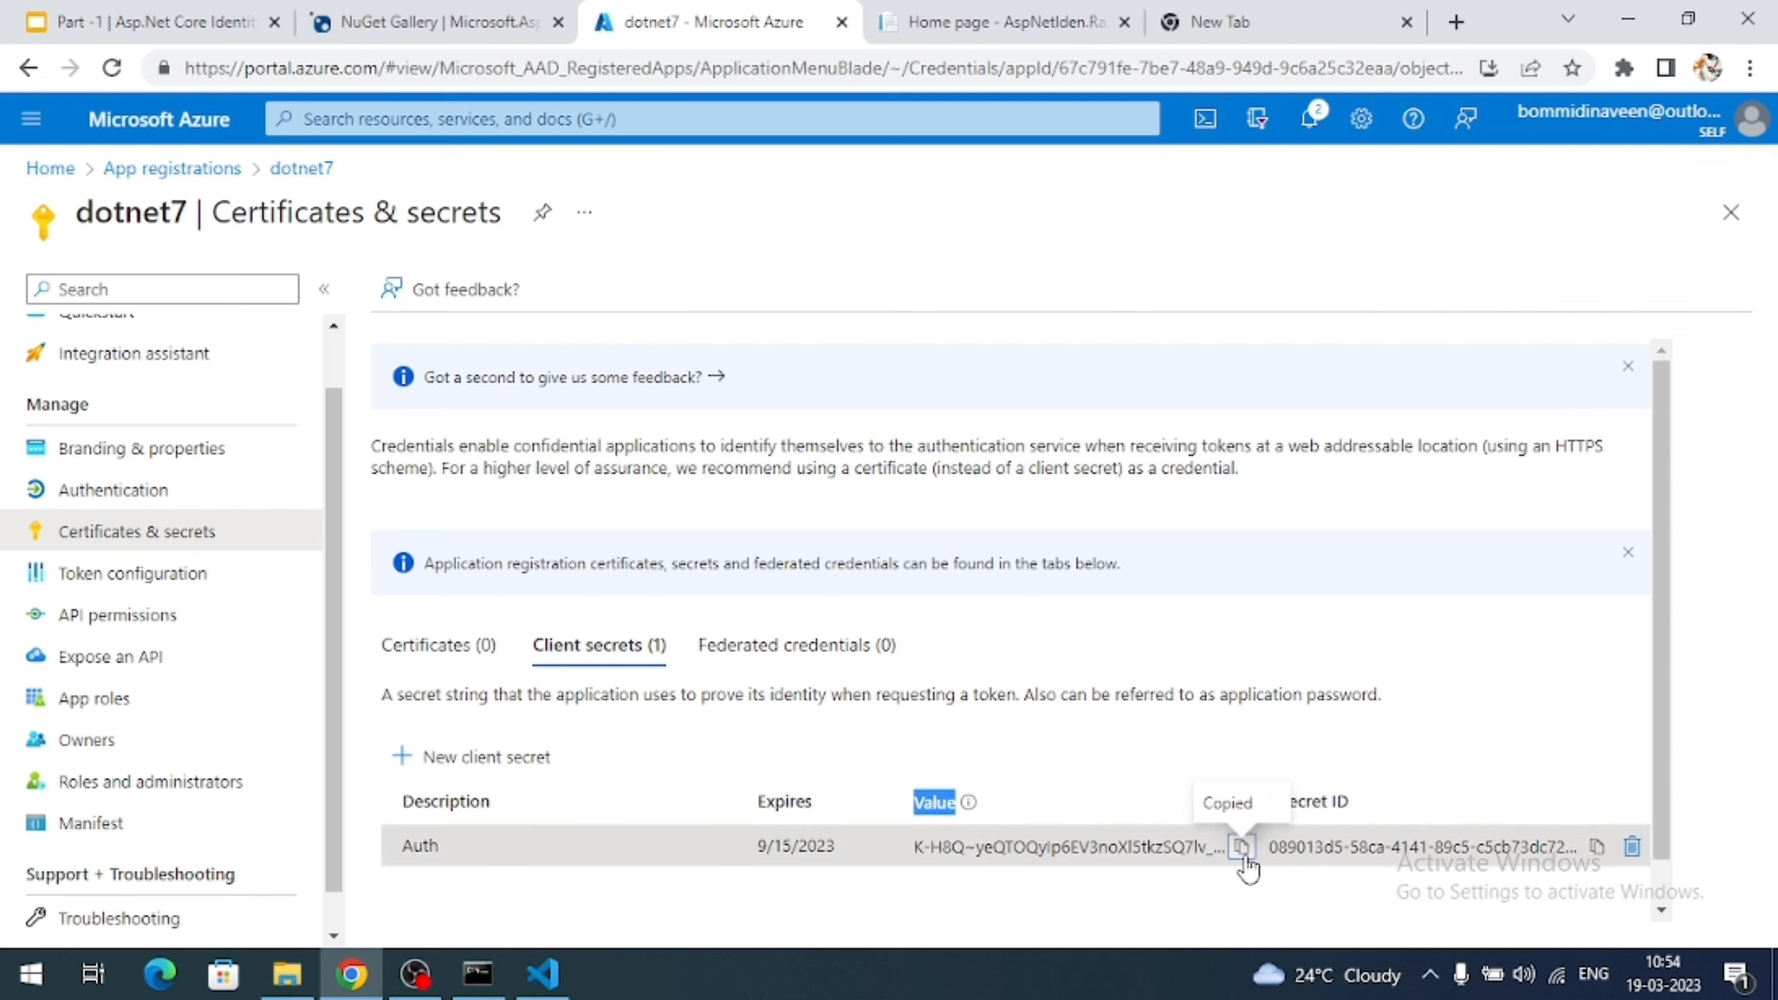
click(539, 974)
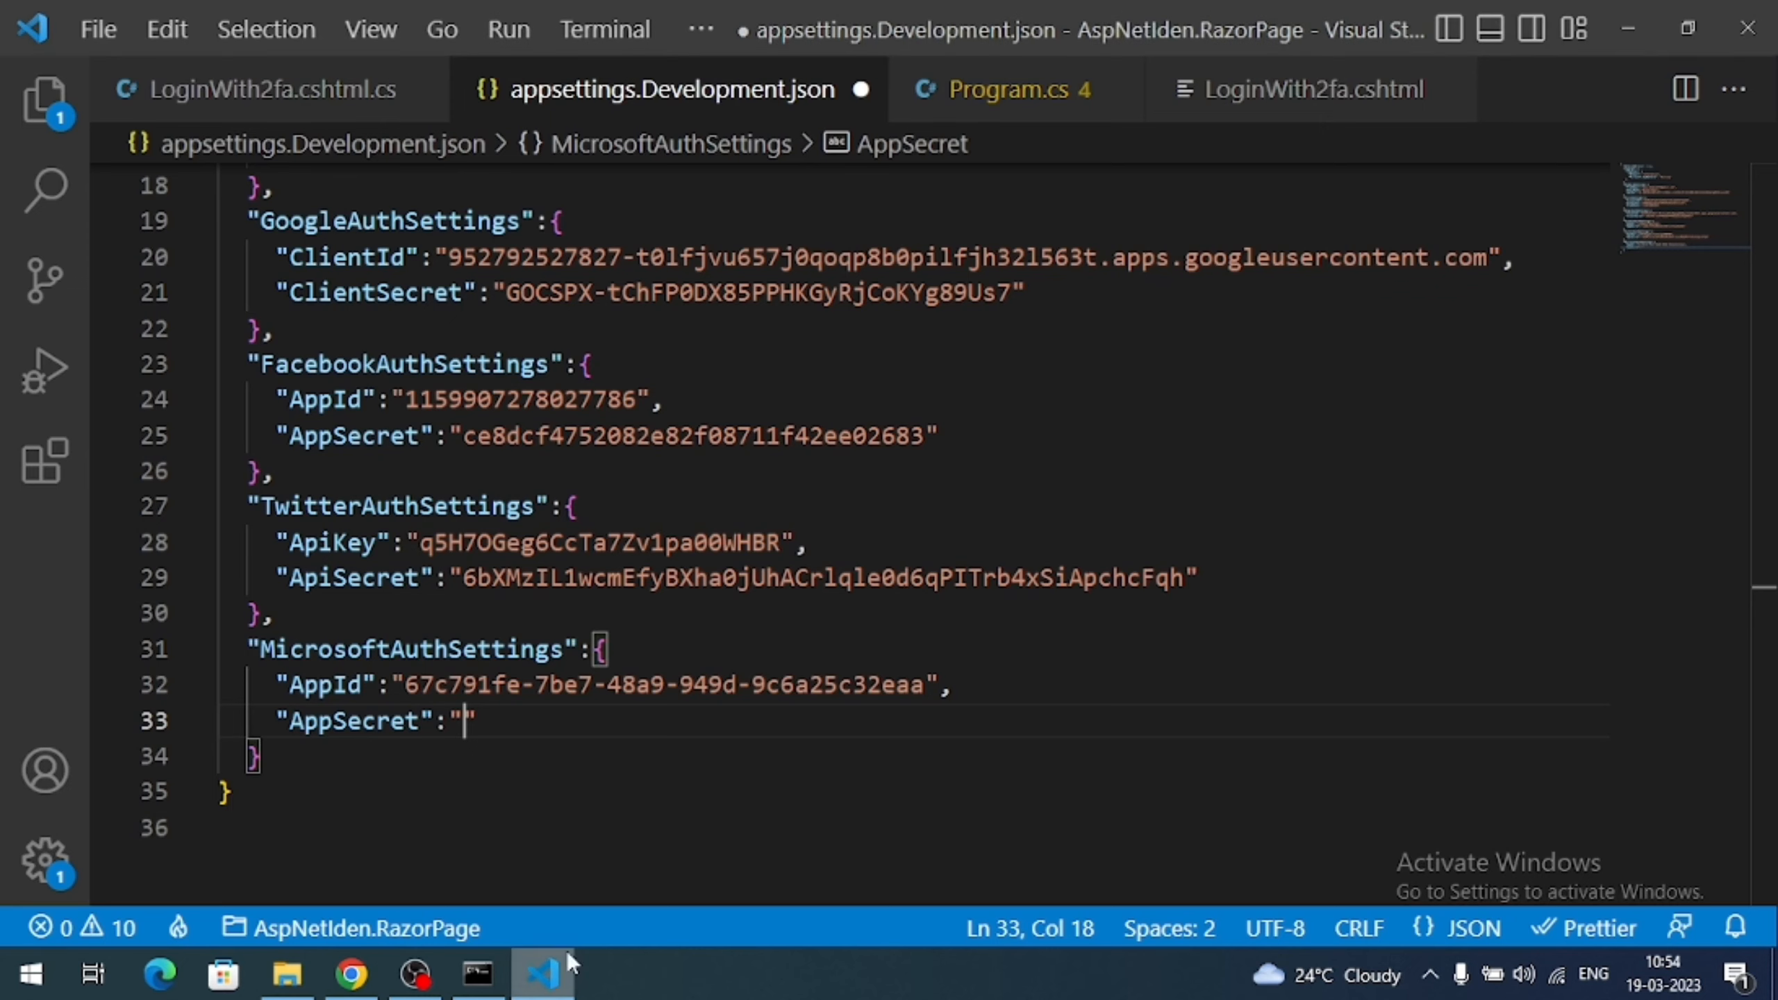
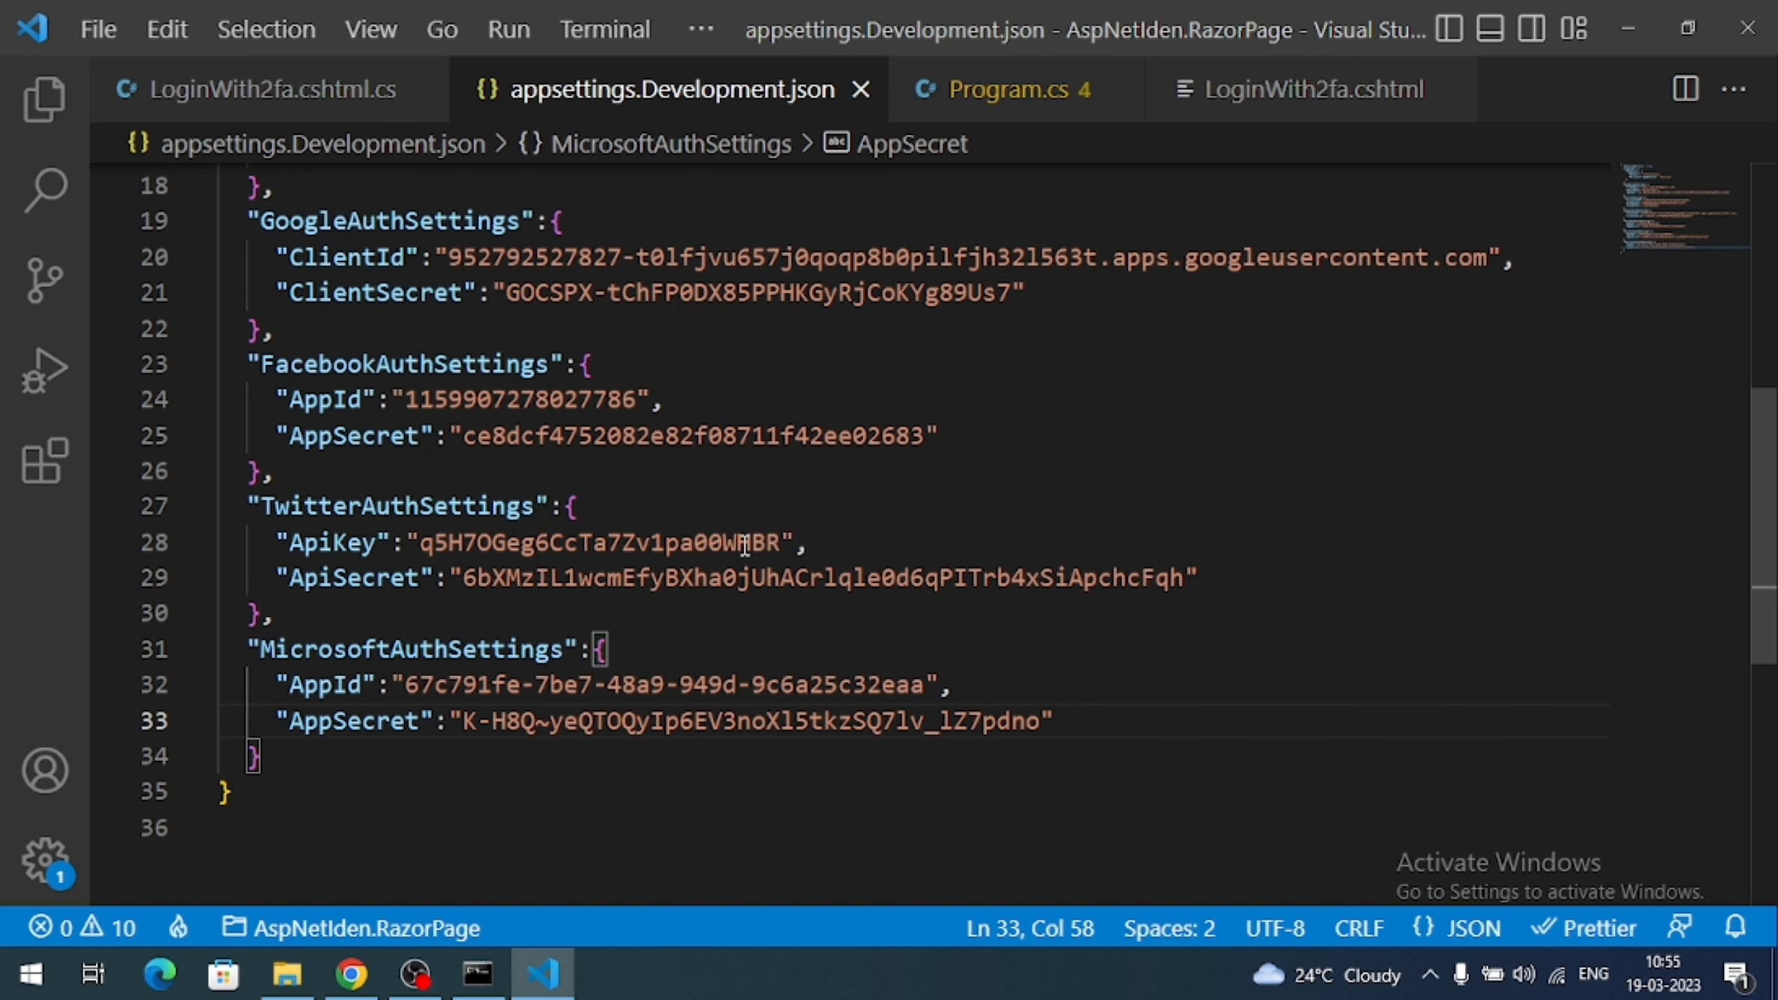
- Paste the client secret as AppSecret in appsettings.Development.json and save the file
mouse_move(700, 11)
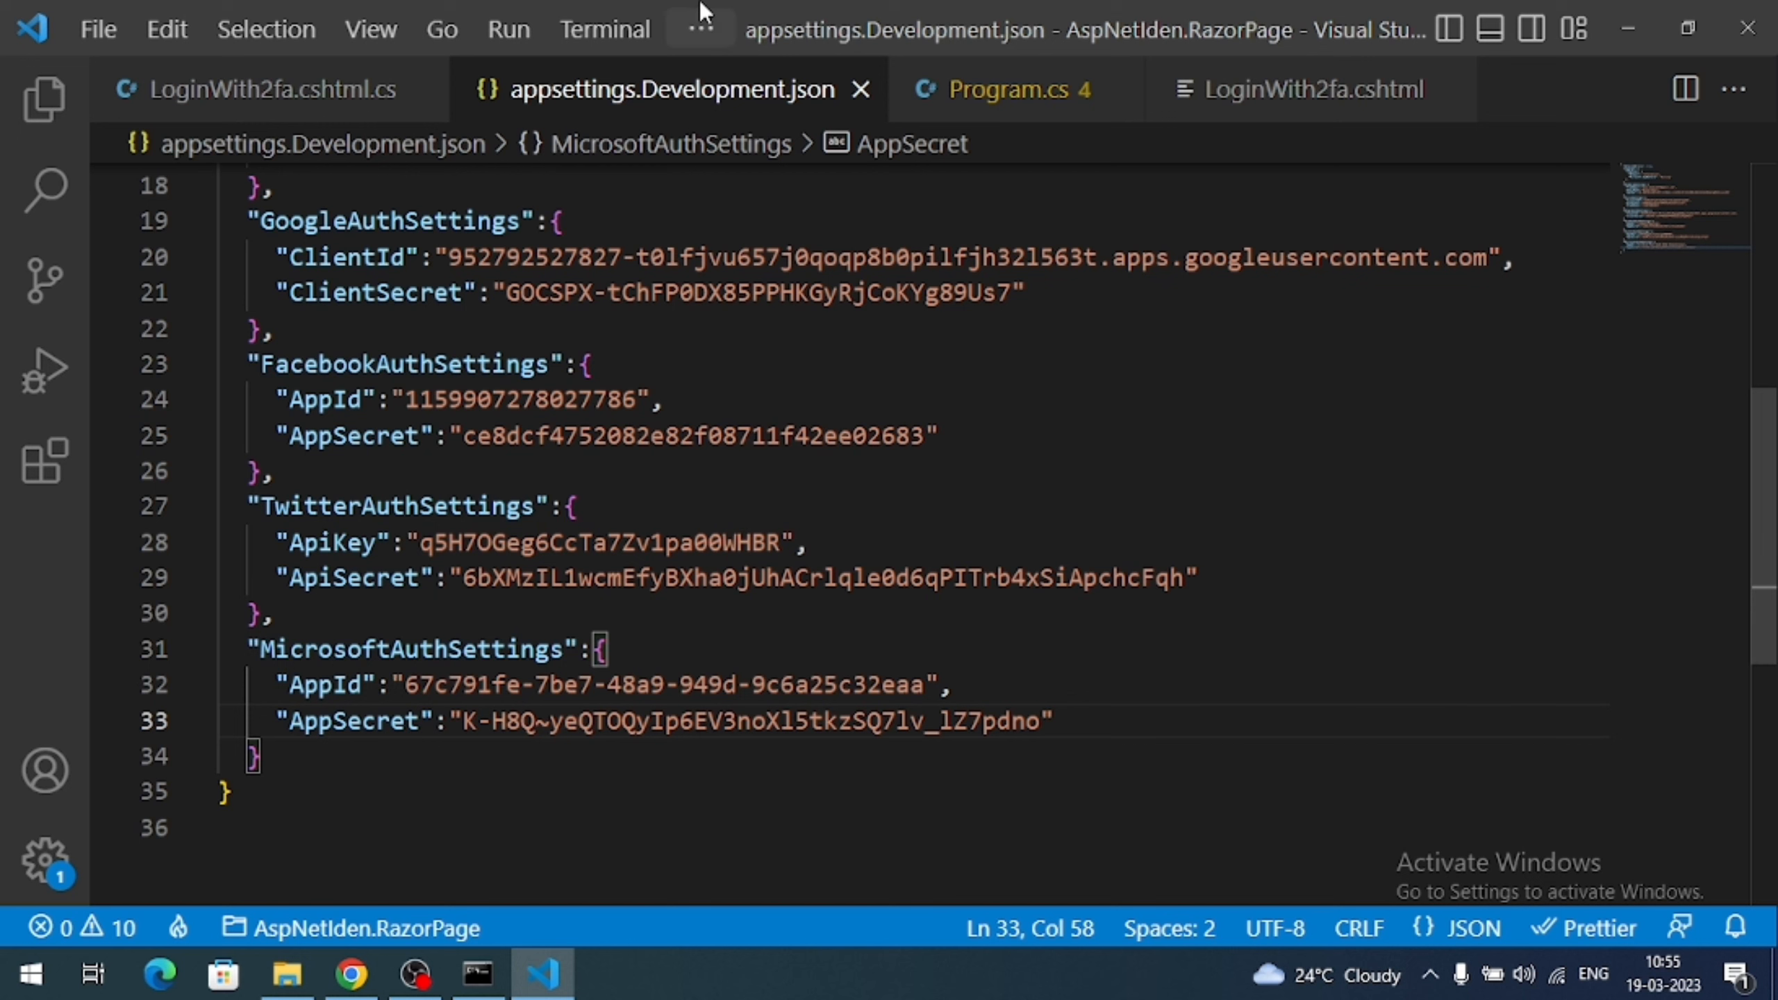
click(1011, 89)
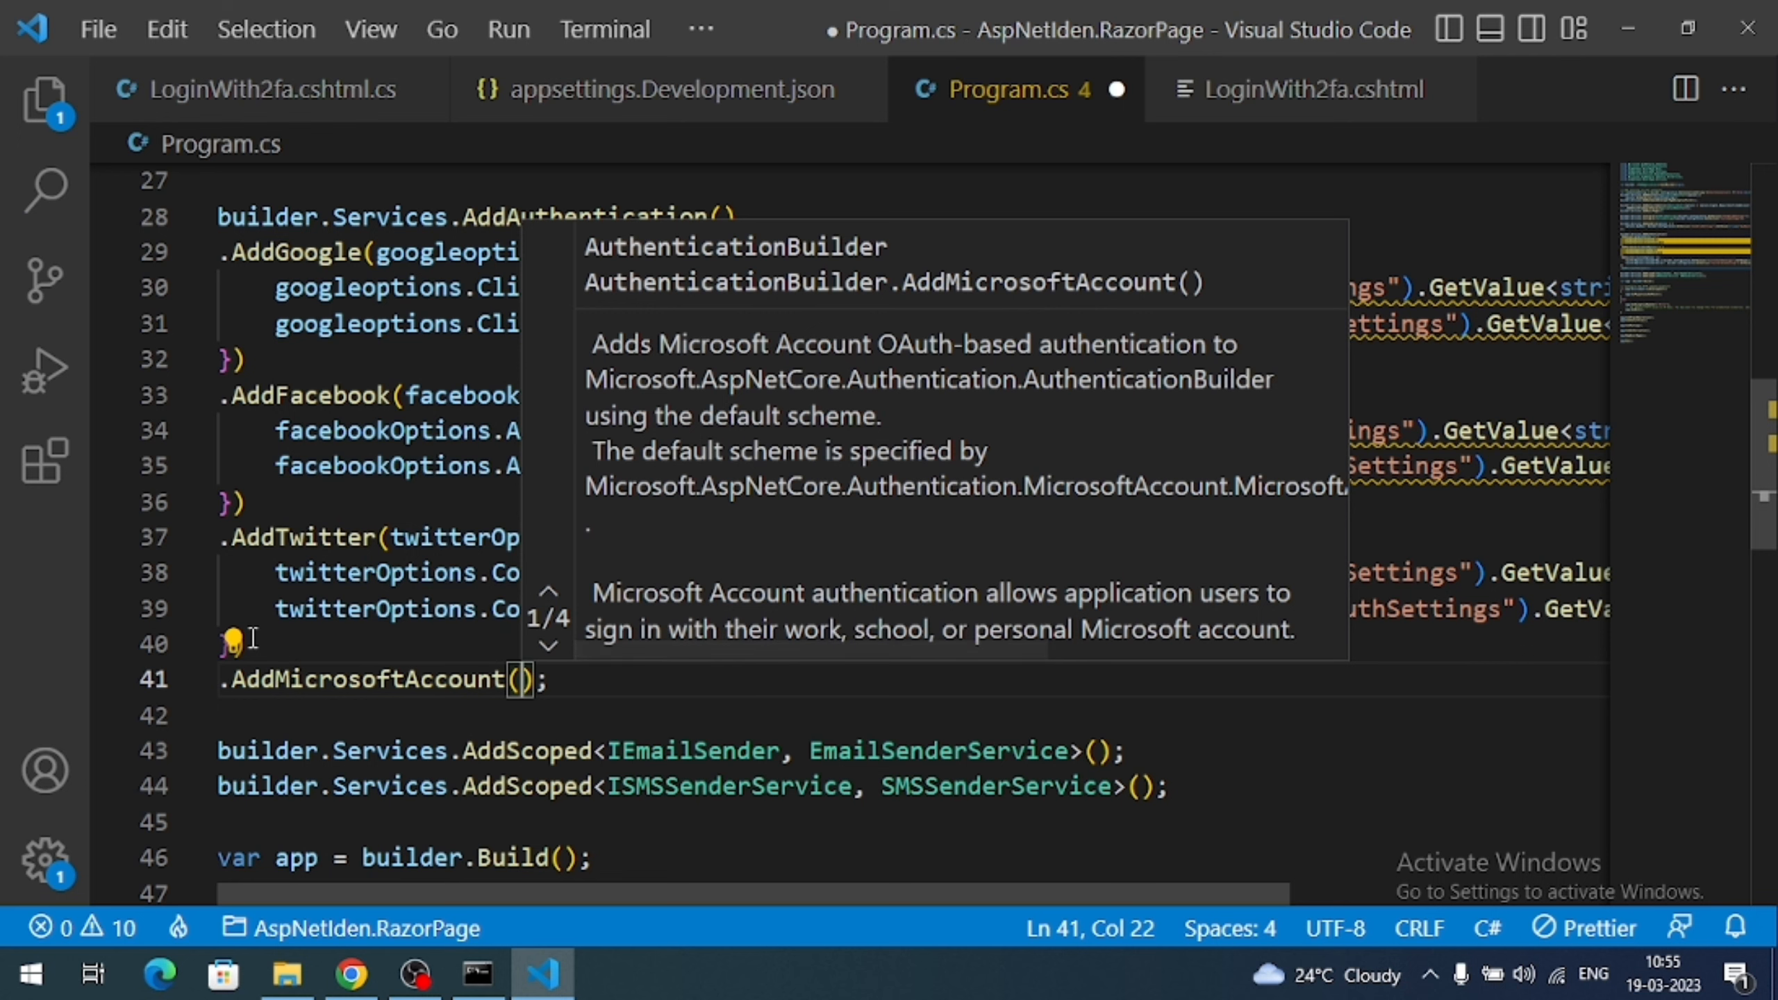
- Chain .AddMicrosoftAccount(maOptions => …) setting maOptions.ClientId and ClientSecret to empty strings
text(maOpt)
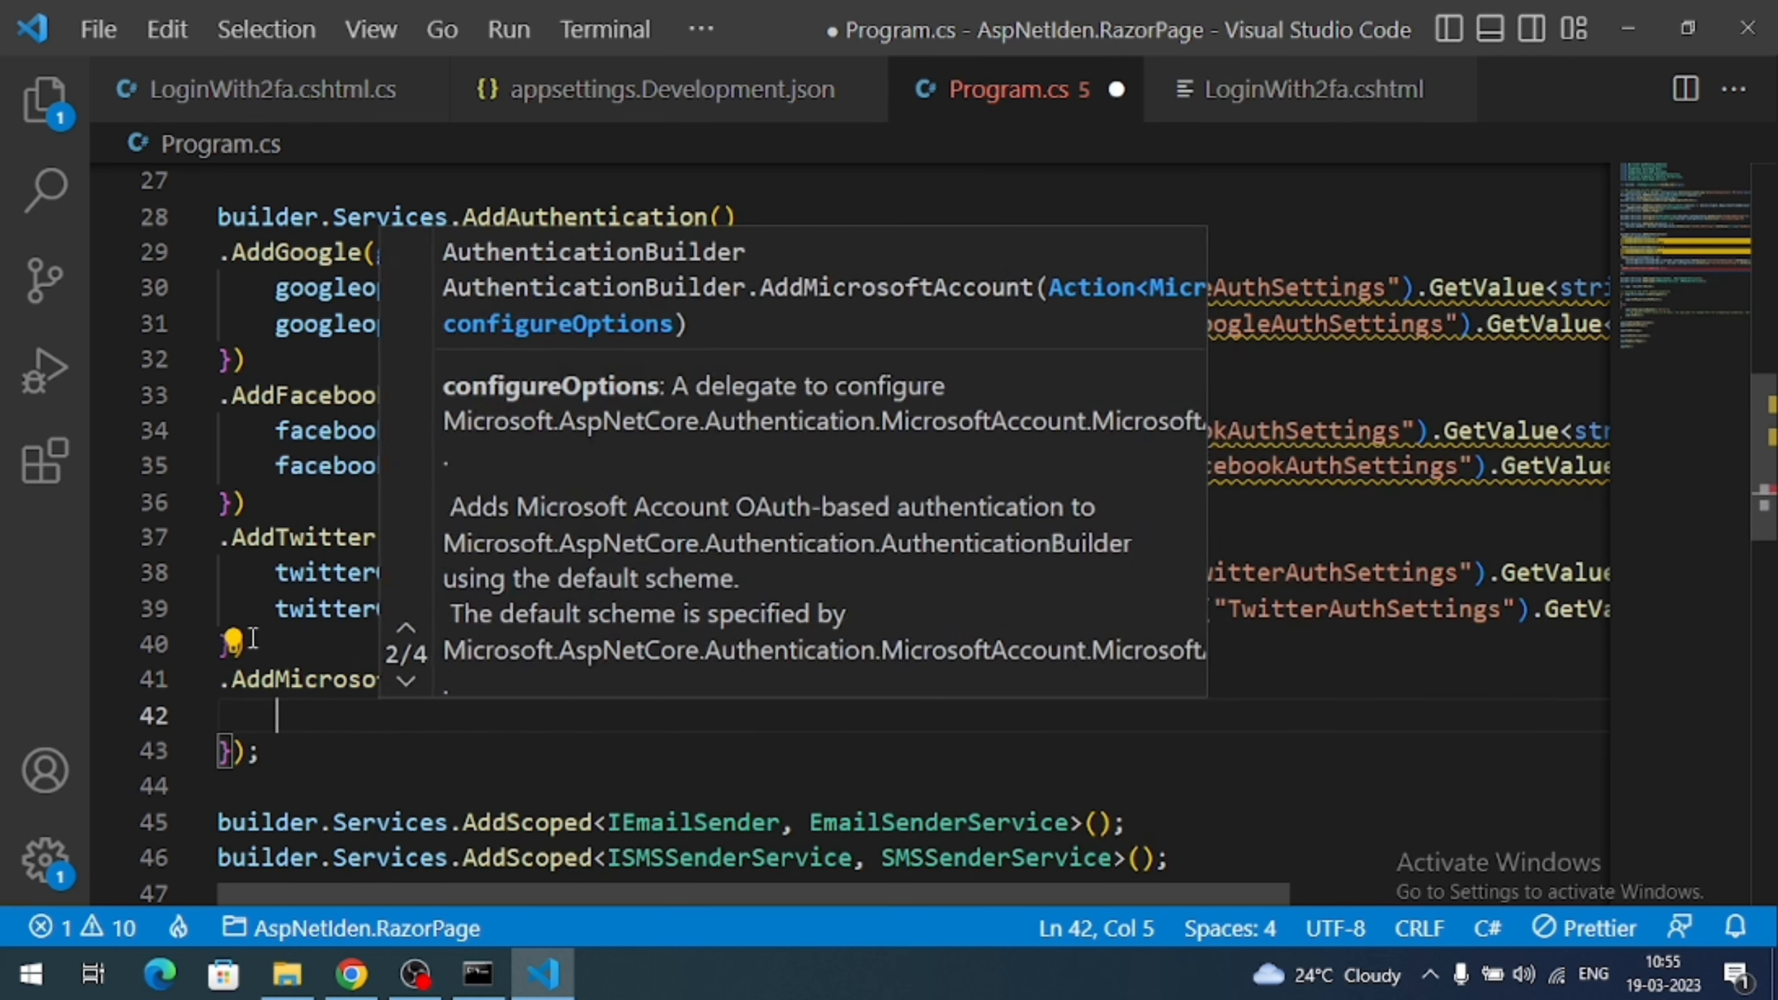
text(maOptions.)
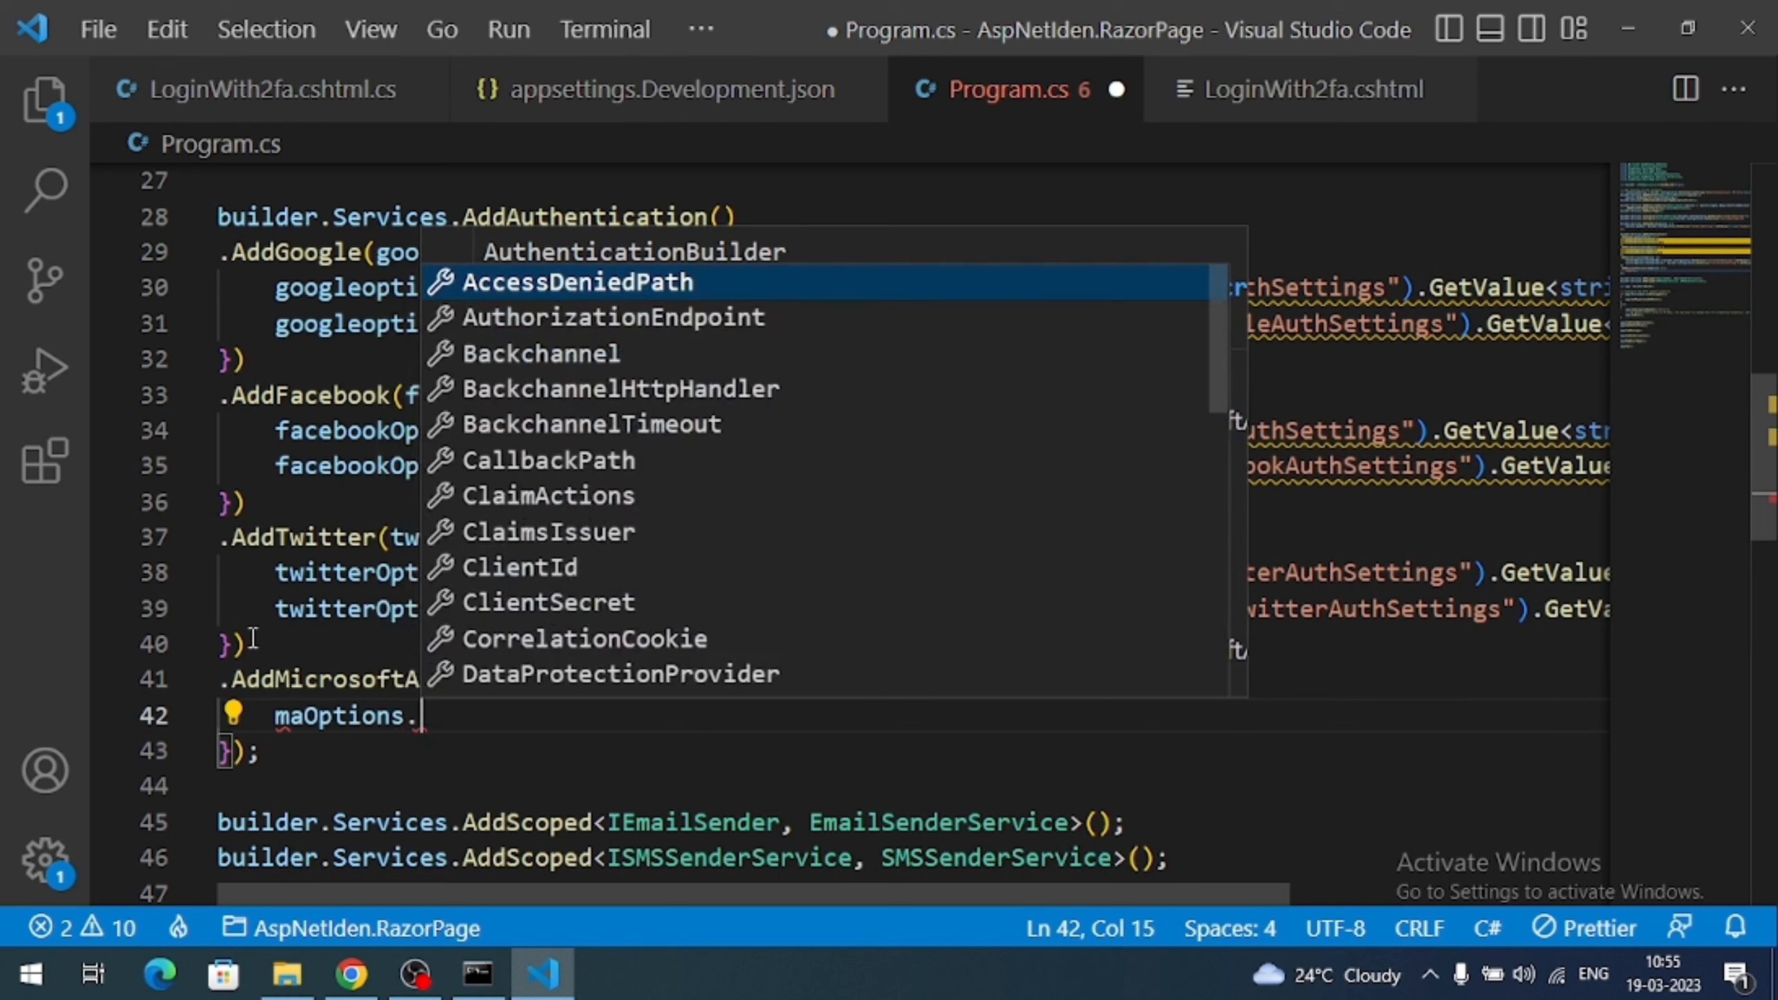
text(ap)
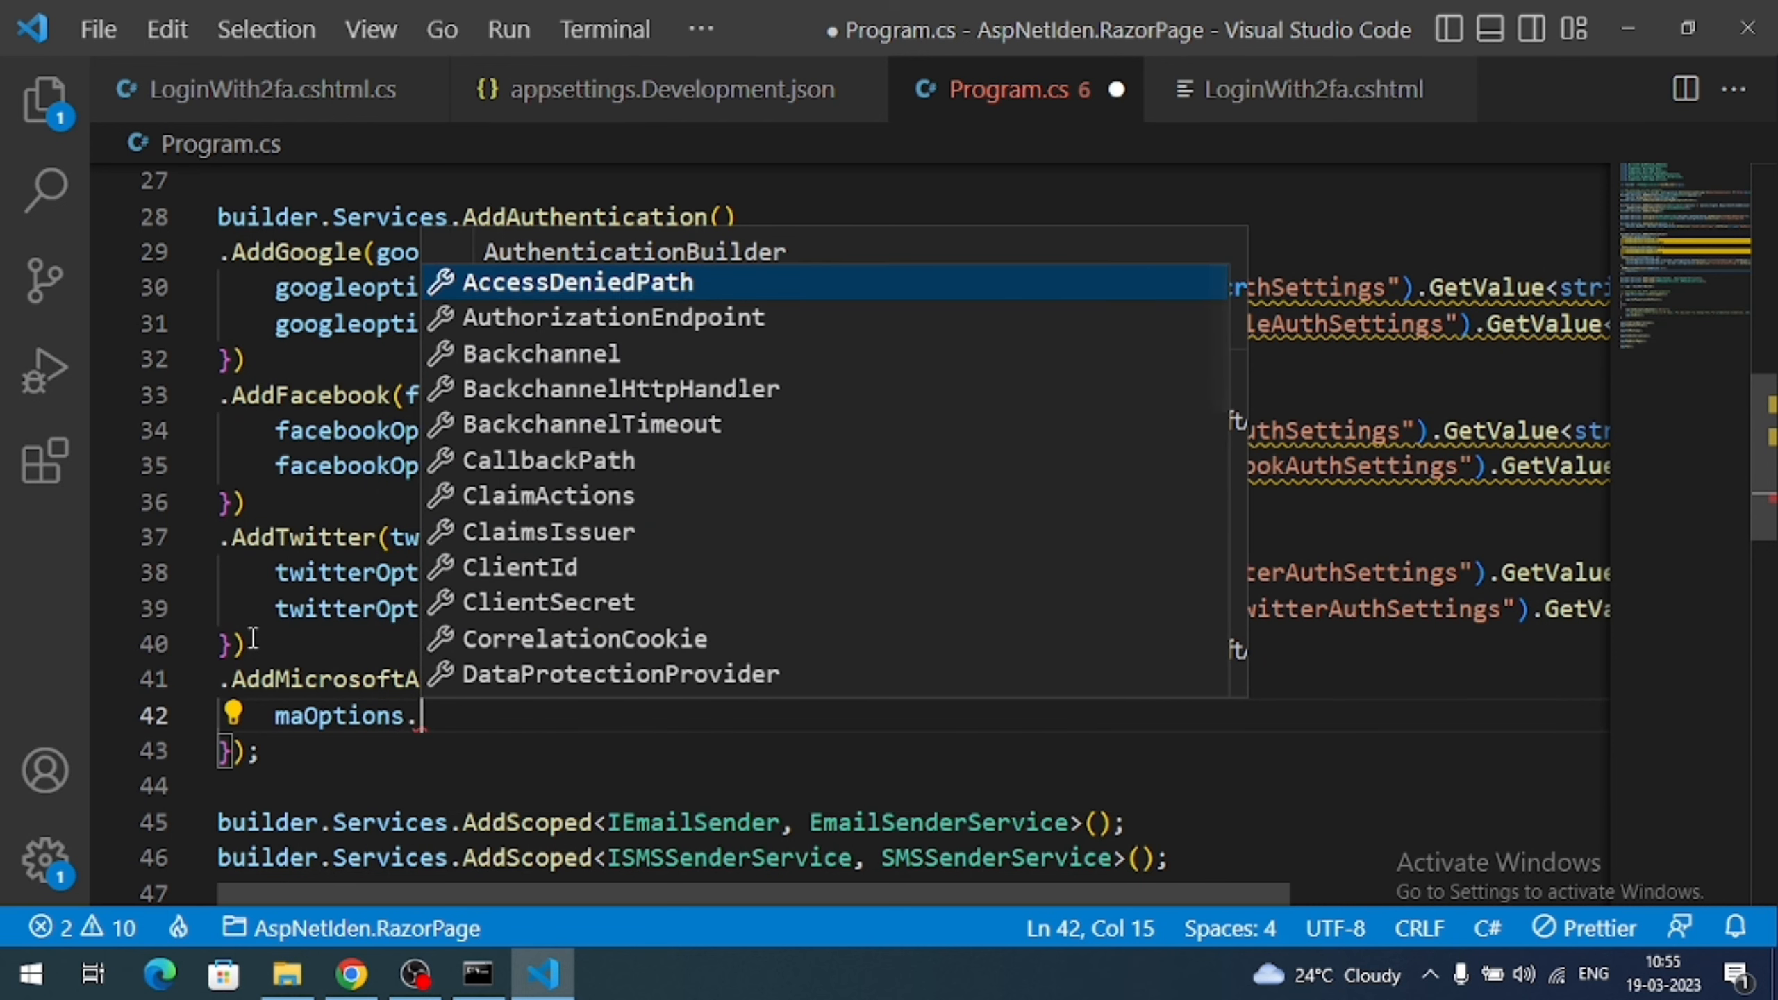
text(cl)
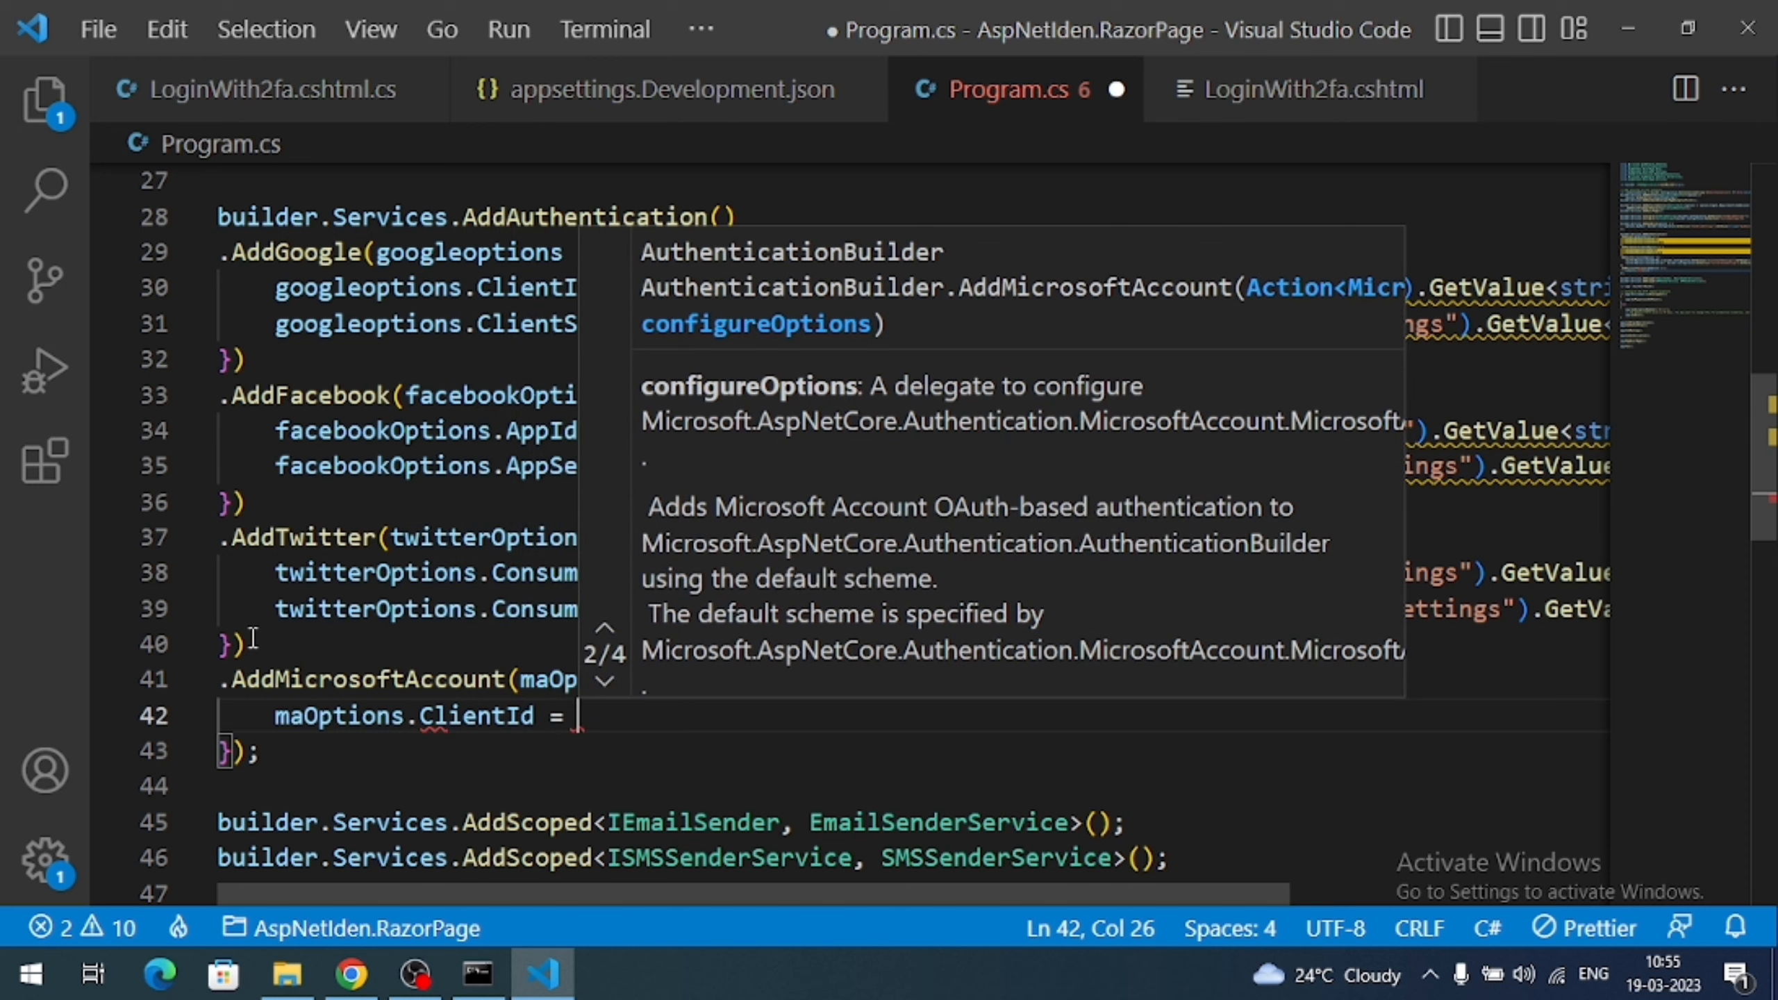
text("";)
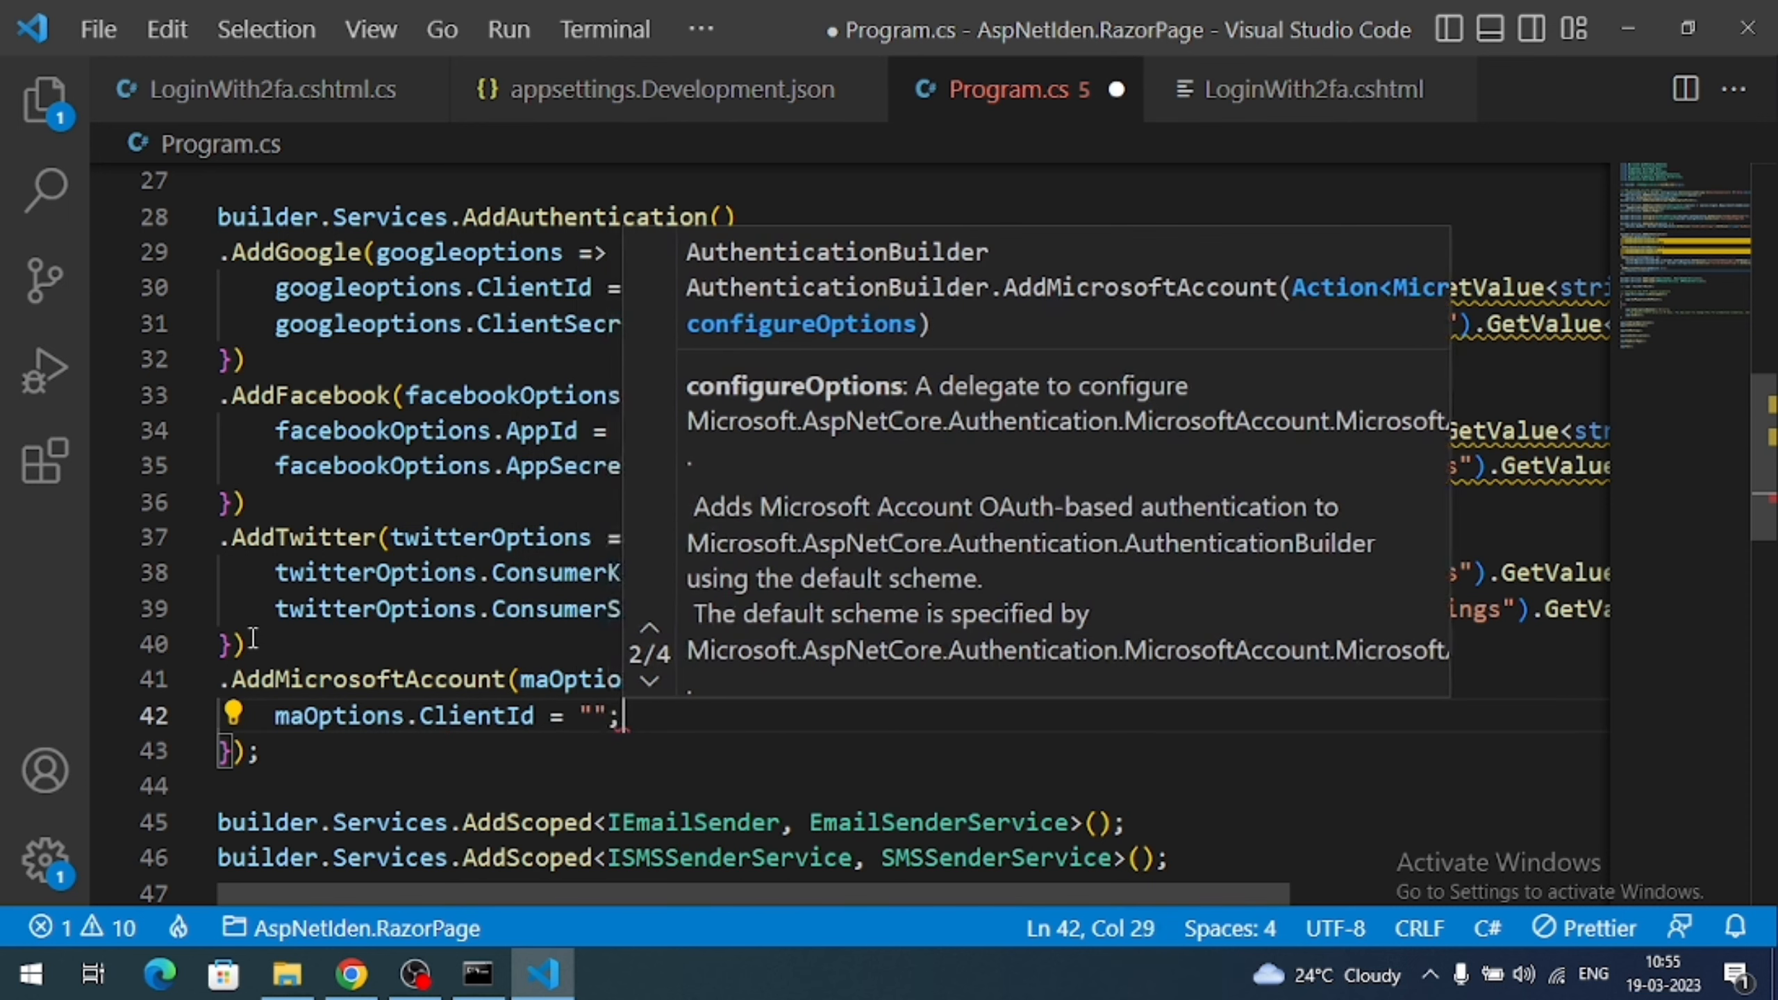
text(maOptions)
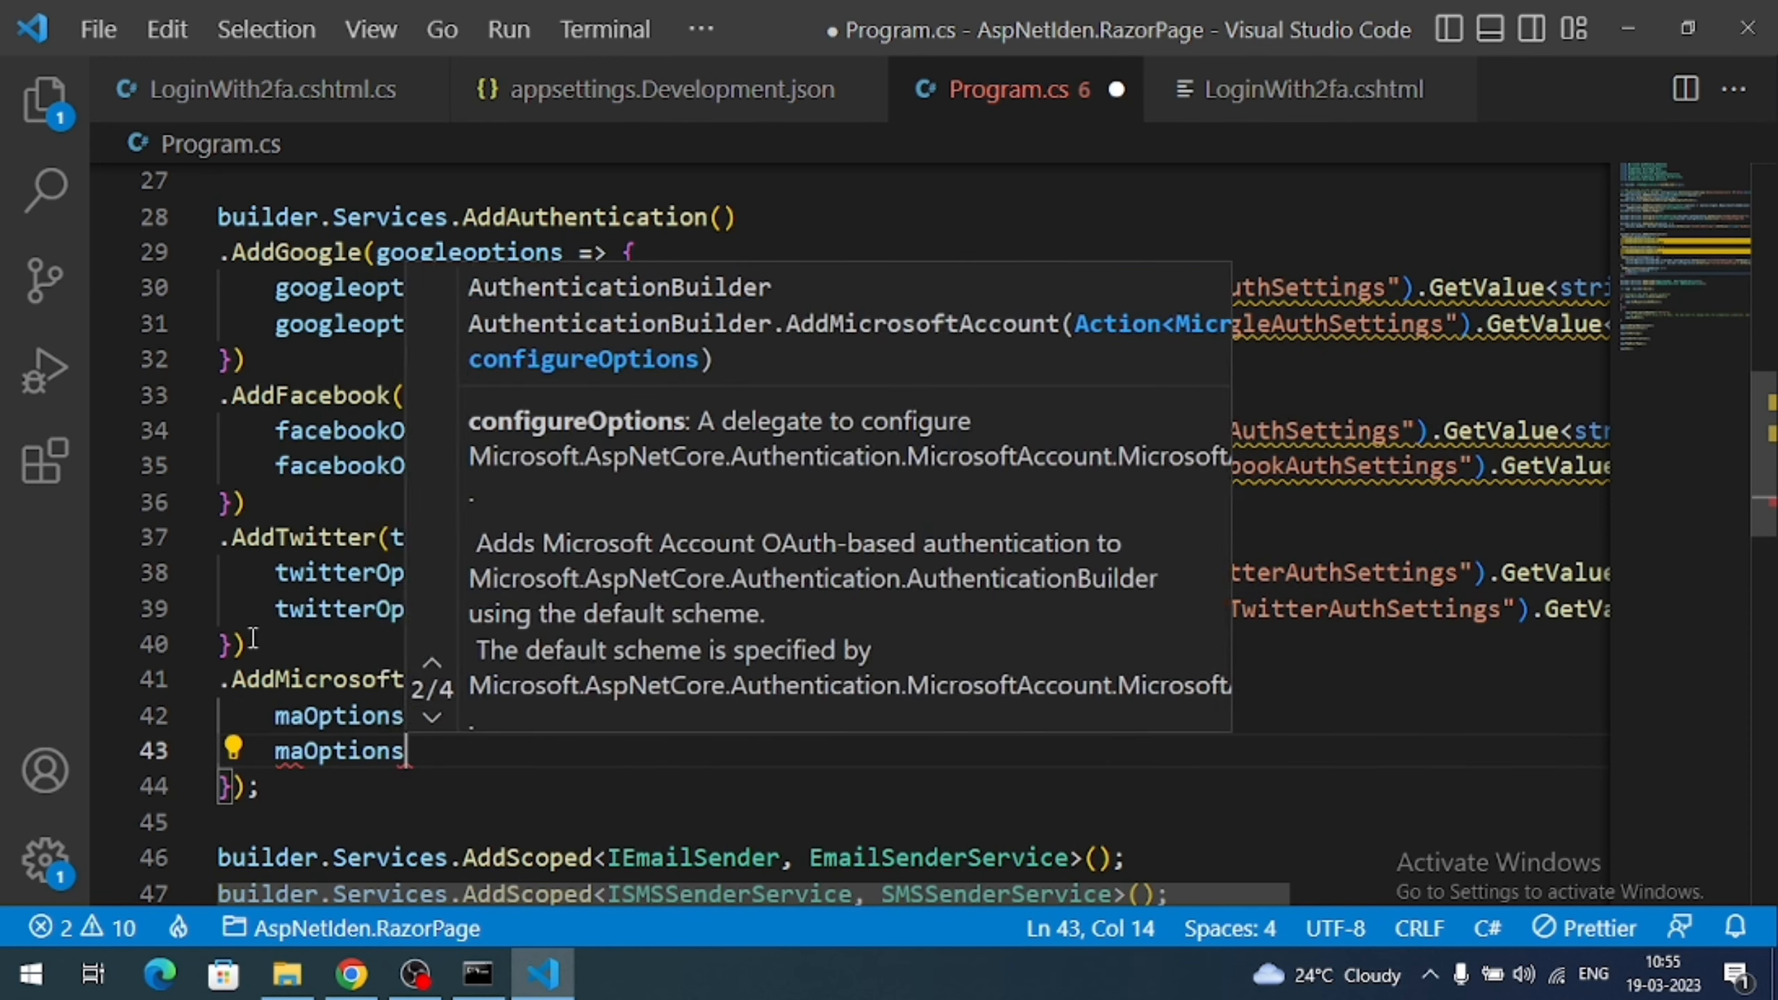
text(.c)
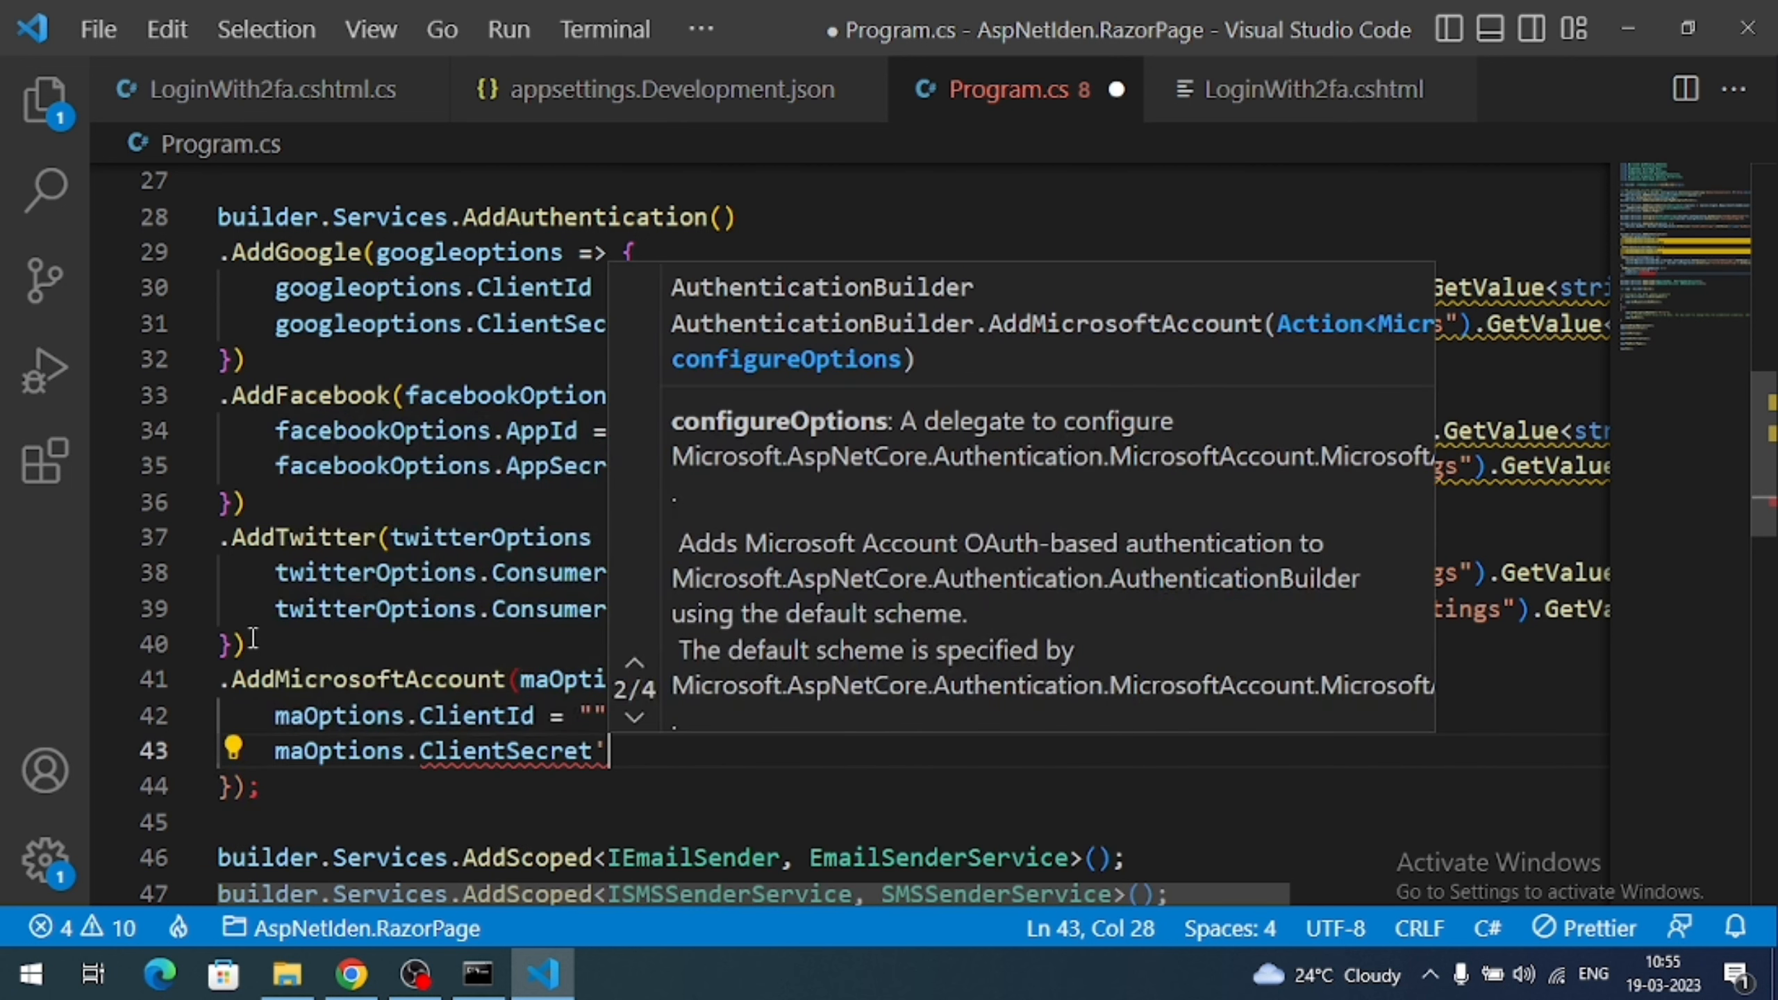
text(= "")
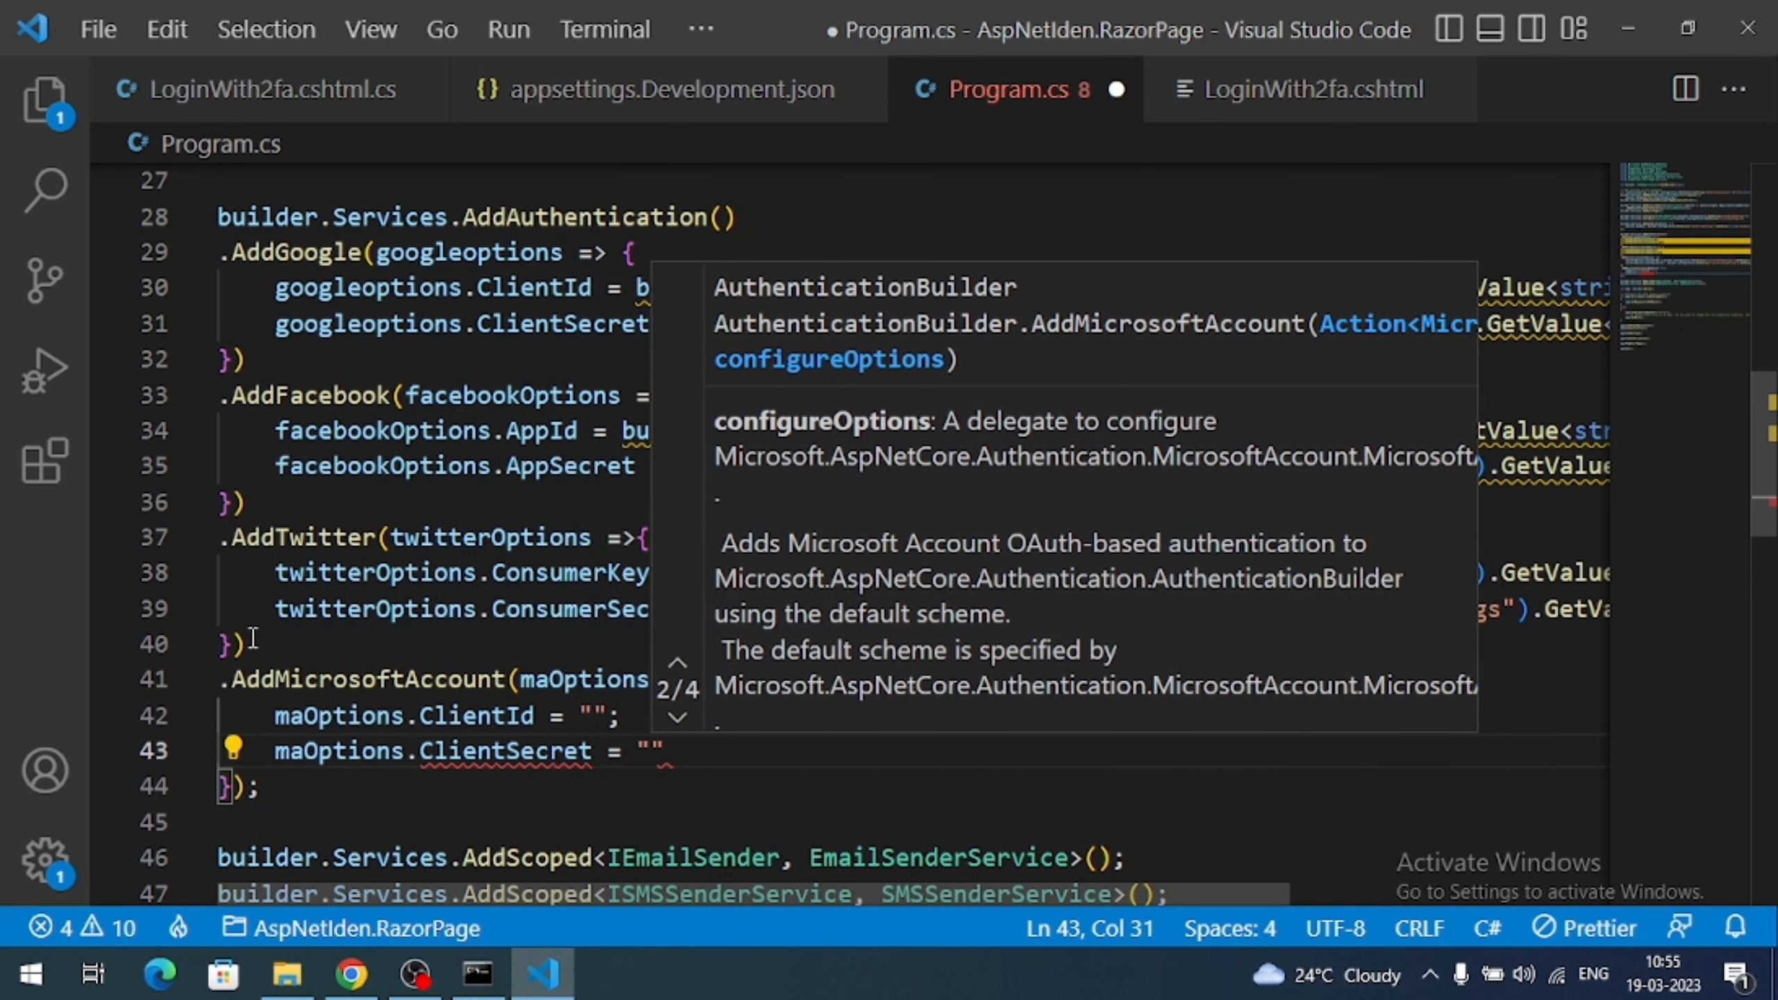
text(;)
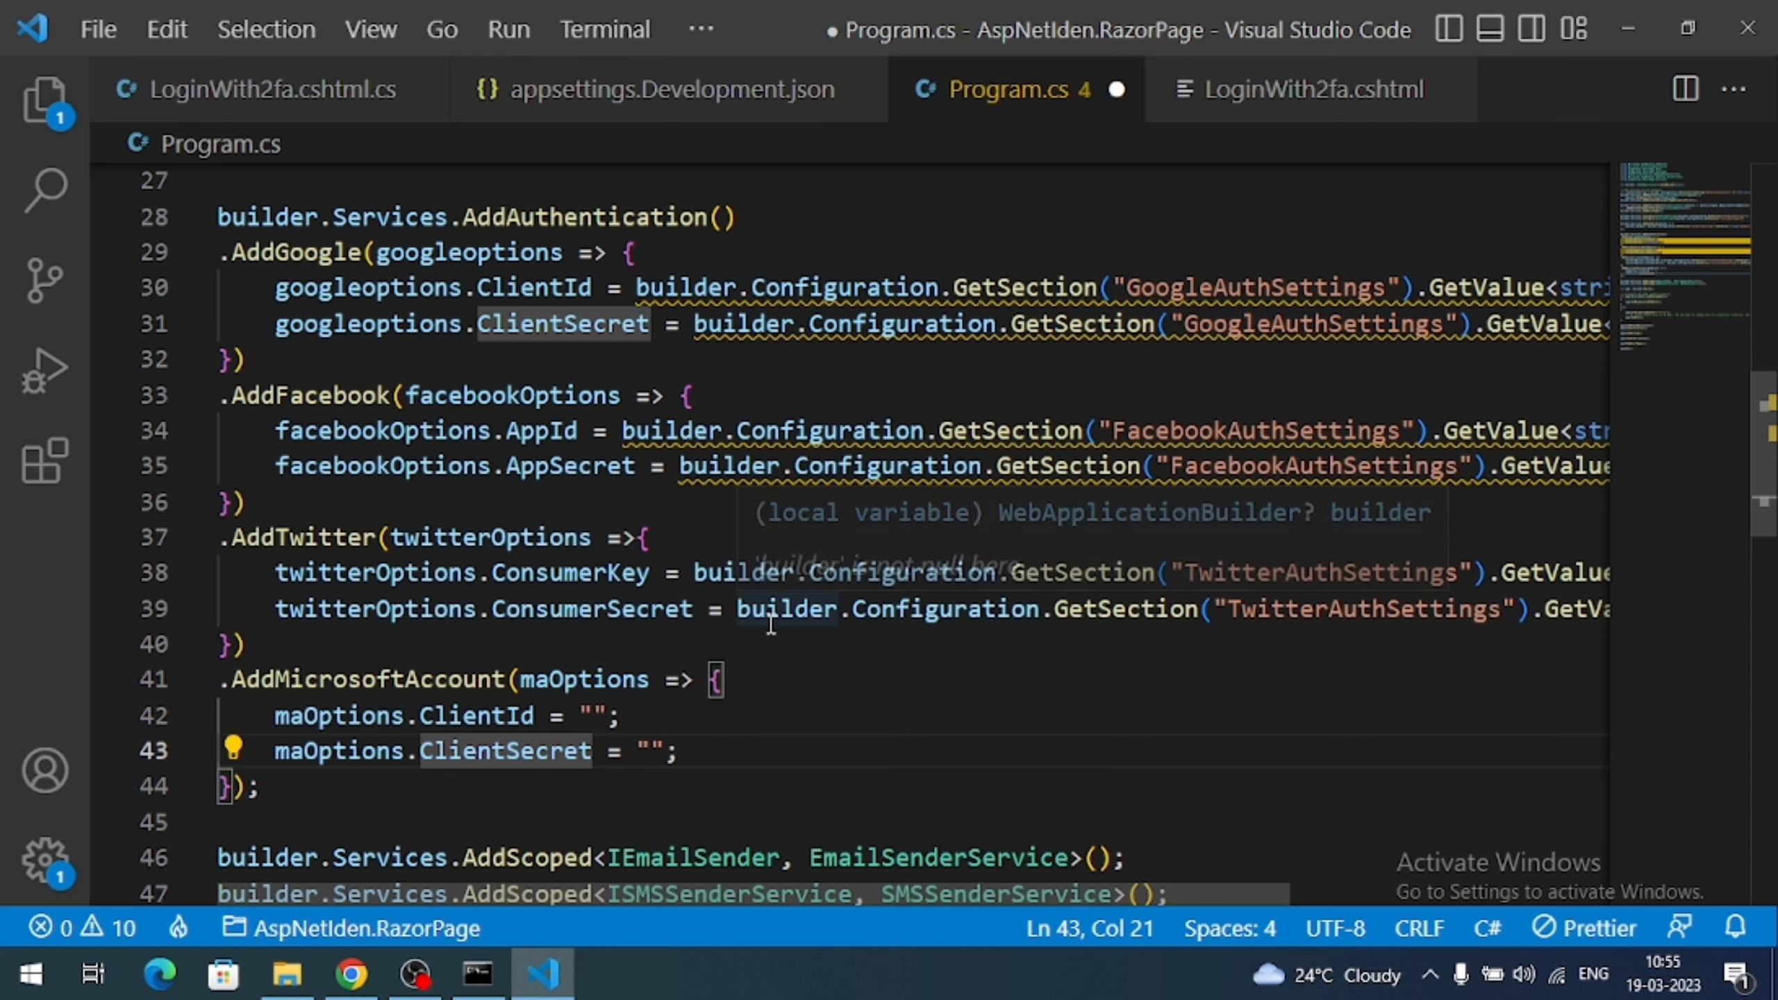
- Set ClientId from builder.Configuration GetSection("MicrosoftAuthSettings").GetValue<string>("AppId"), adapted from the Twitter ApiKey expression
scroll(down, 3)
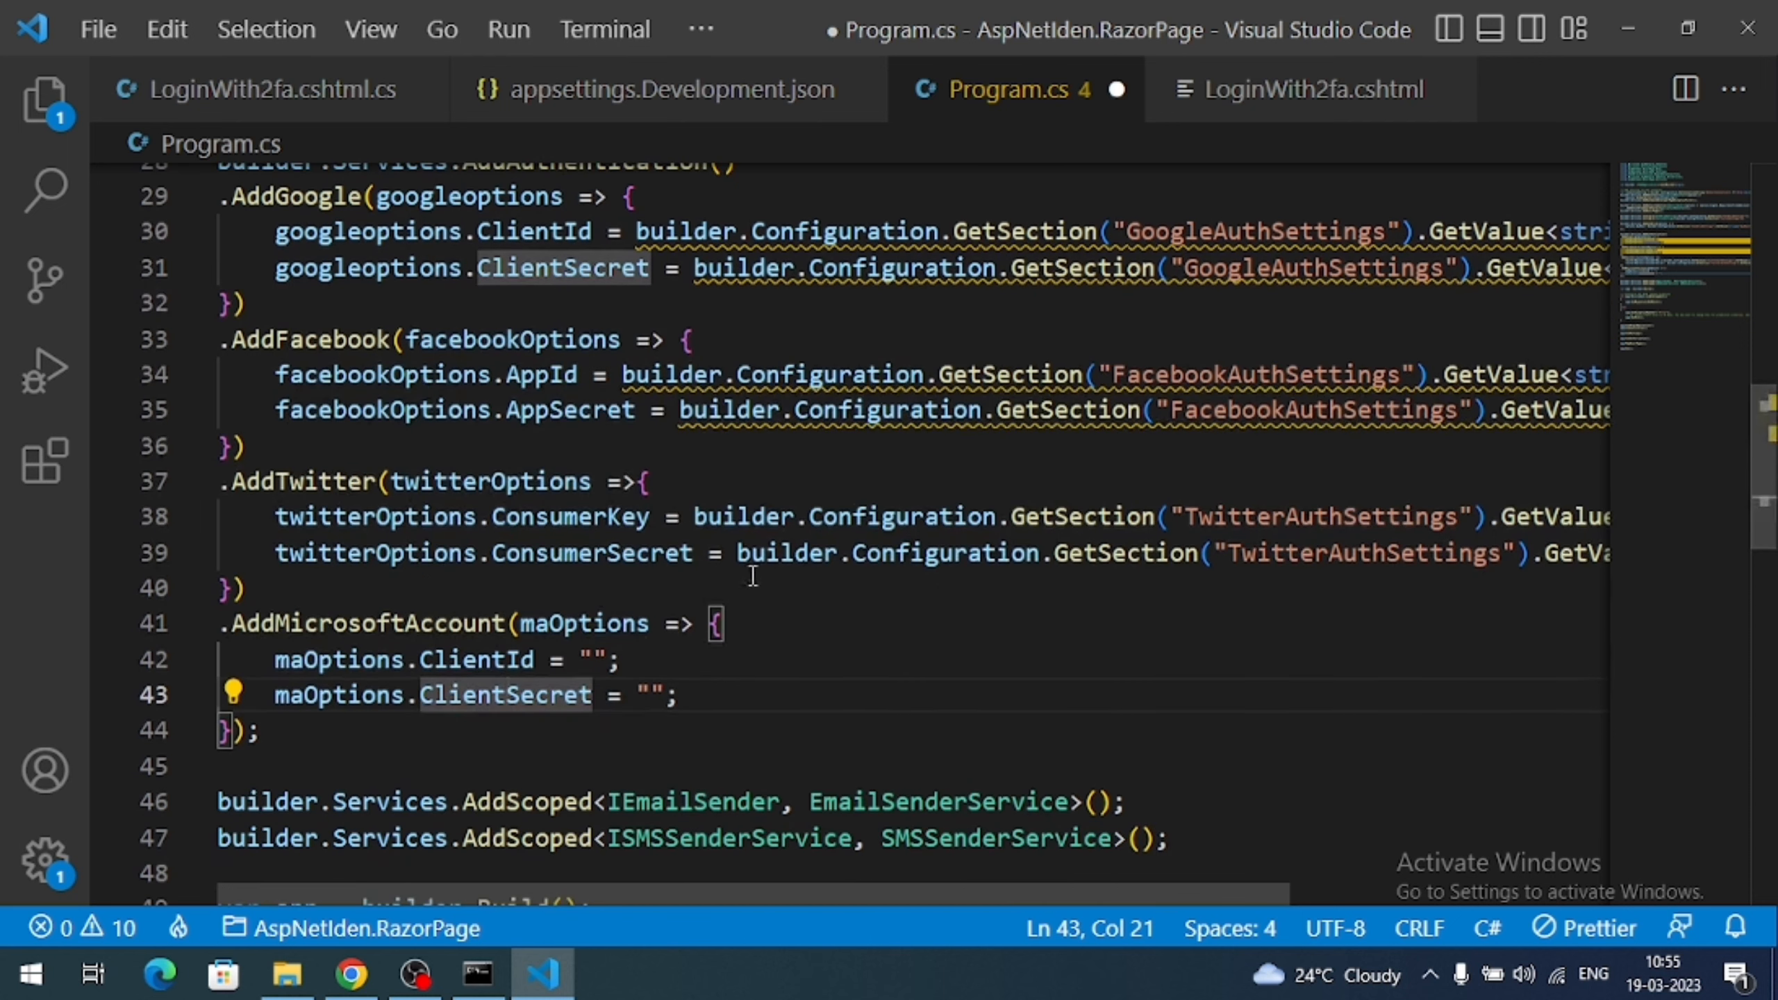
click(692, 517)
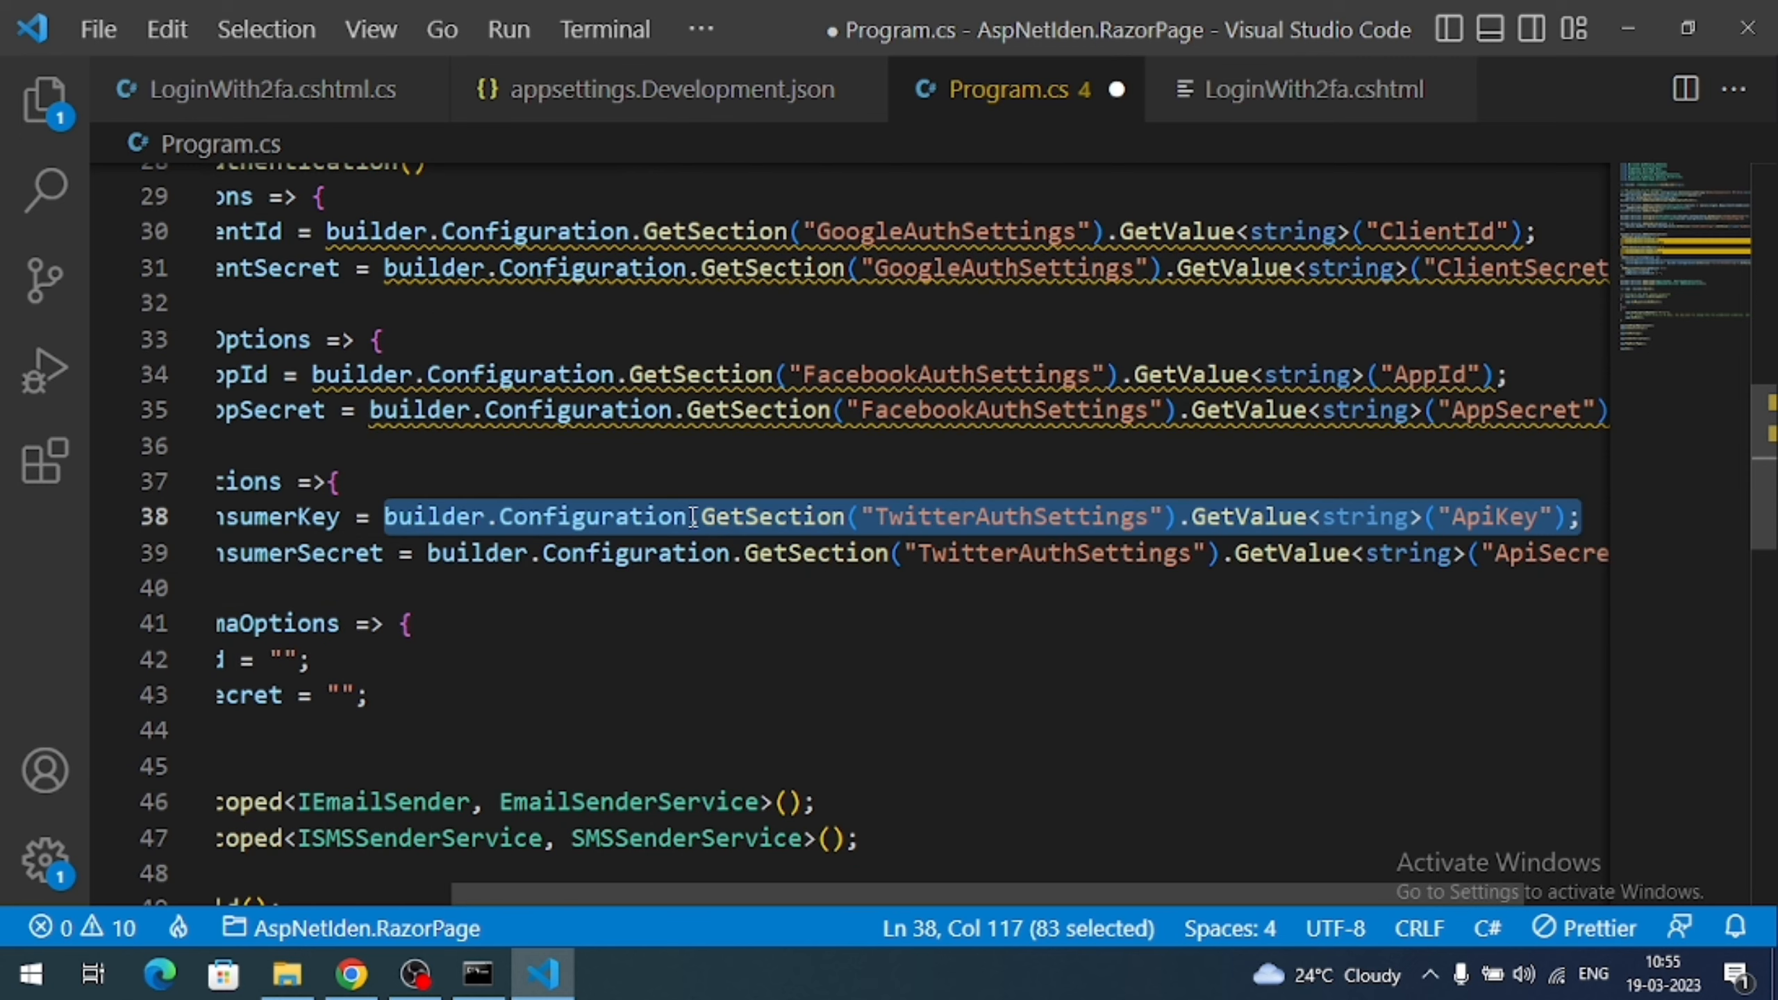
click(274, 661)
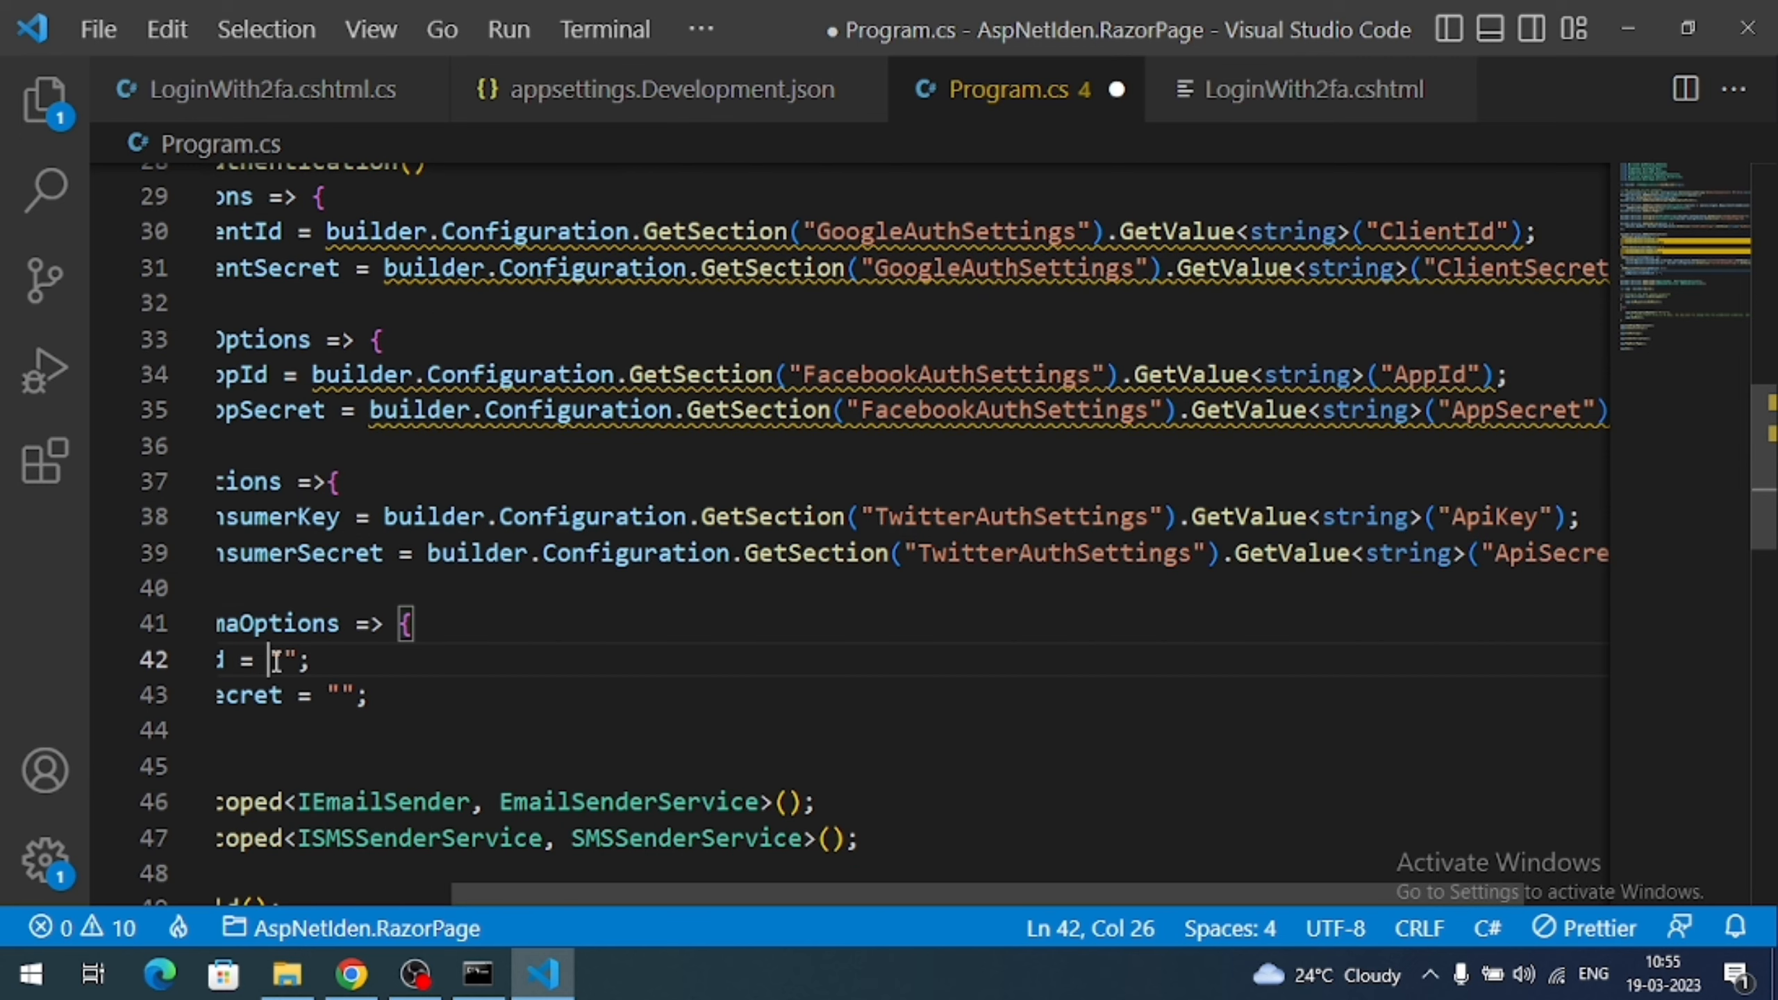
text(builder.Configuration.GetSection("TwitterAuthSettings").GetValue<string>("ApiKey"))
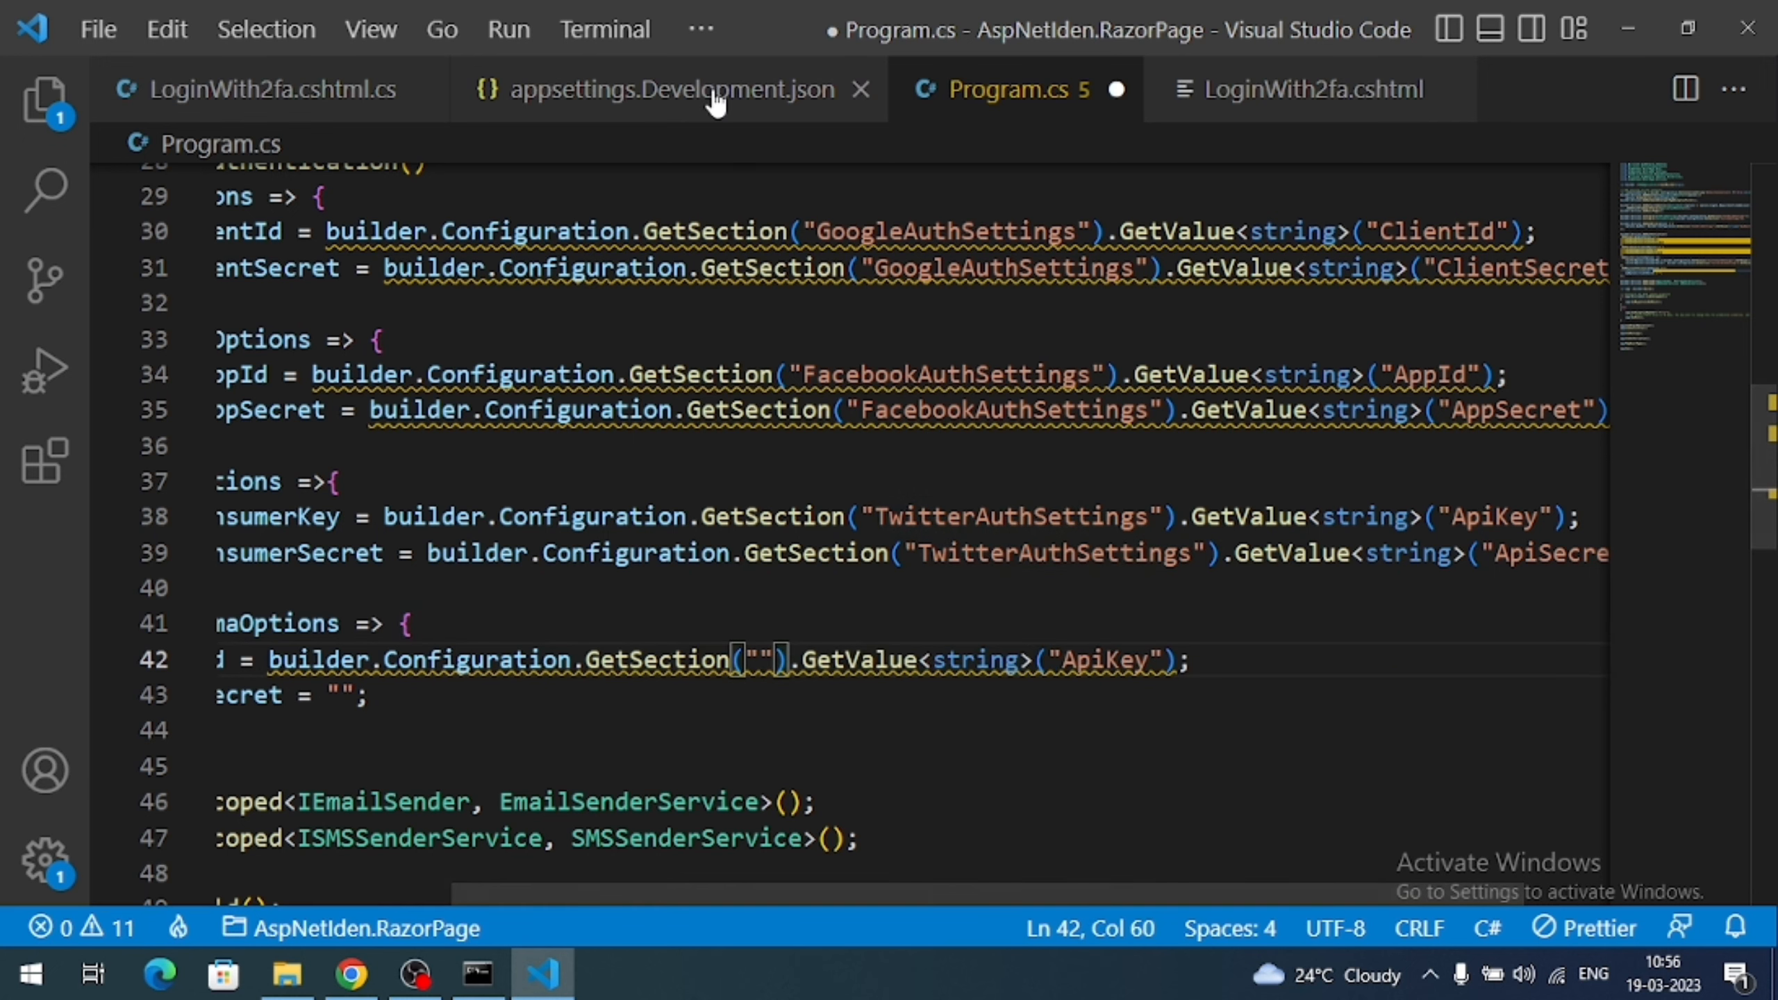
click(661, 89)
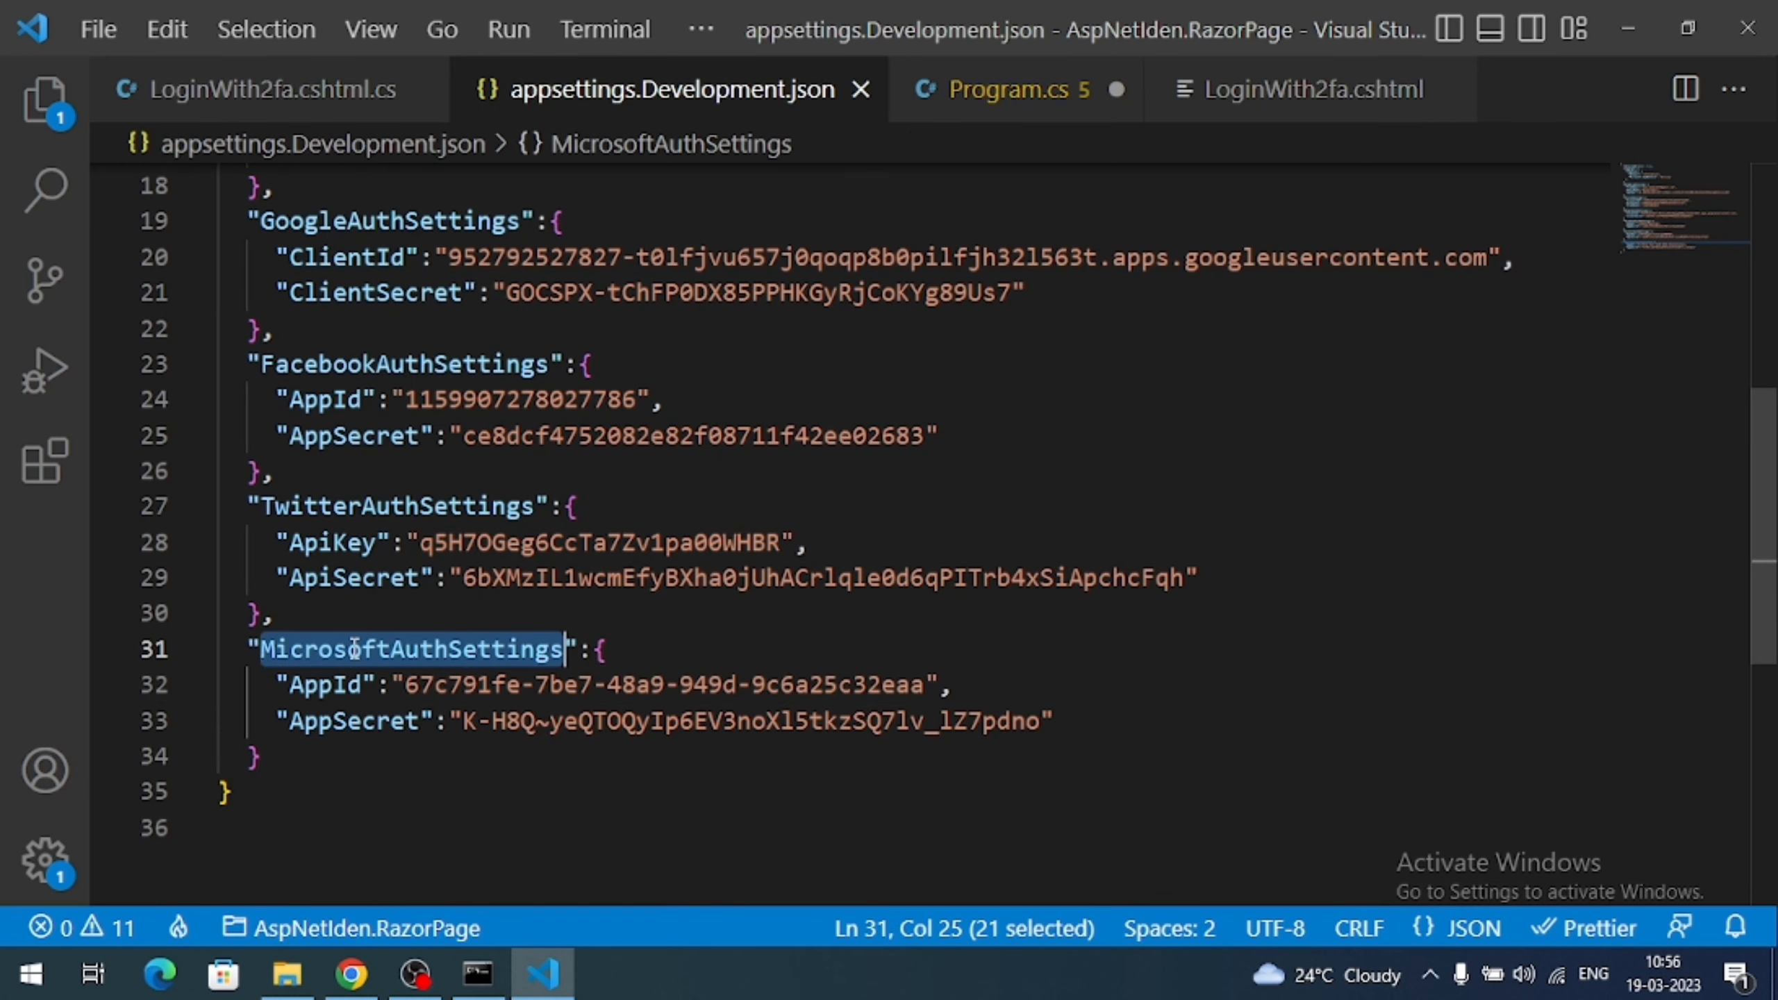
click(1002, 91)
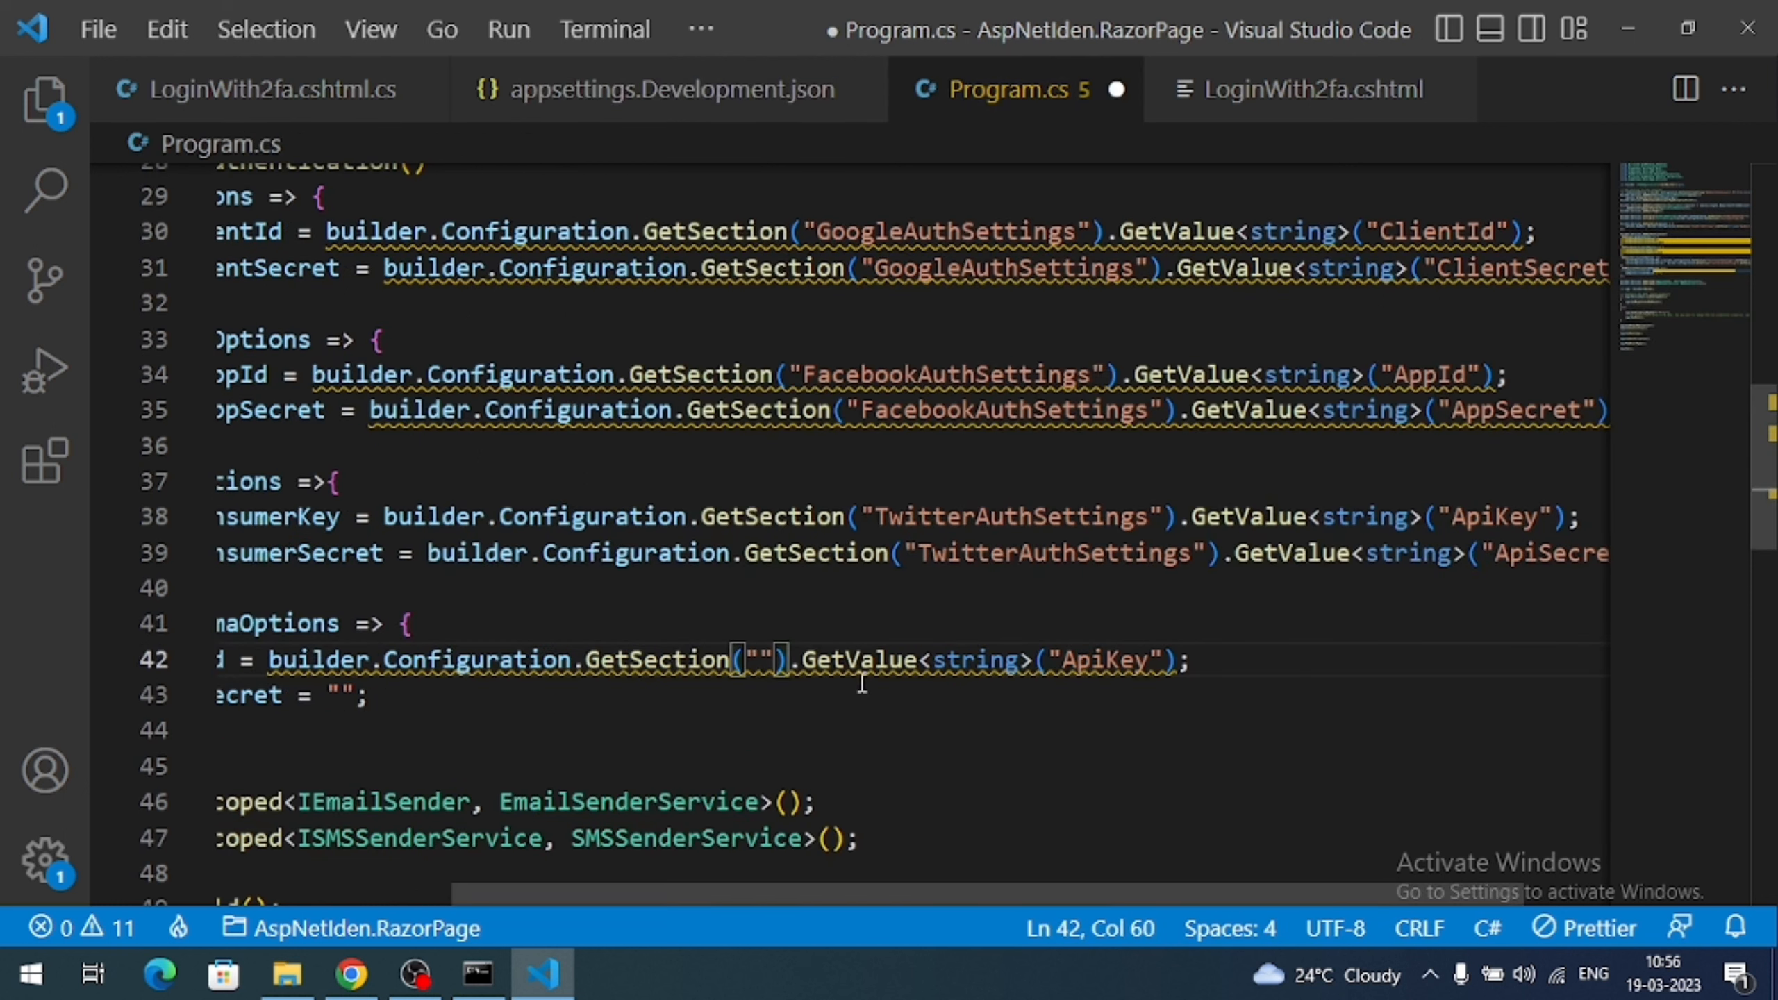
text(MicrosoftAuthSettings)
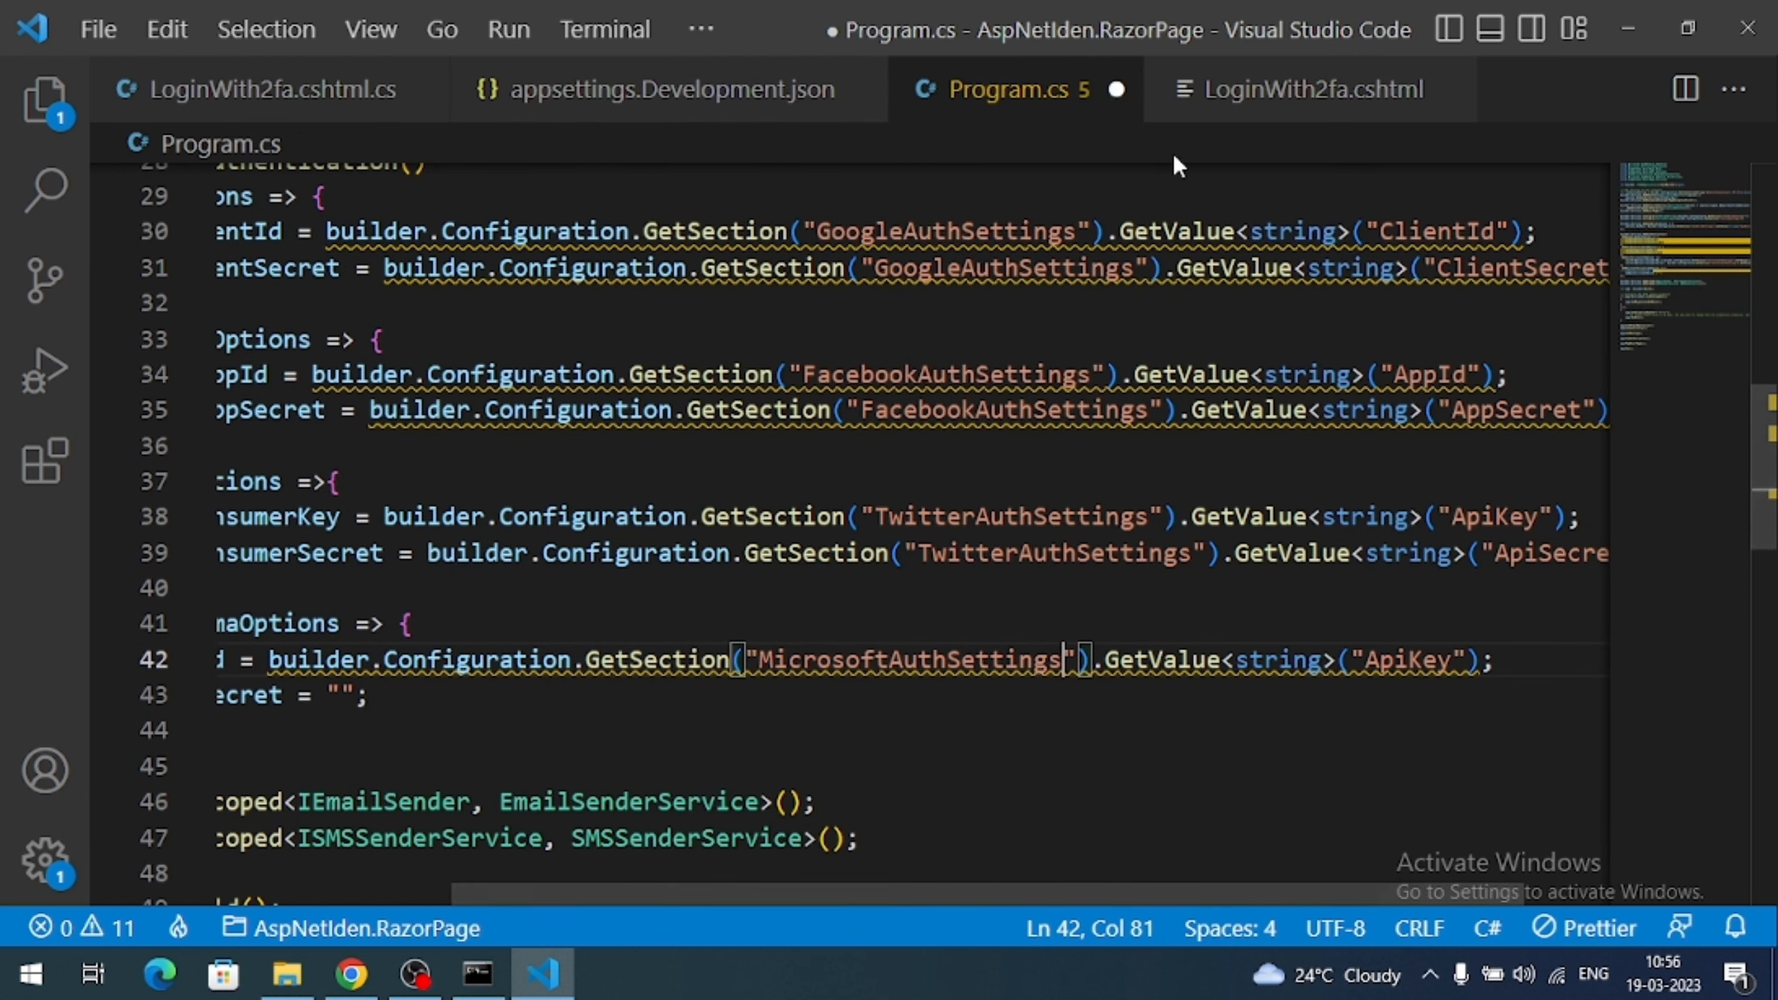
click(670, 89)
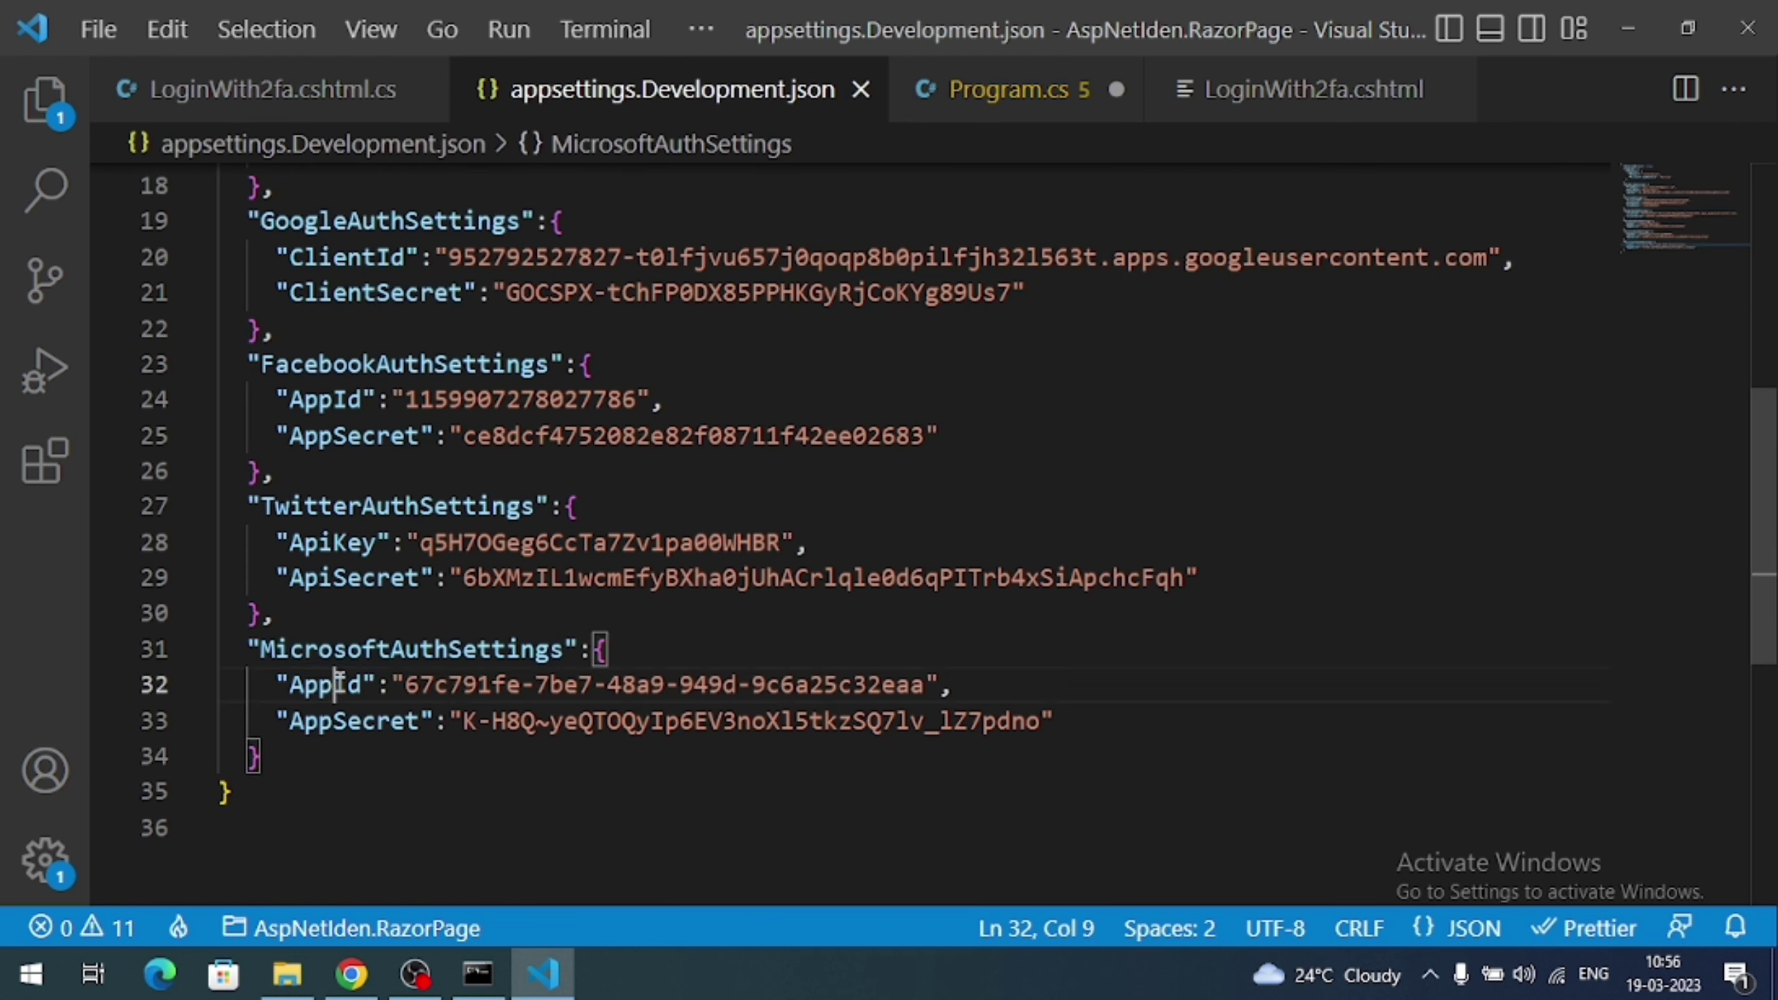
double_click(324, 686)
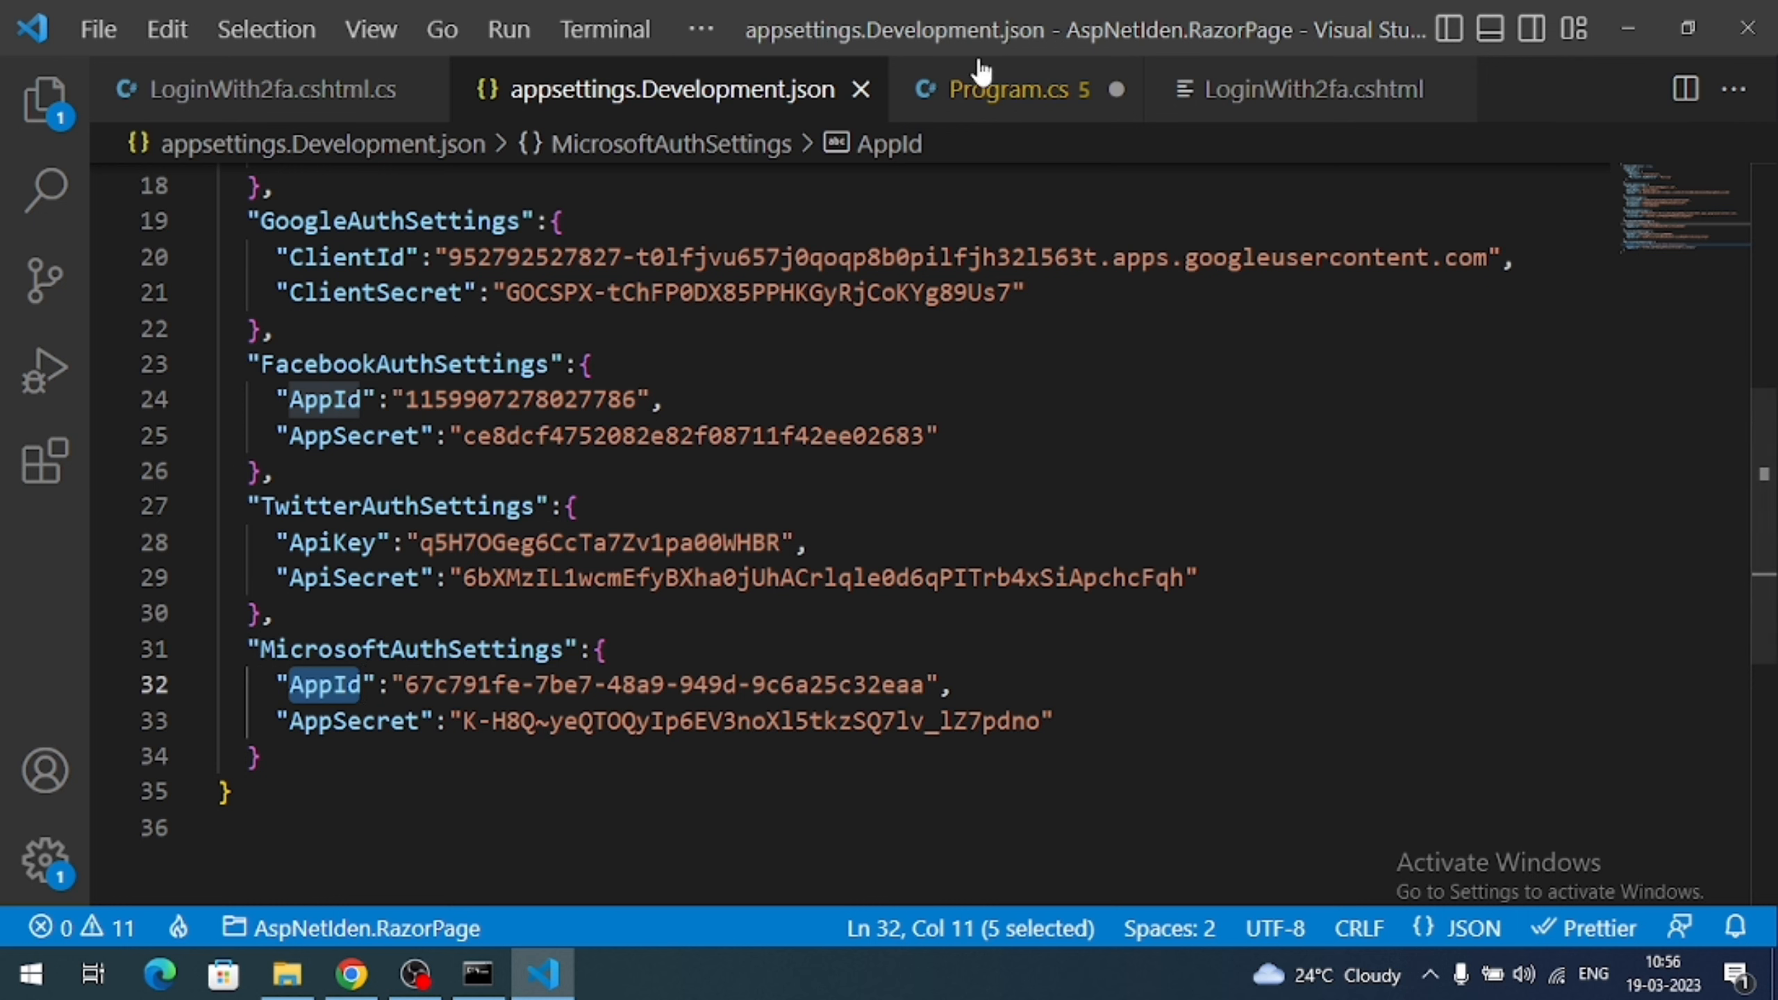
click(1006, 89)
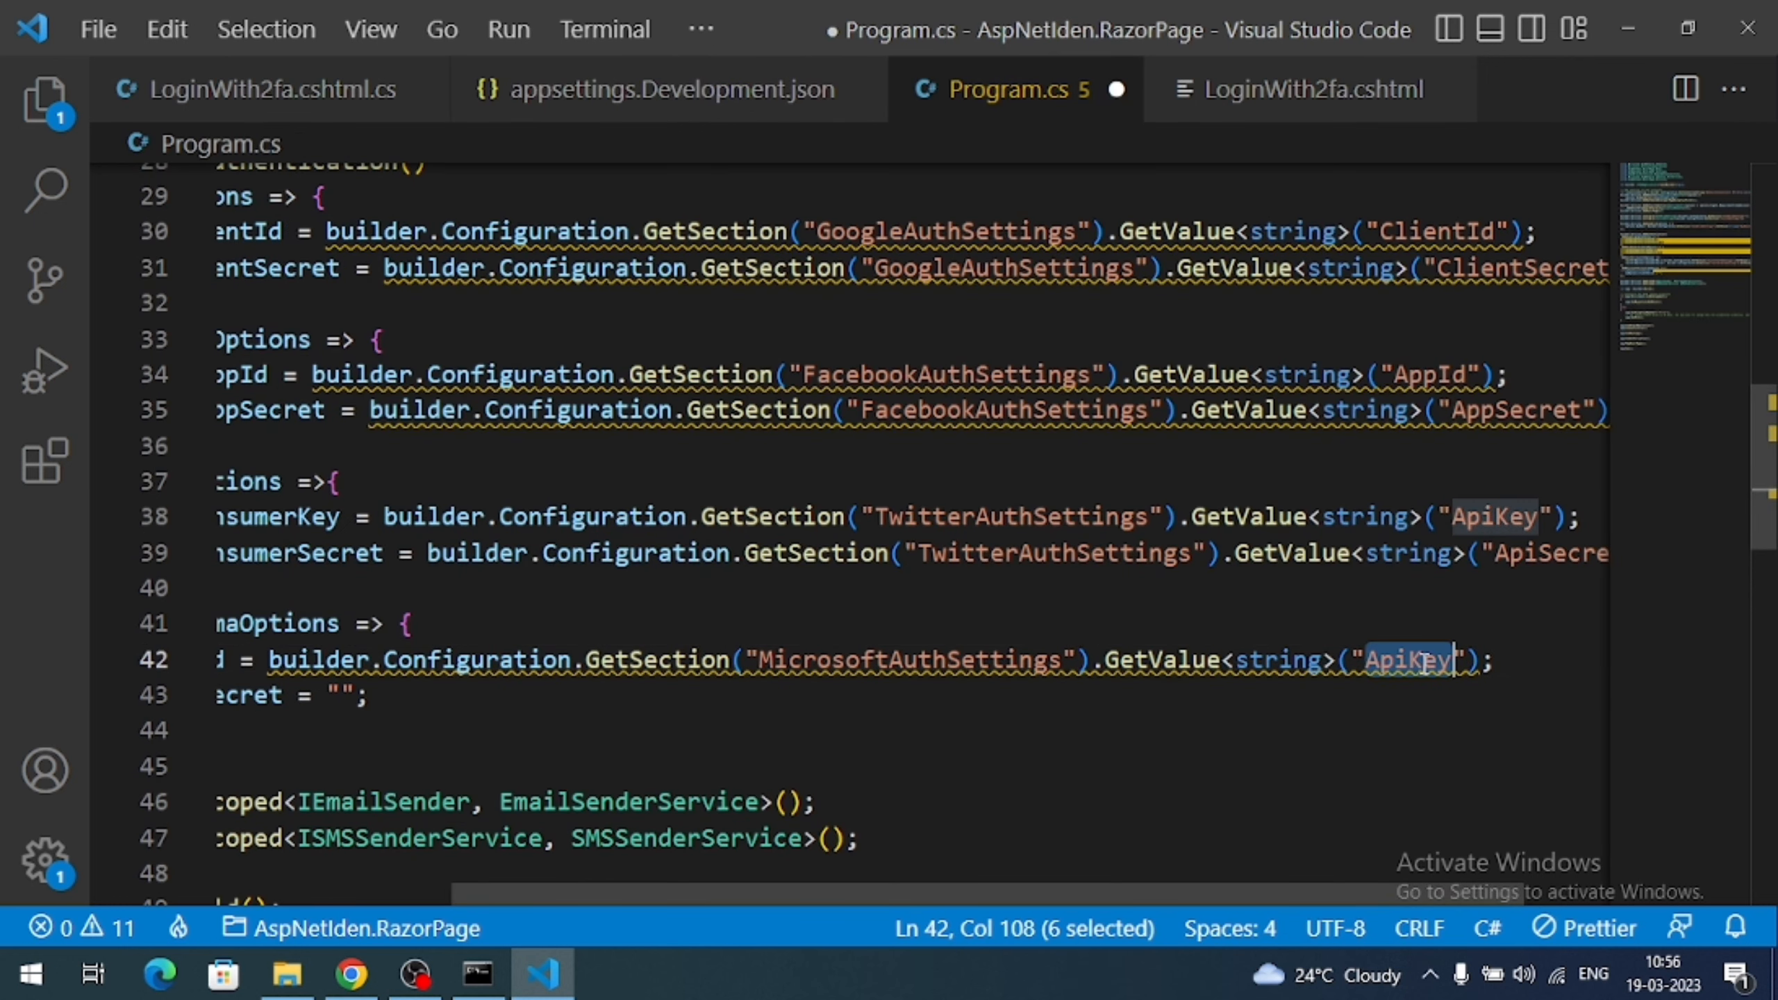
text(AppId)
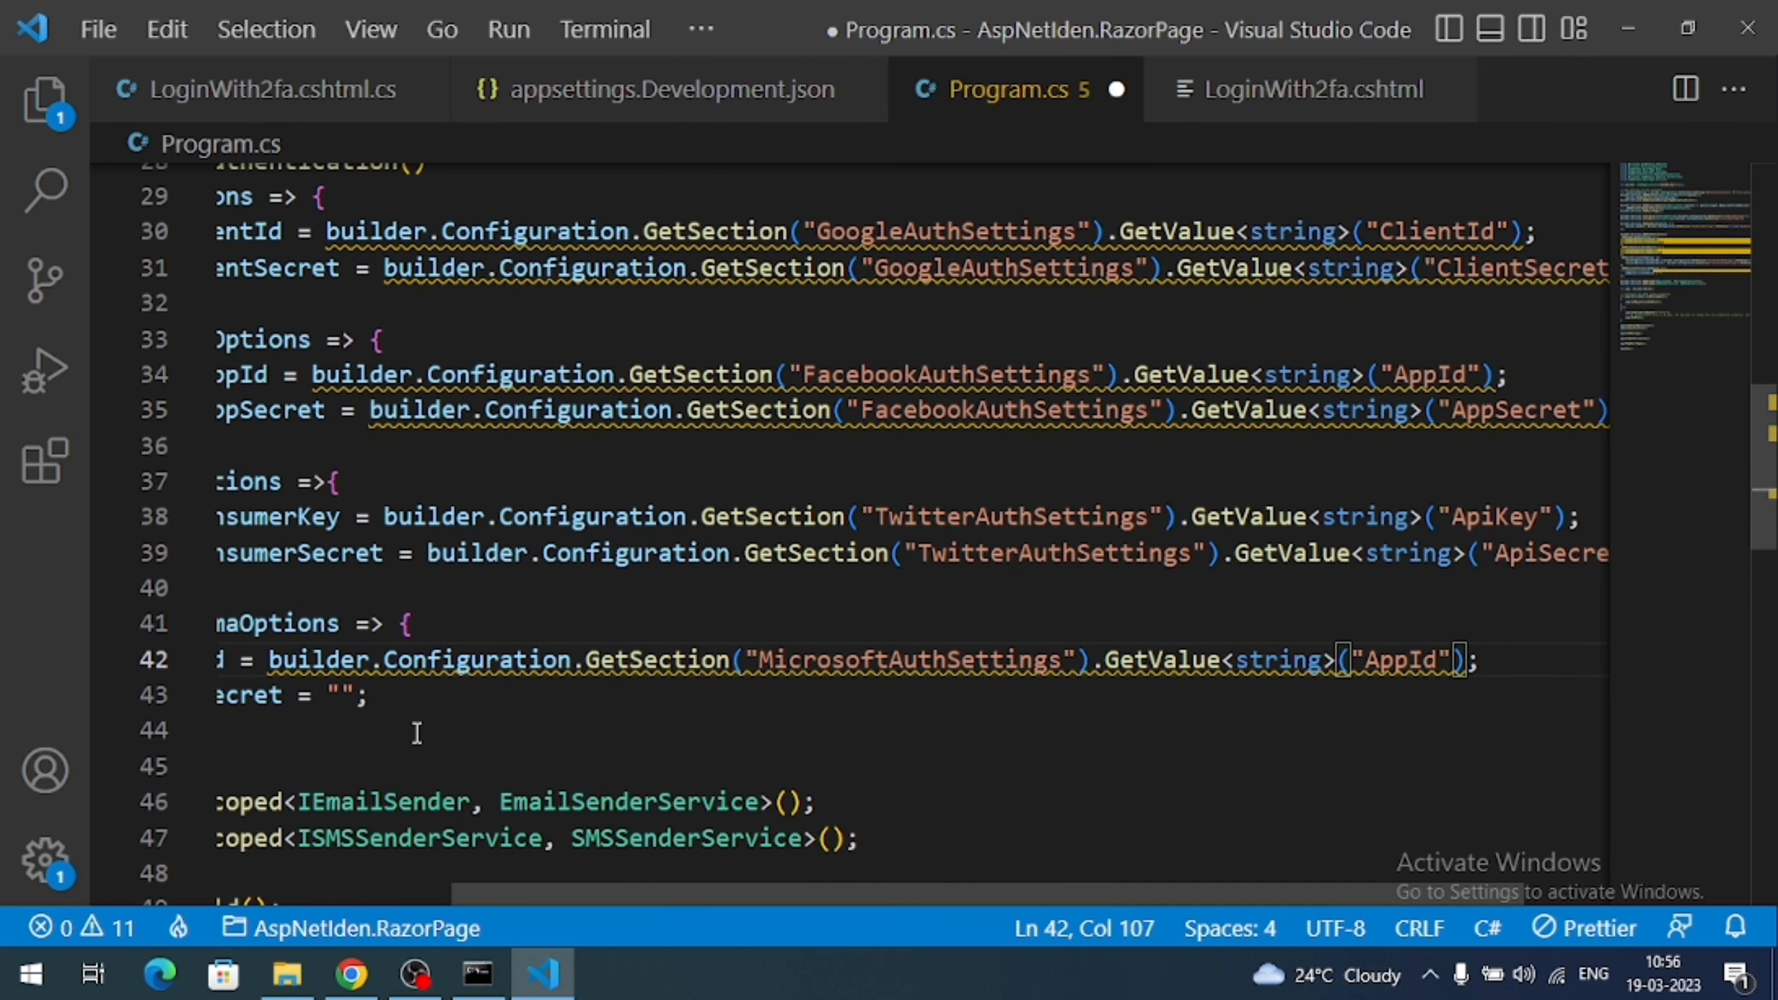
- Set ClientSecret from the MicrosoftAuthSettings AppSecret key the same way and save Program.cs
click(269, 661)
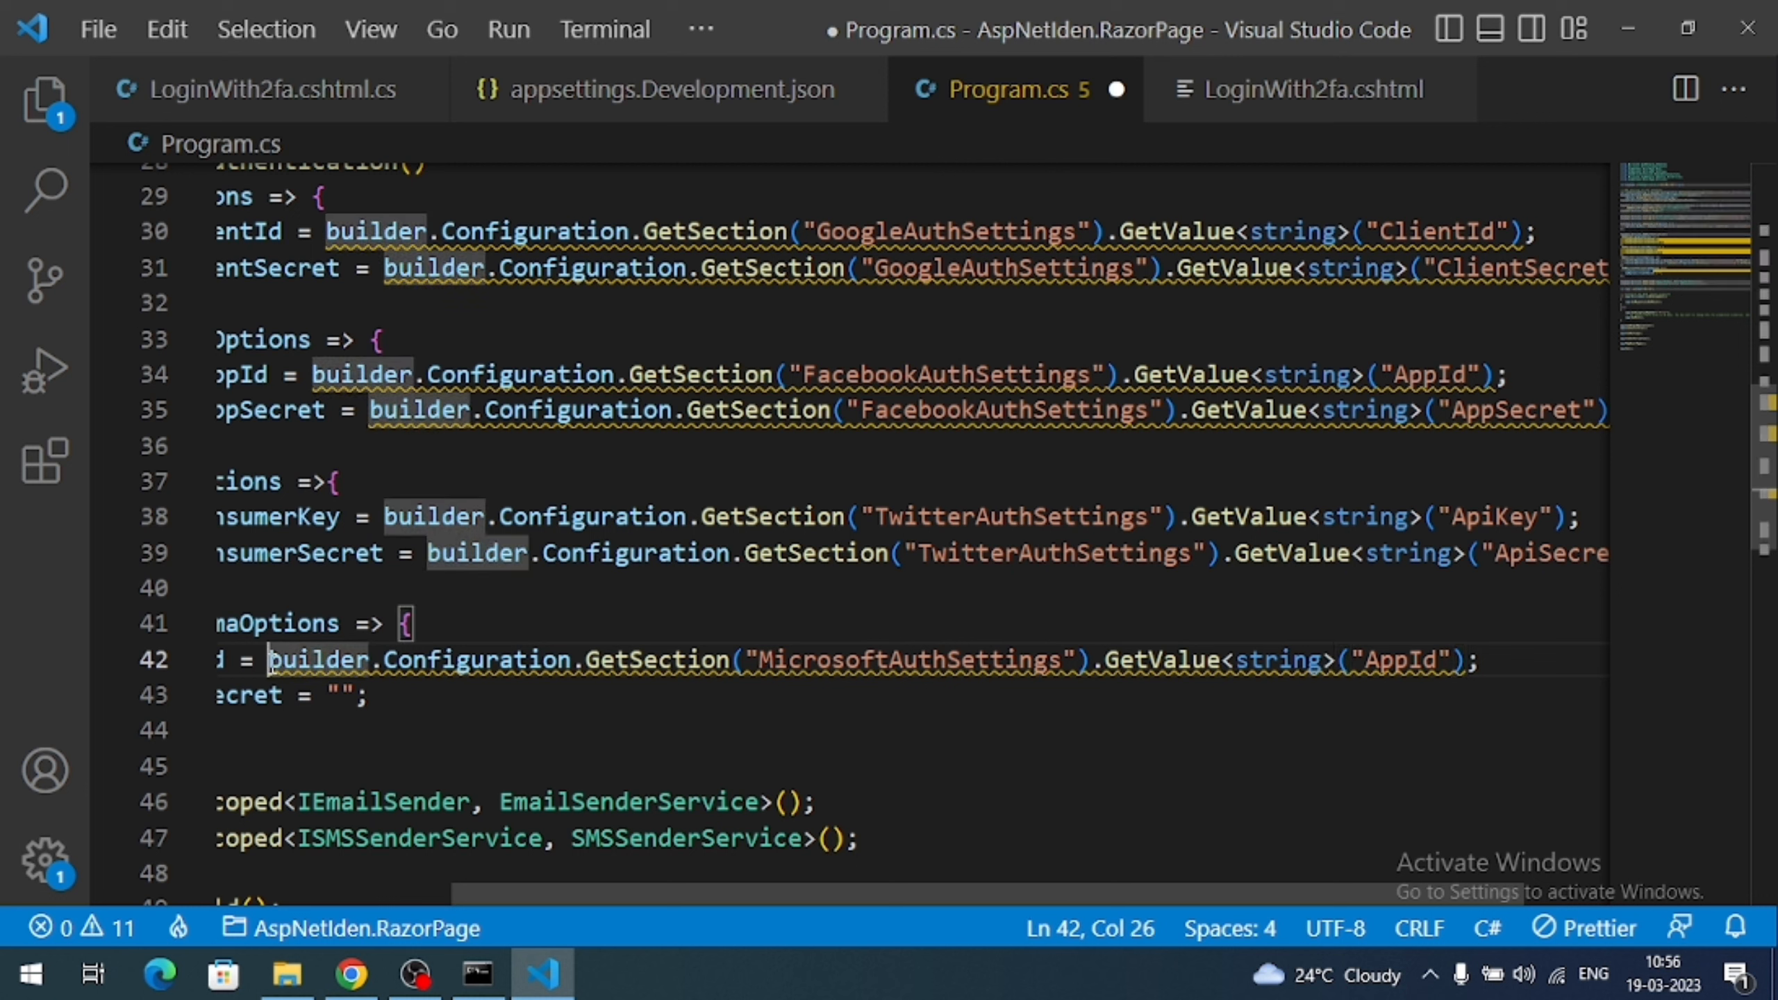
drag(268, 660, 1474, 660)
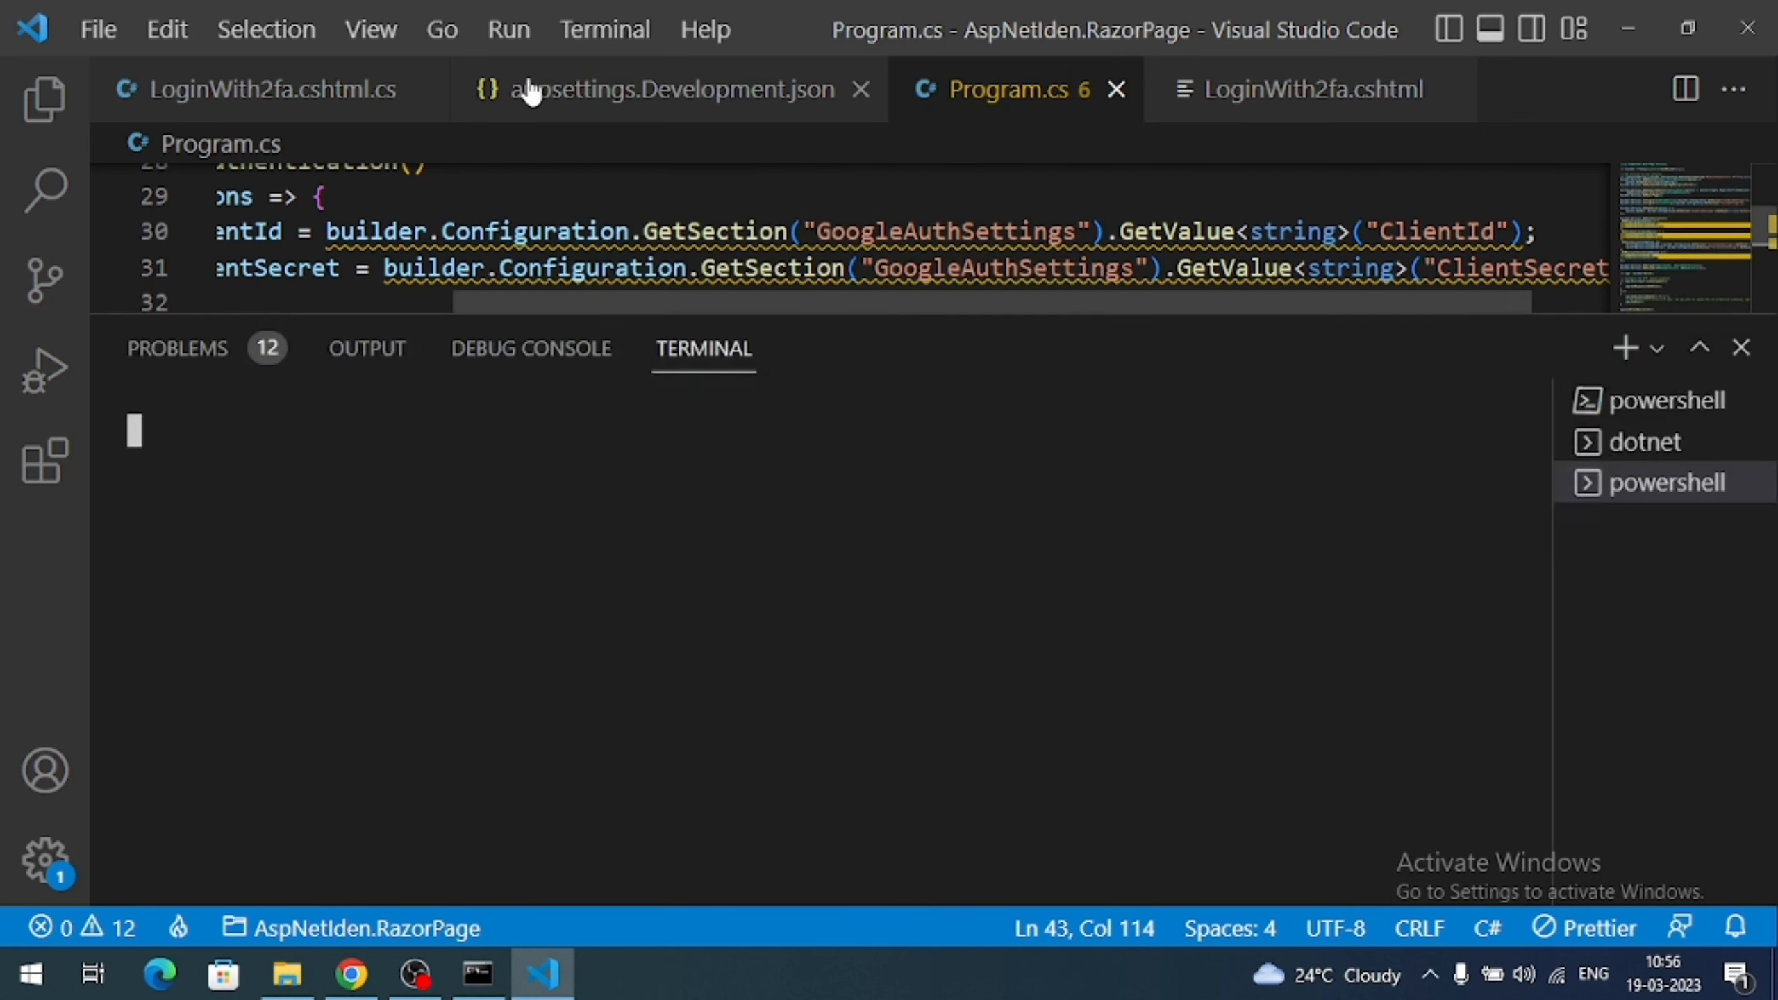
click(642, 89)
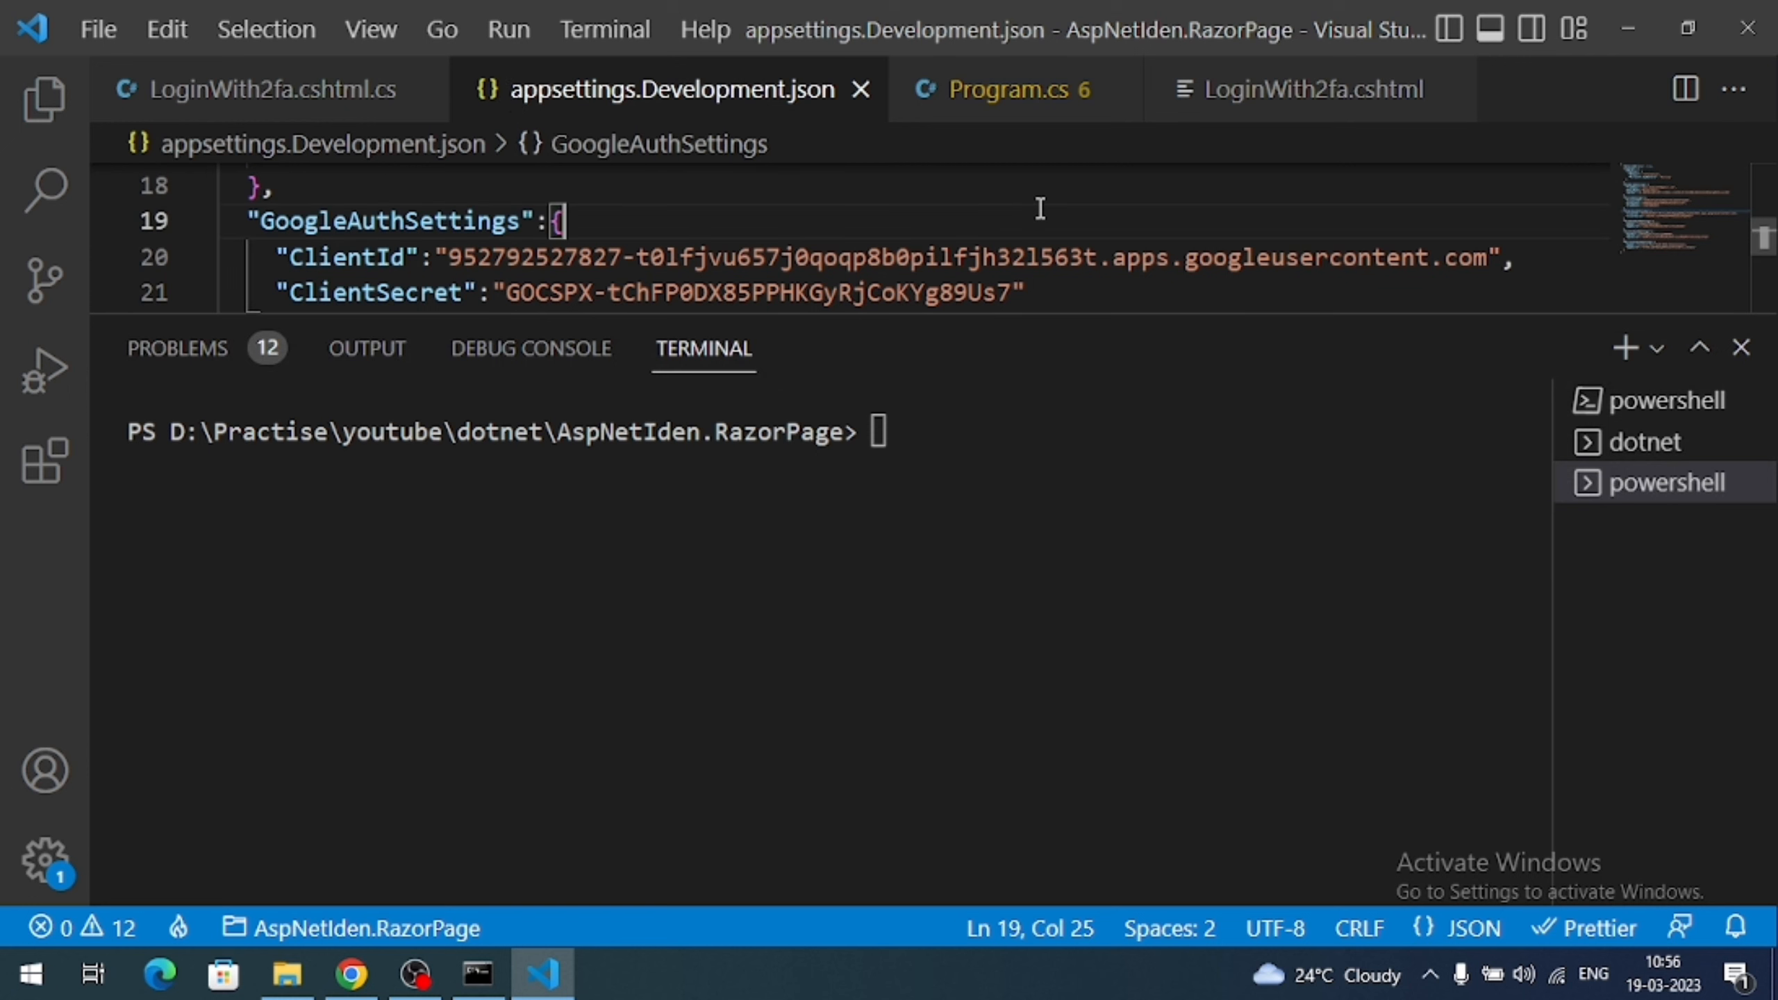
double_click(351, 721)
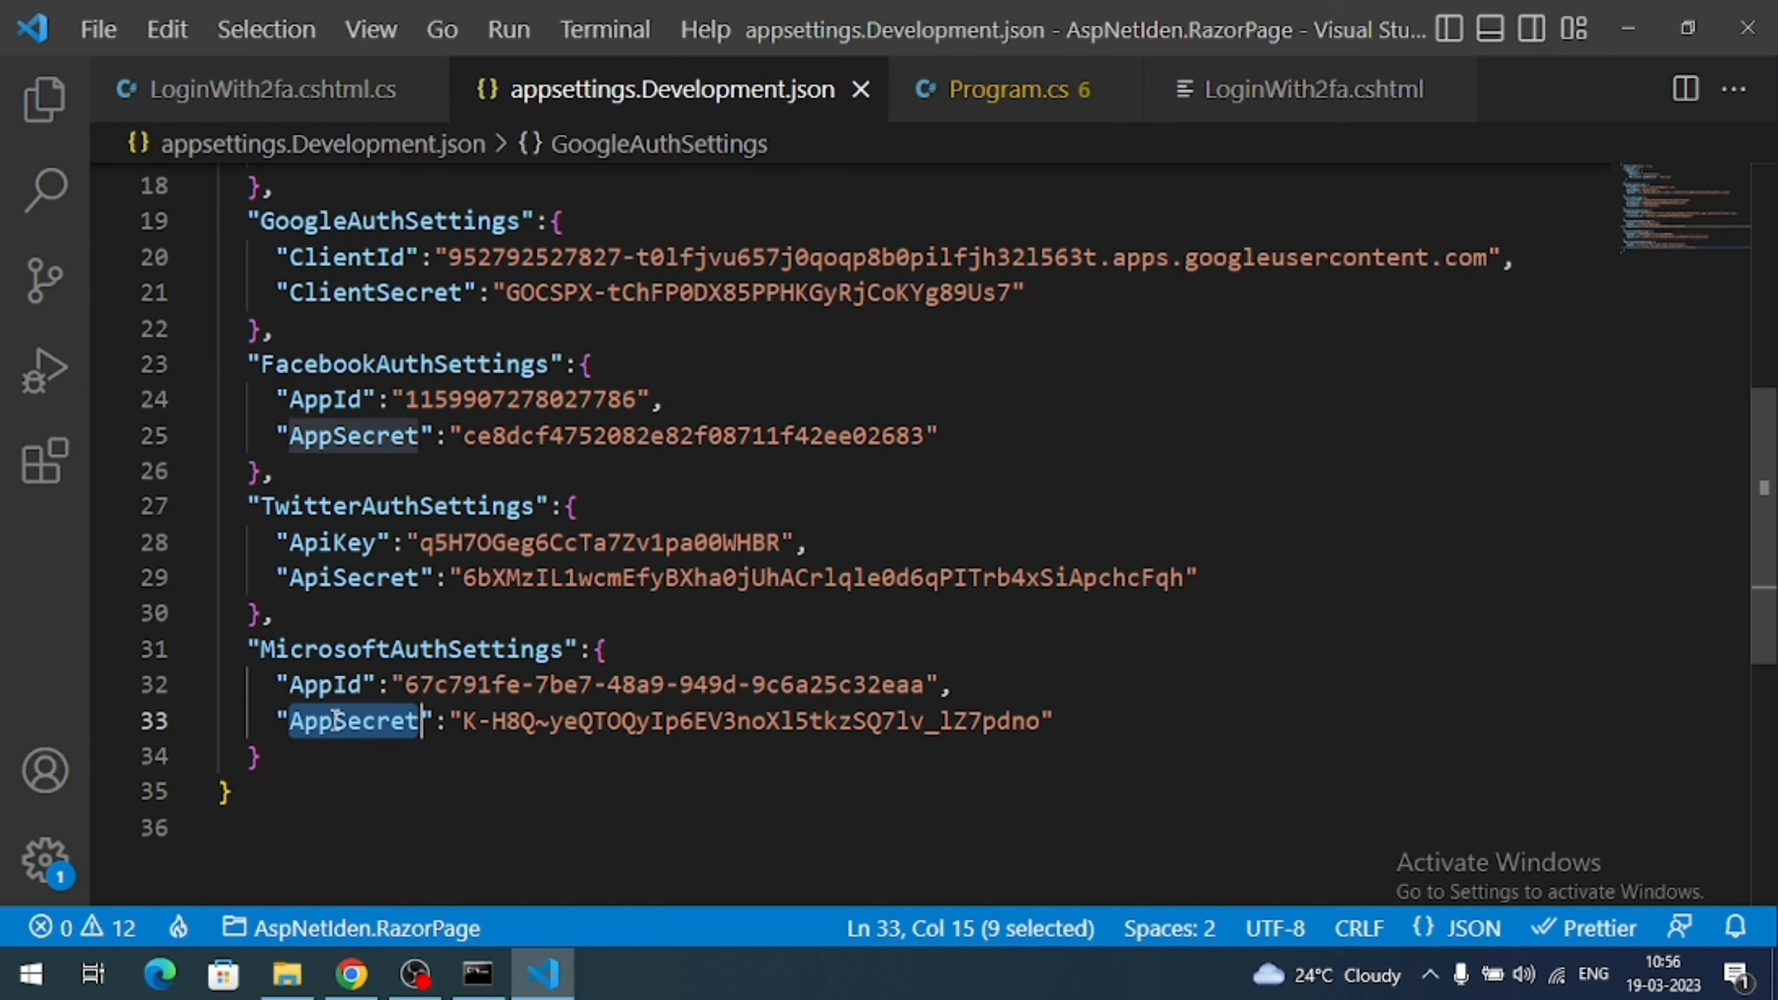
click(1008, 90)
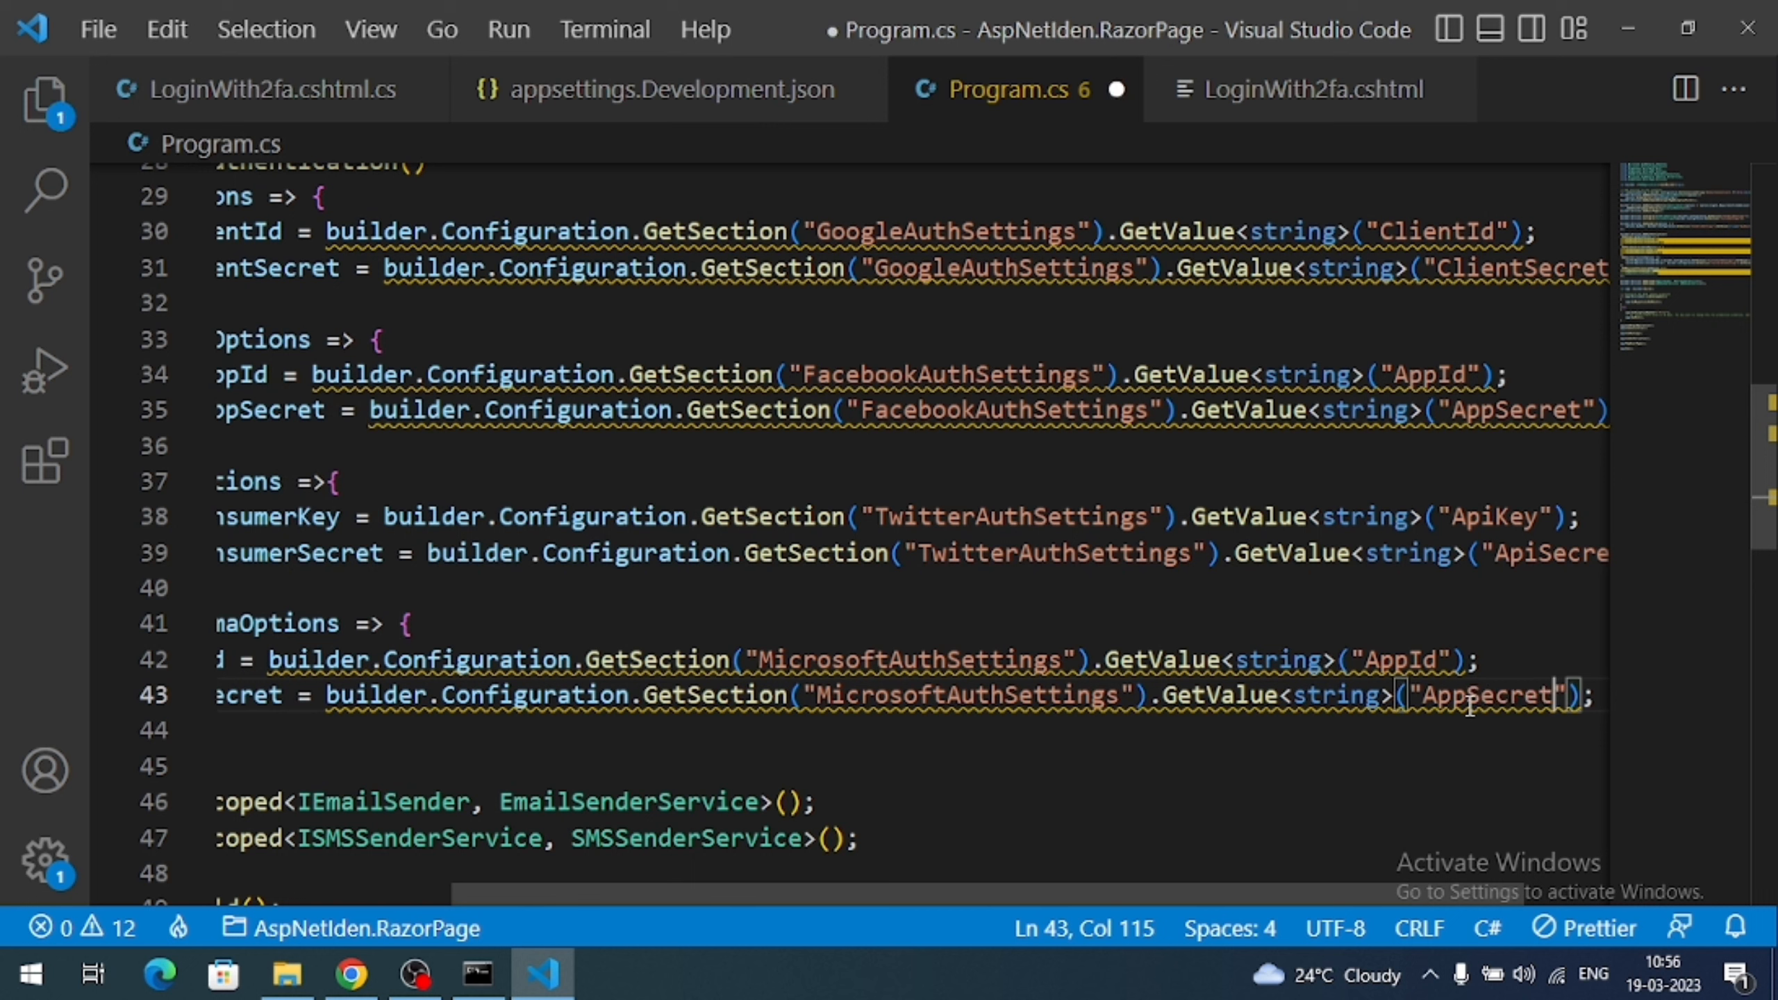
key(Ctrl+s)
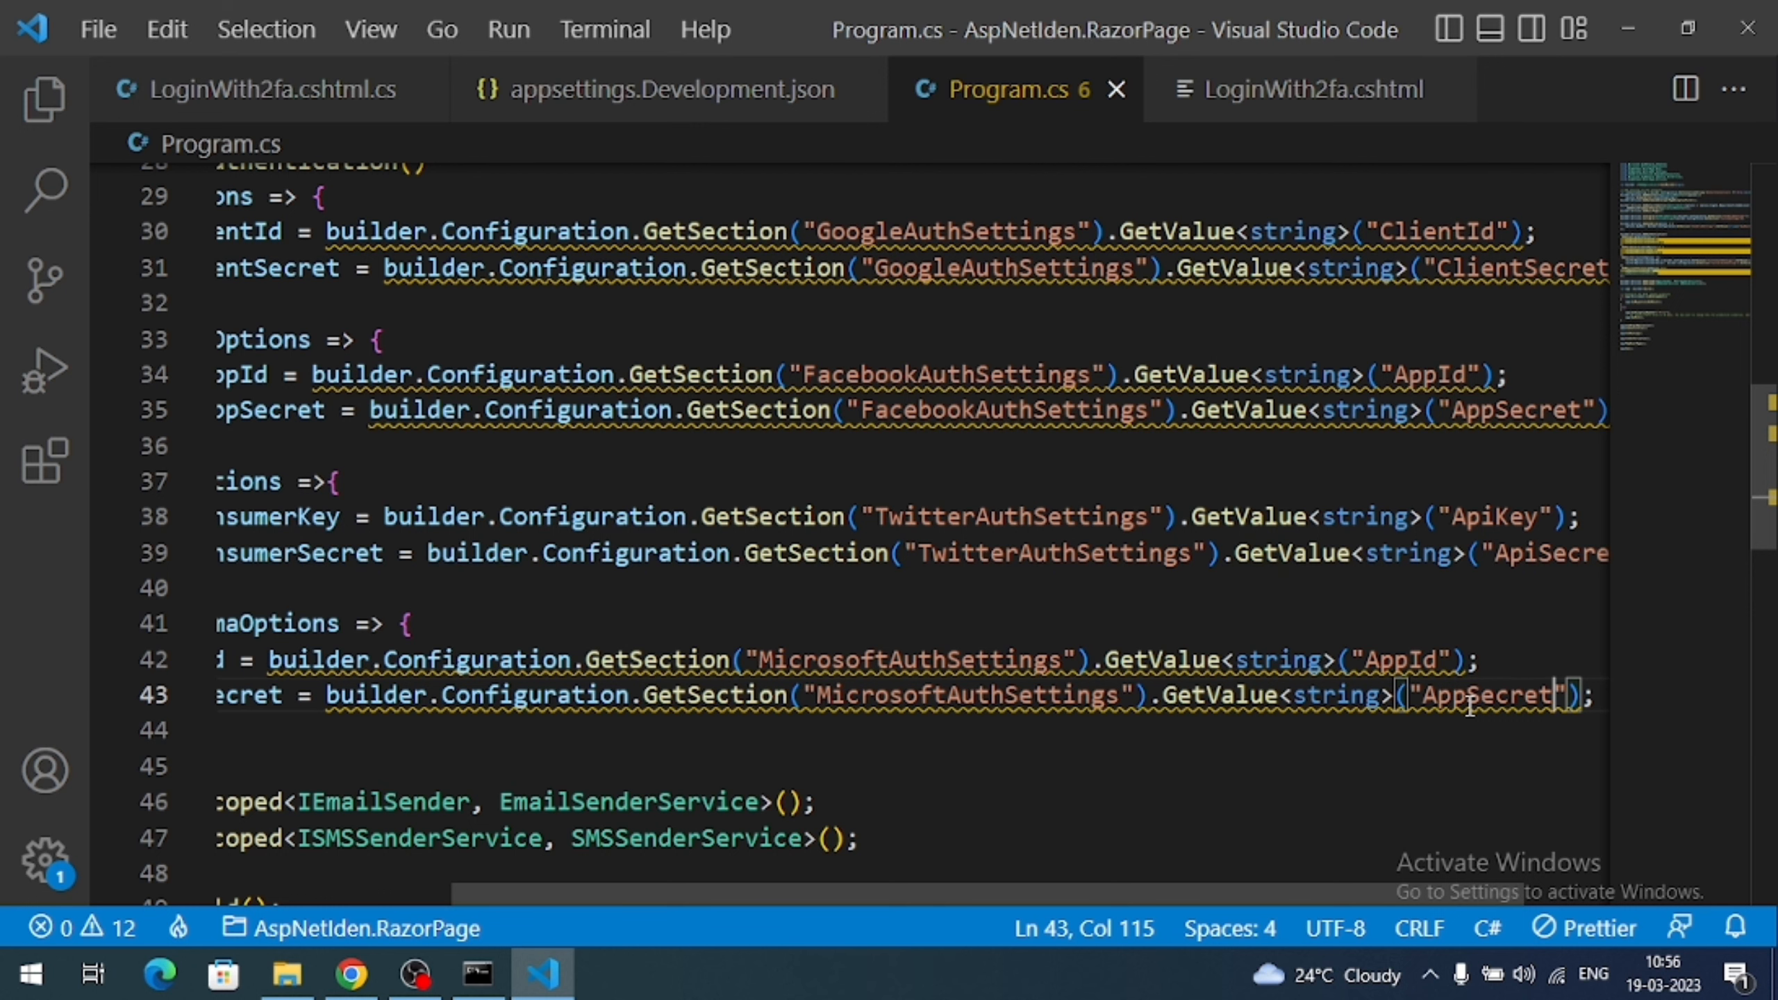
key(ctrl+`)
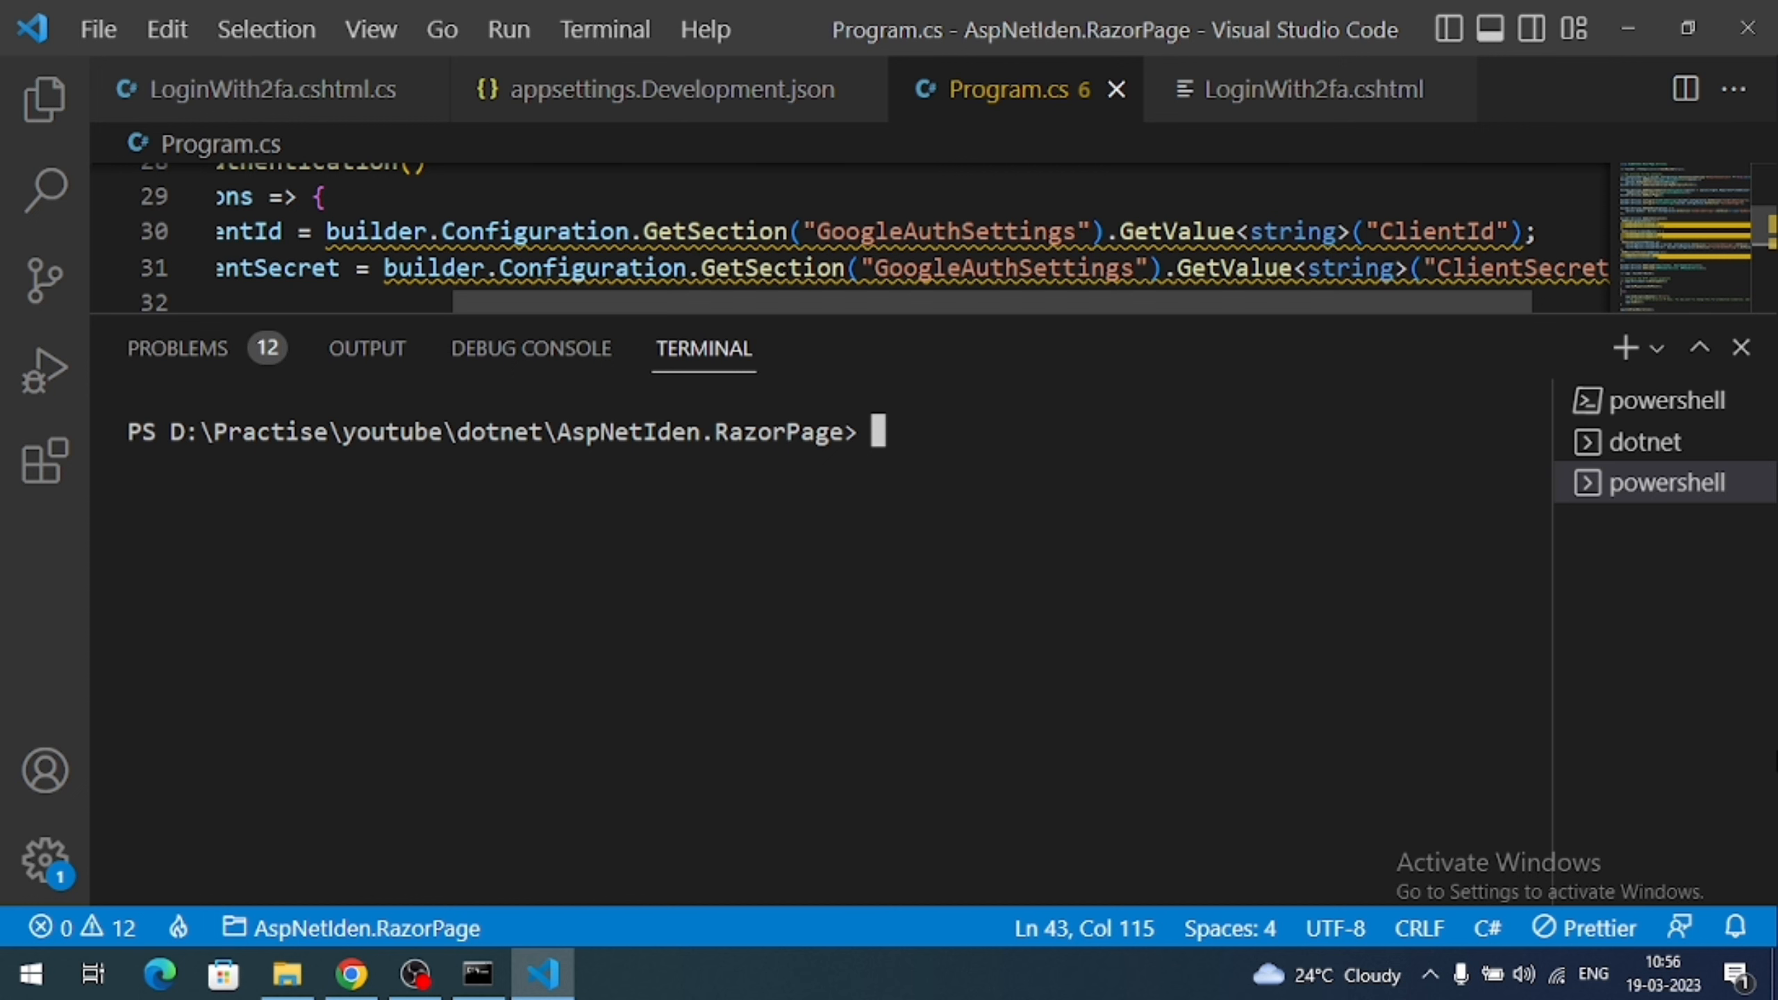
click(1645, 442)
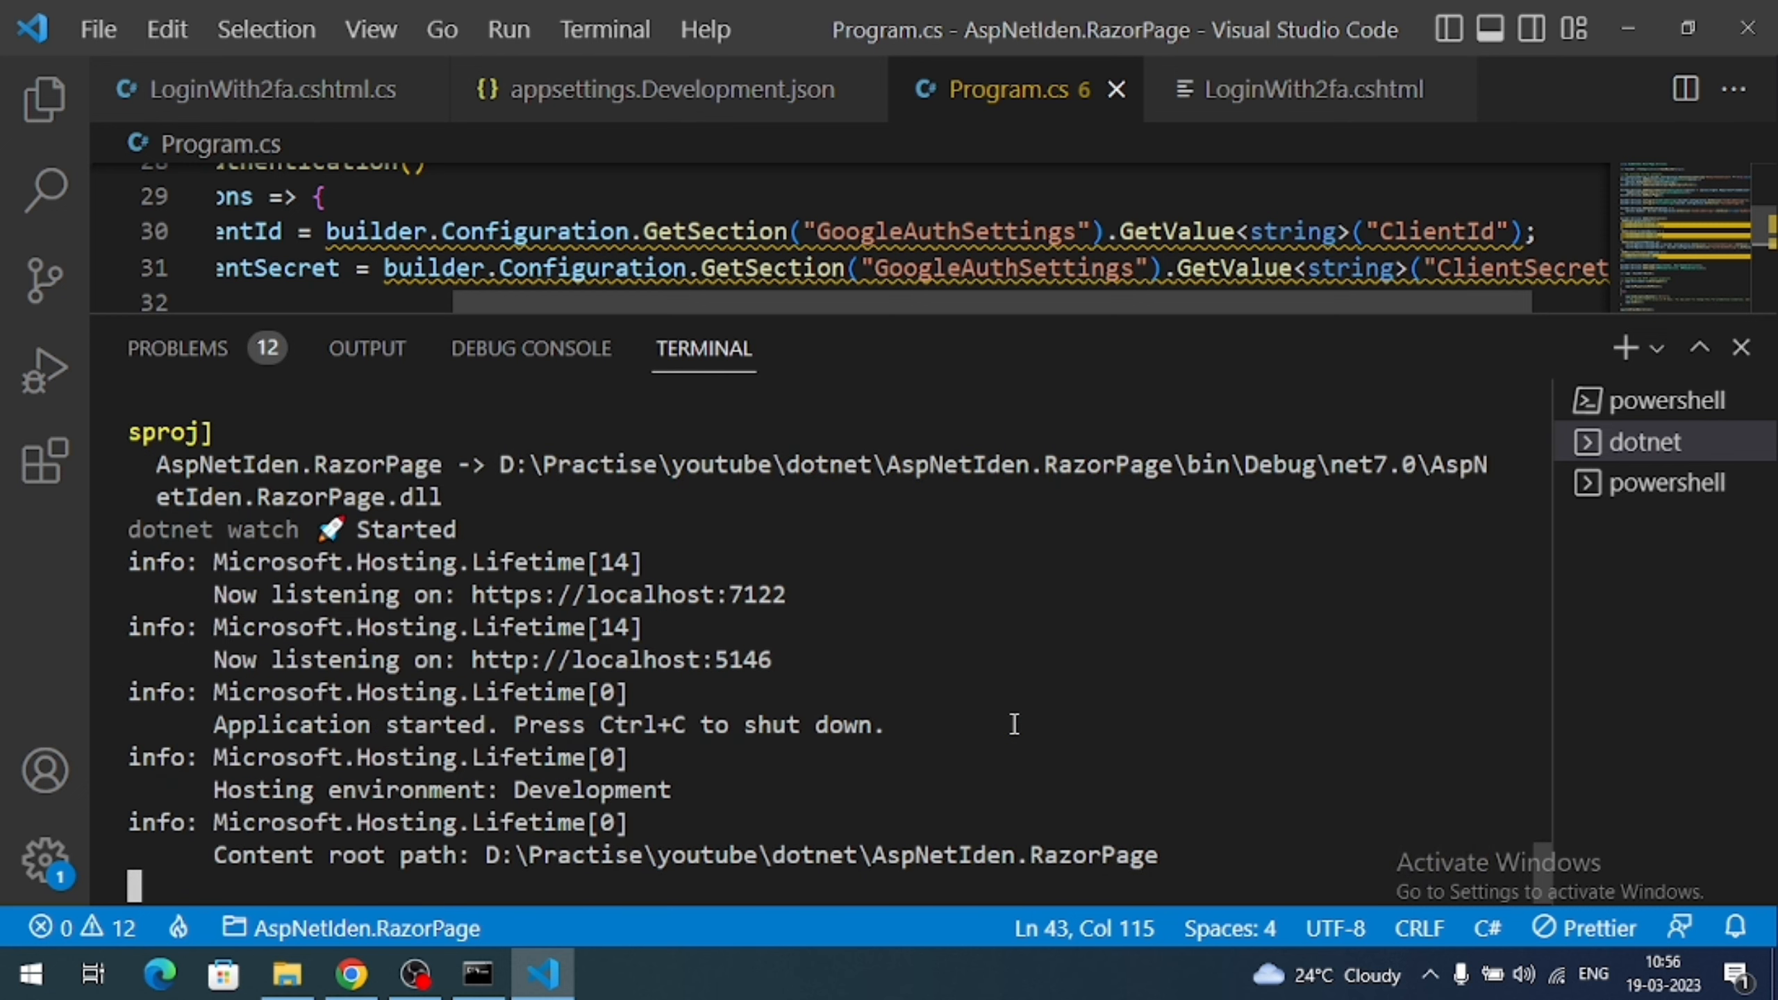
mouse_move(350, 976)
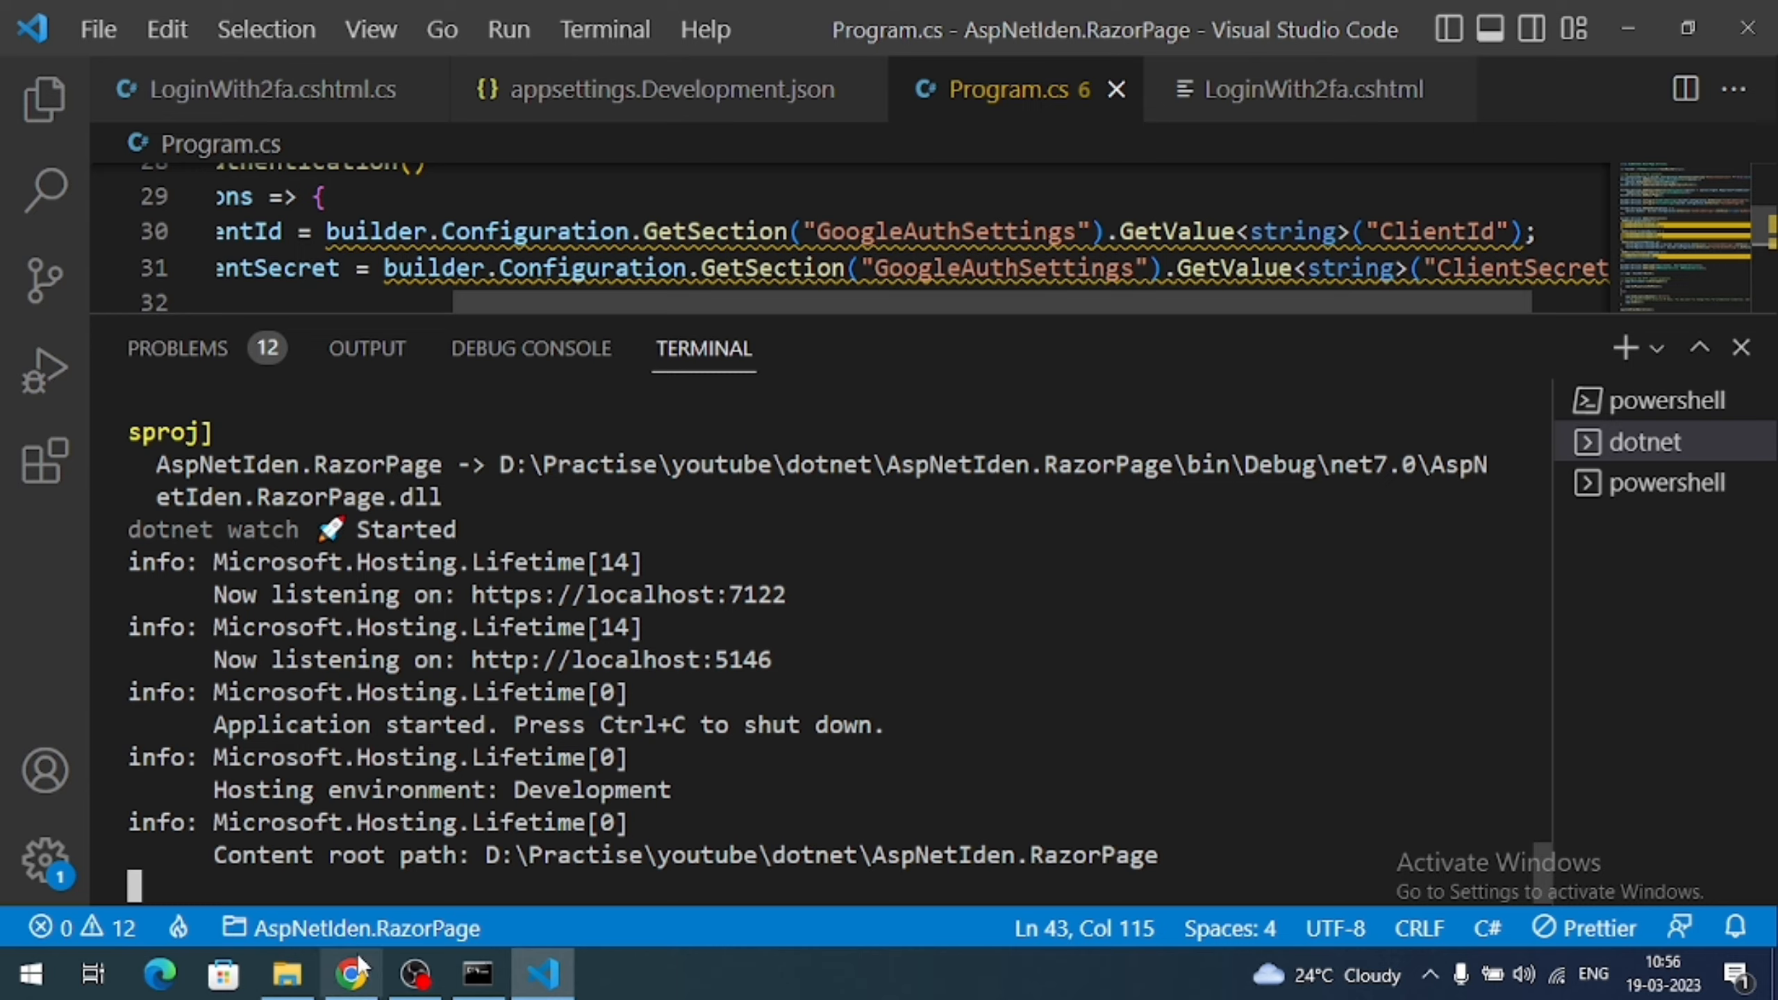
- Switch to Chrome and load the app's Log in page, now listing Microsoft among external providers
click(350, 973)
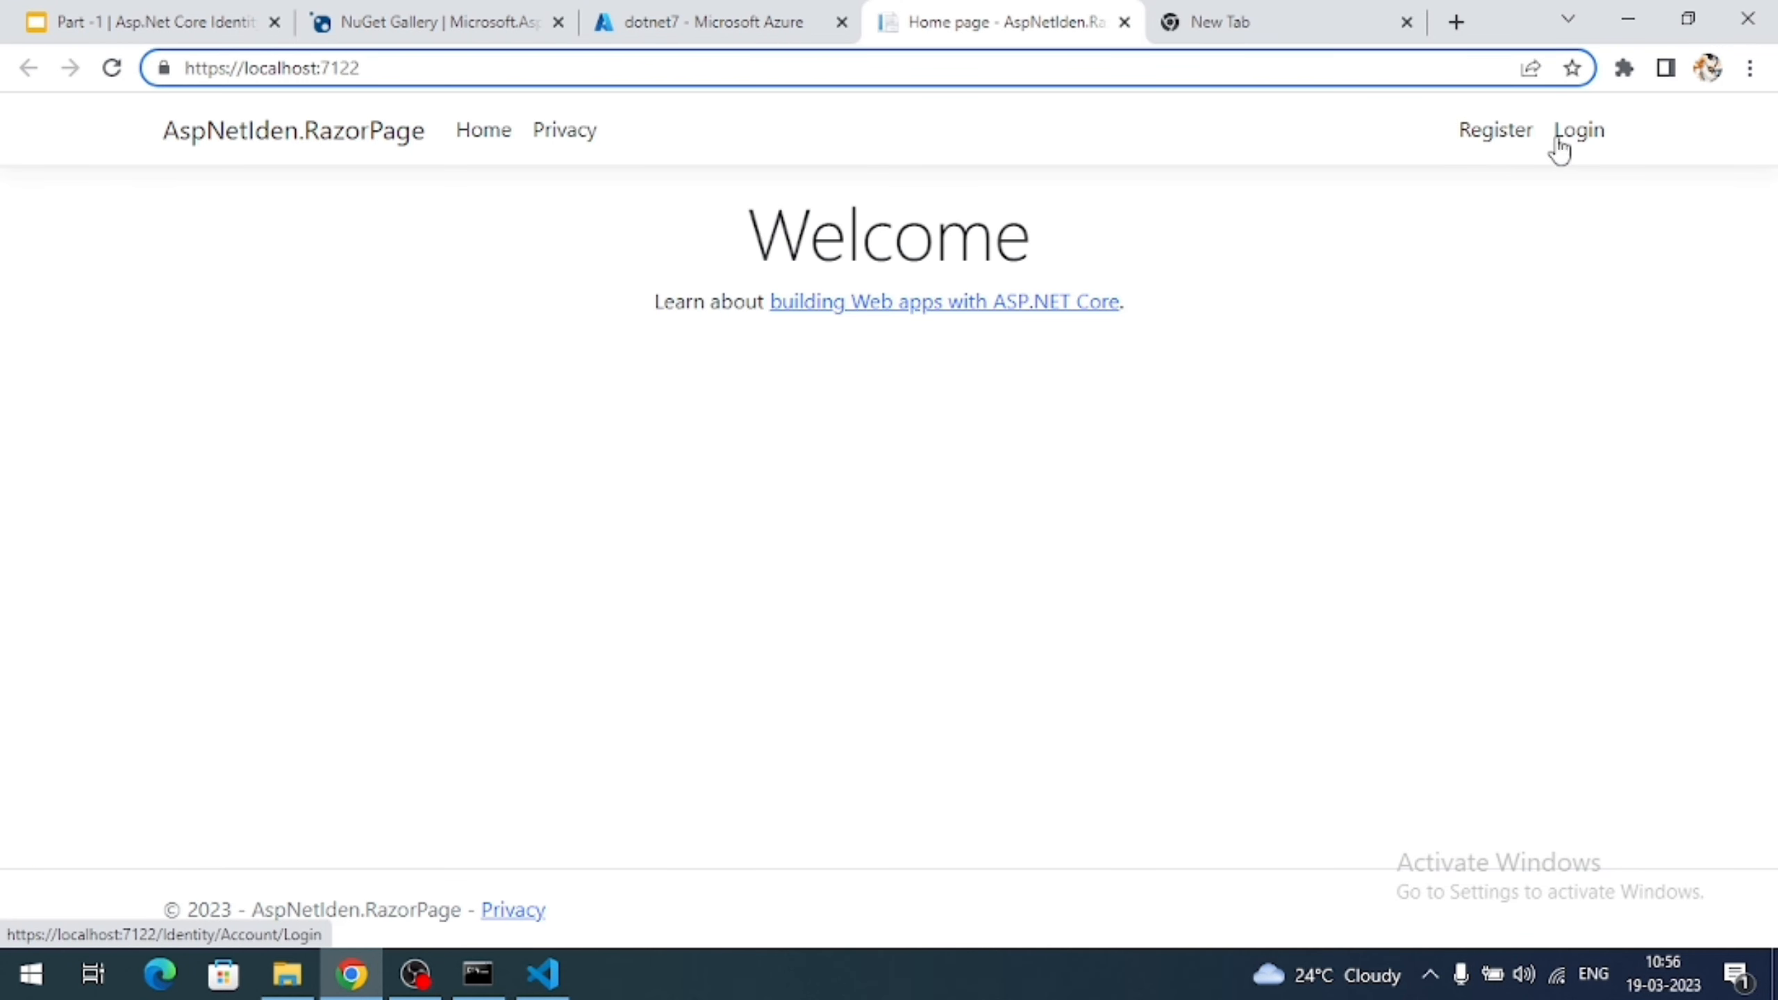
click(1578, 129)
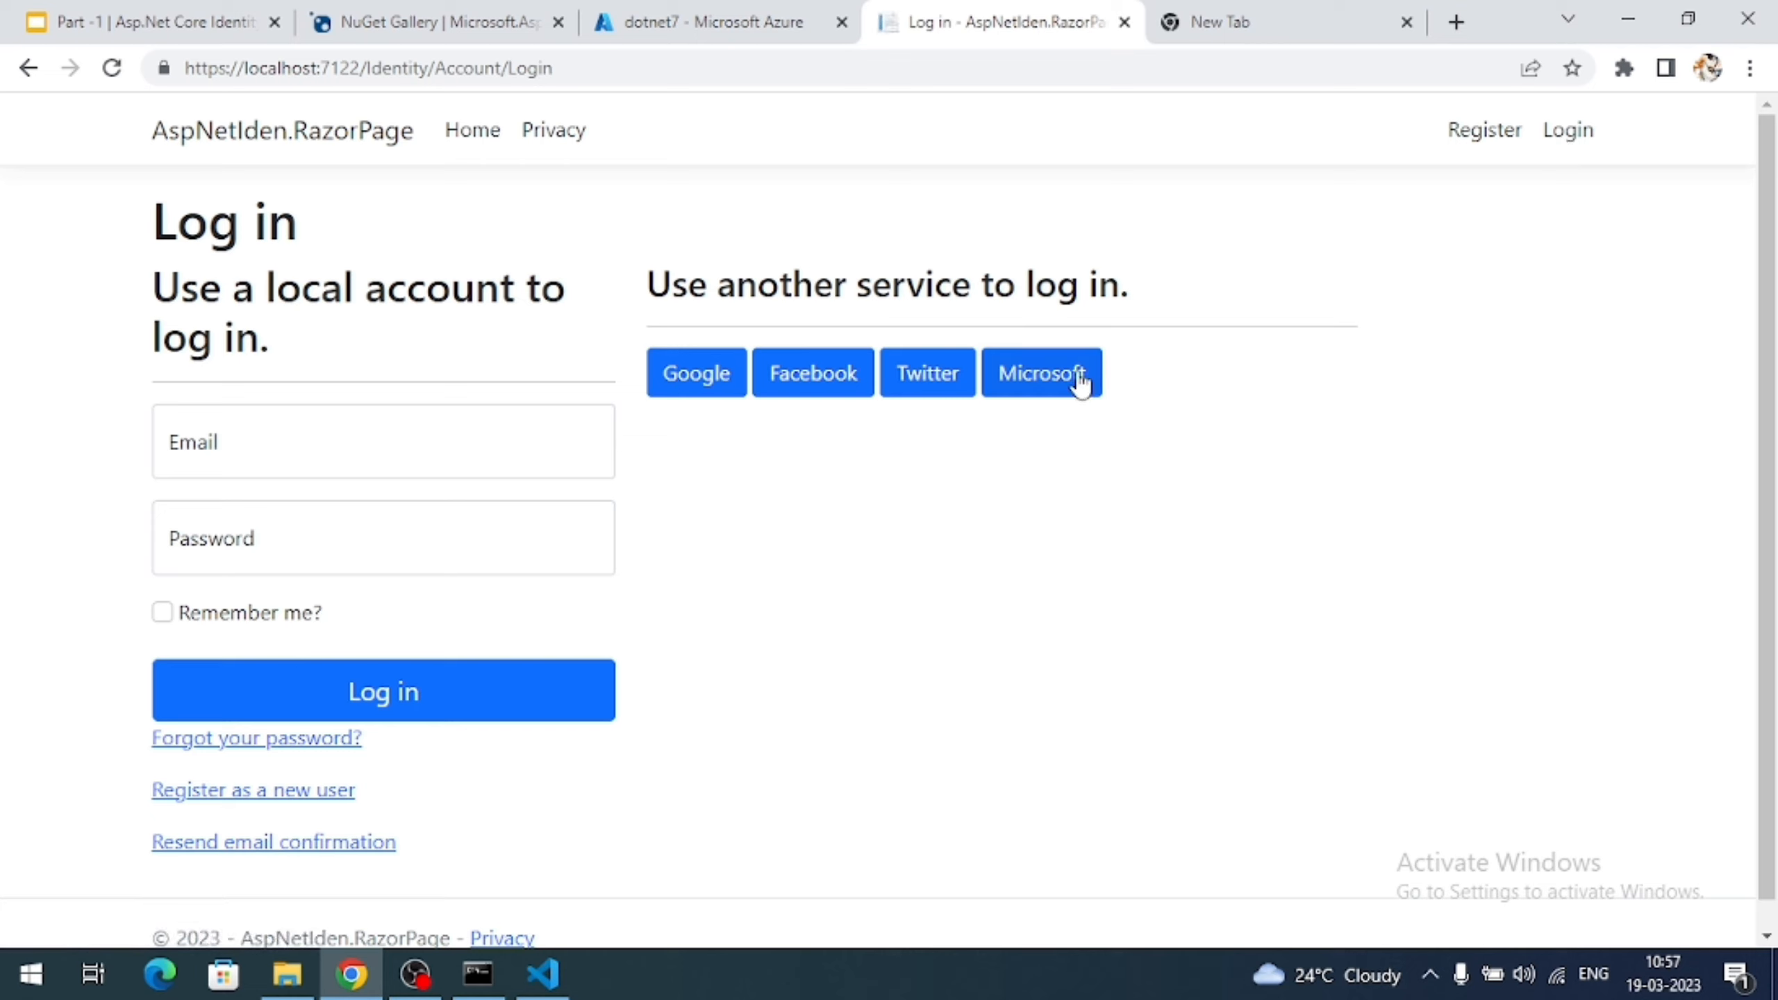
mouse_move(1110, 437)
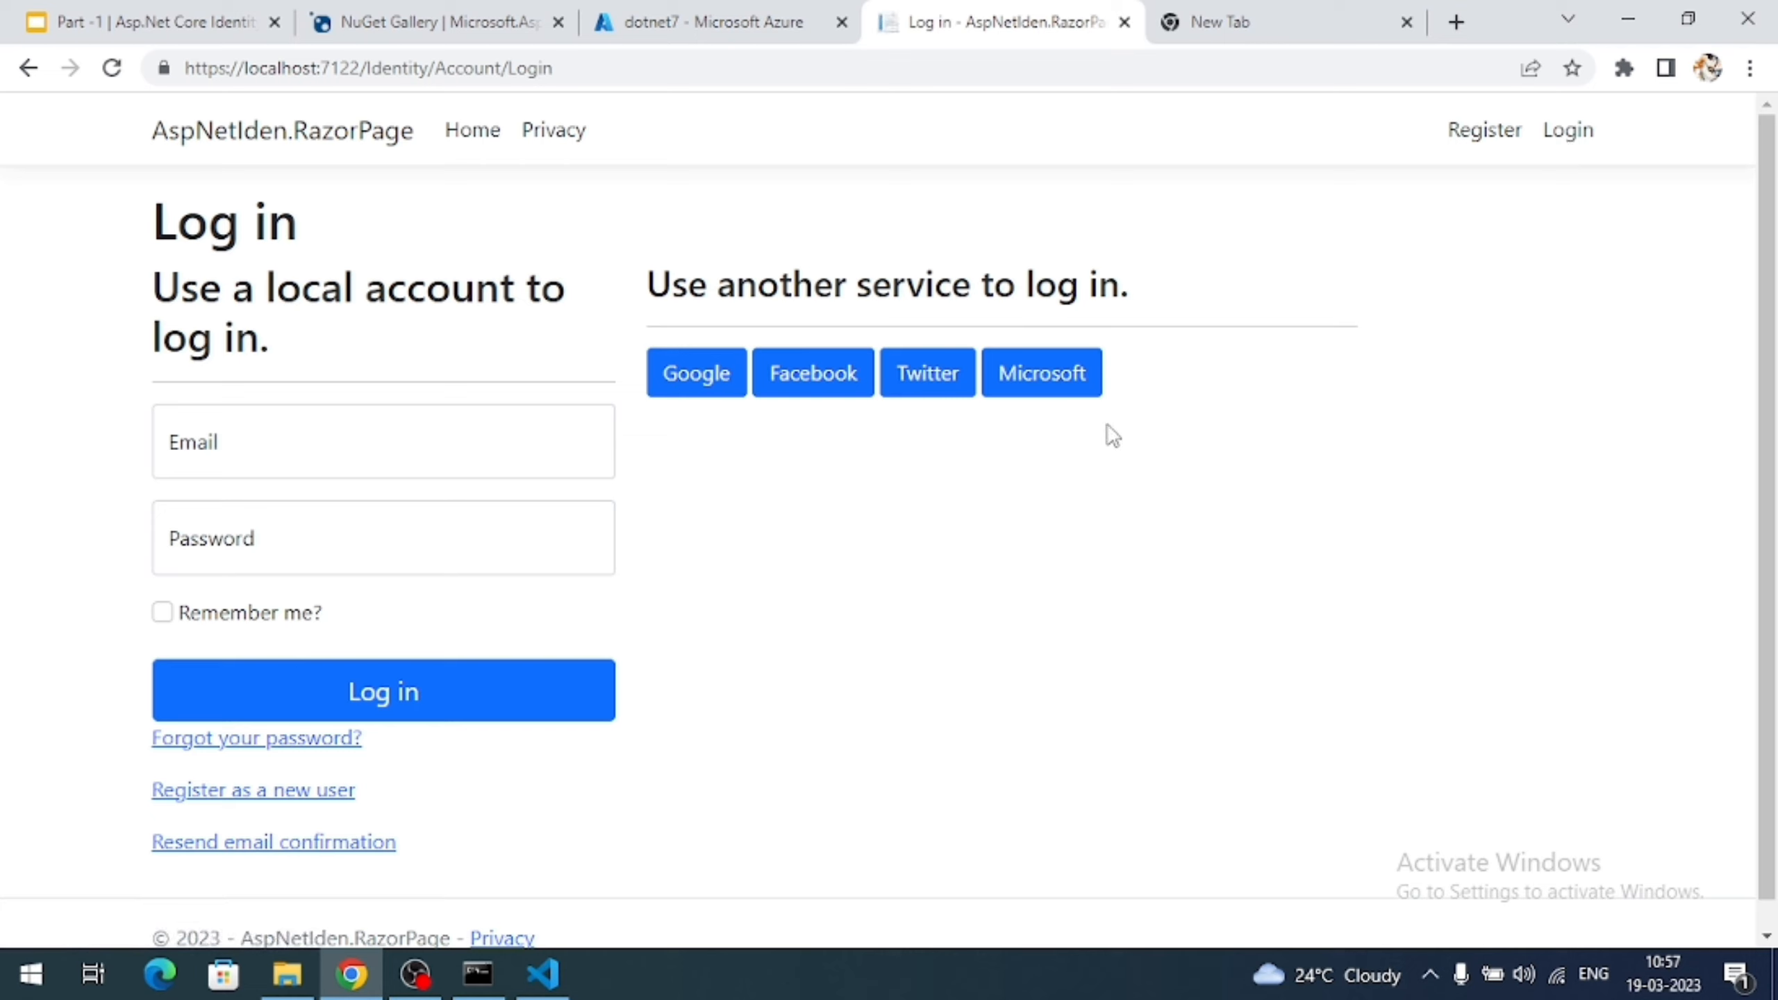
click(367, 68)
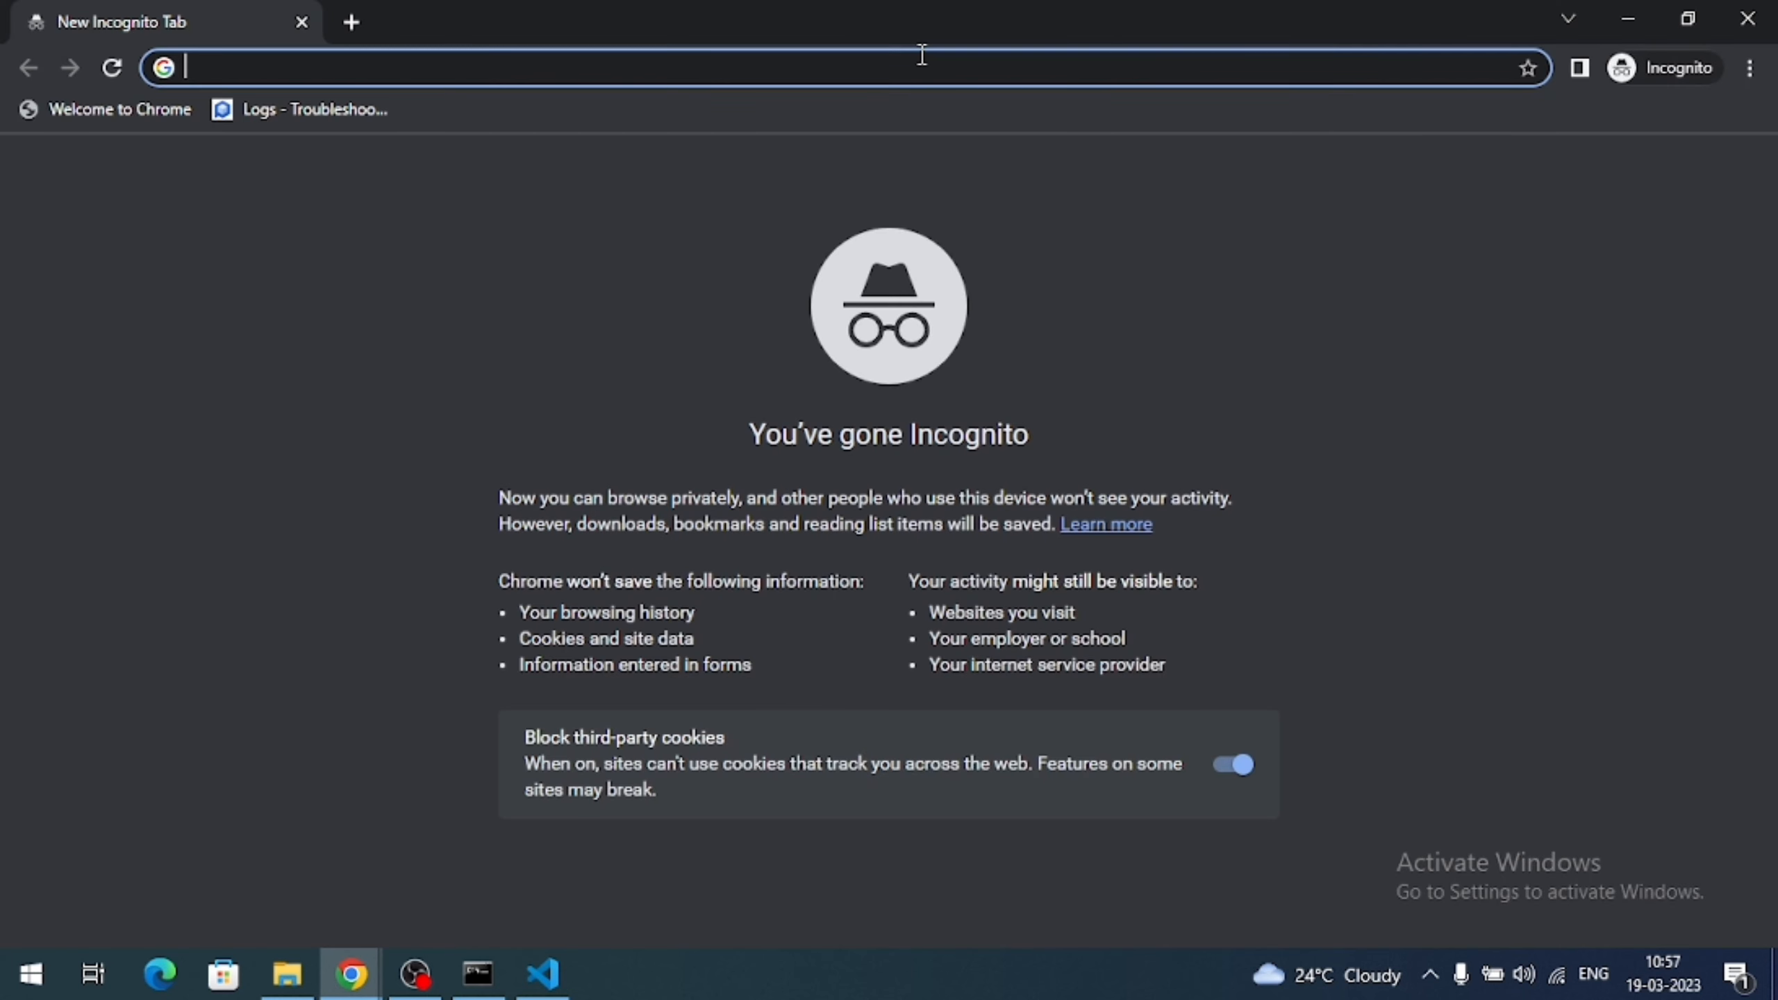
text(https://localhost:7122/Identity/Account/Login)
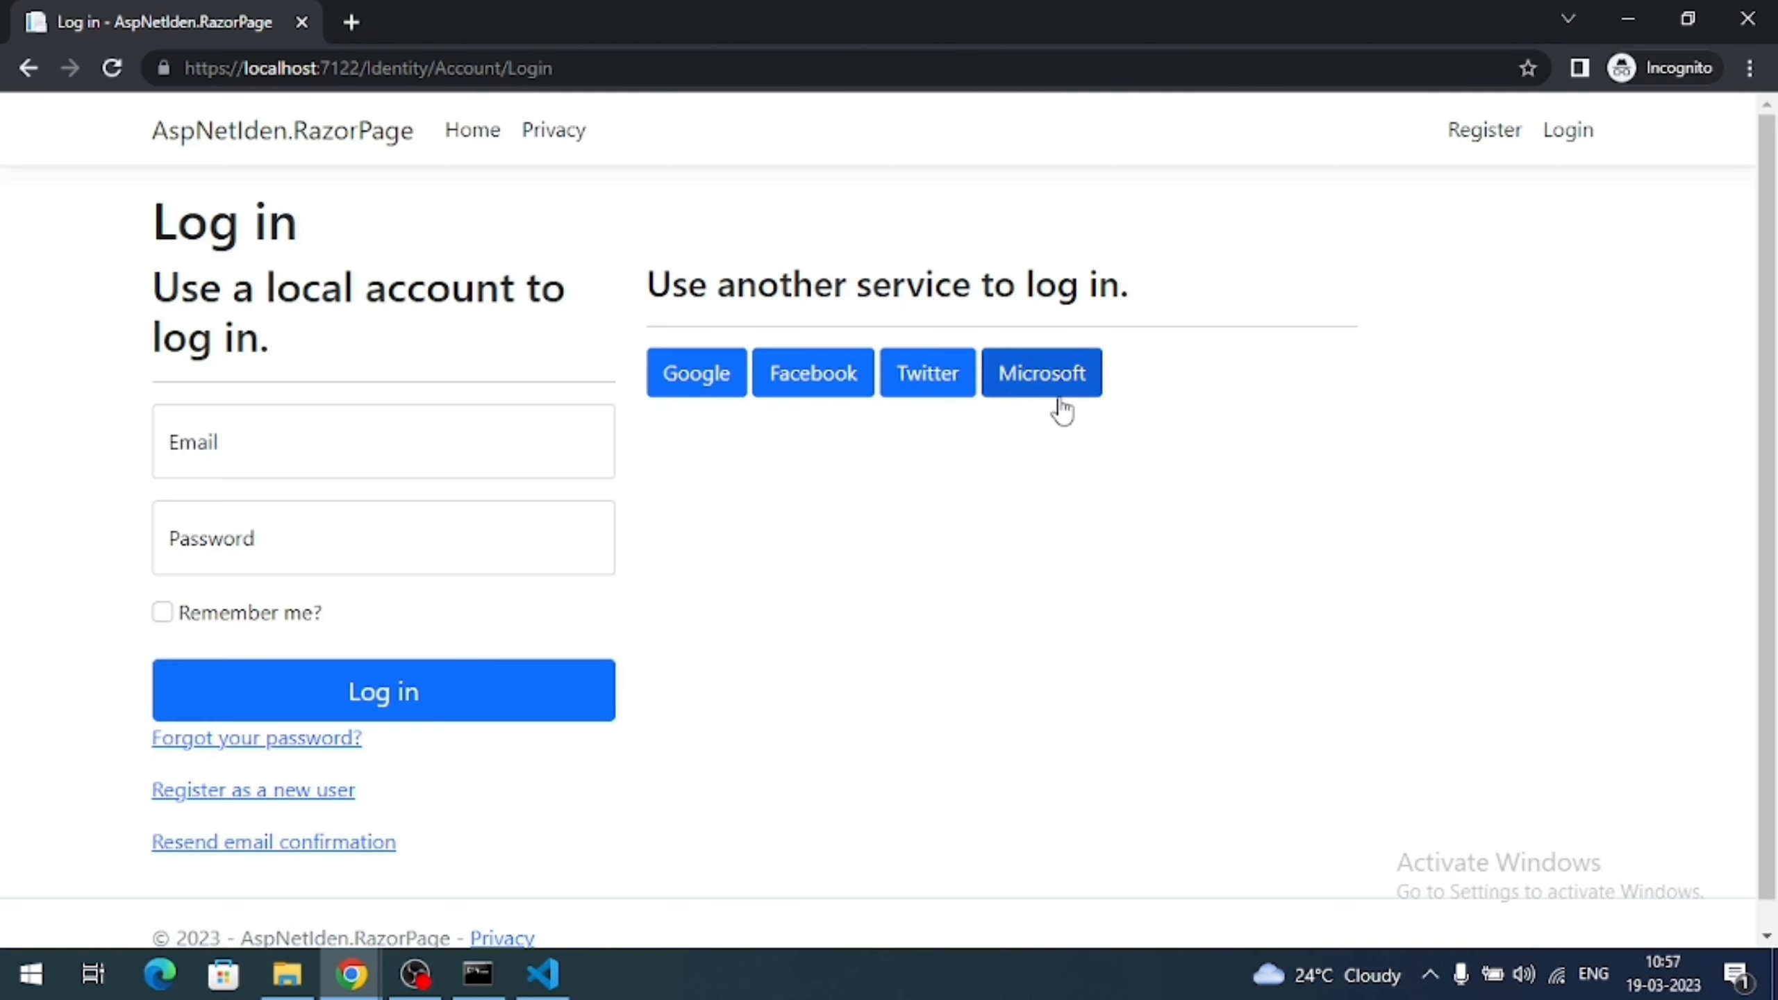
mouse_move(1067, 395)
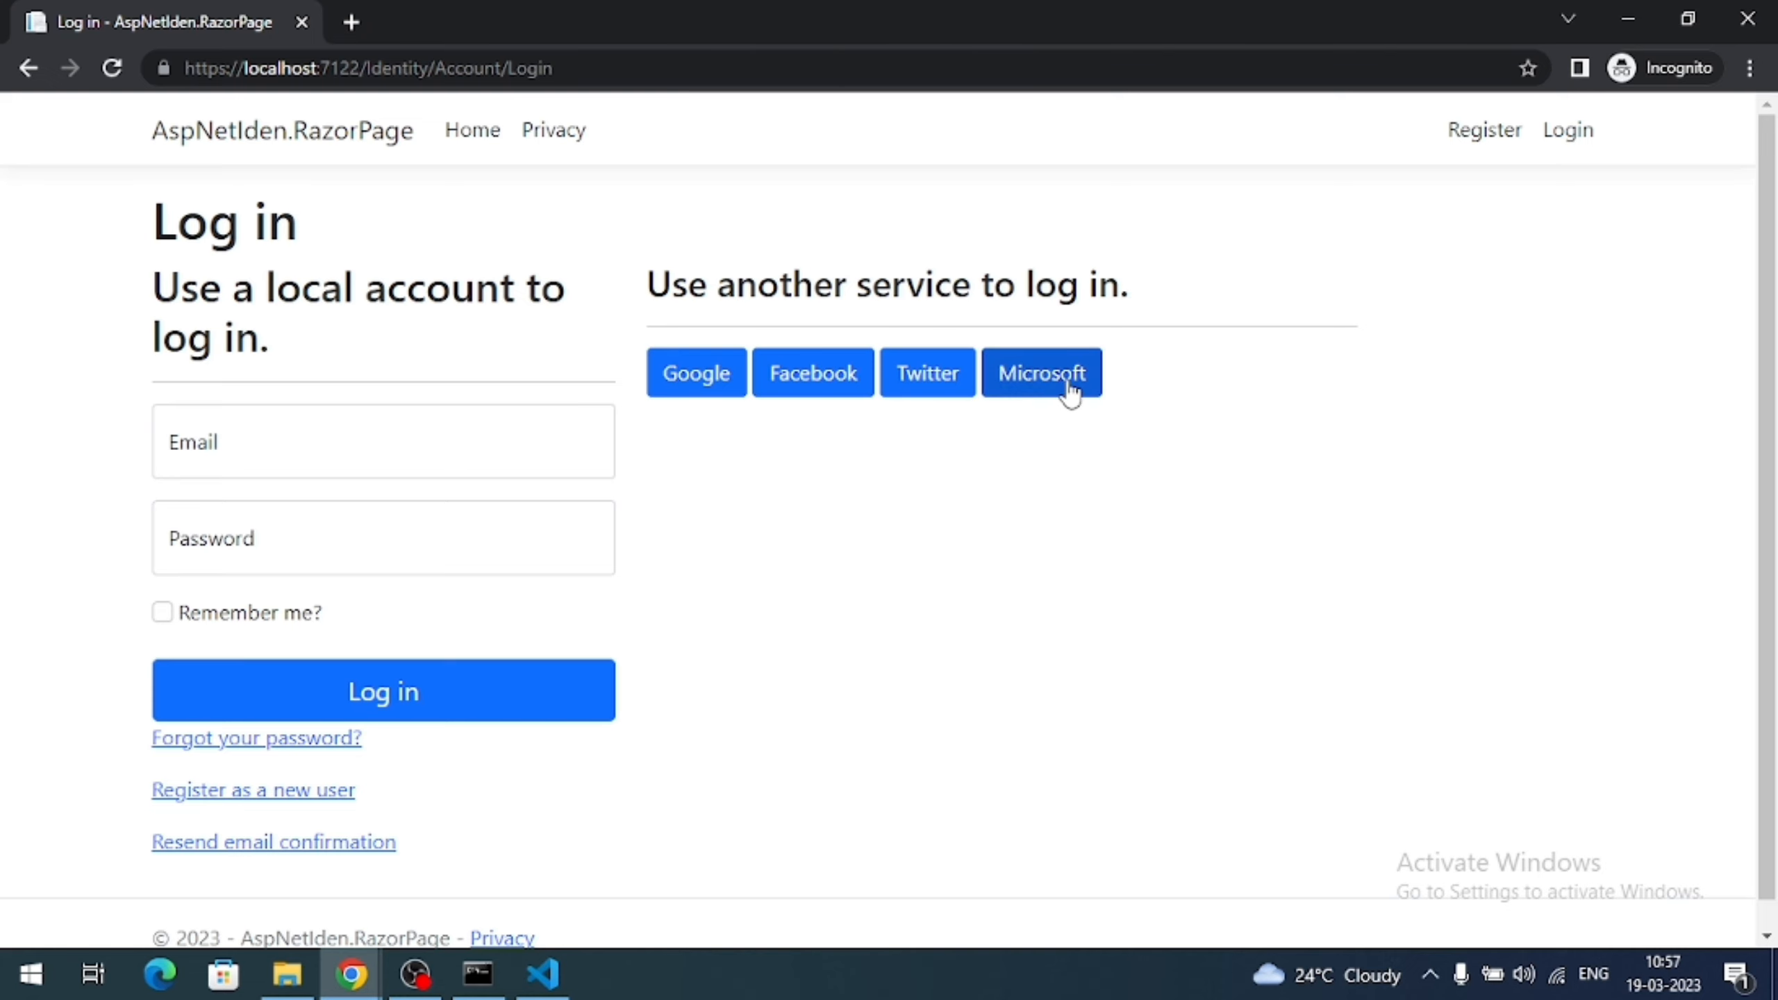
click(1042, 372)
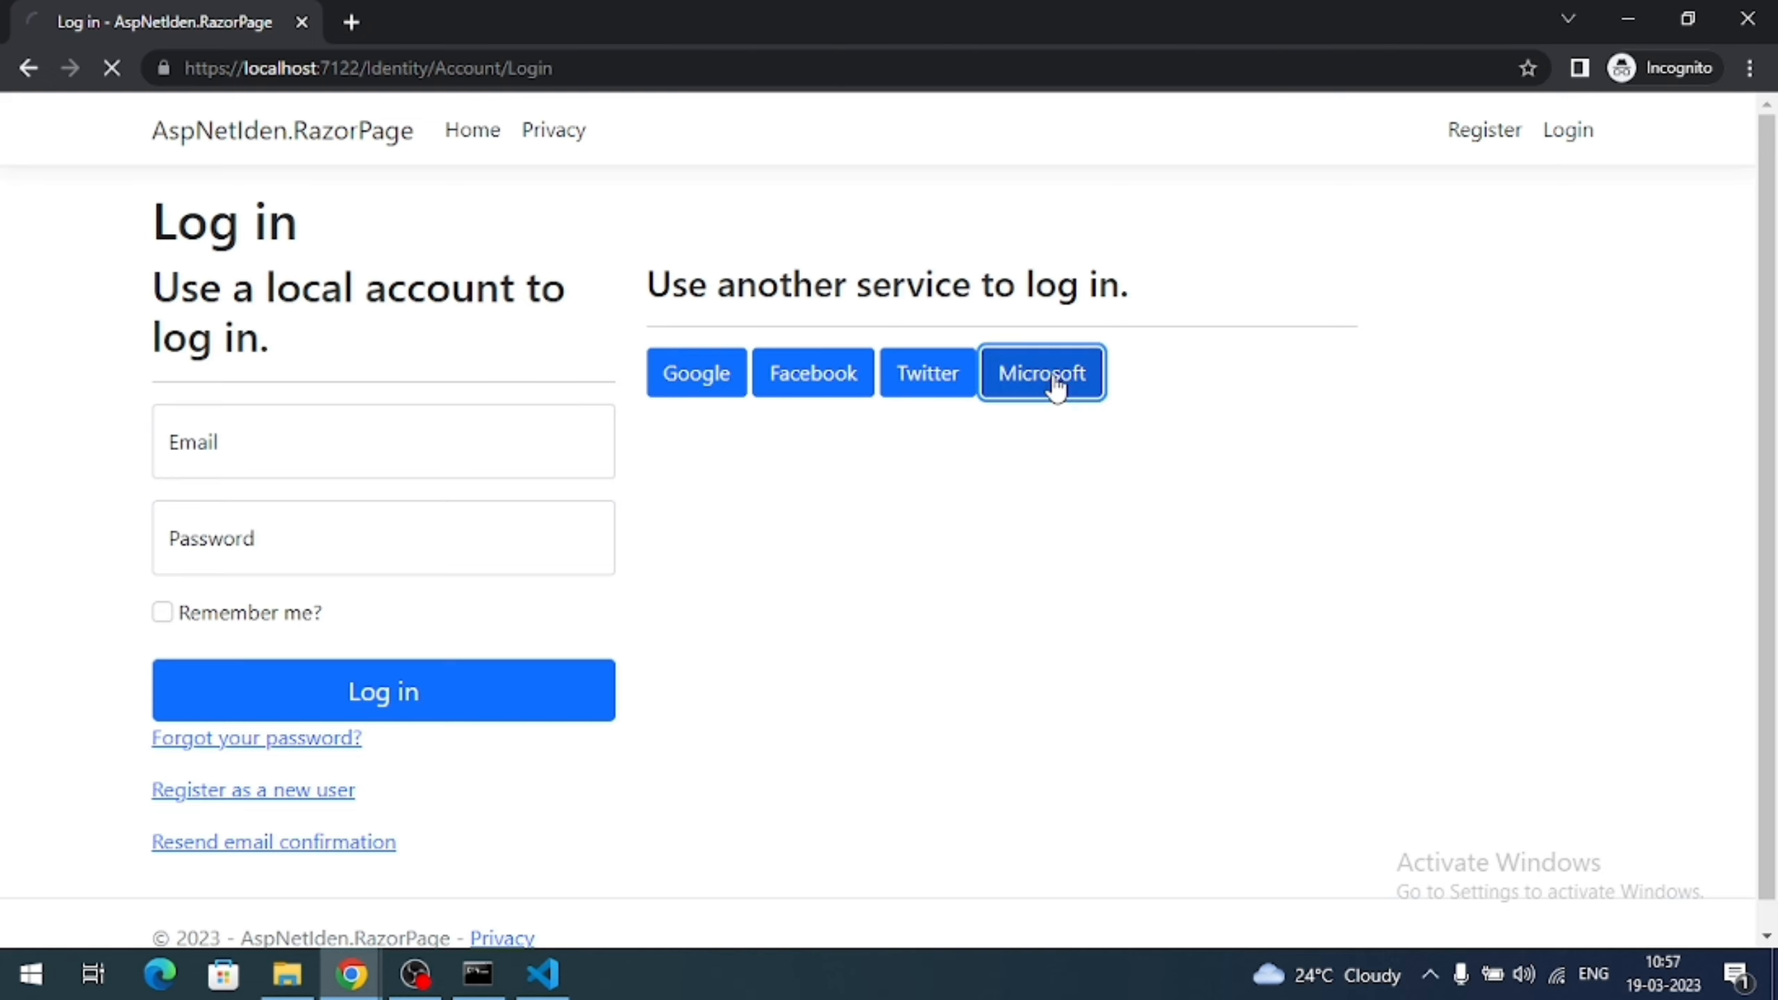
- Enter the outlook.com account email on the Microsoft sign-in page and continue to the password step
click(1042, 372)
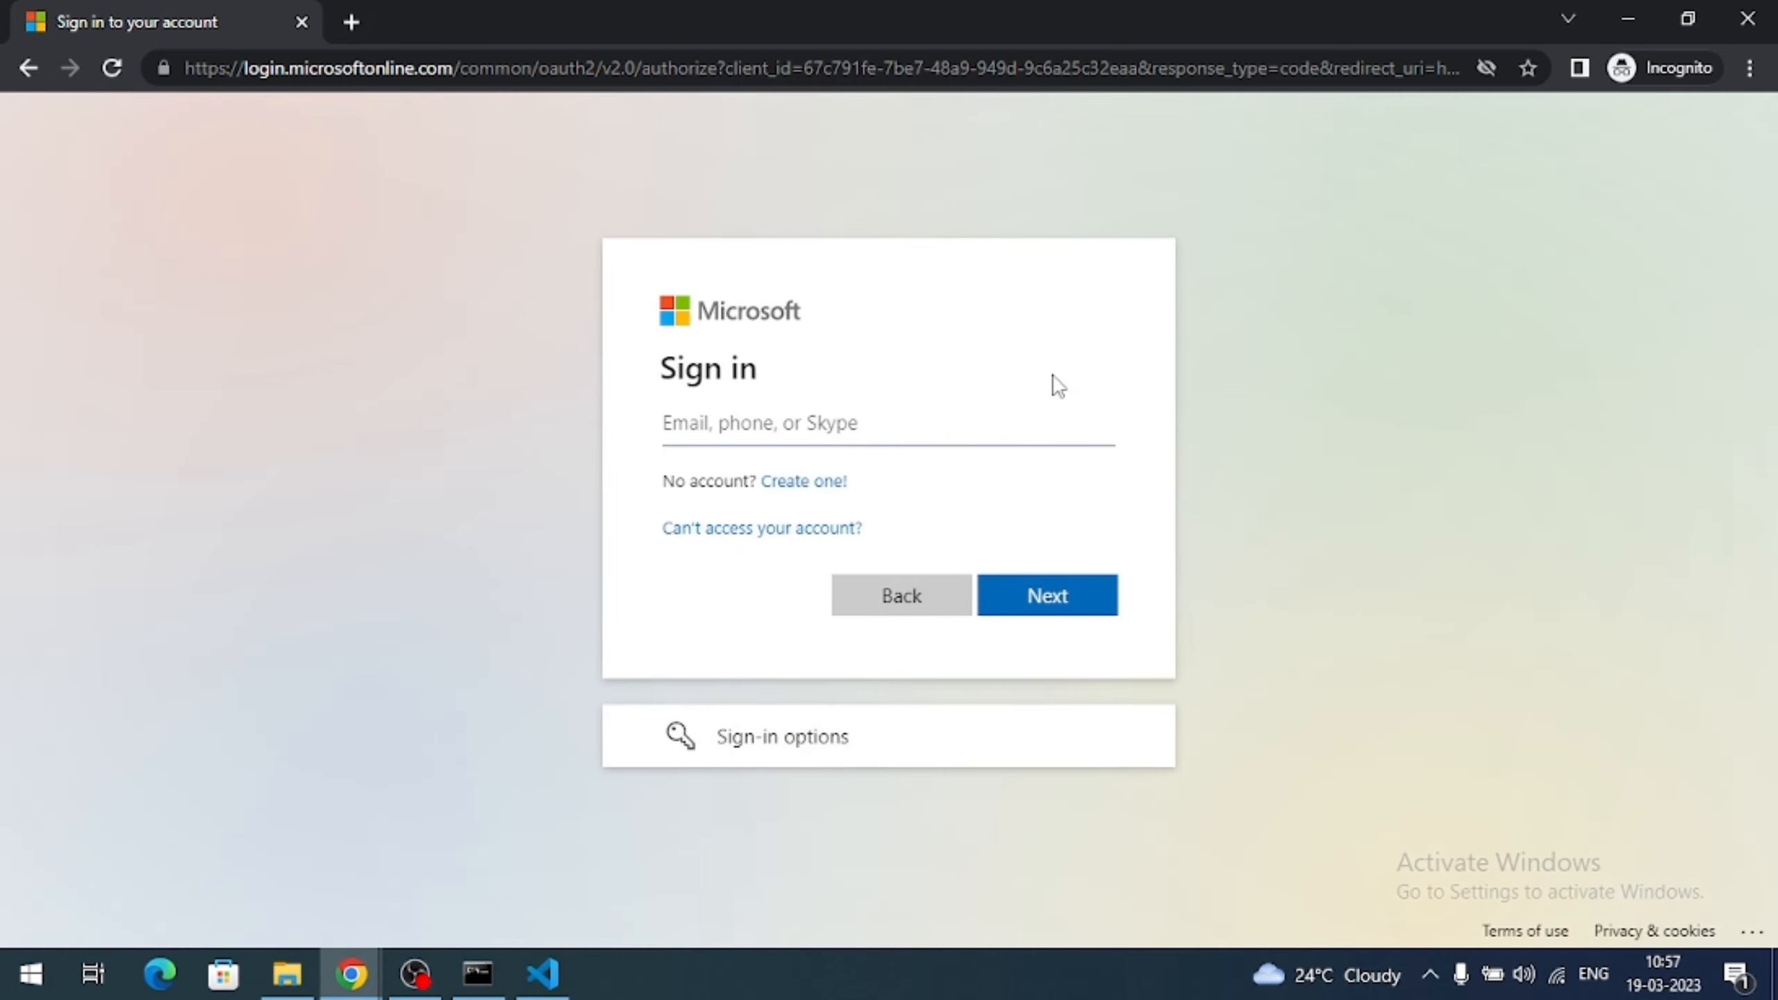
click(845, 423)
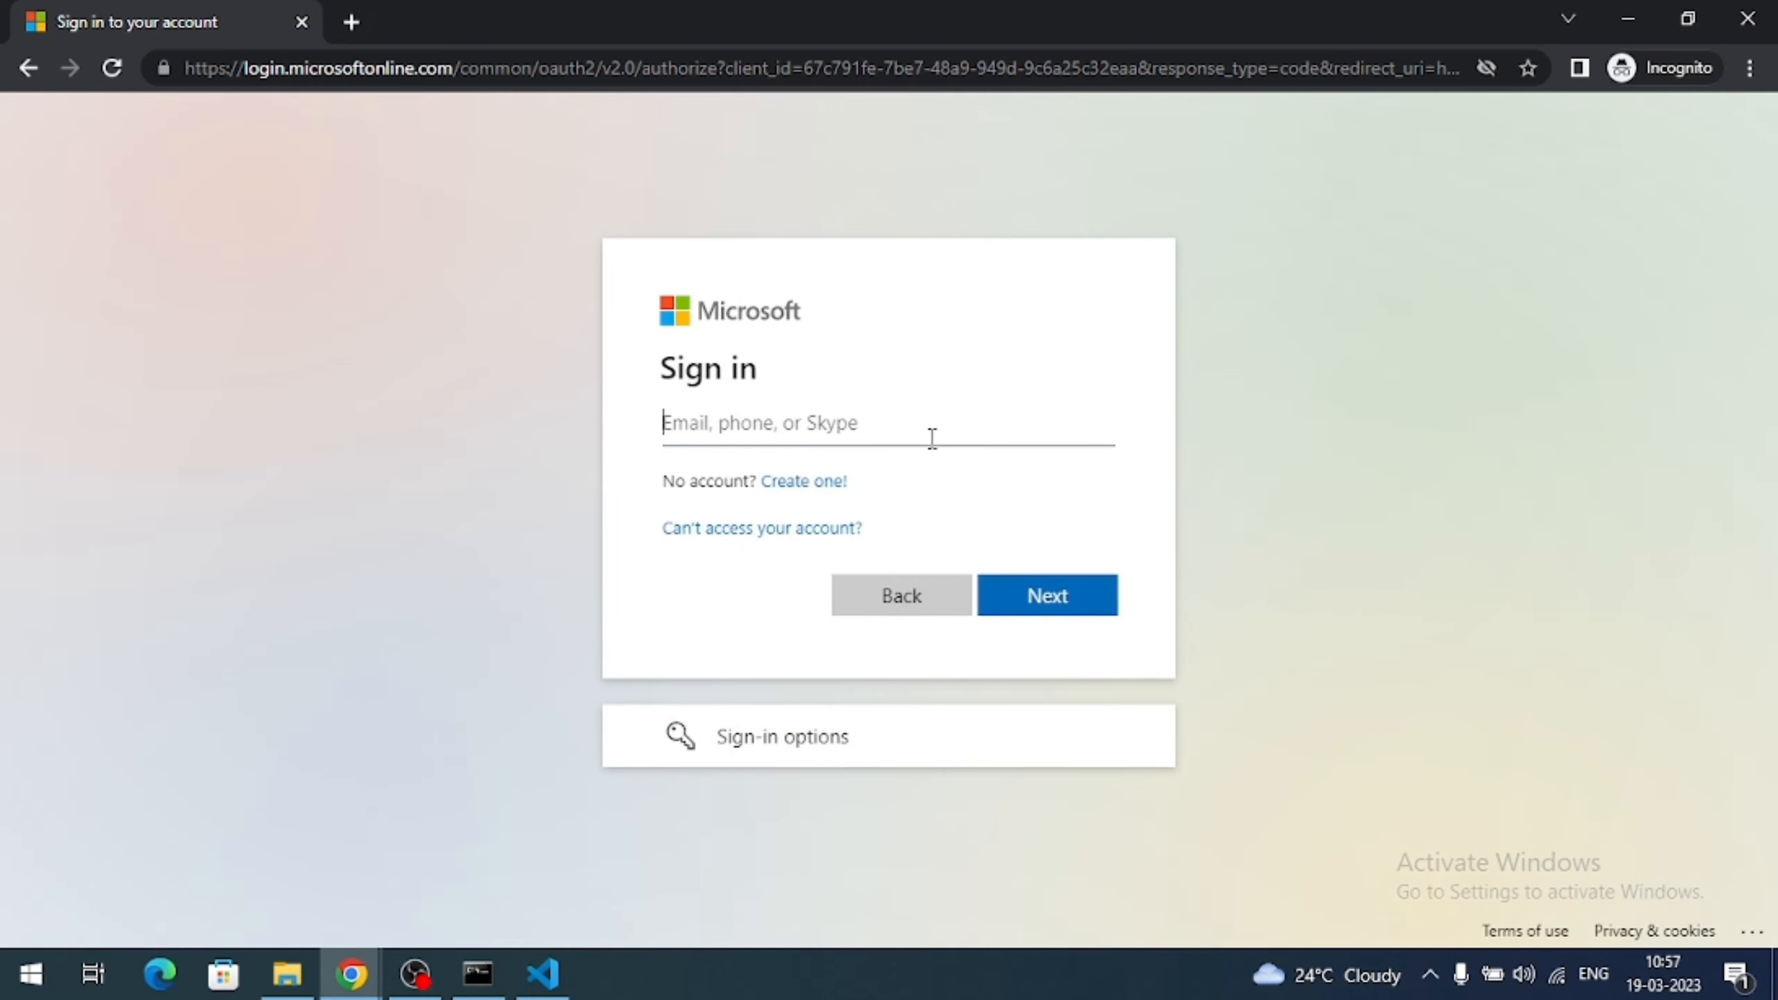
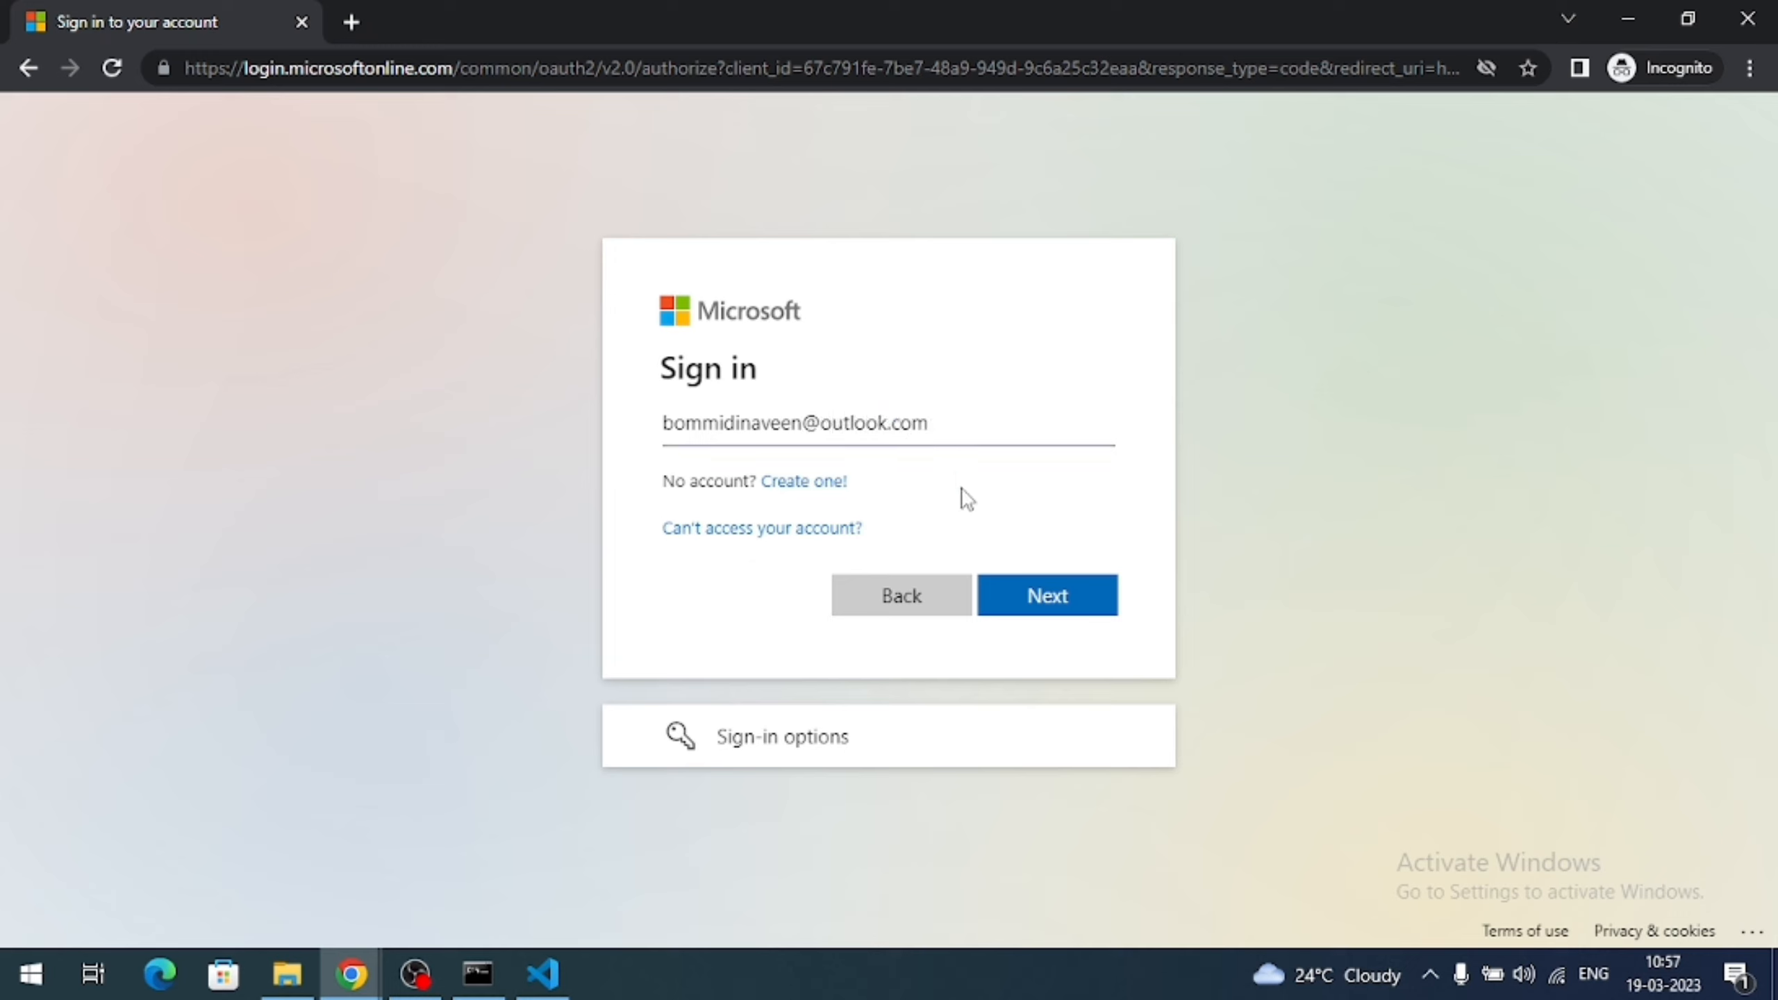
click(1048, 594)
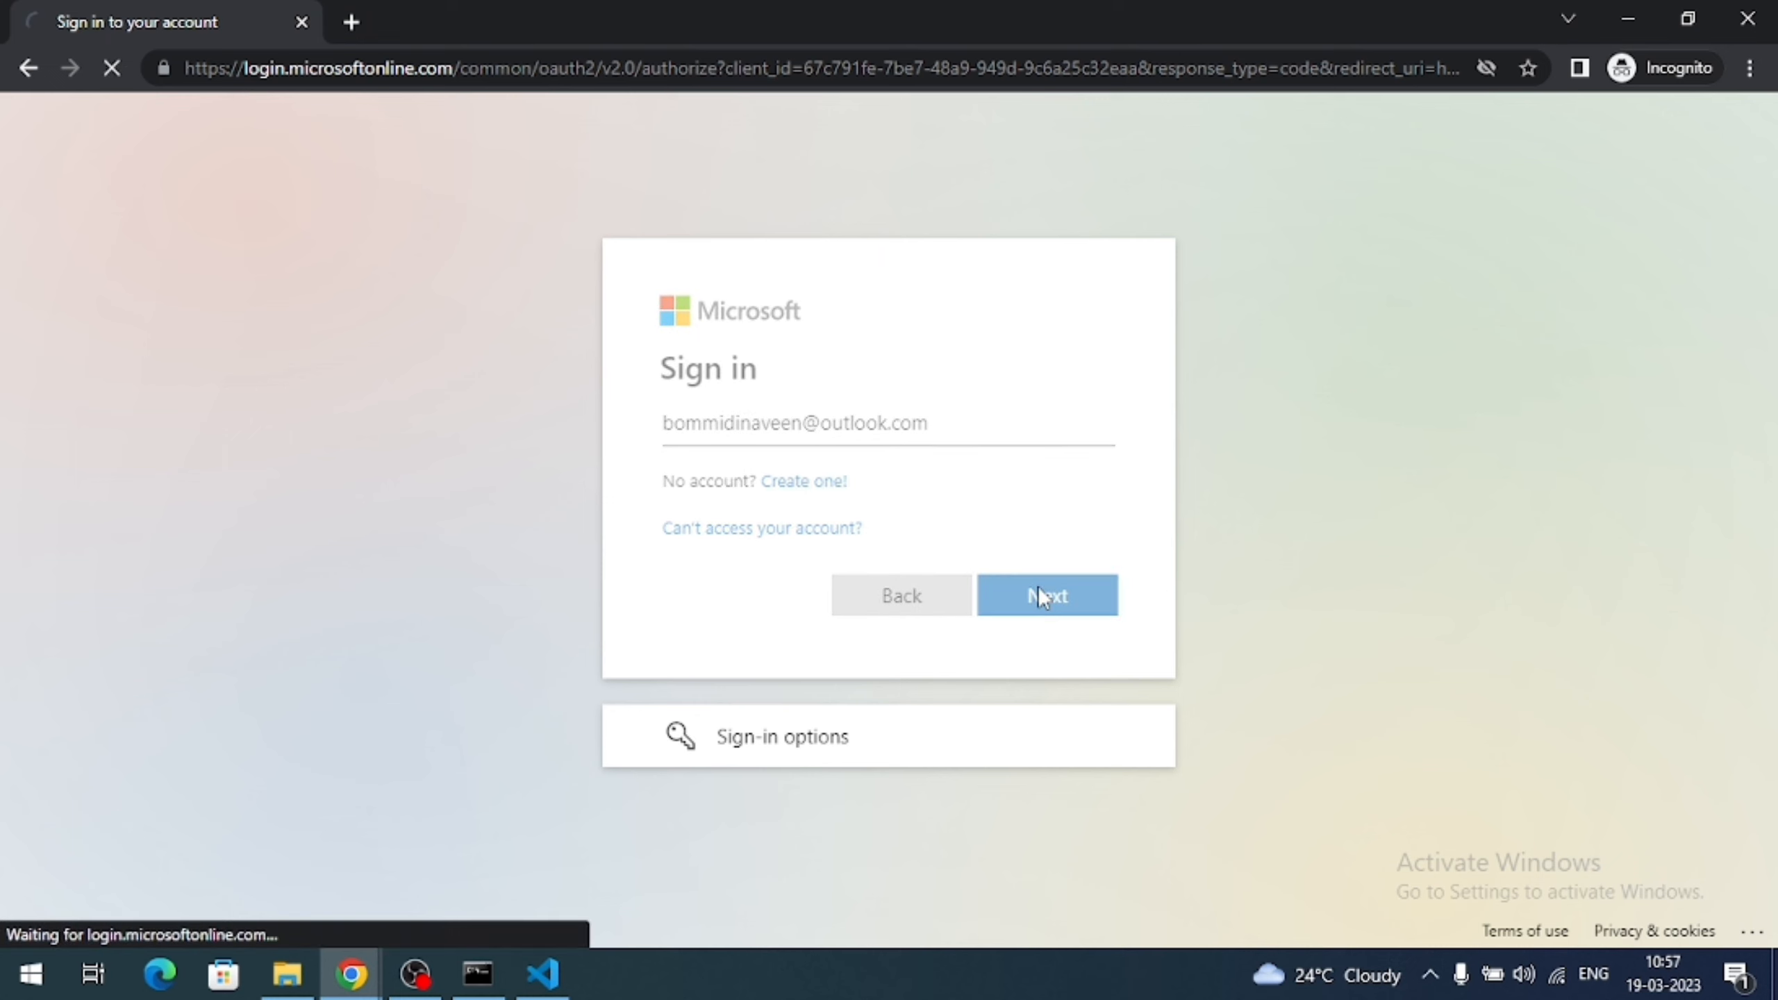
- Sign in with the password, decline staying signed in, and grant the app profile access
click(1048, 595)
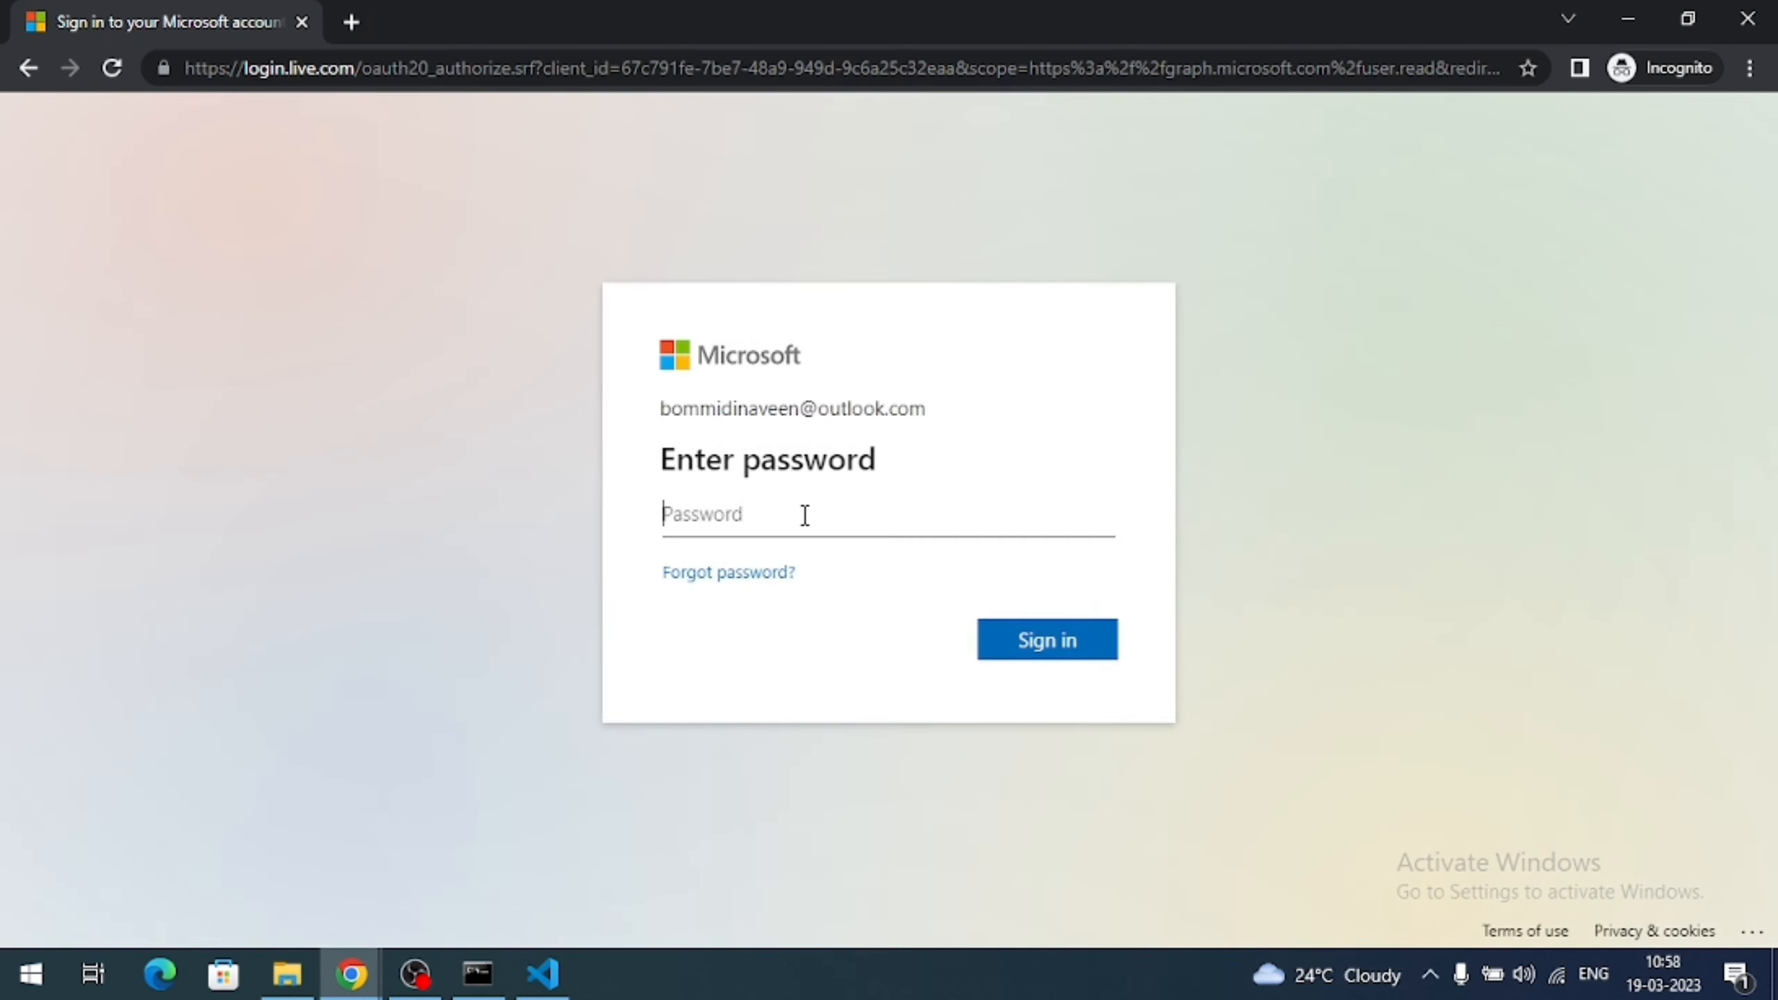
text(••••••)
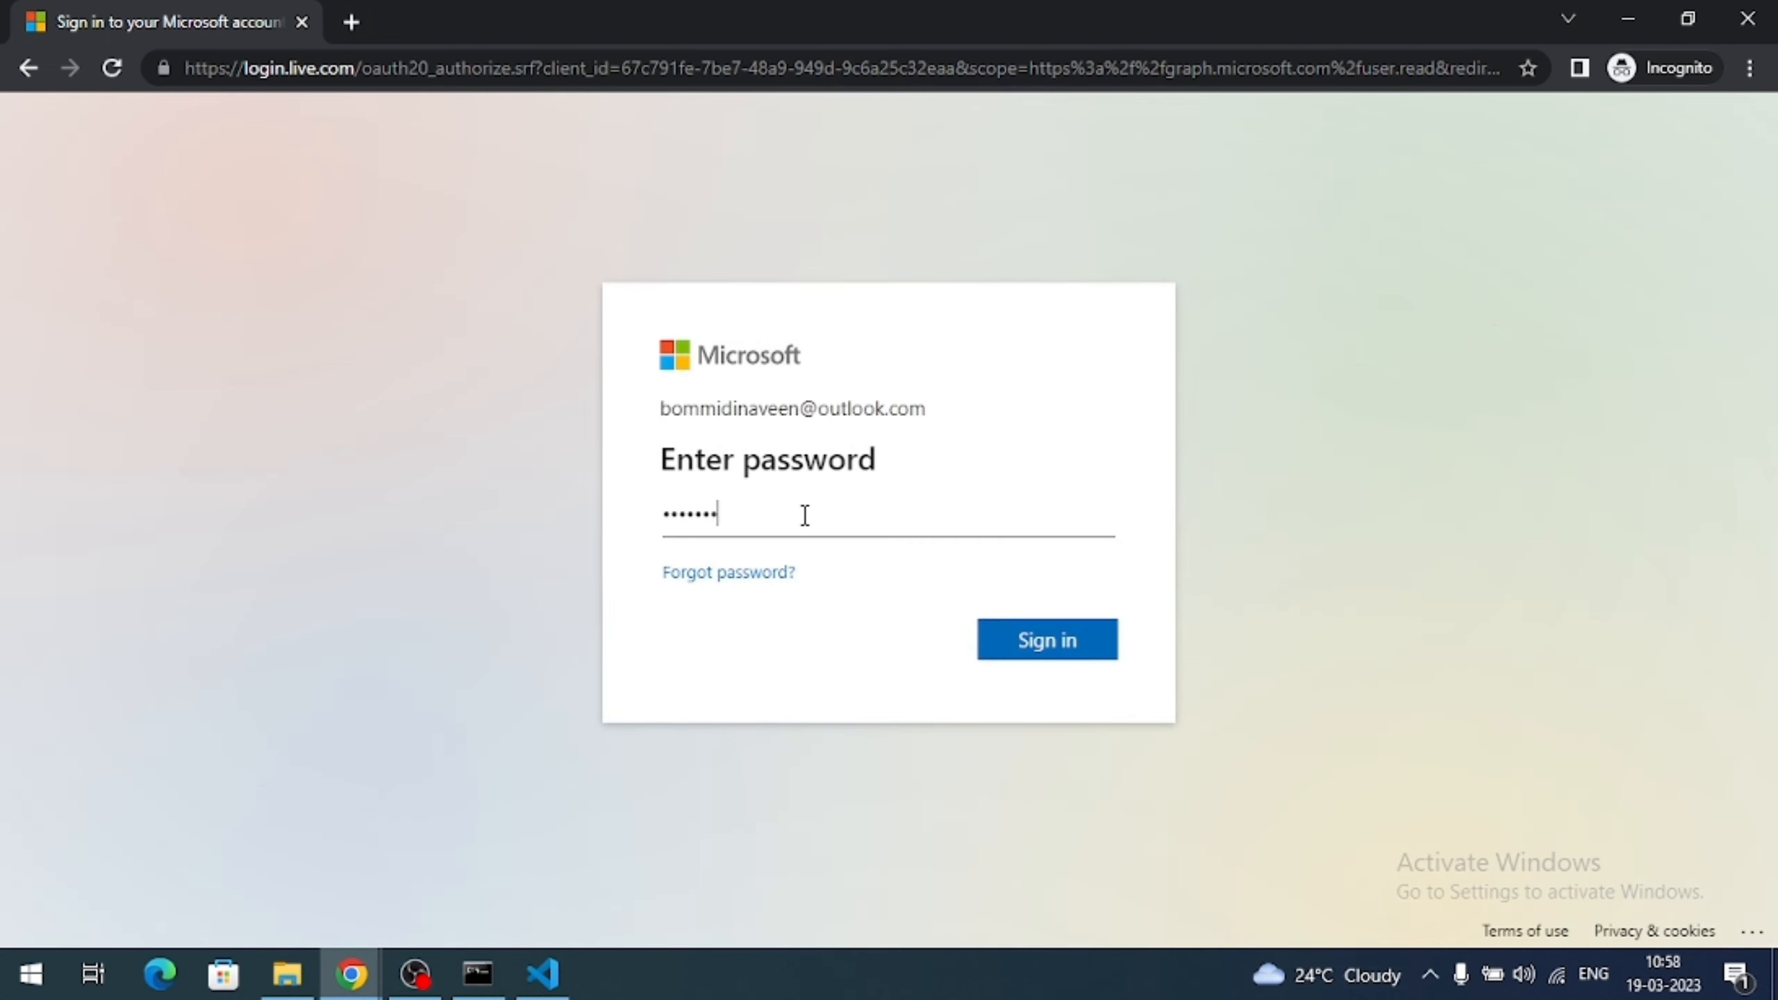
click(1048, 639)
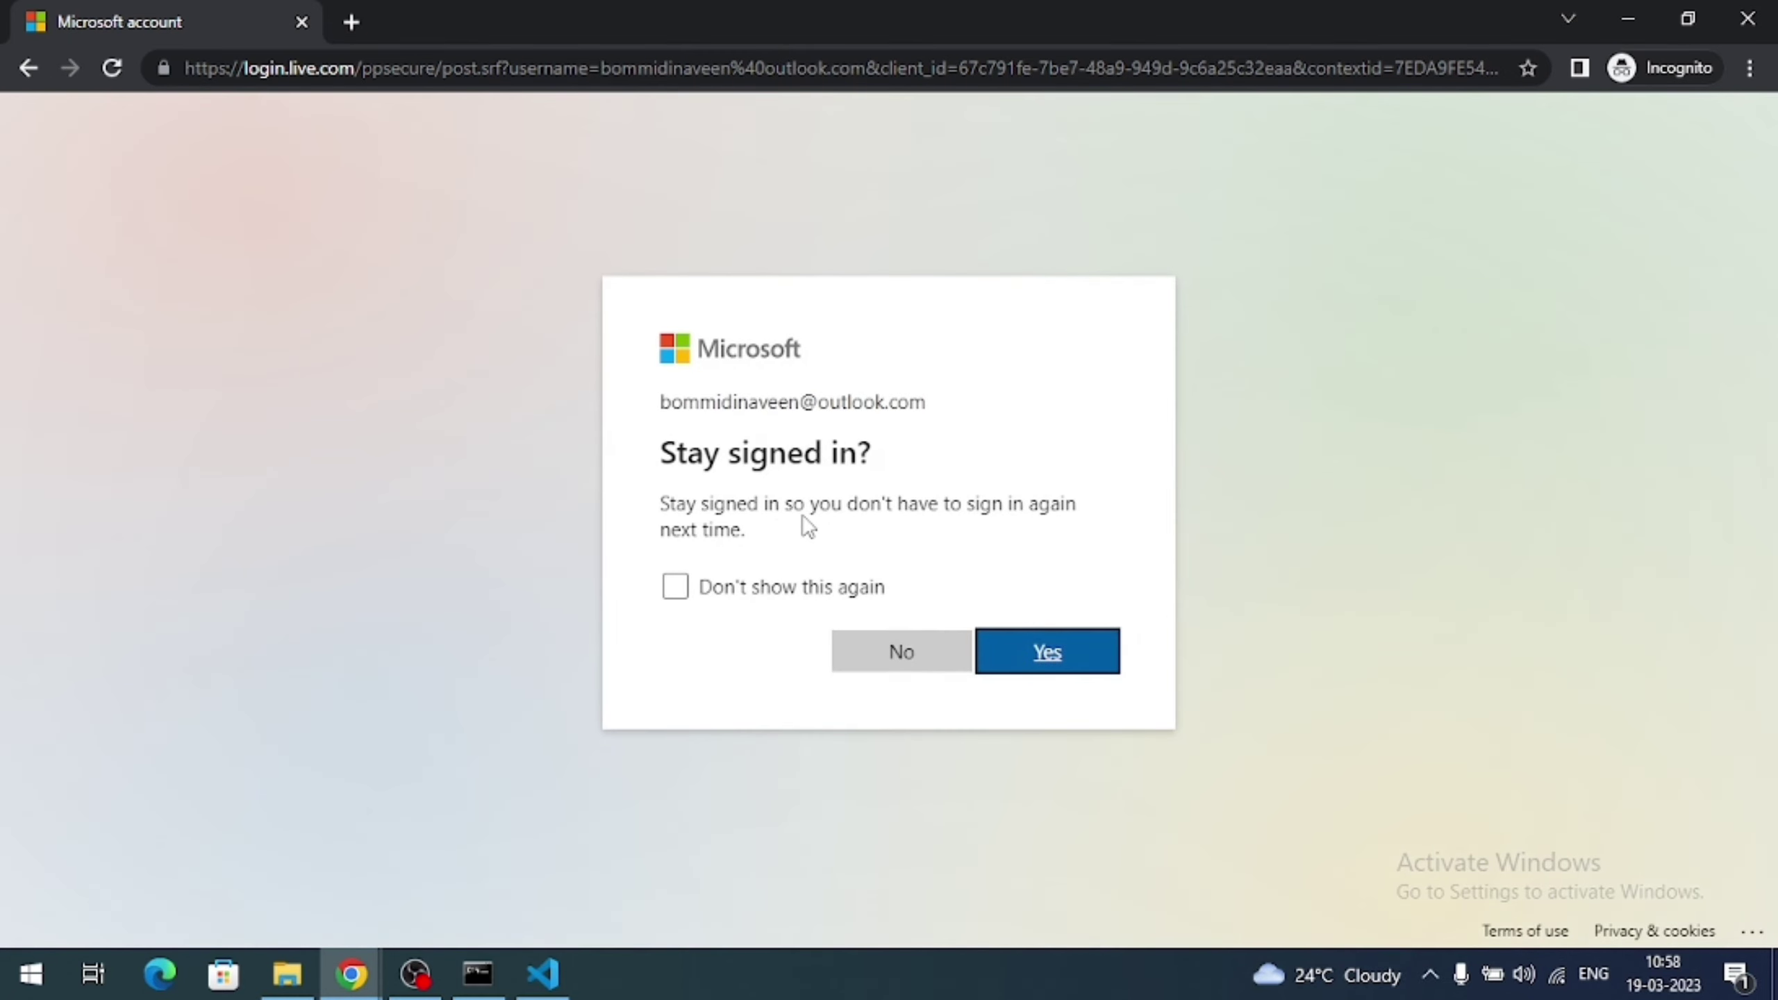
mouse_move(895, 668)
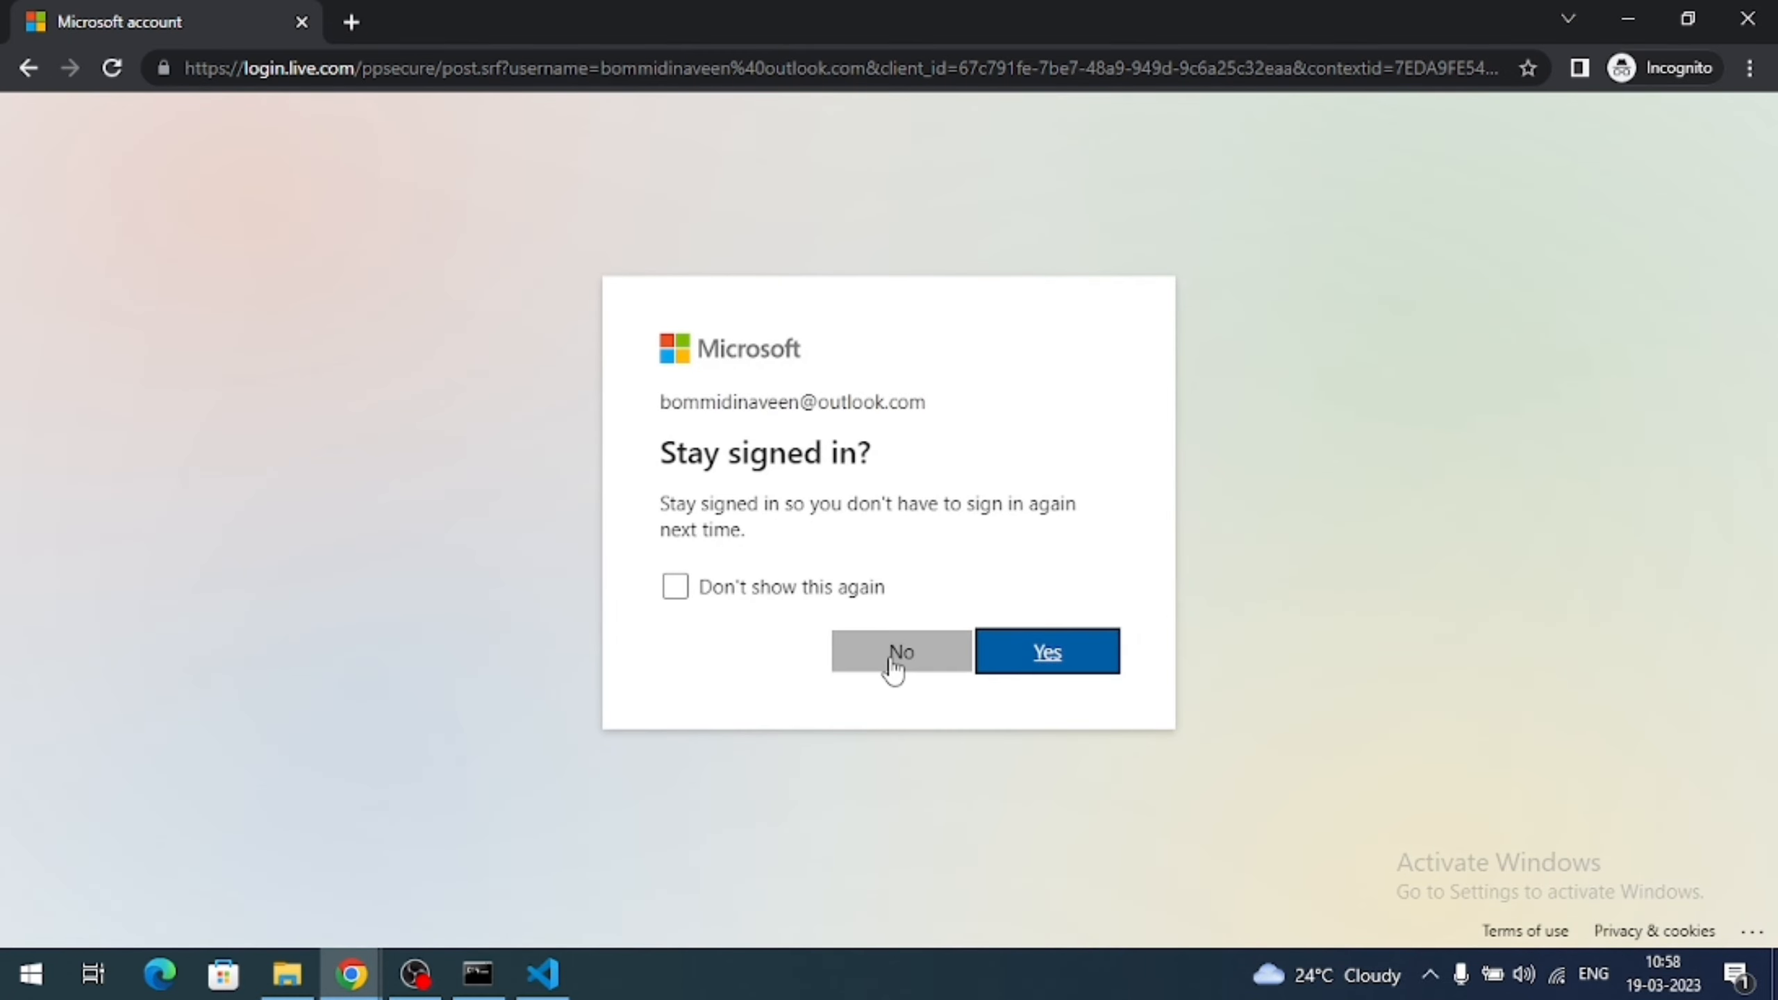
click(1047, 652)
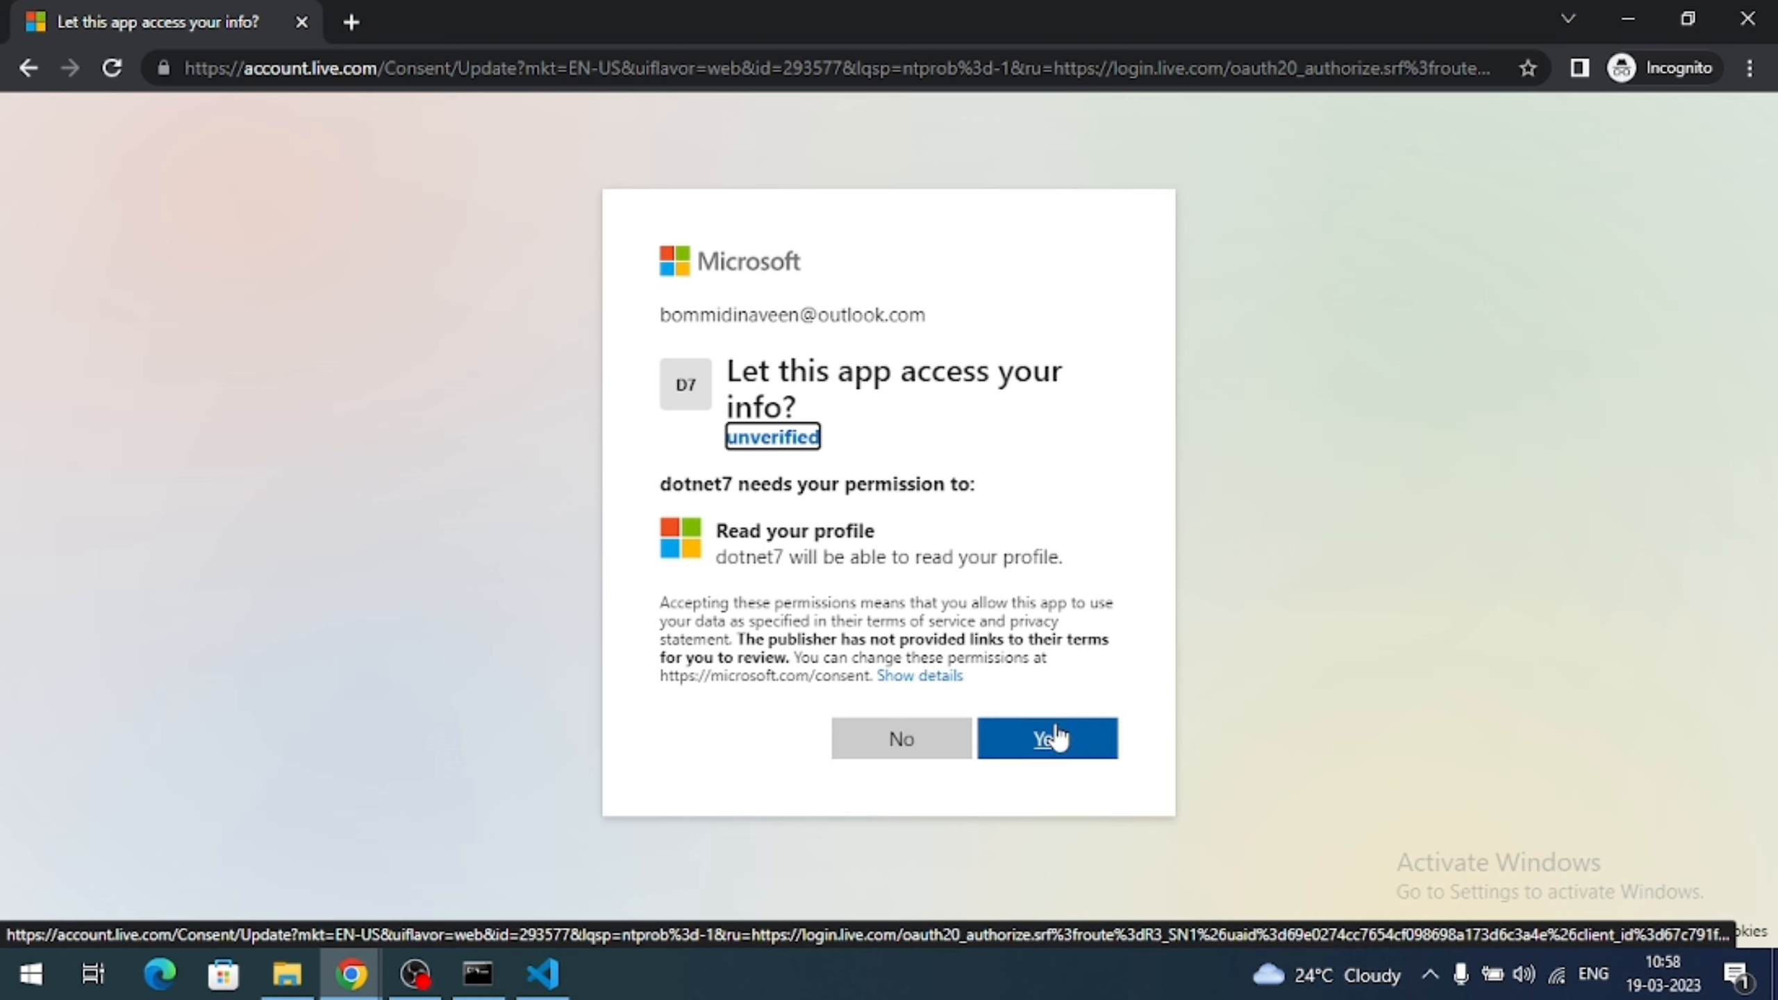
click(1048, 739)
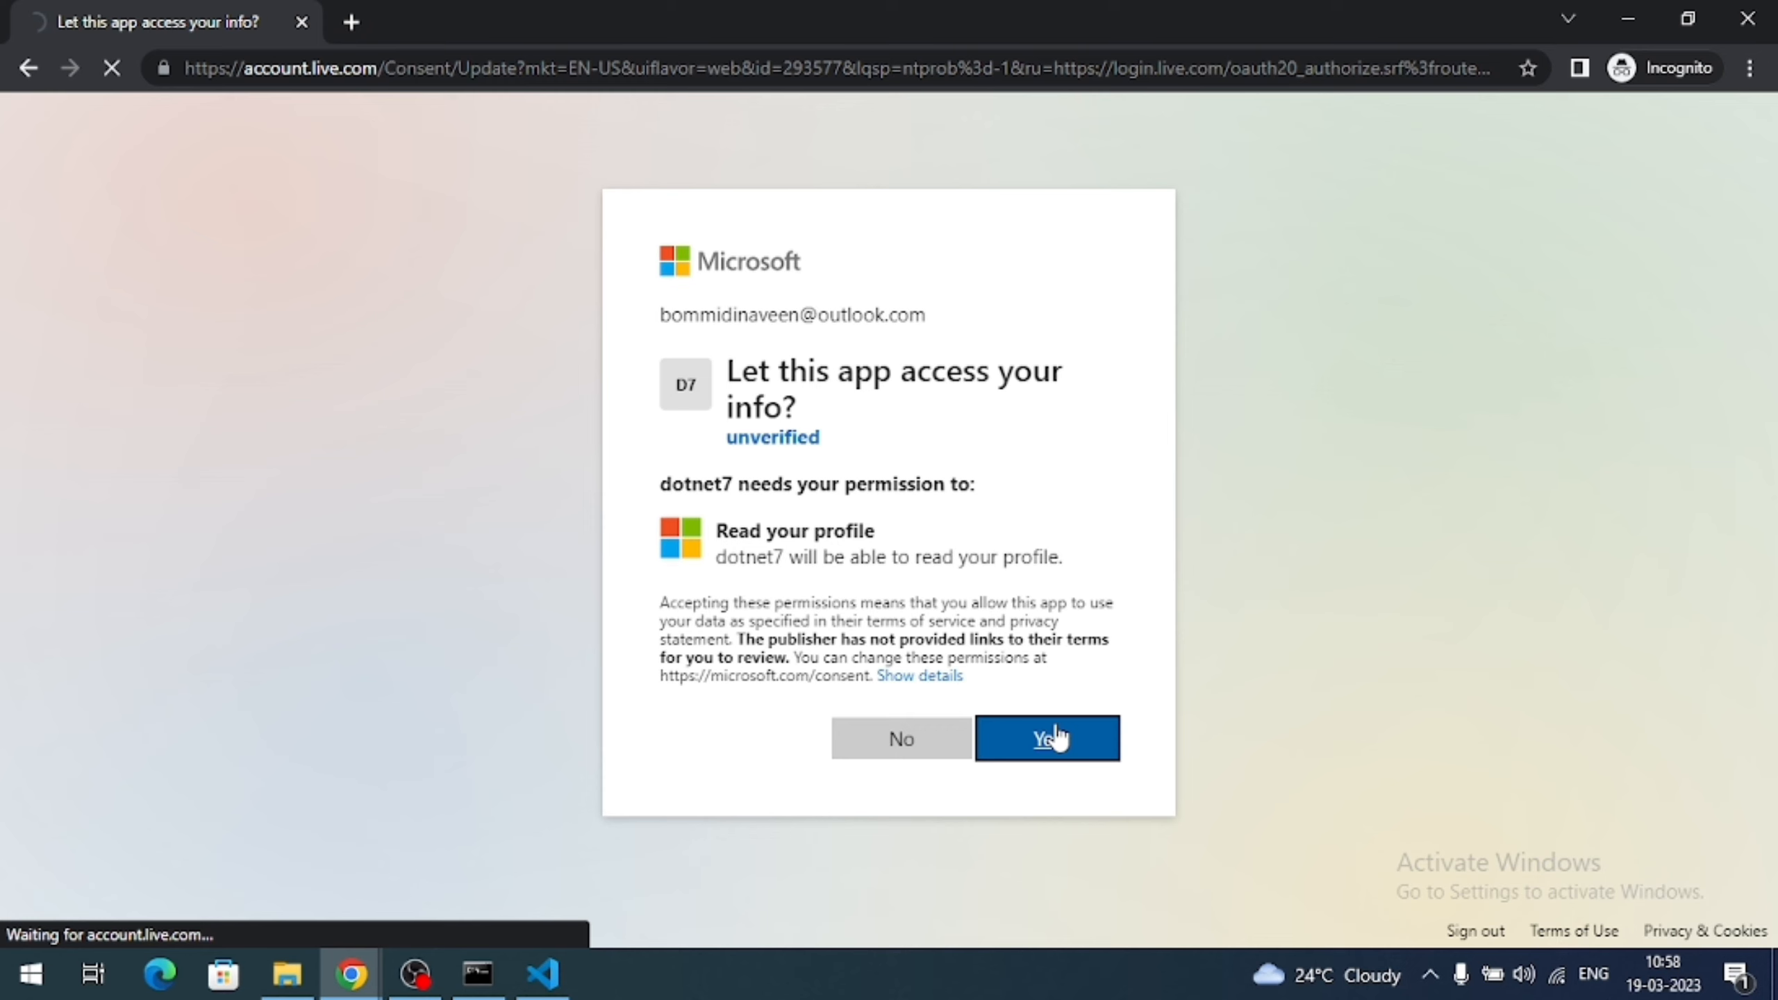
click(1047, 739)
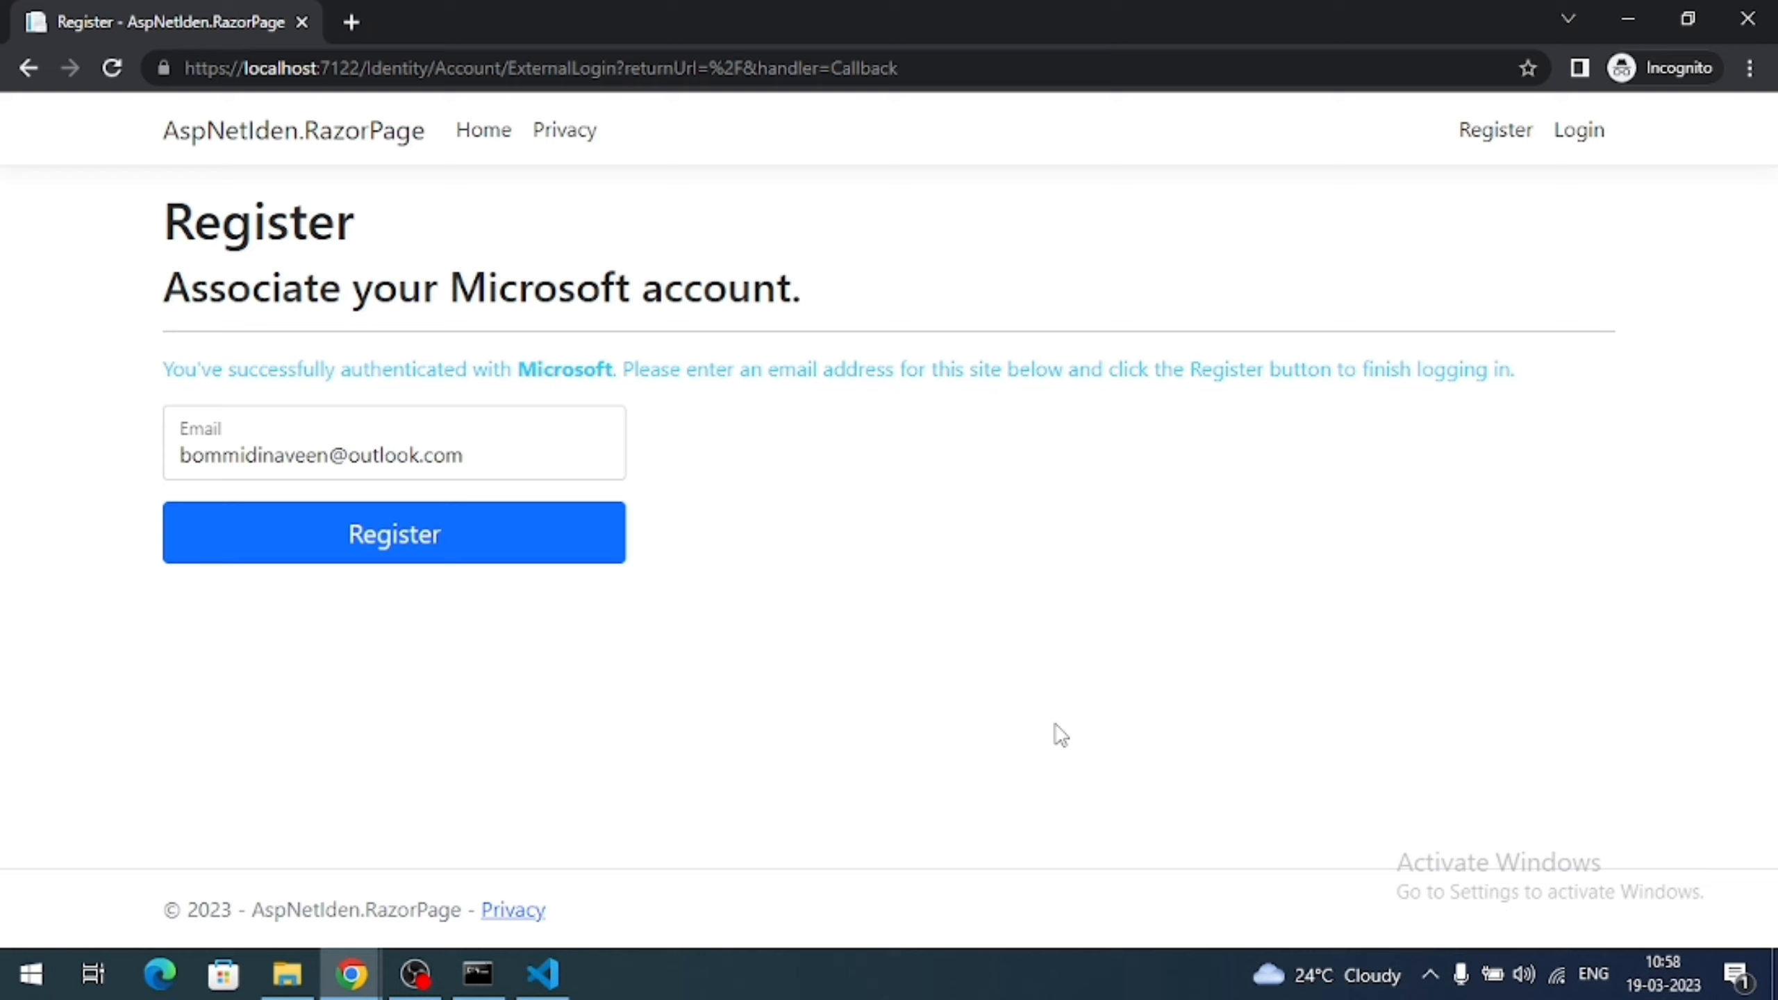
mouse_move(380, 737)
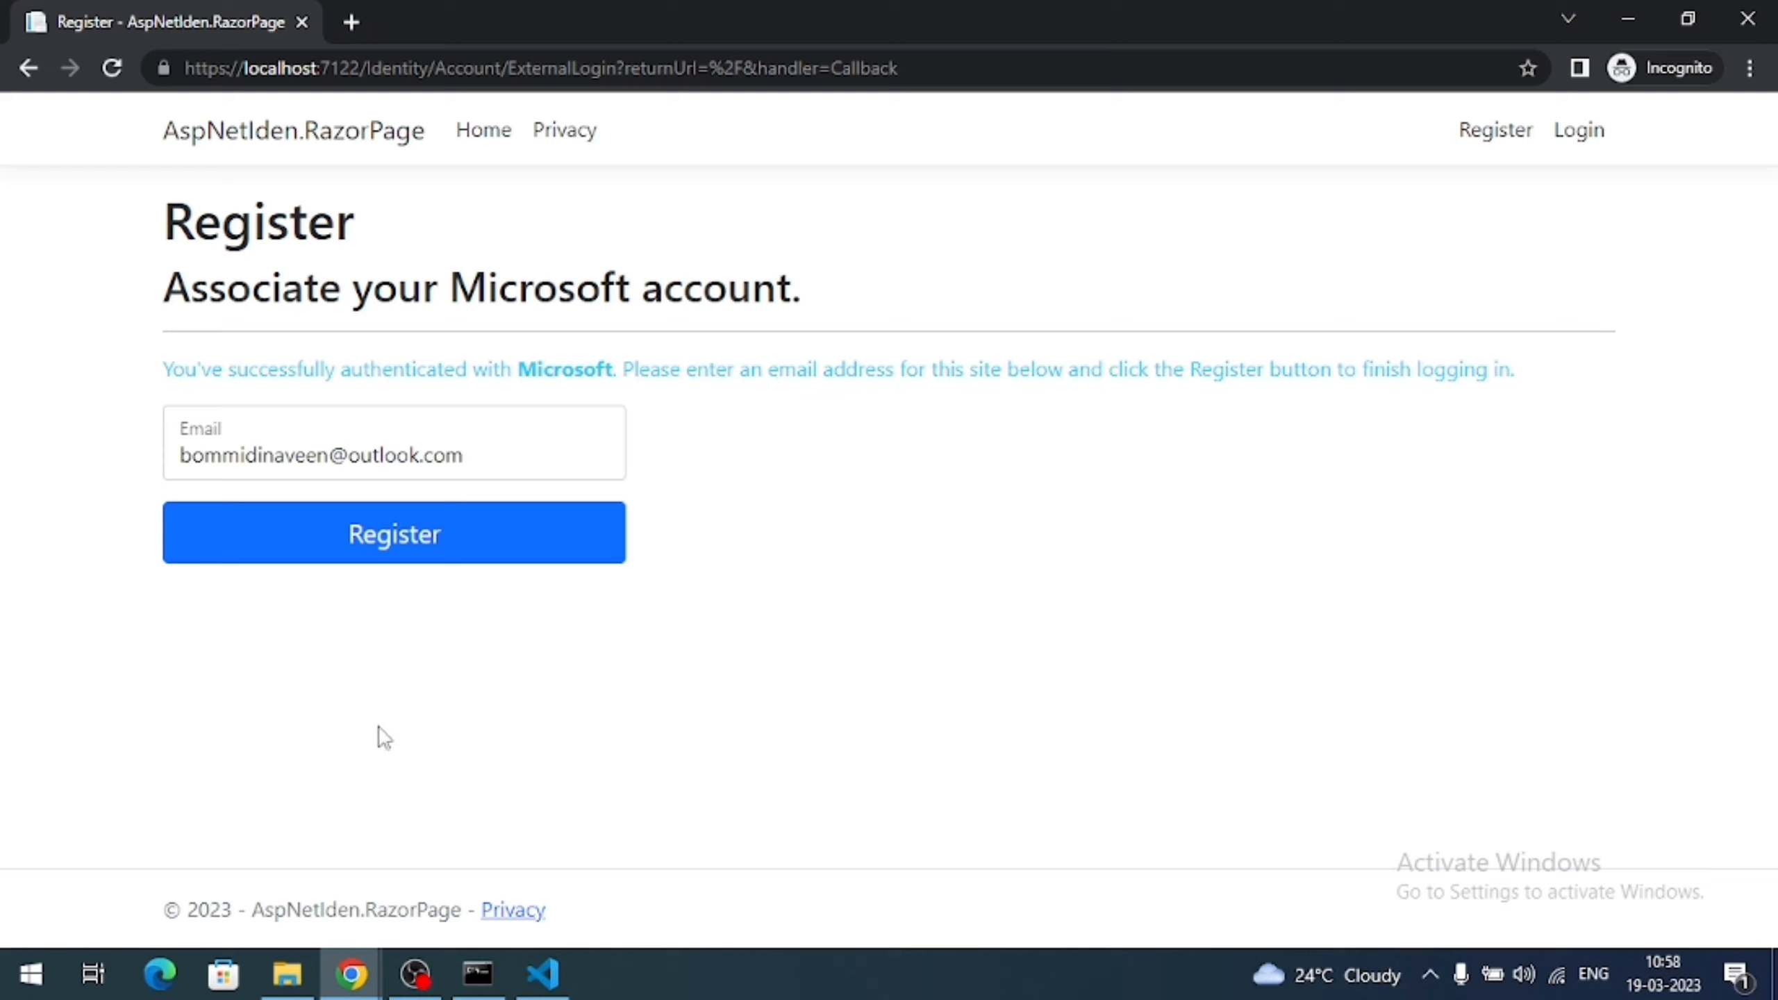
click(606, 974)
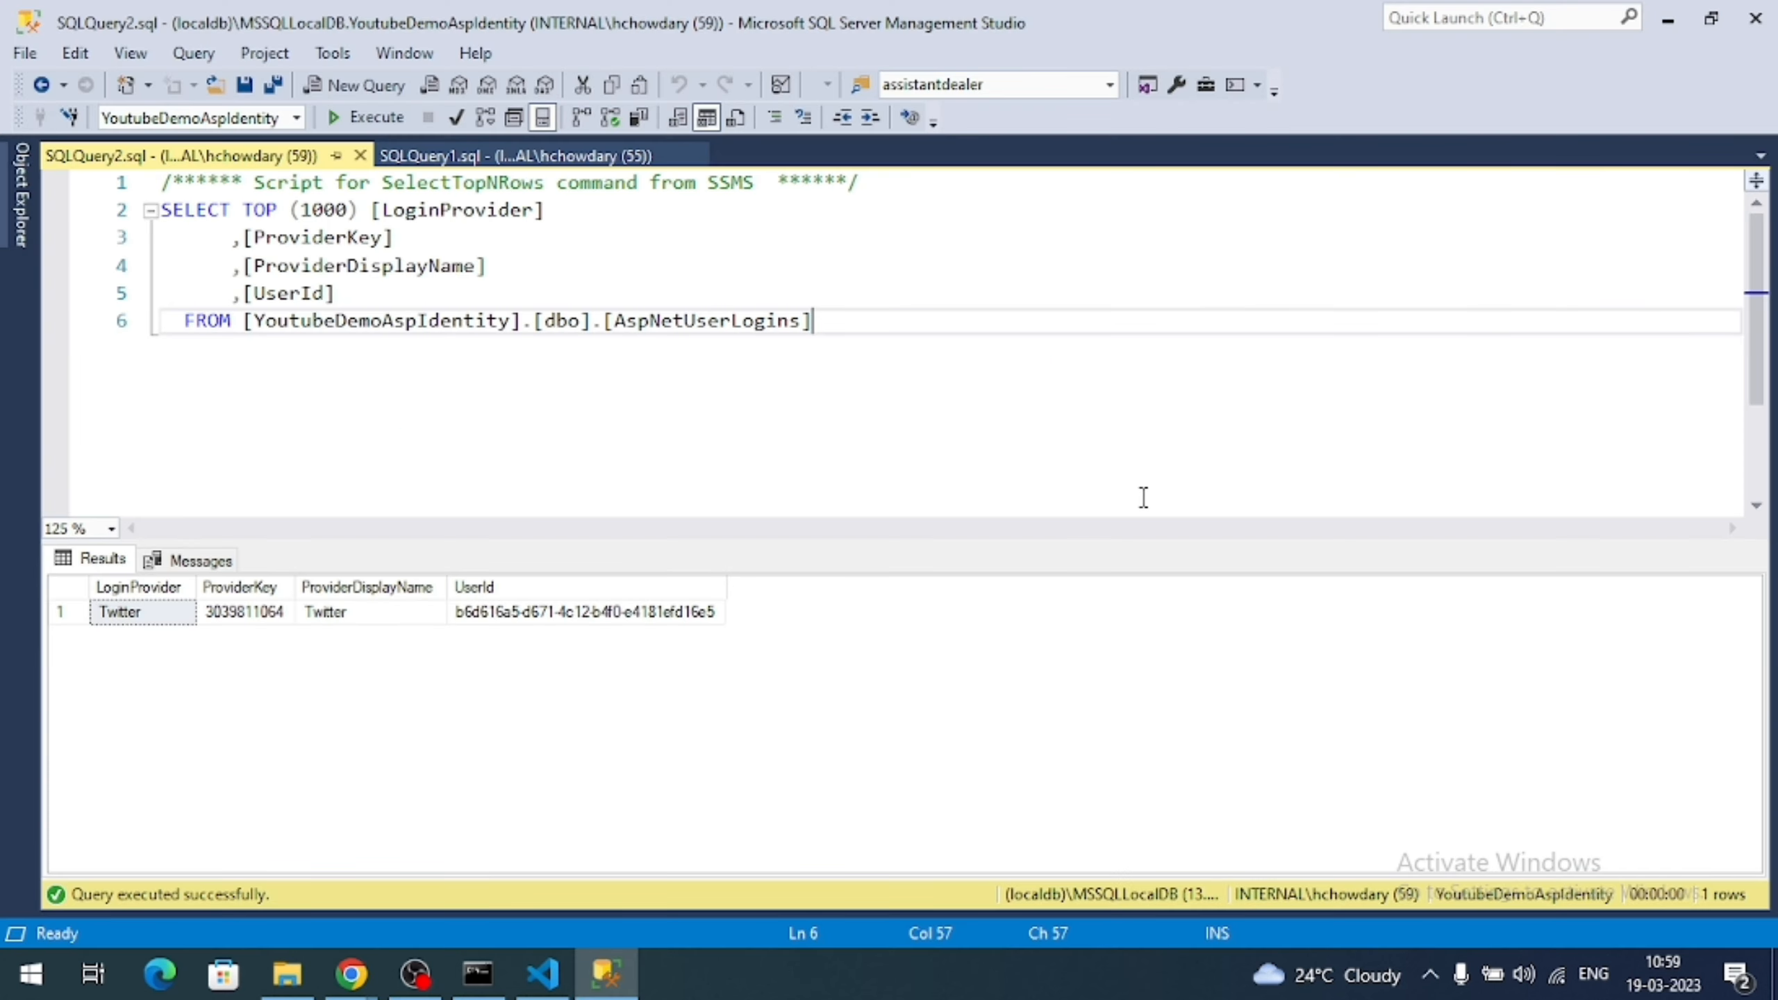
mouse_move(764, 367)
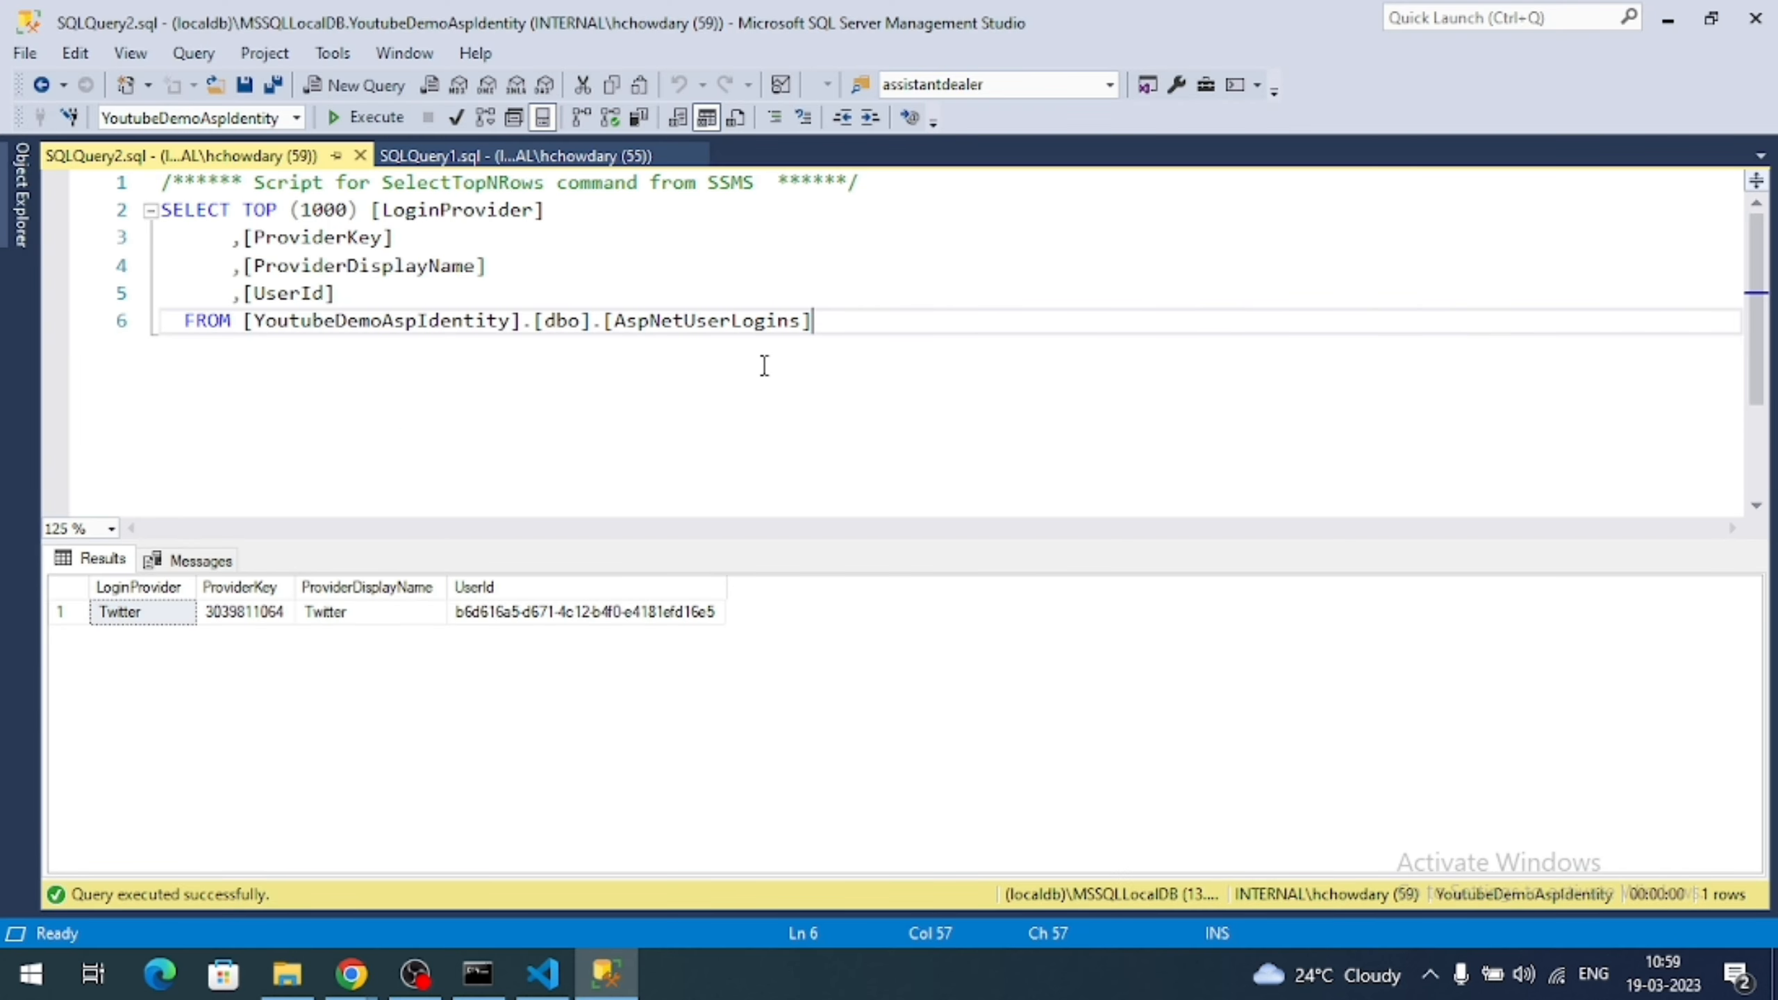
double_click(706, 321)
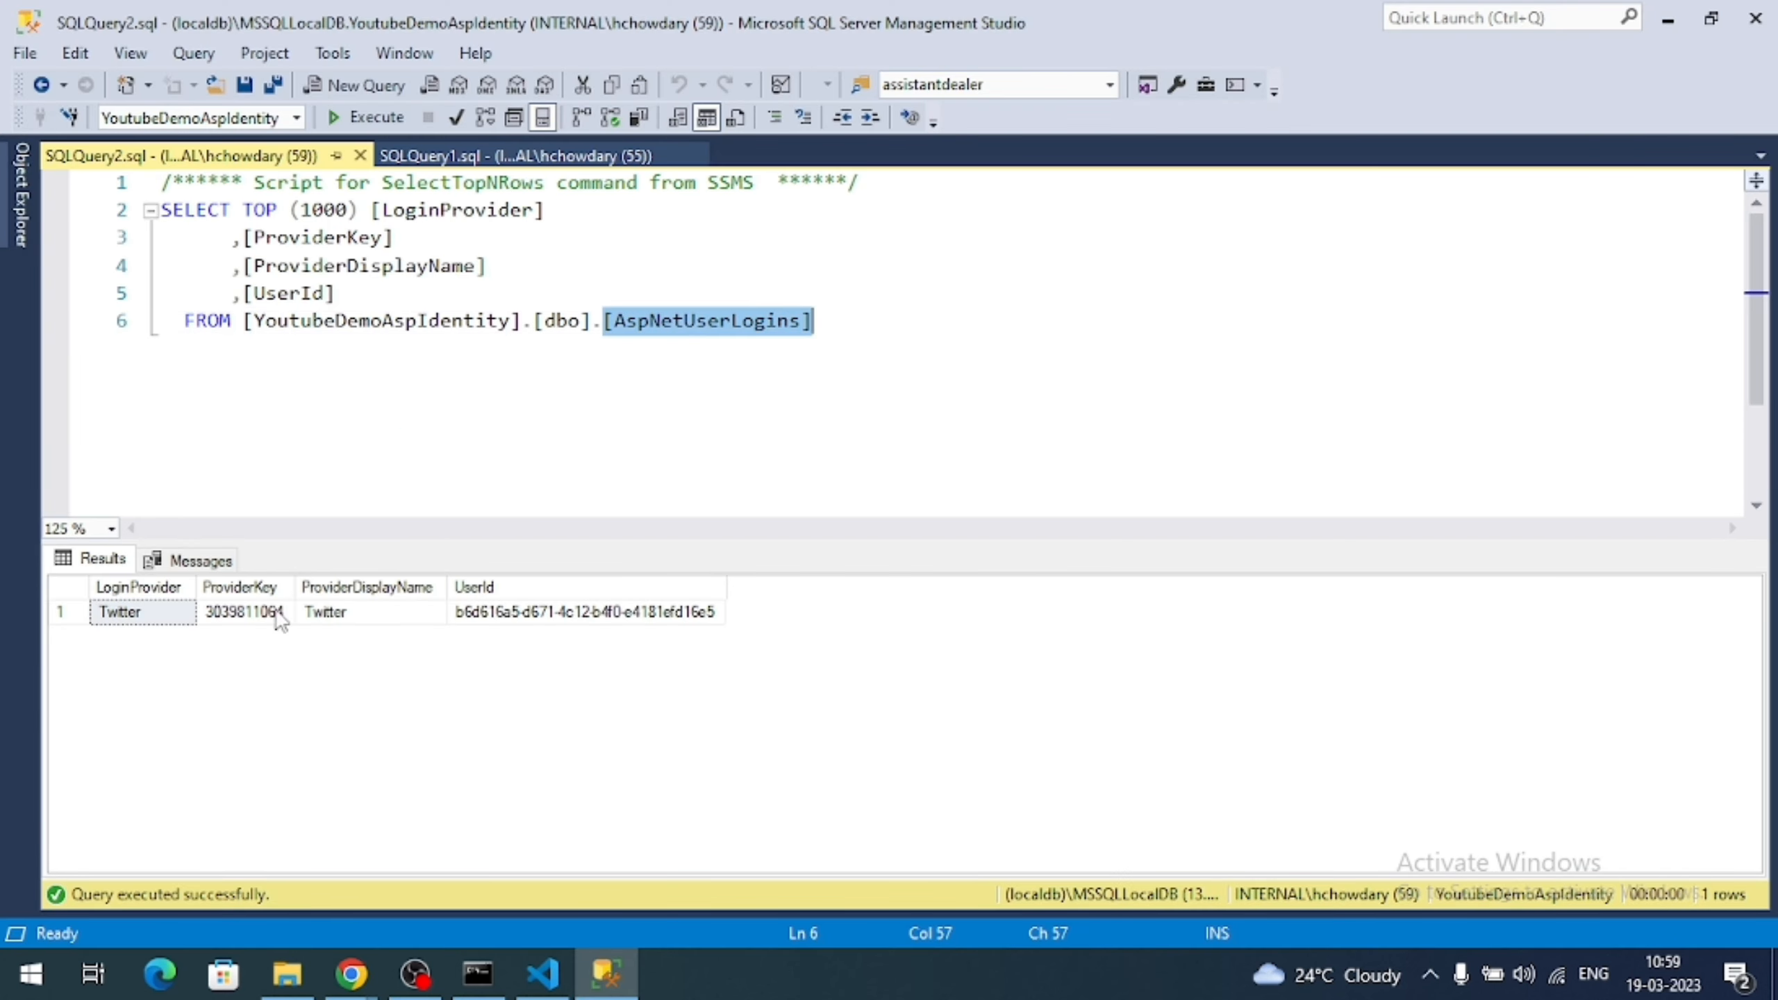
mouse_move(380, 644)
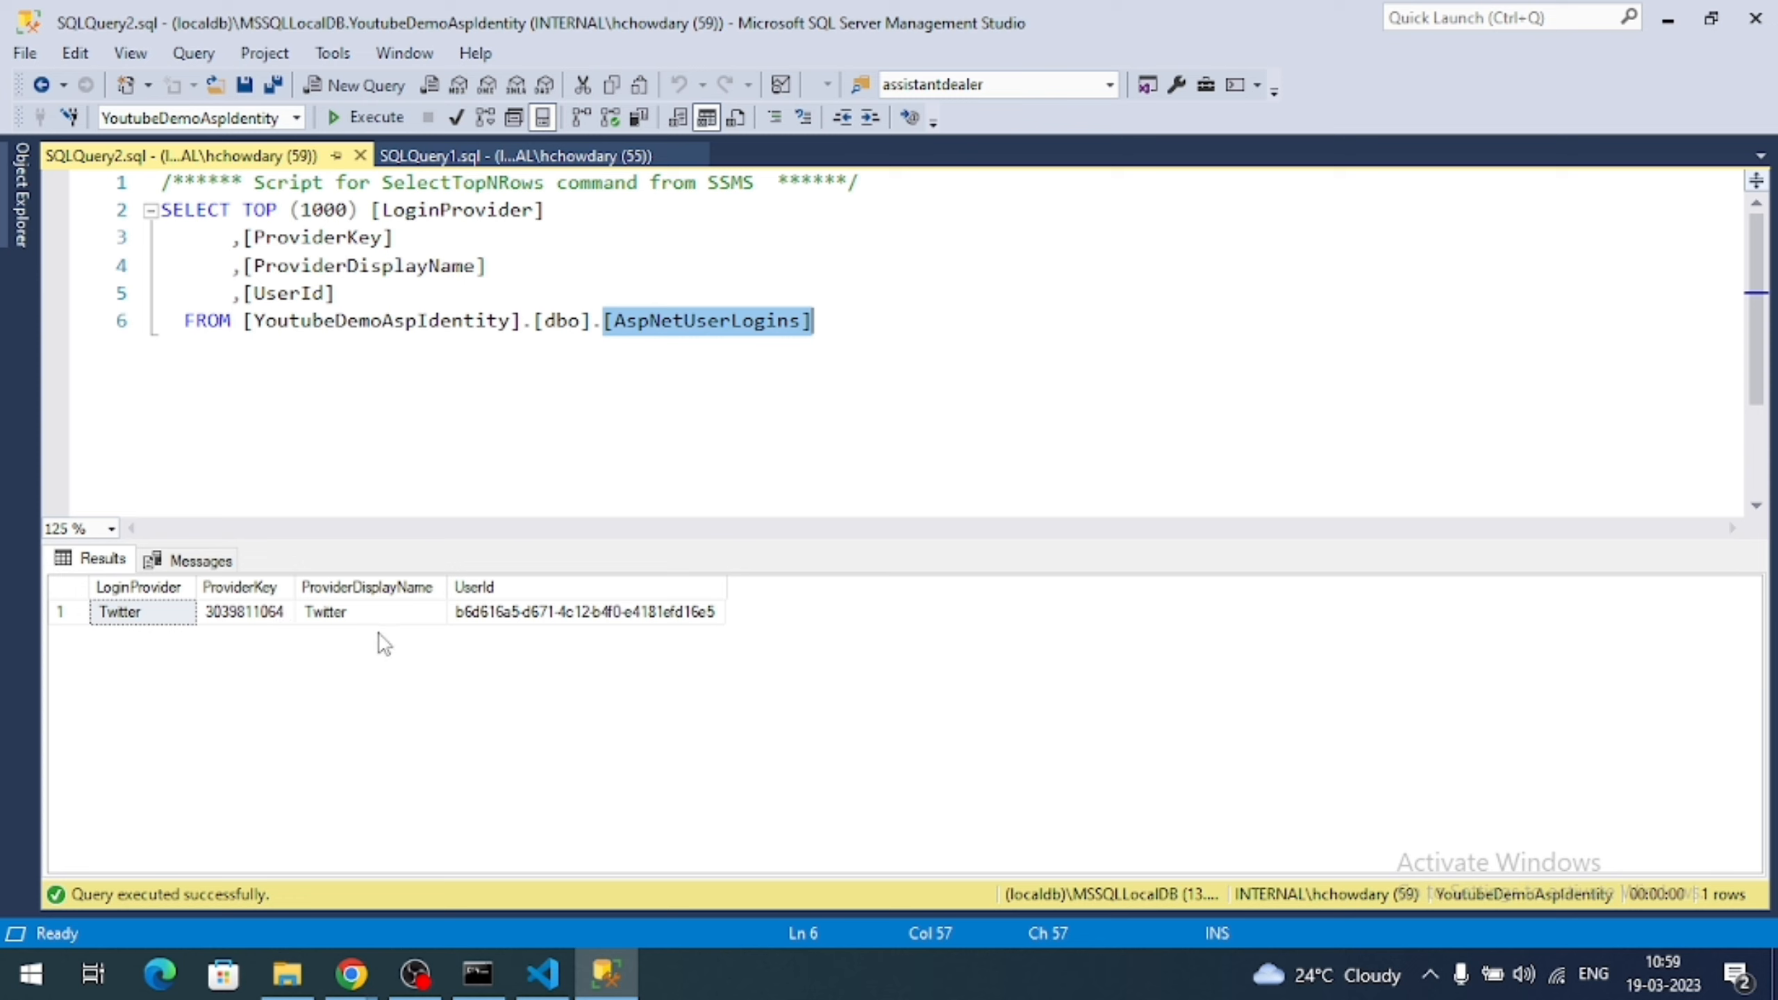
mouse_move(351, 978)
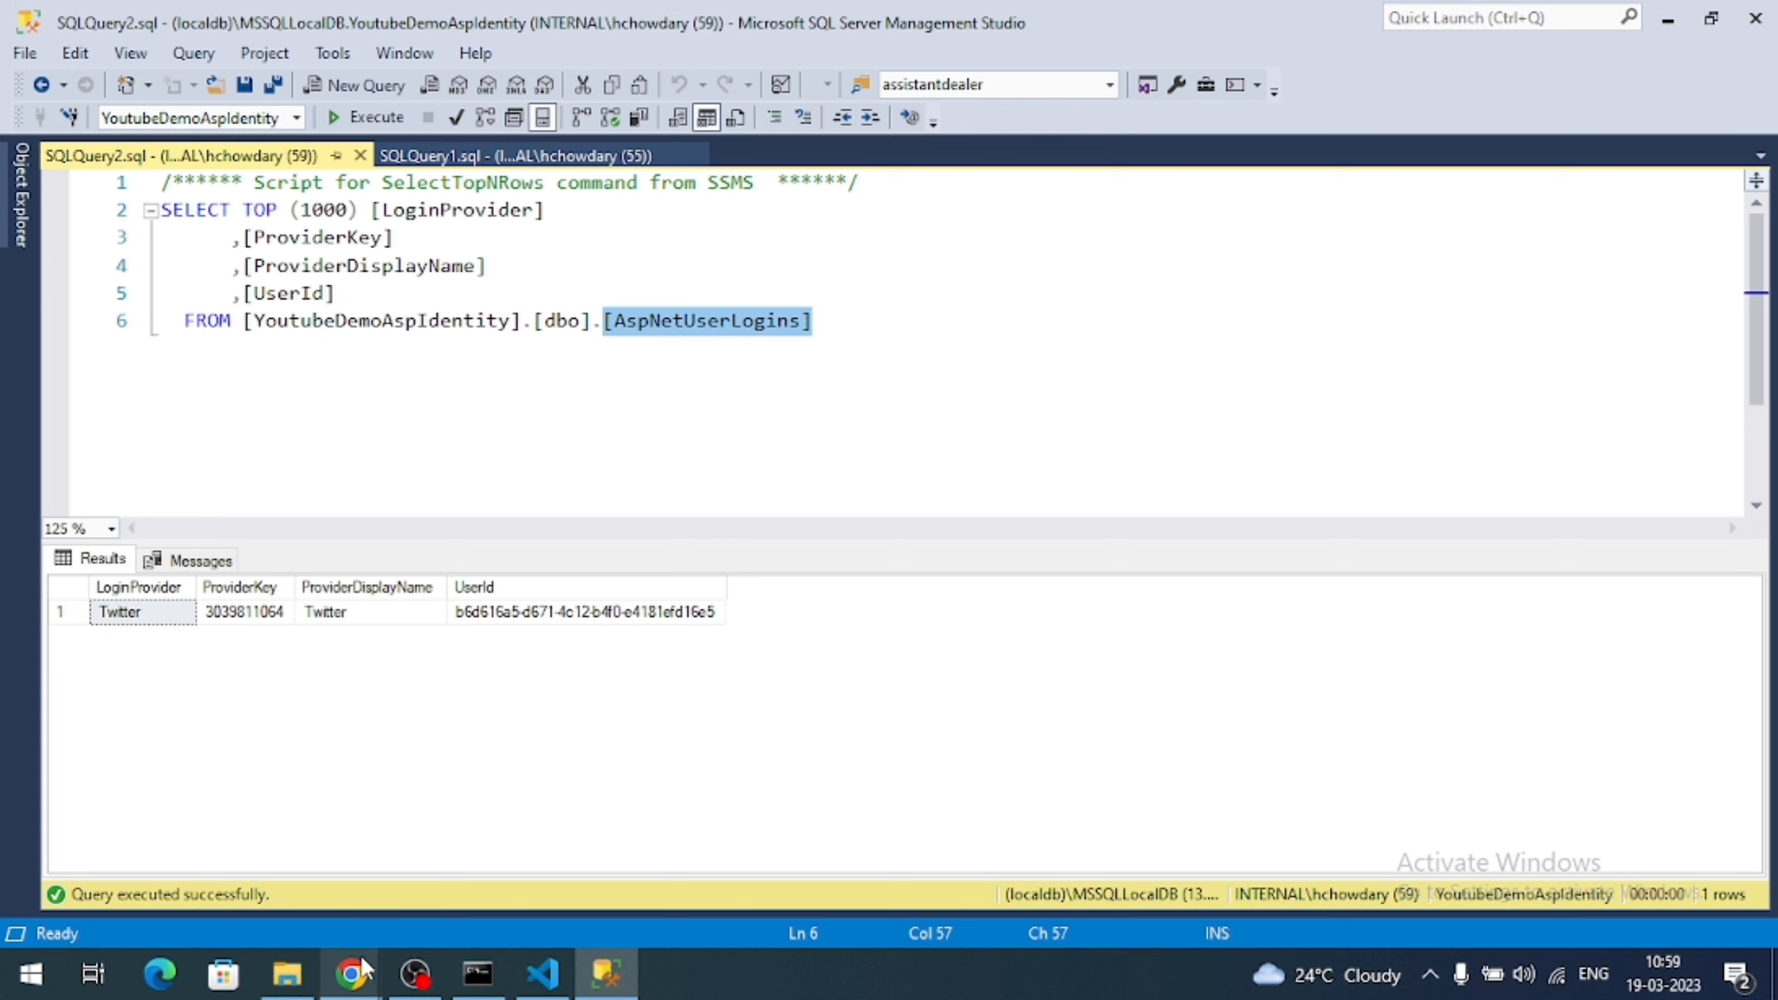
- Register the associated Microsoft account with the app, reaching the Register confirmation page, then return to SSMS
click(350, 972)
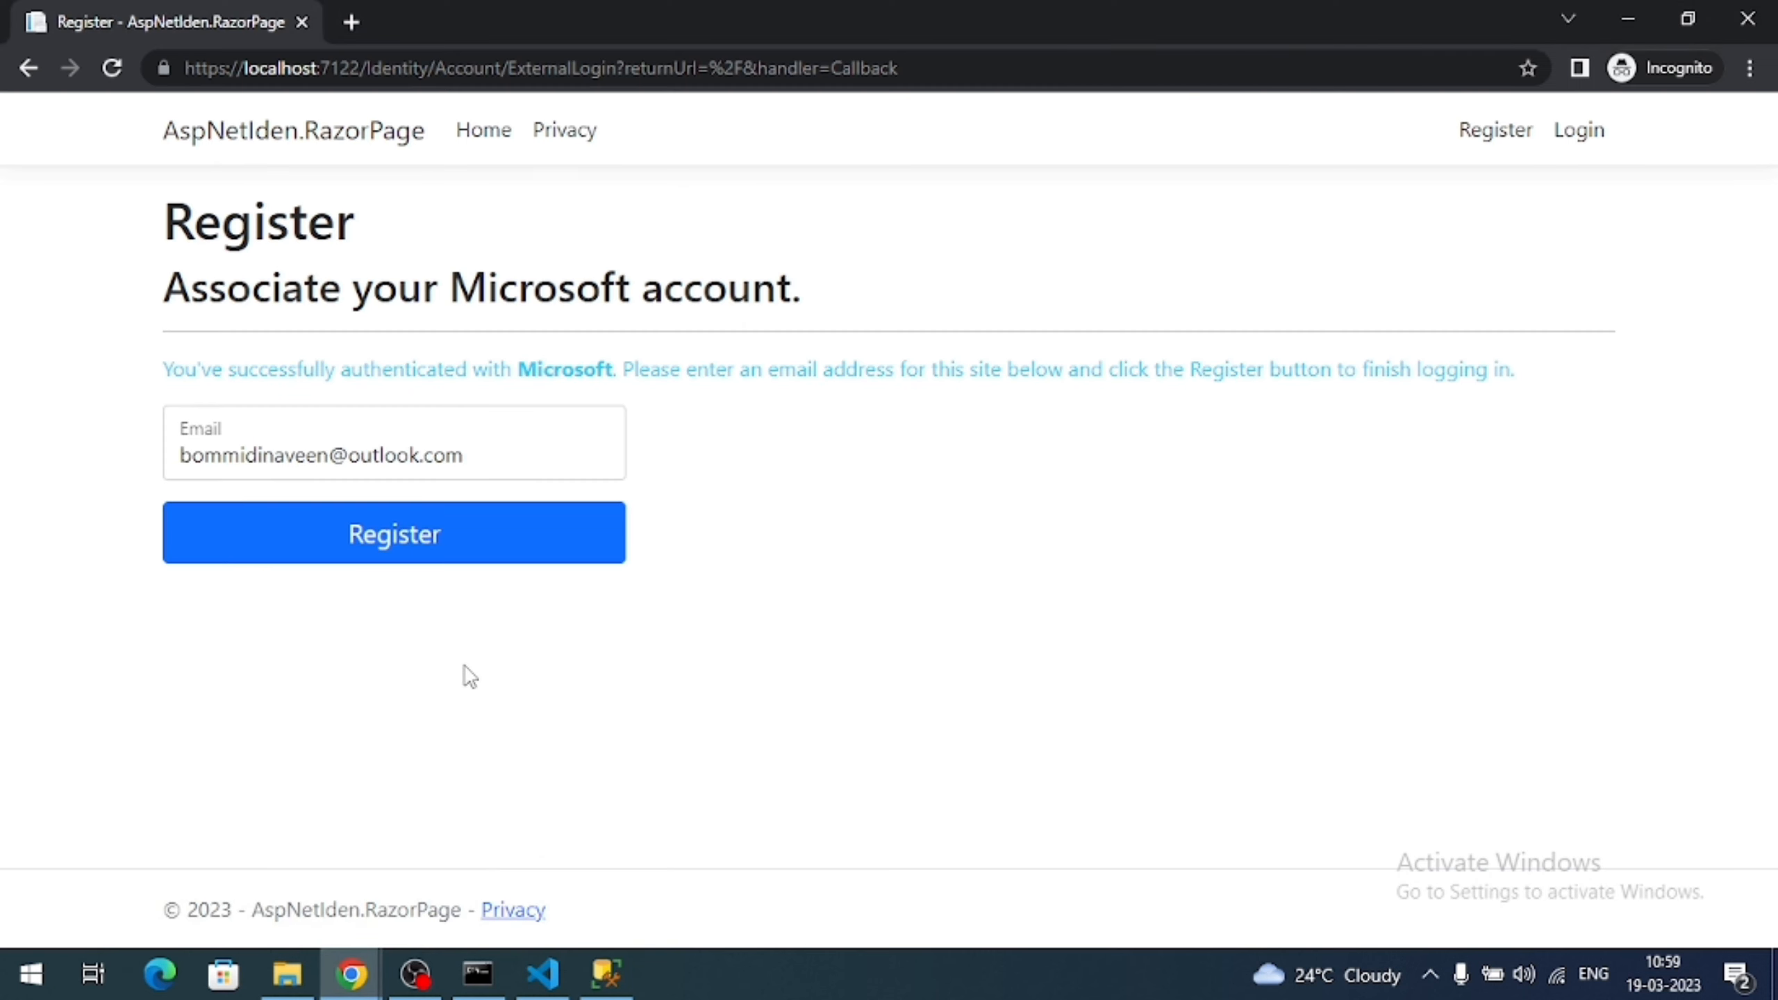
click(388, 534)
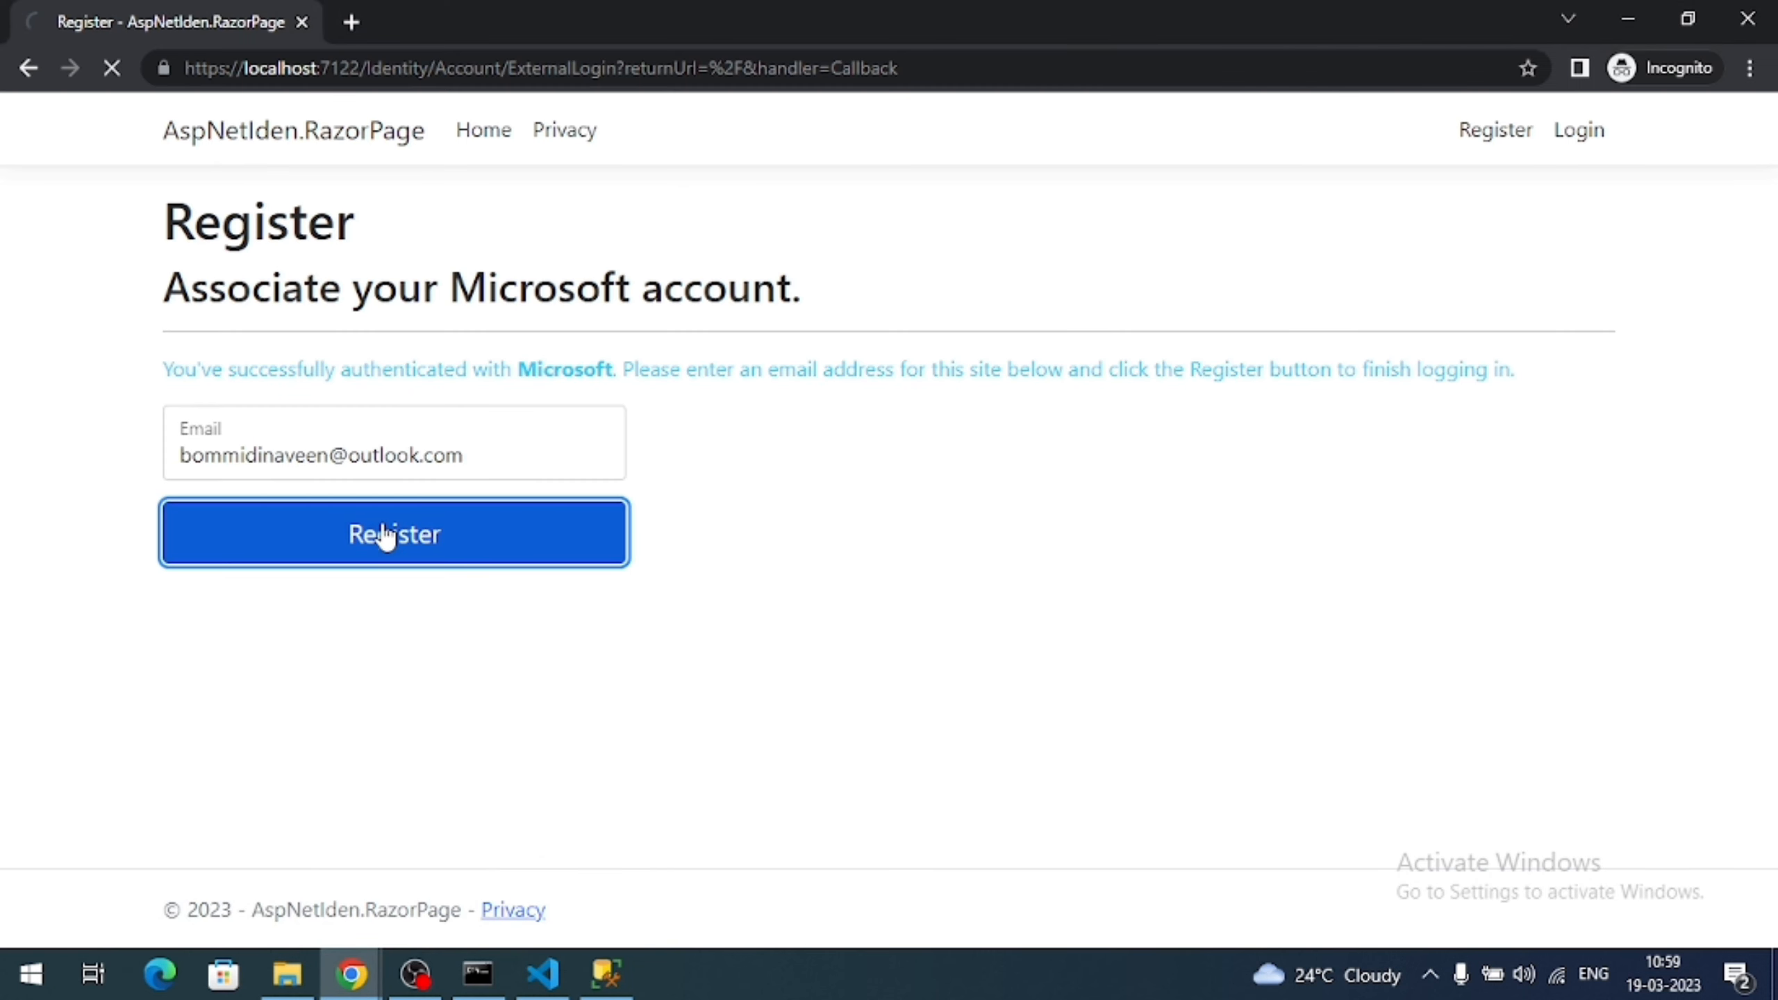
click(393, 534)
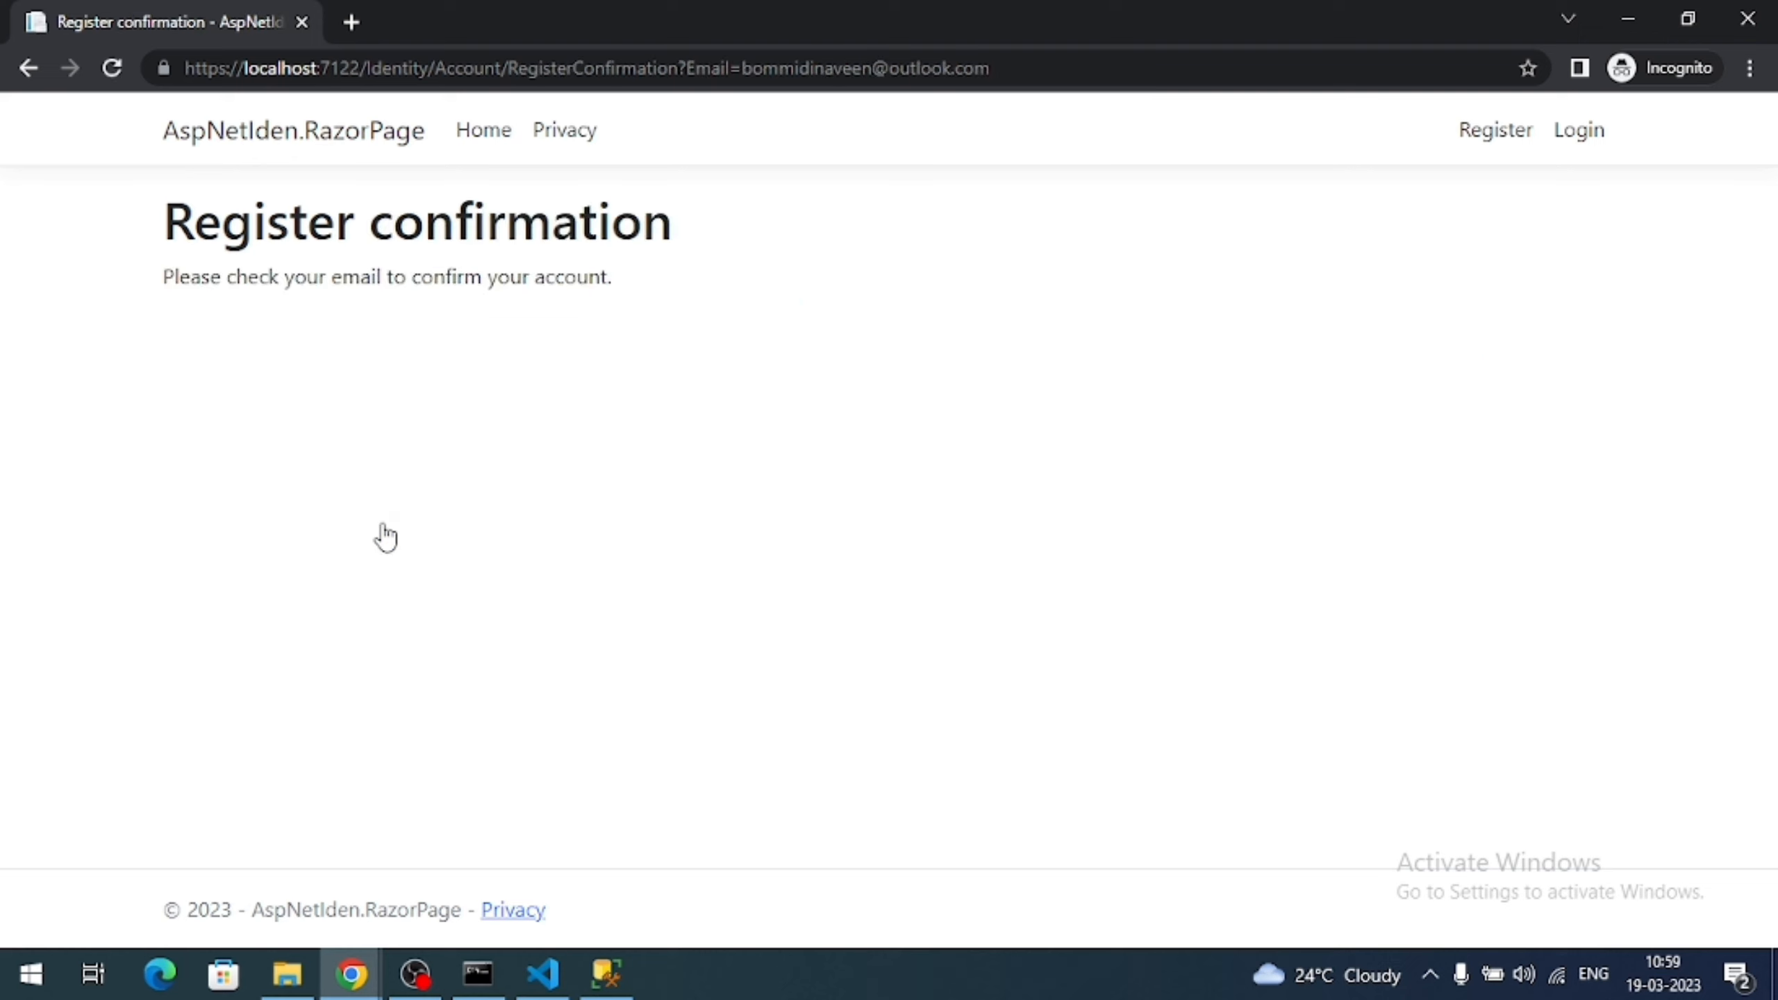
click(604, 975)
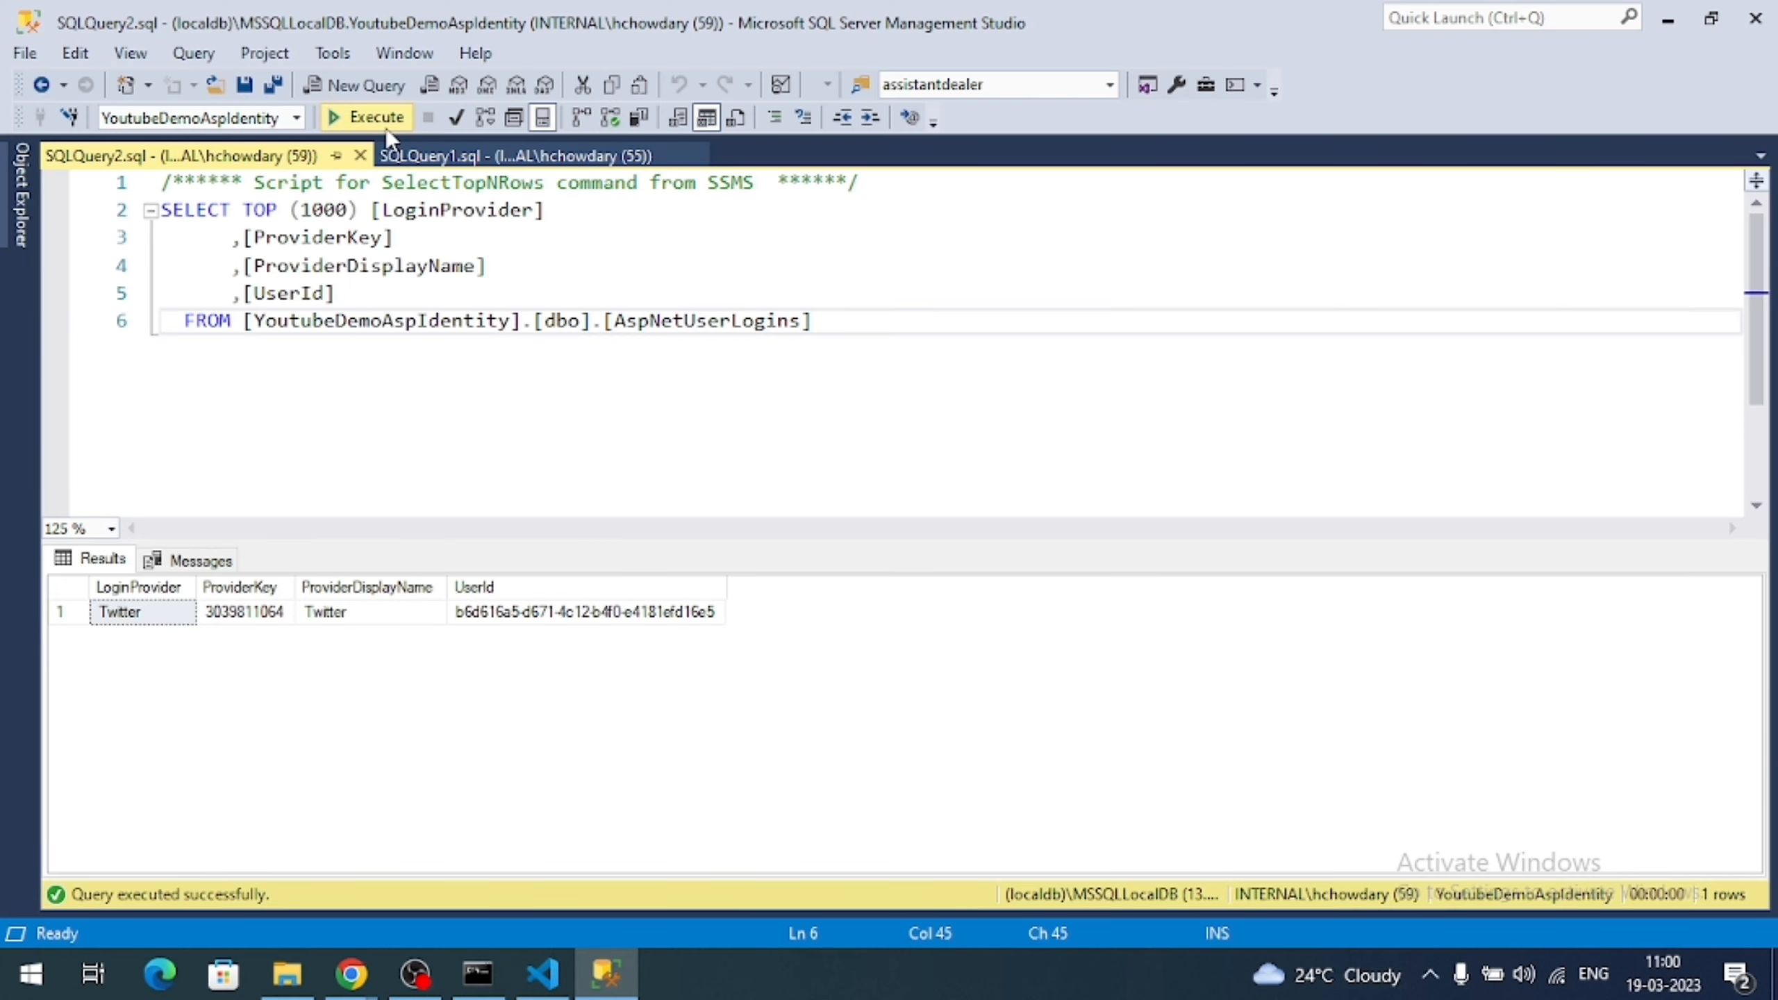
click(375, 117)
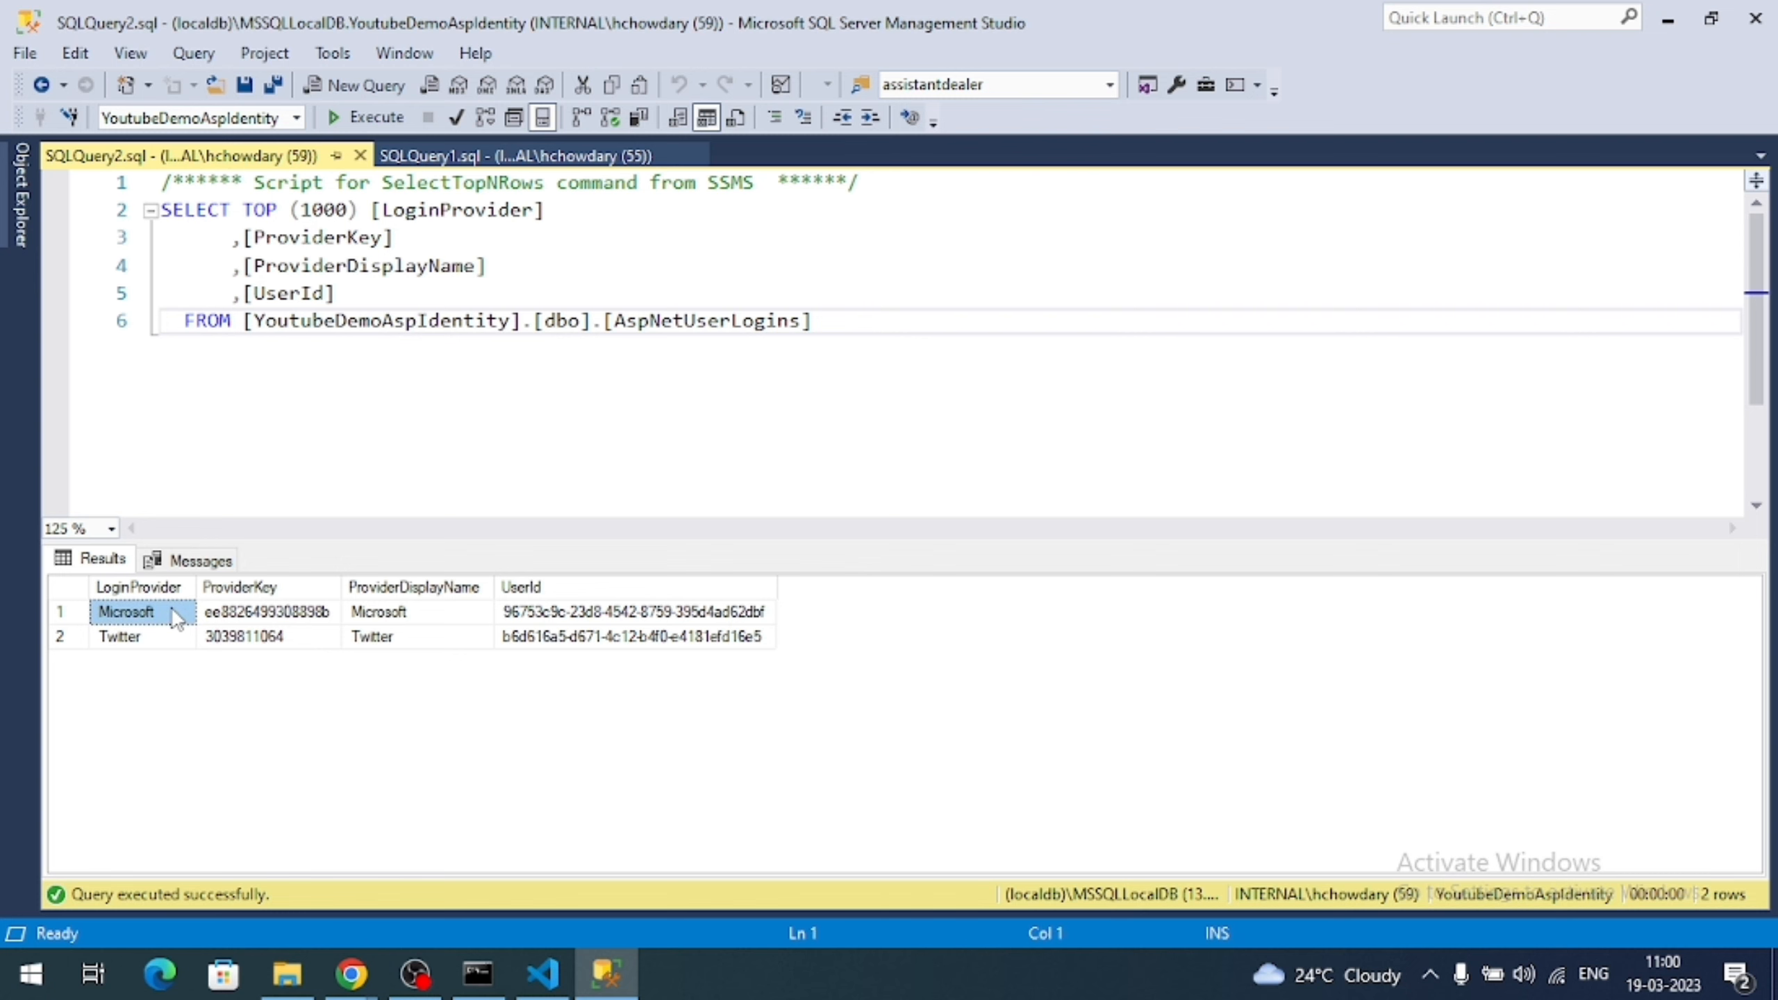
click(269, 612)
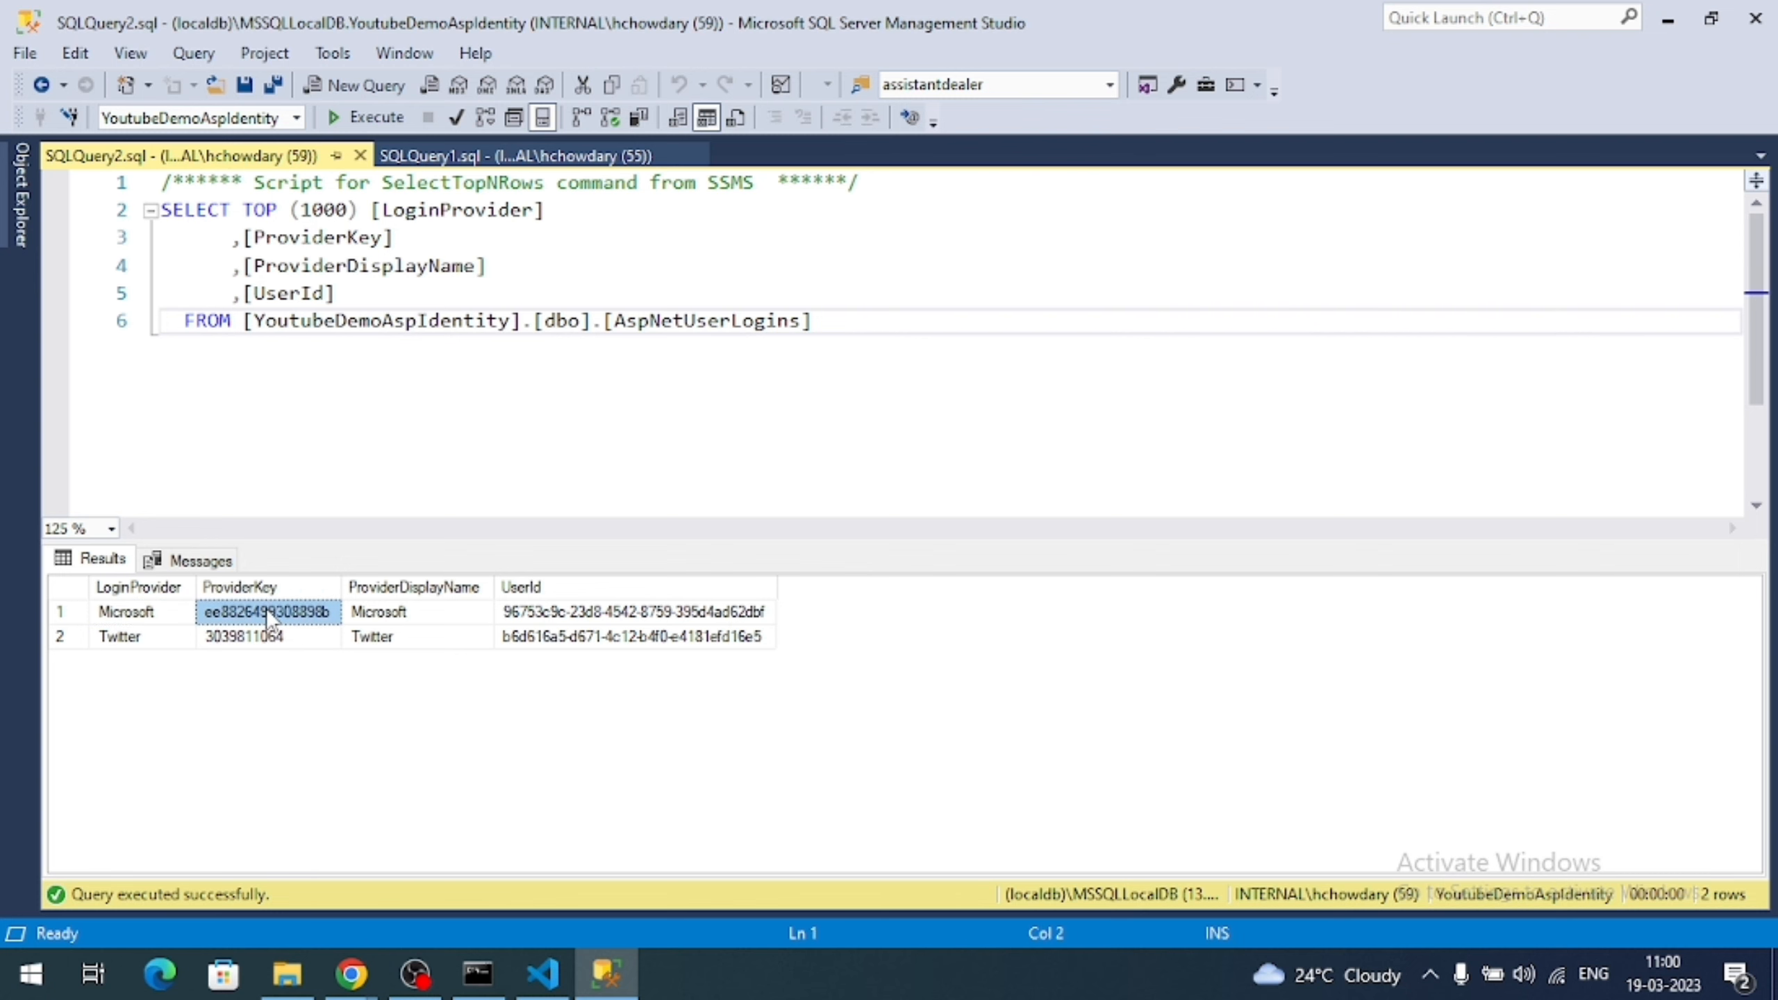
click(515, 156)
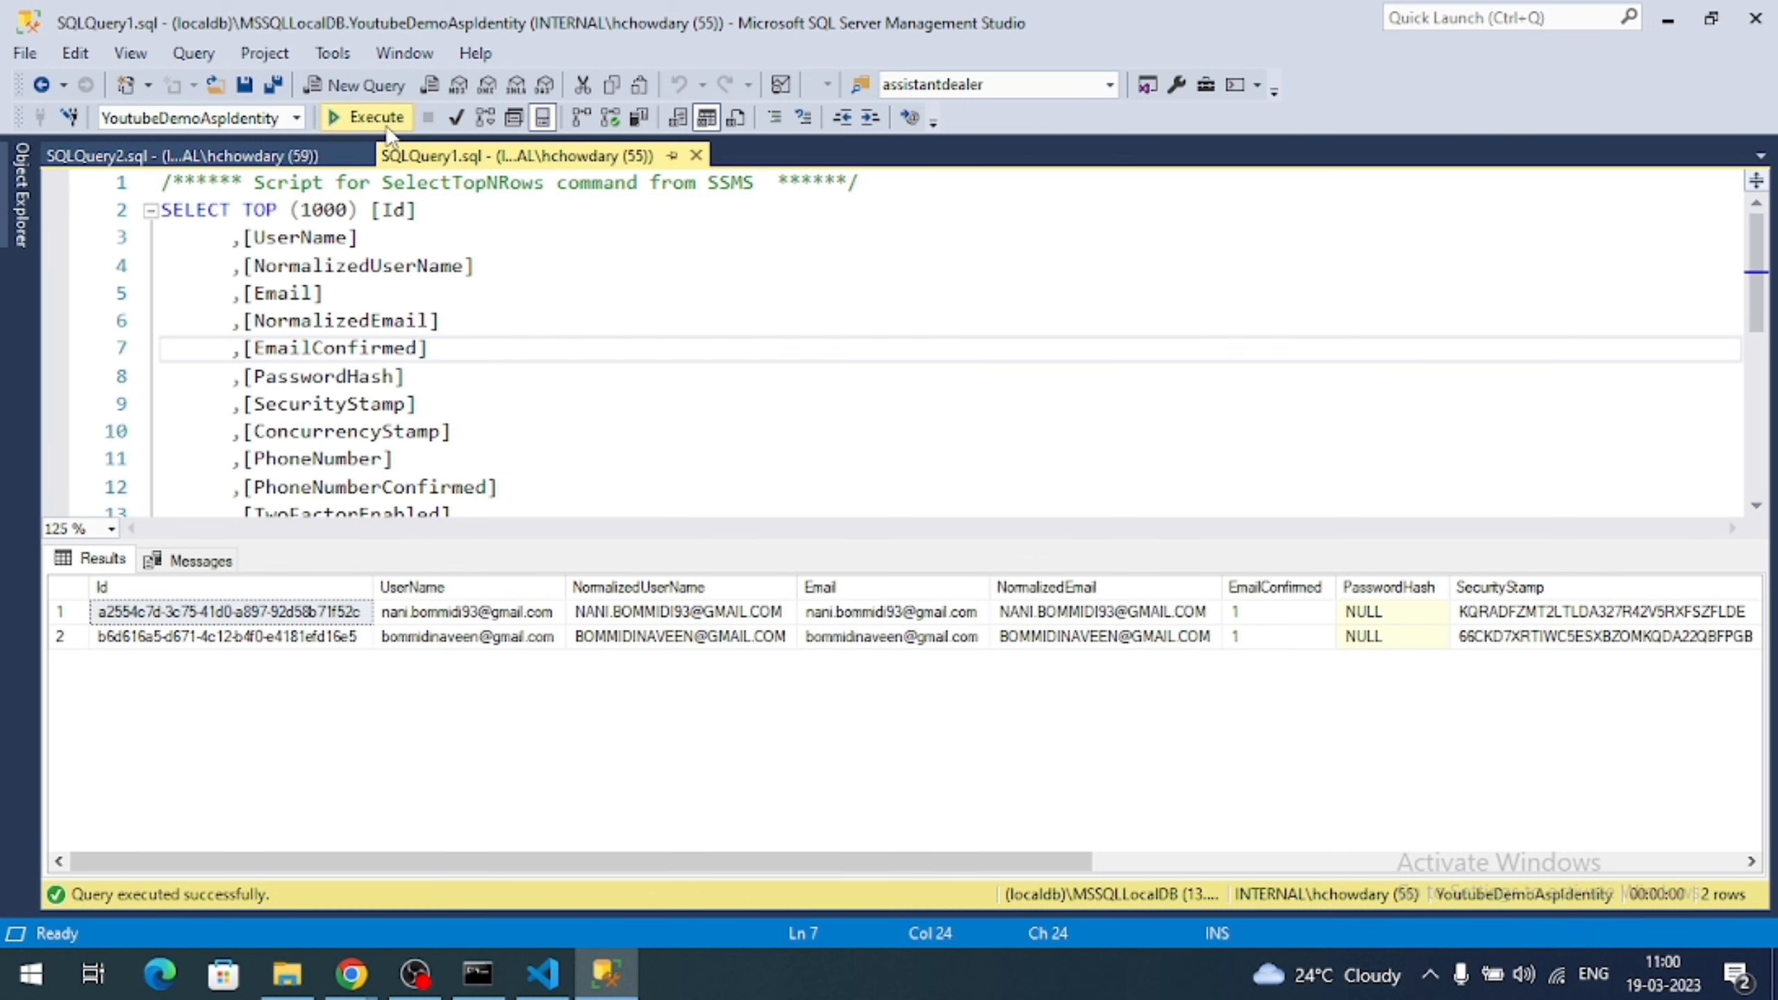
click(366, 116)
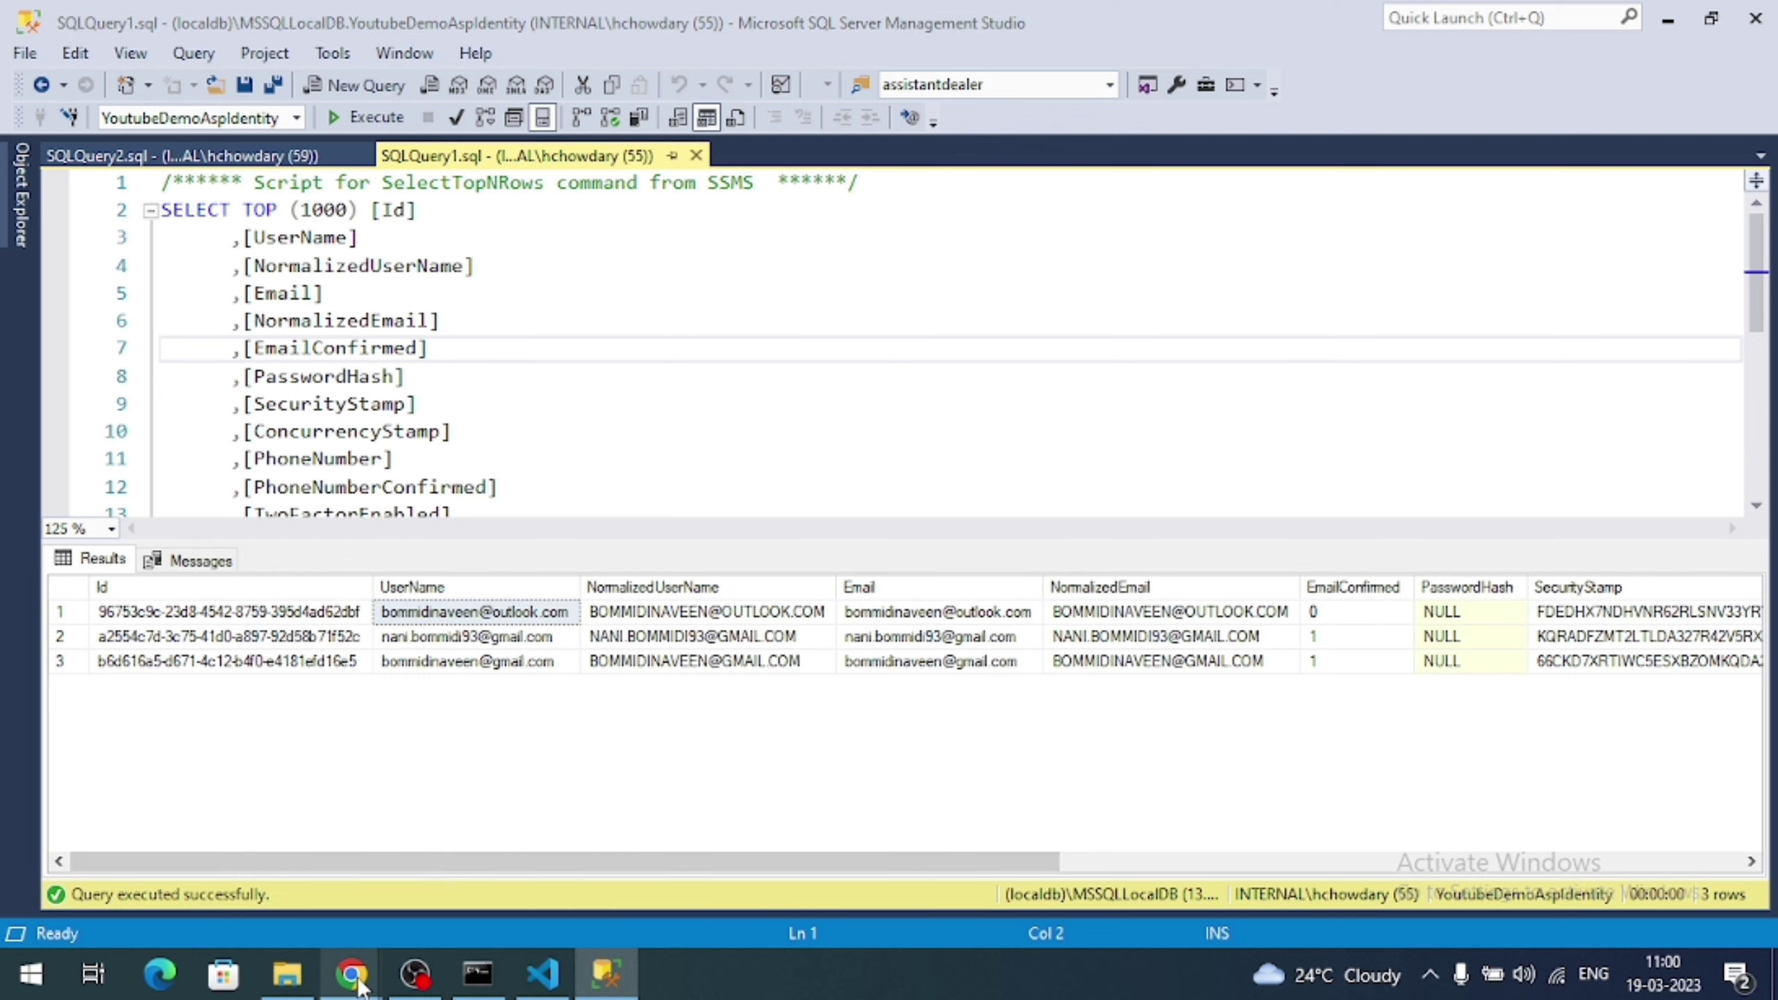
- Open the Confirm your email link from the Outlook message in the incognito window to confirm the account
click(351, 978)
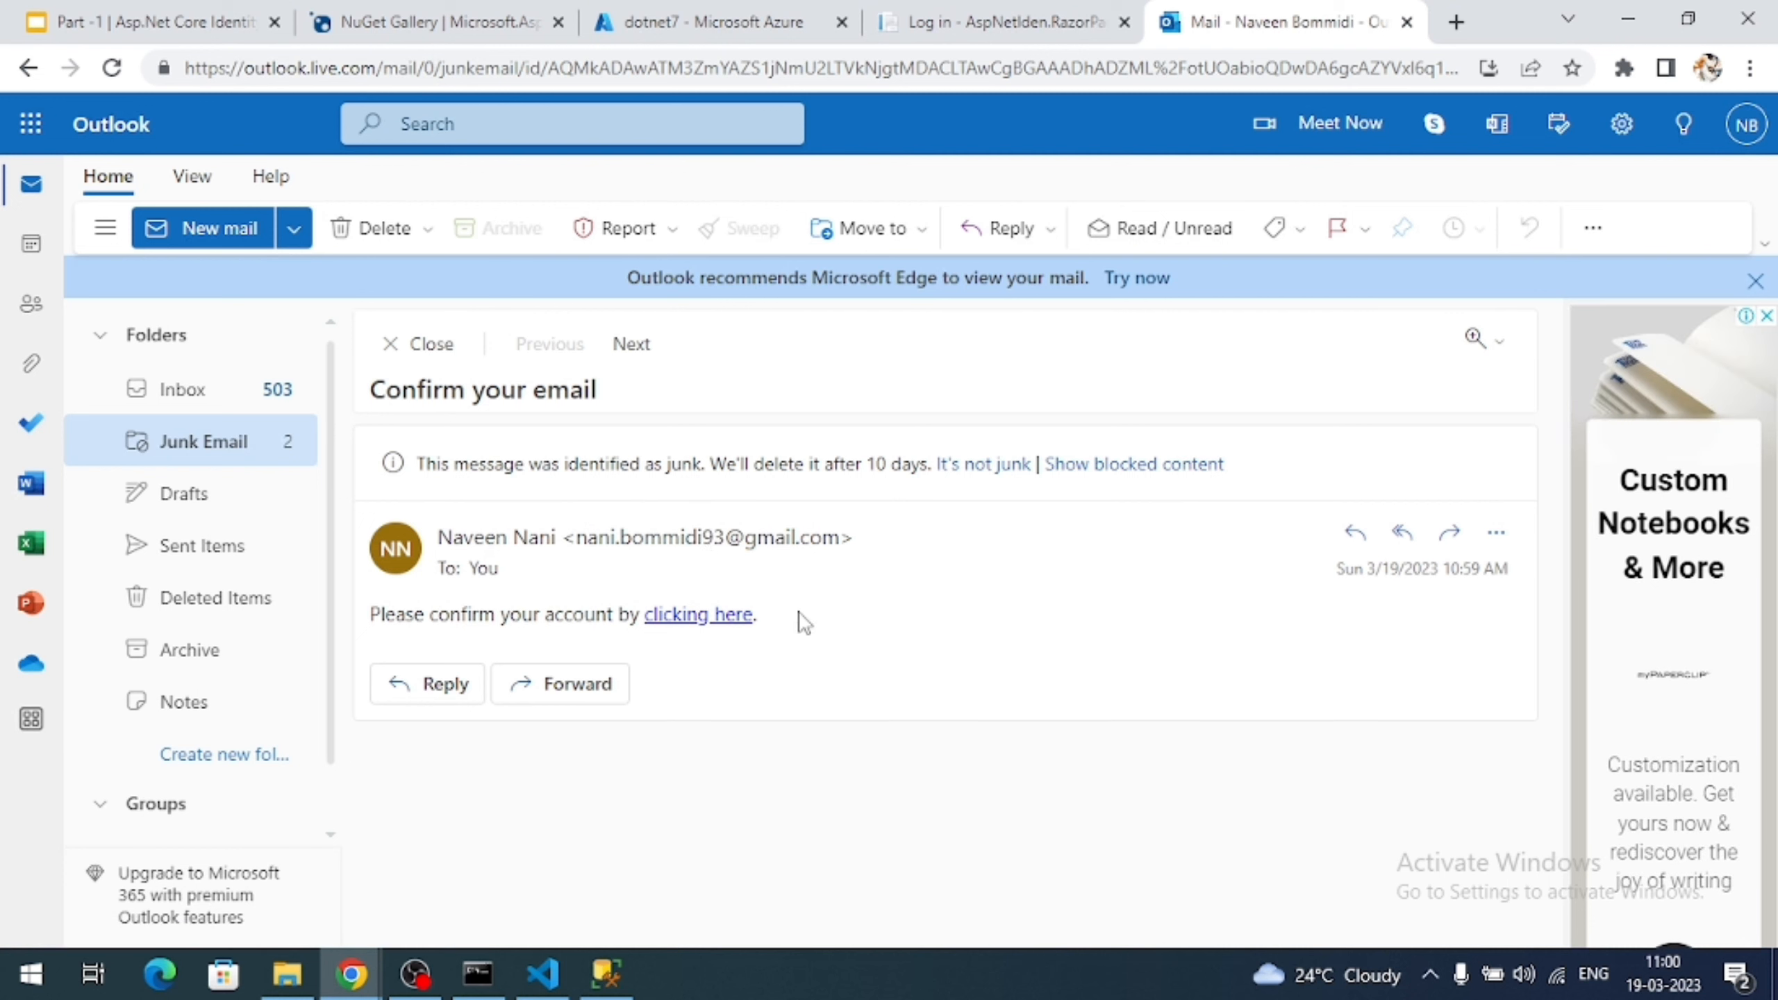
right_click(698, 614)
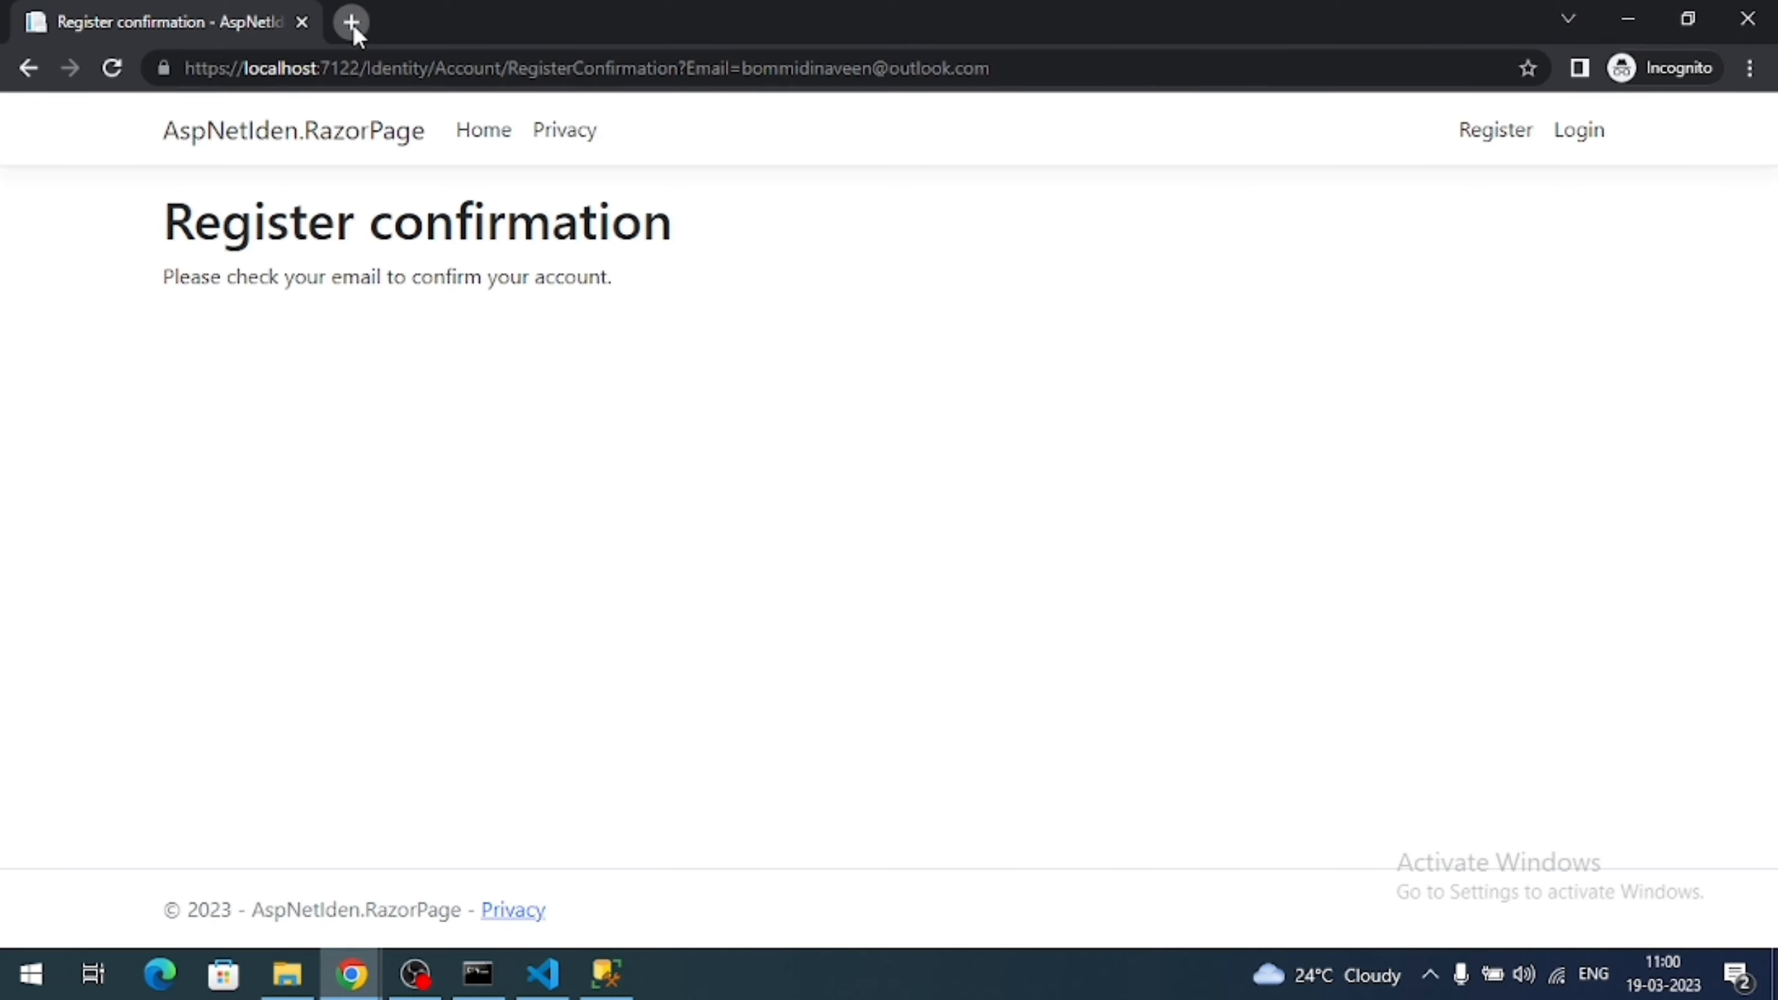
click(350, 22)
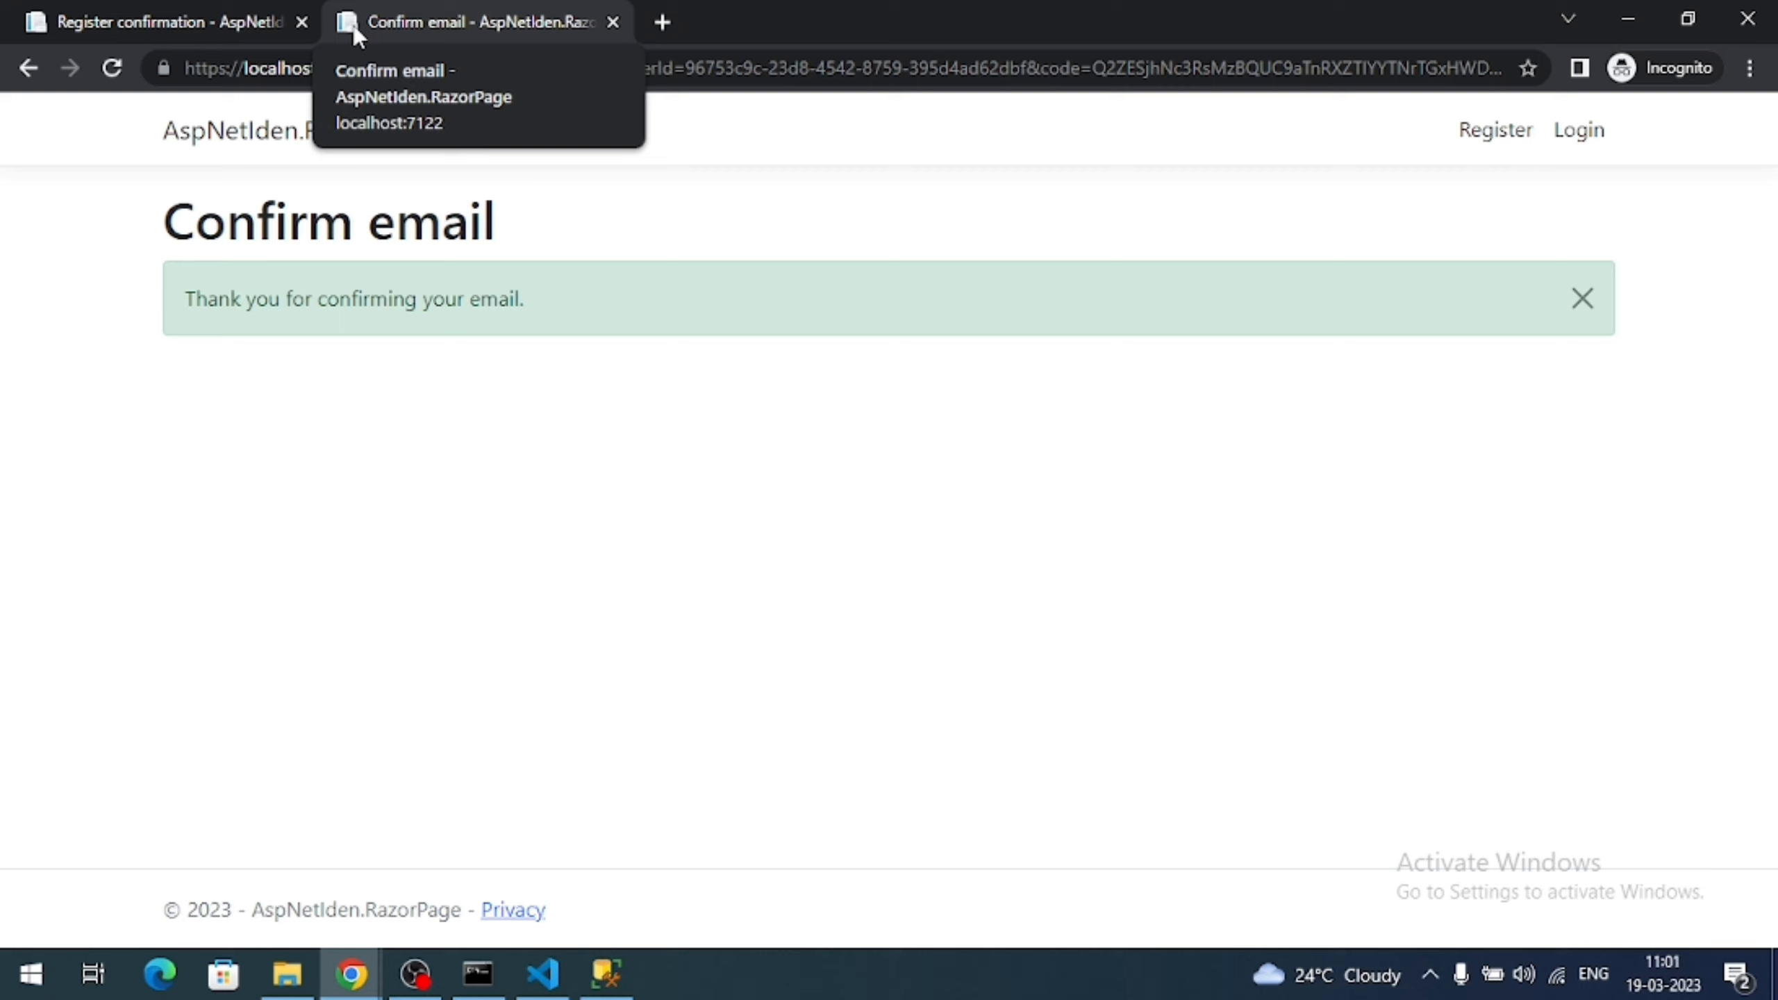
mouse_move(741, 16)
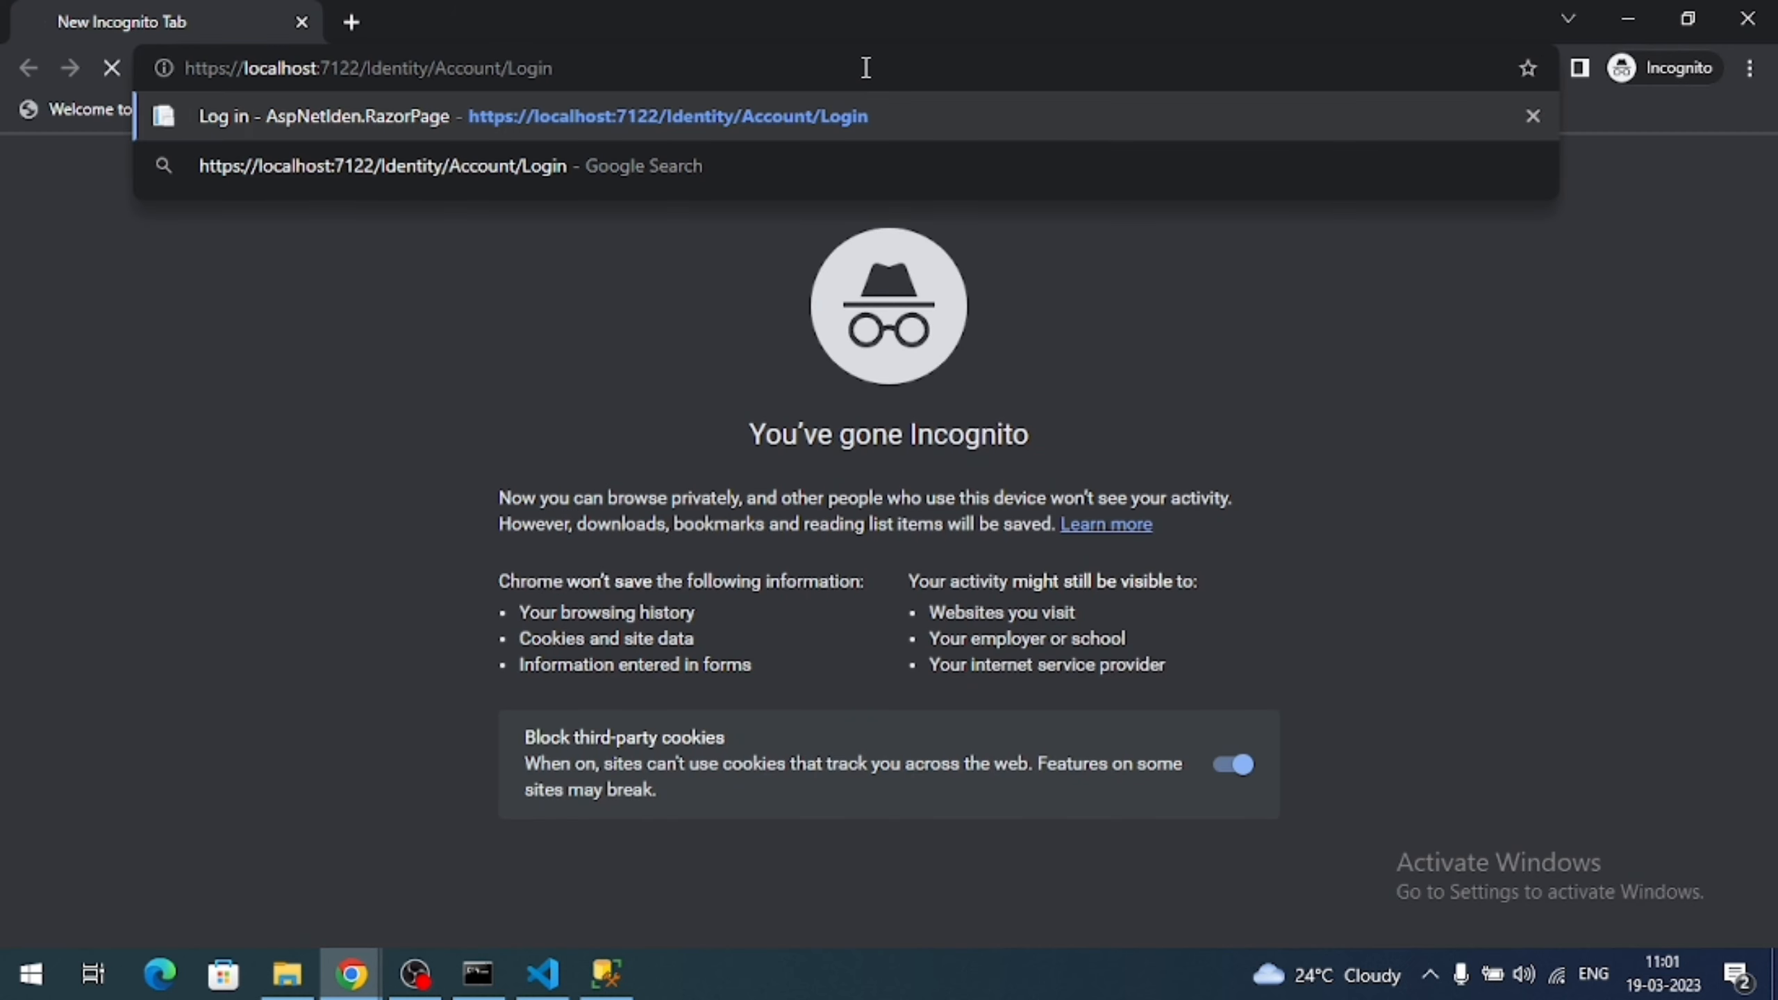
- Log in via Microsoft with the outlook.com email and password, landing on the app's Welcome page greeting Hello email
key(Enter)
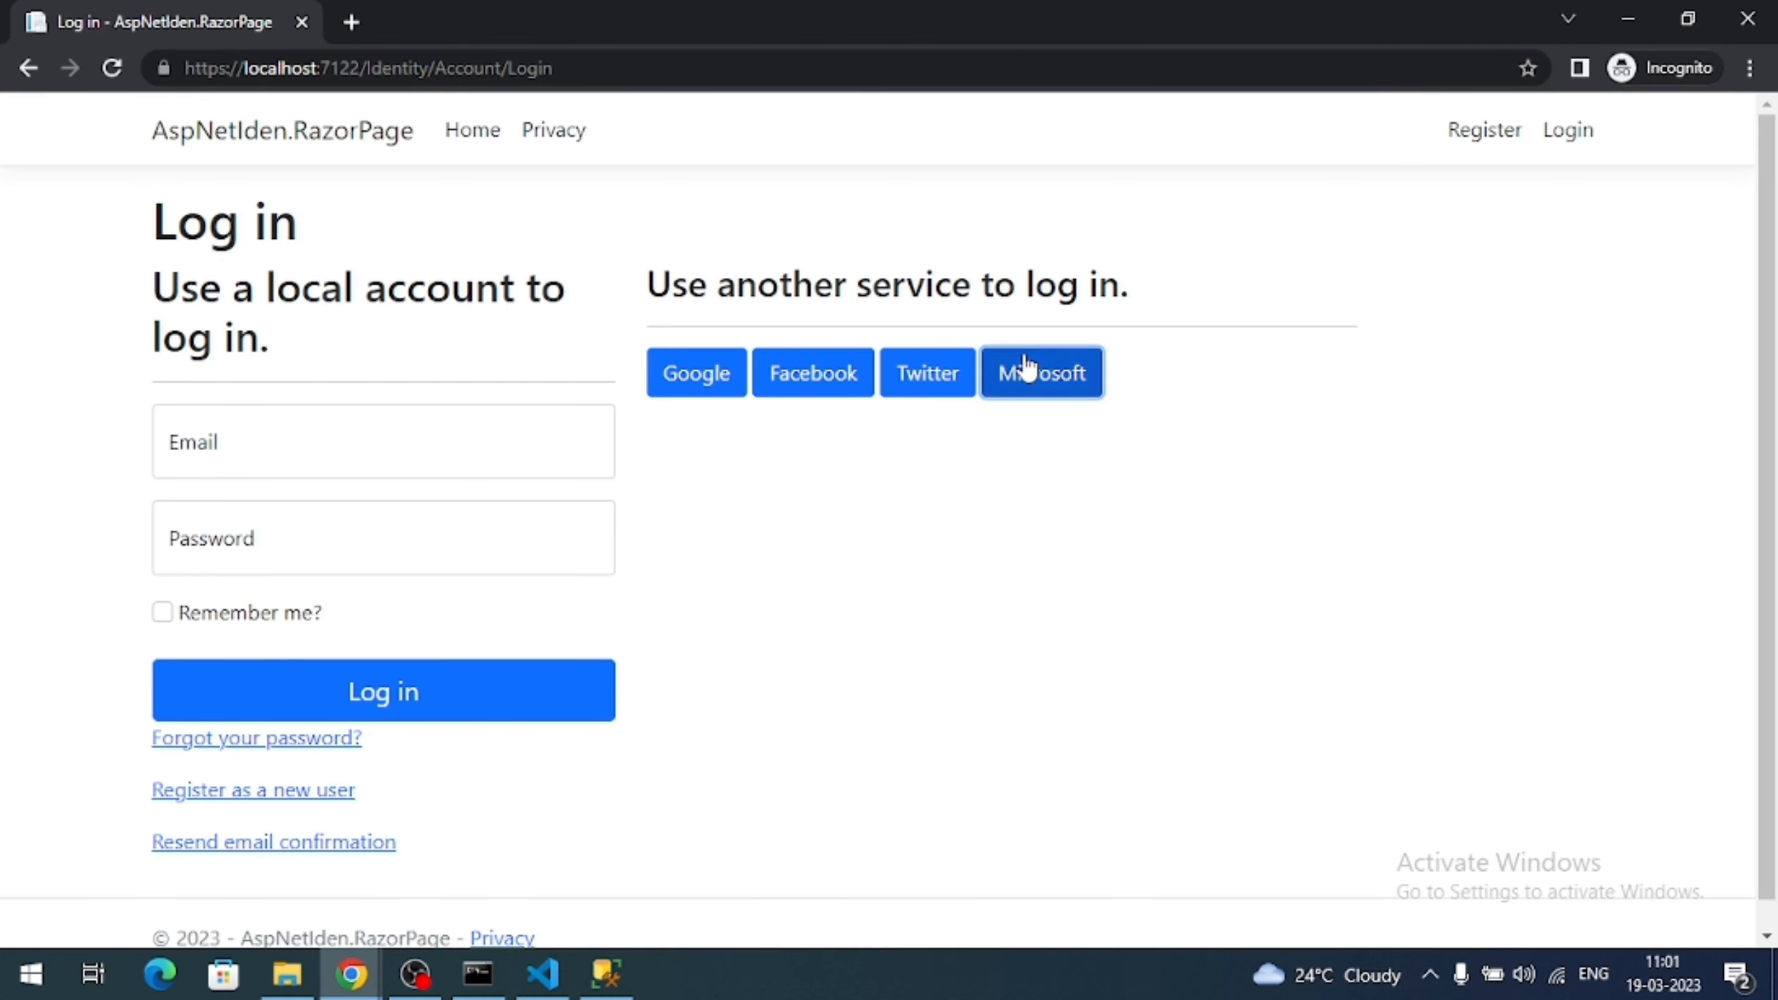
click(1042, 373)
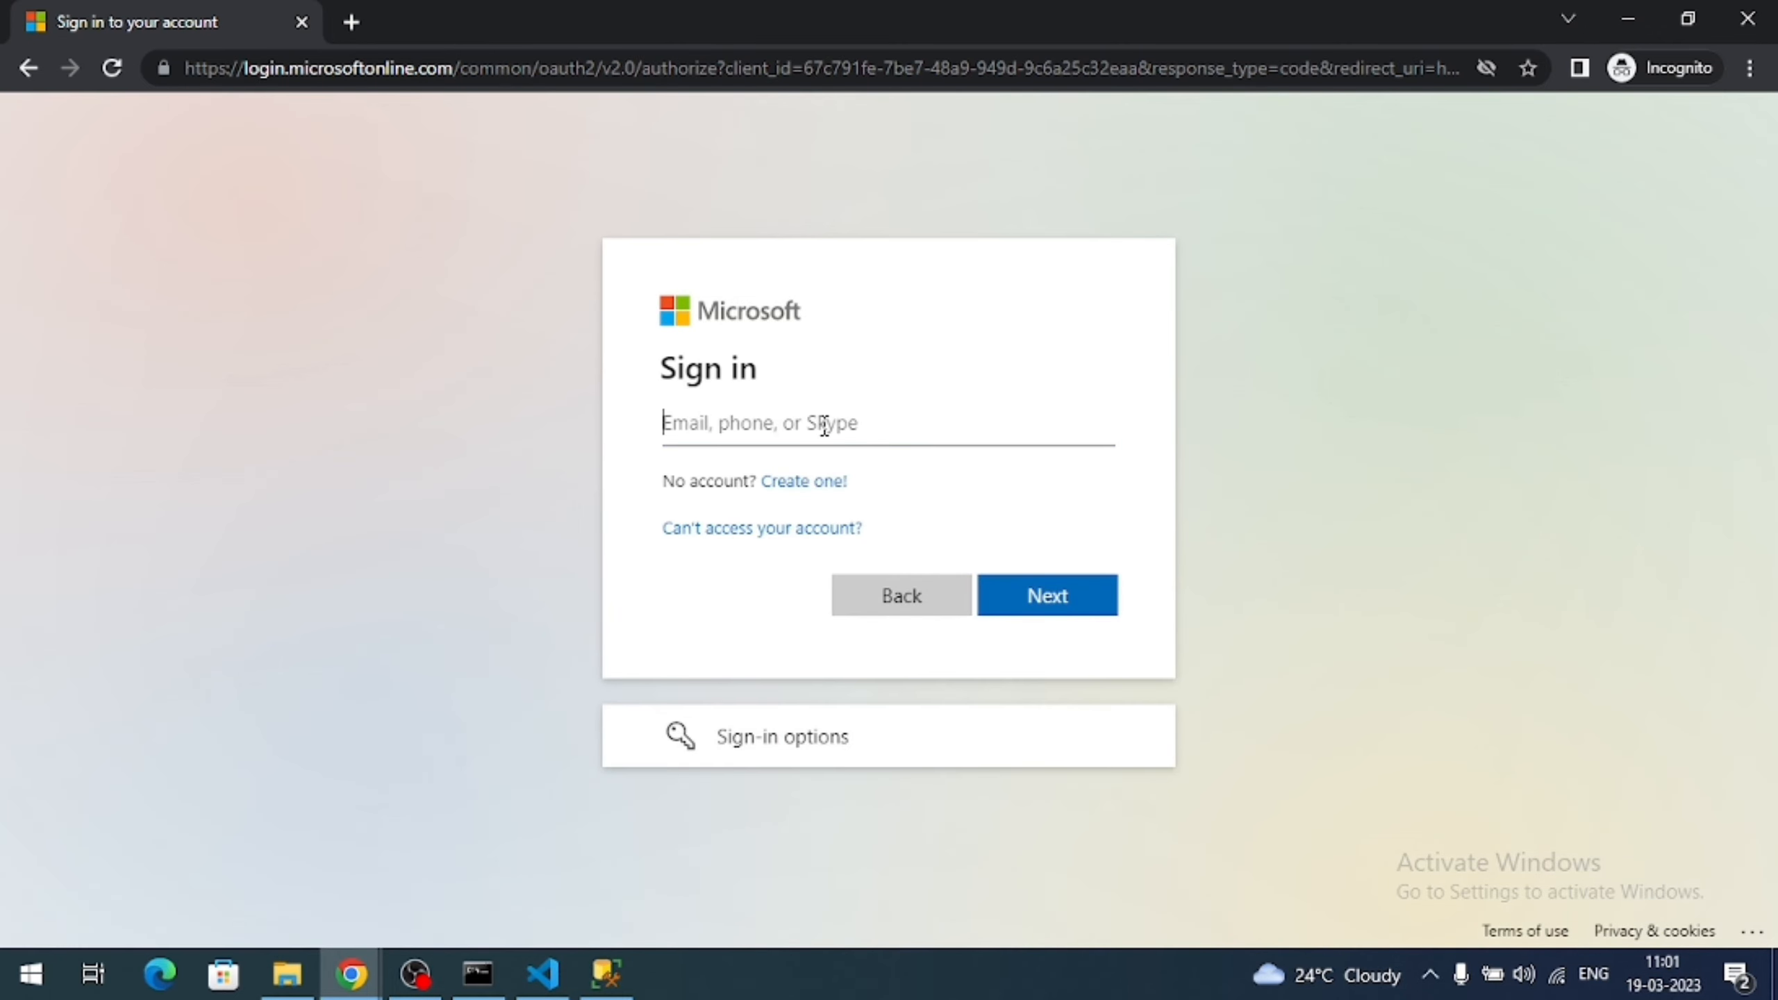
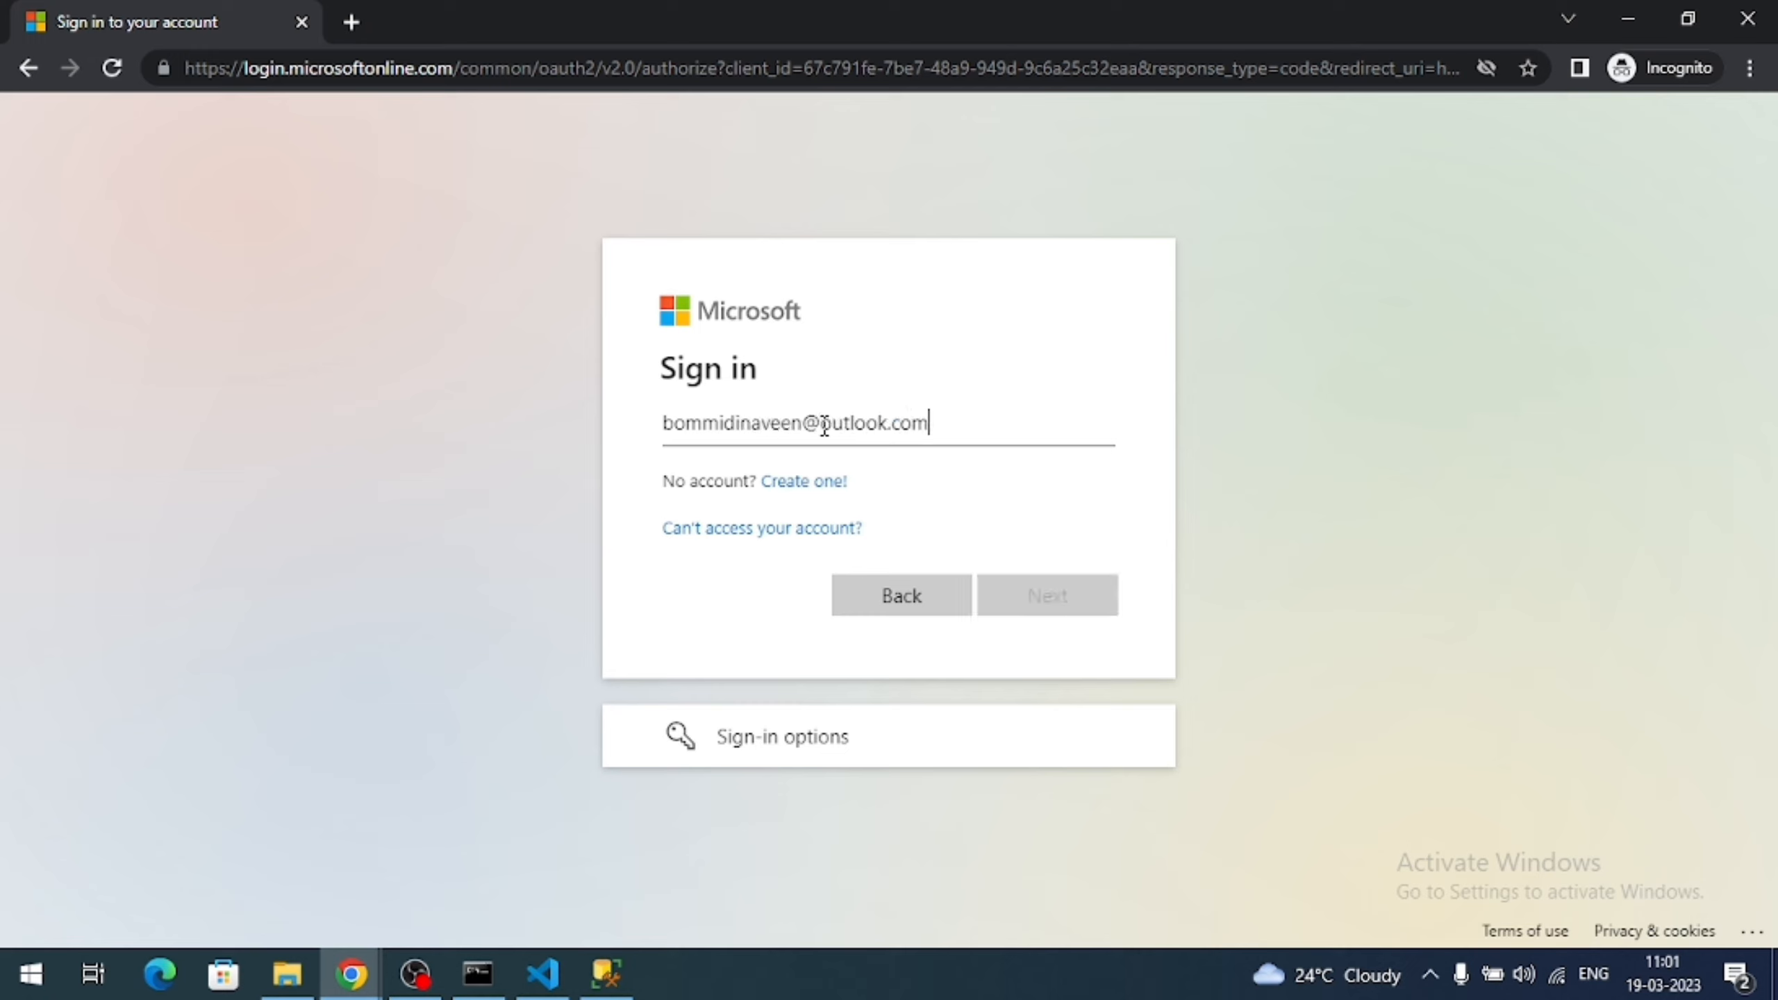
click(1048, 594)
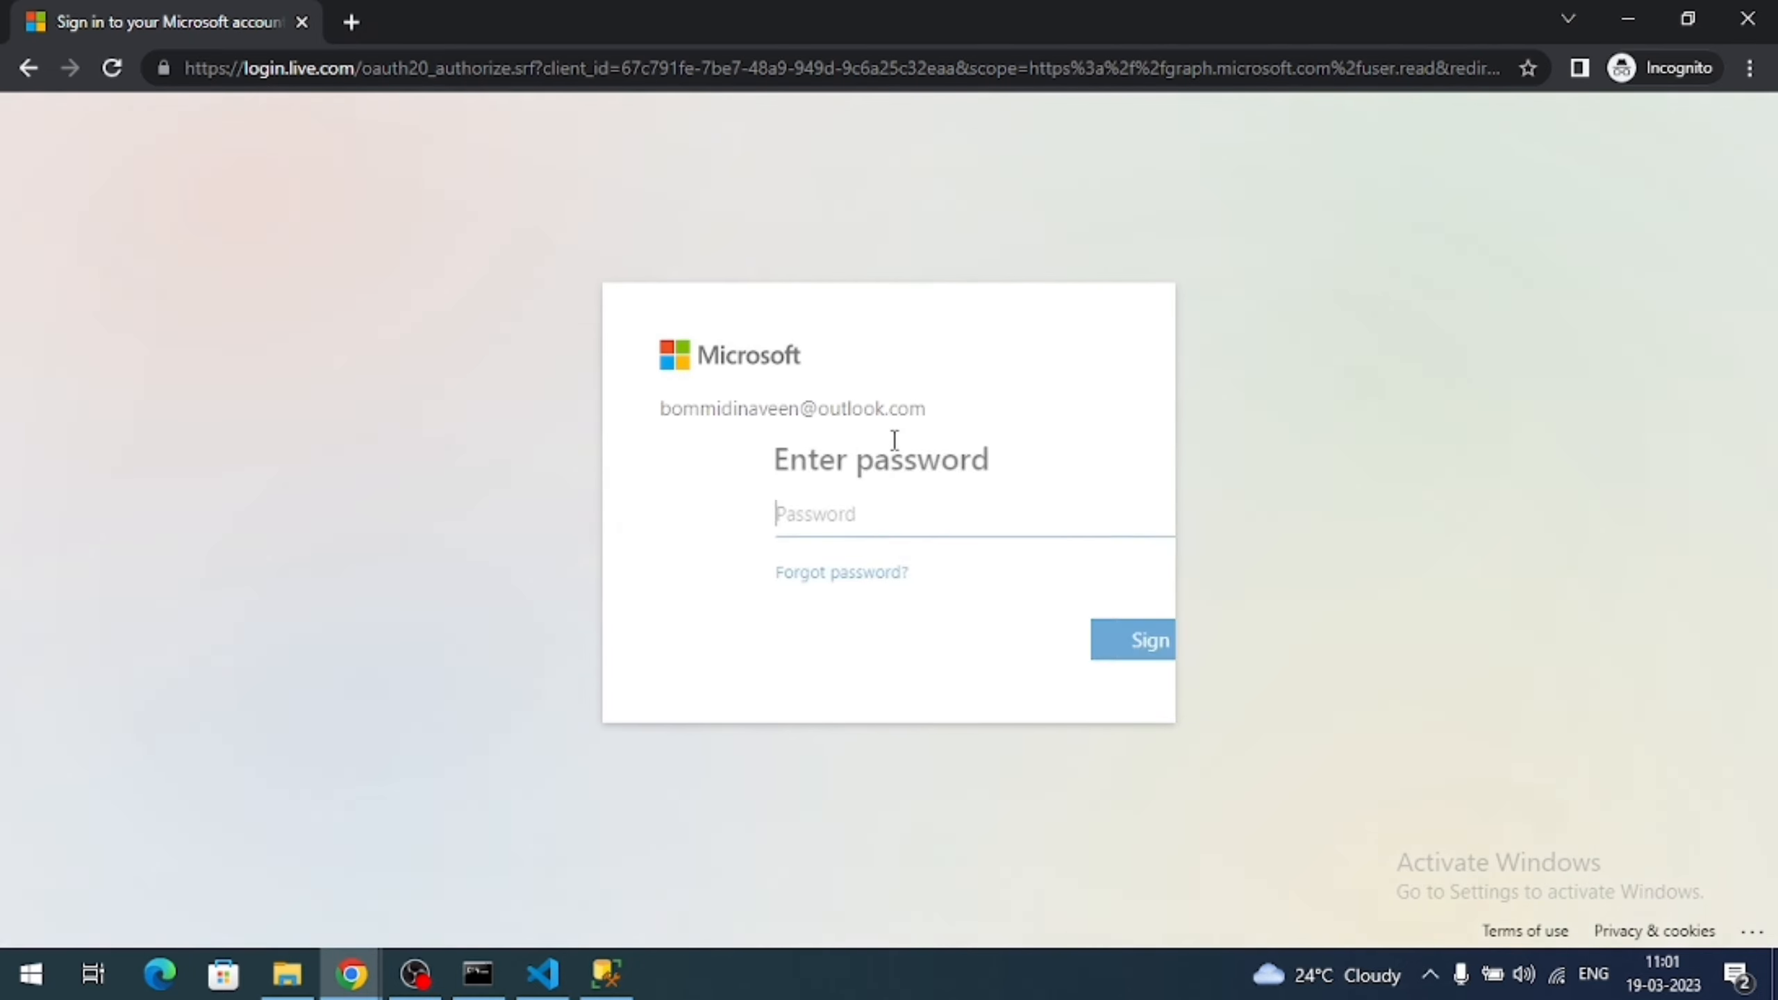
text(•••)
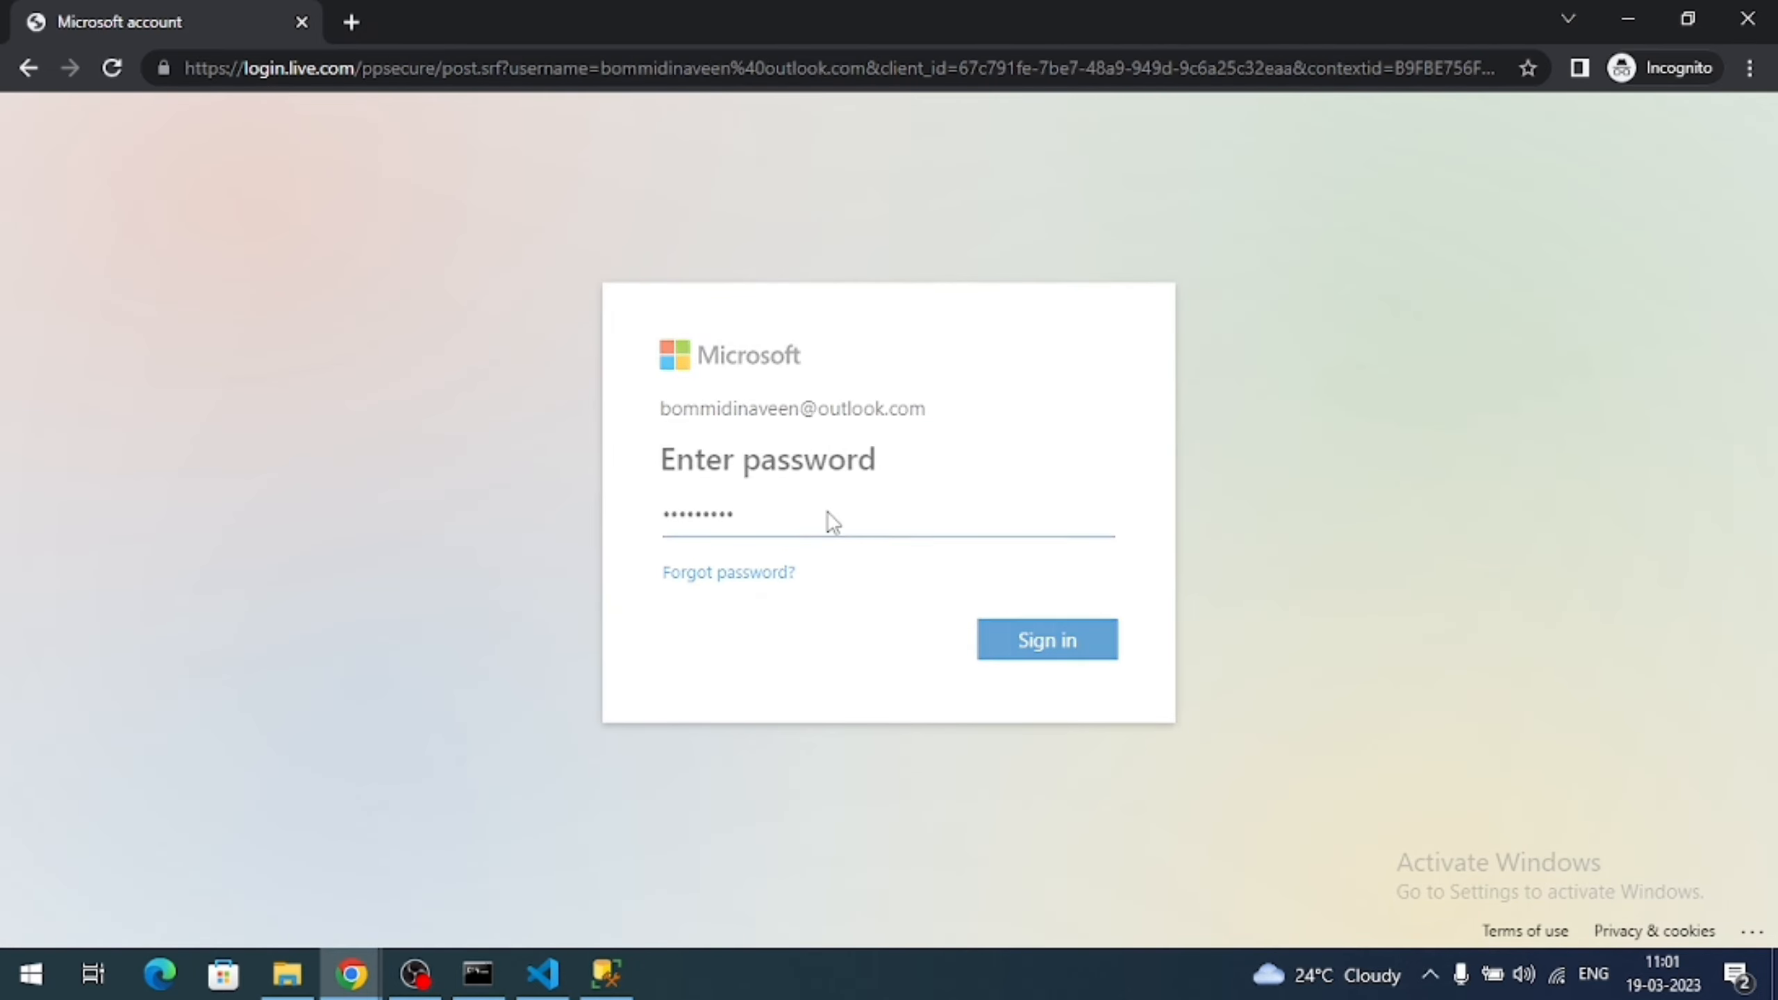
click(1047, 639)
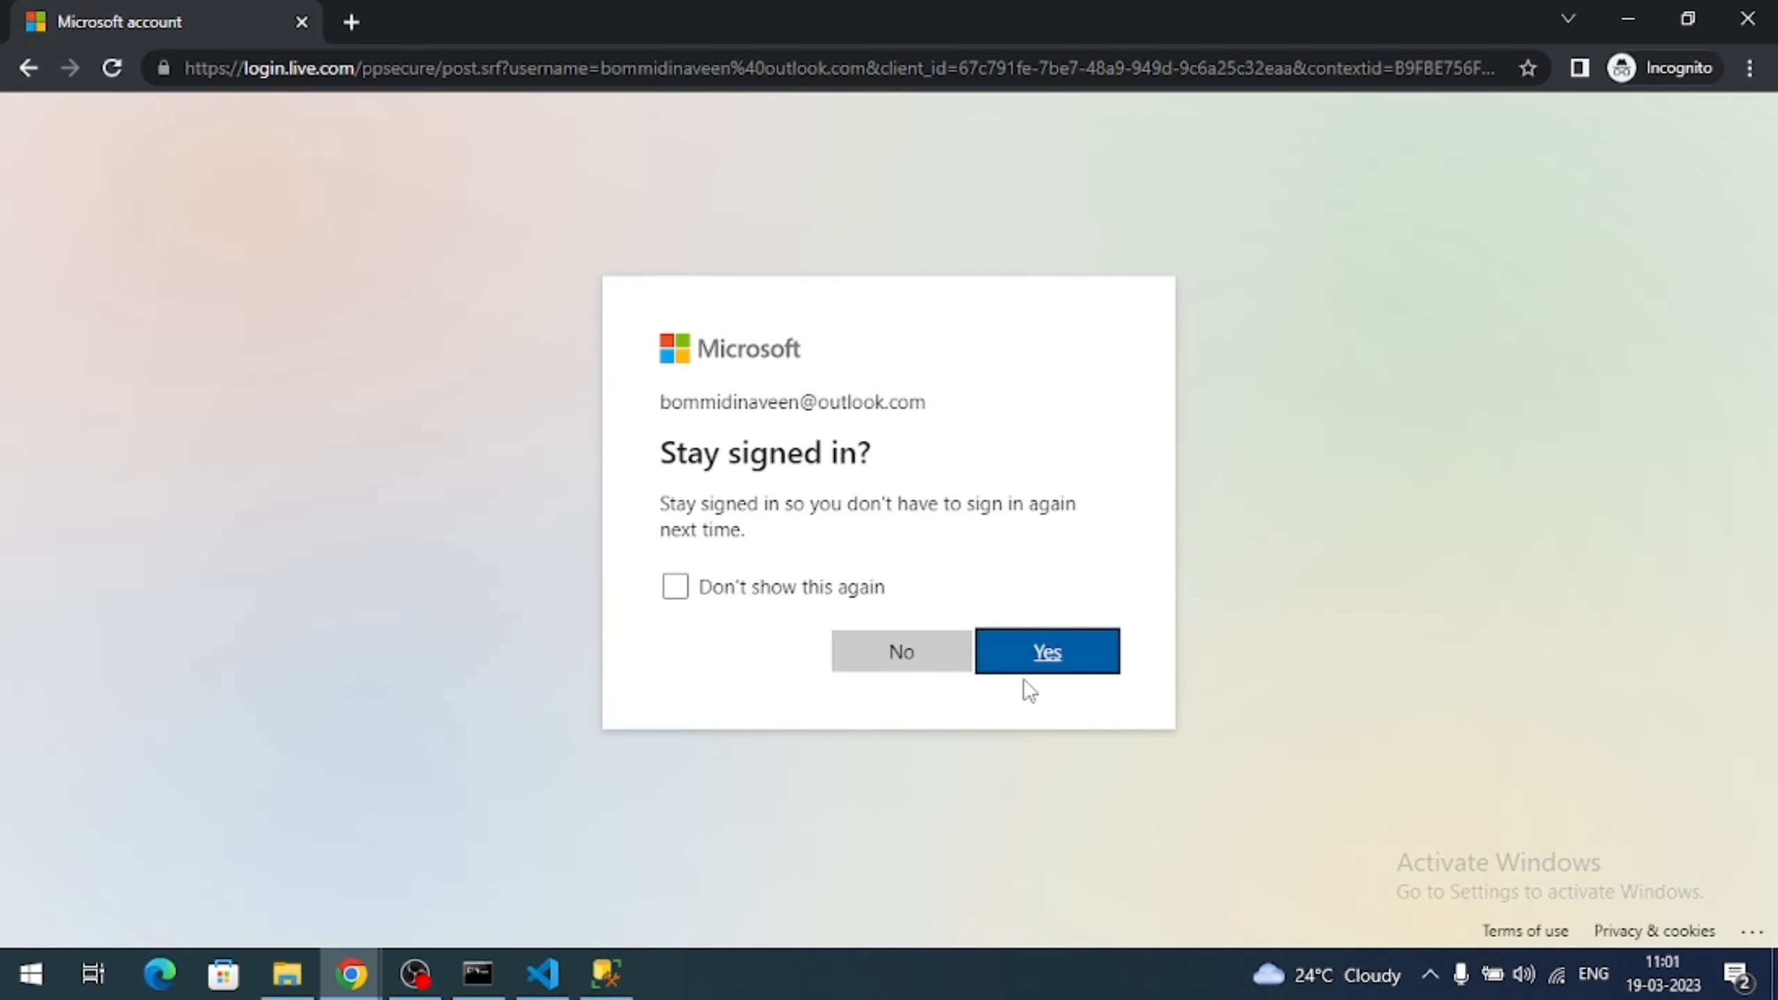
click(901, 652)
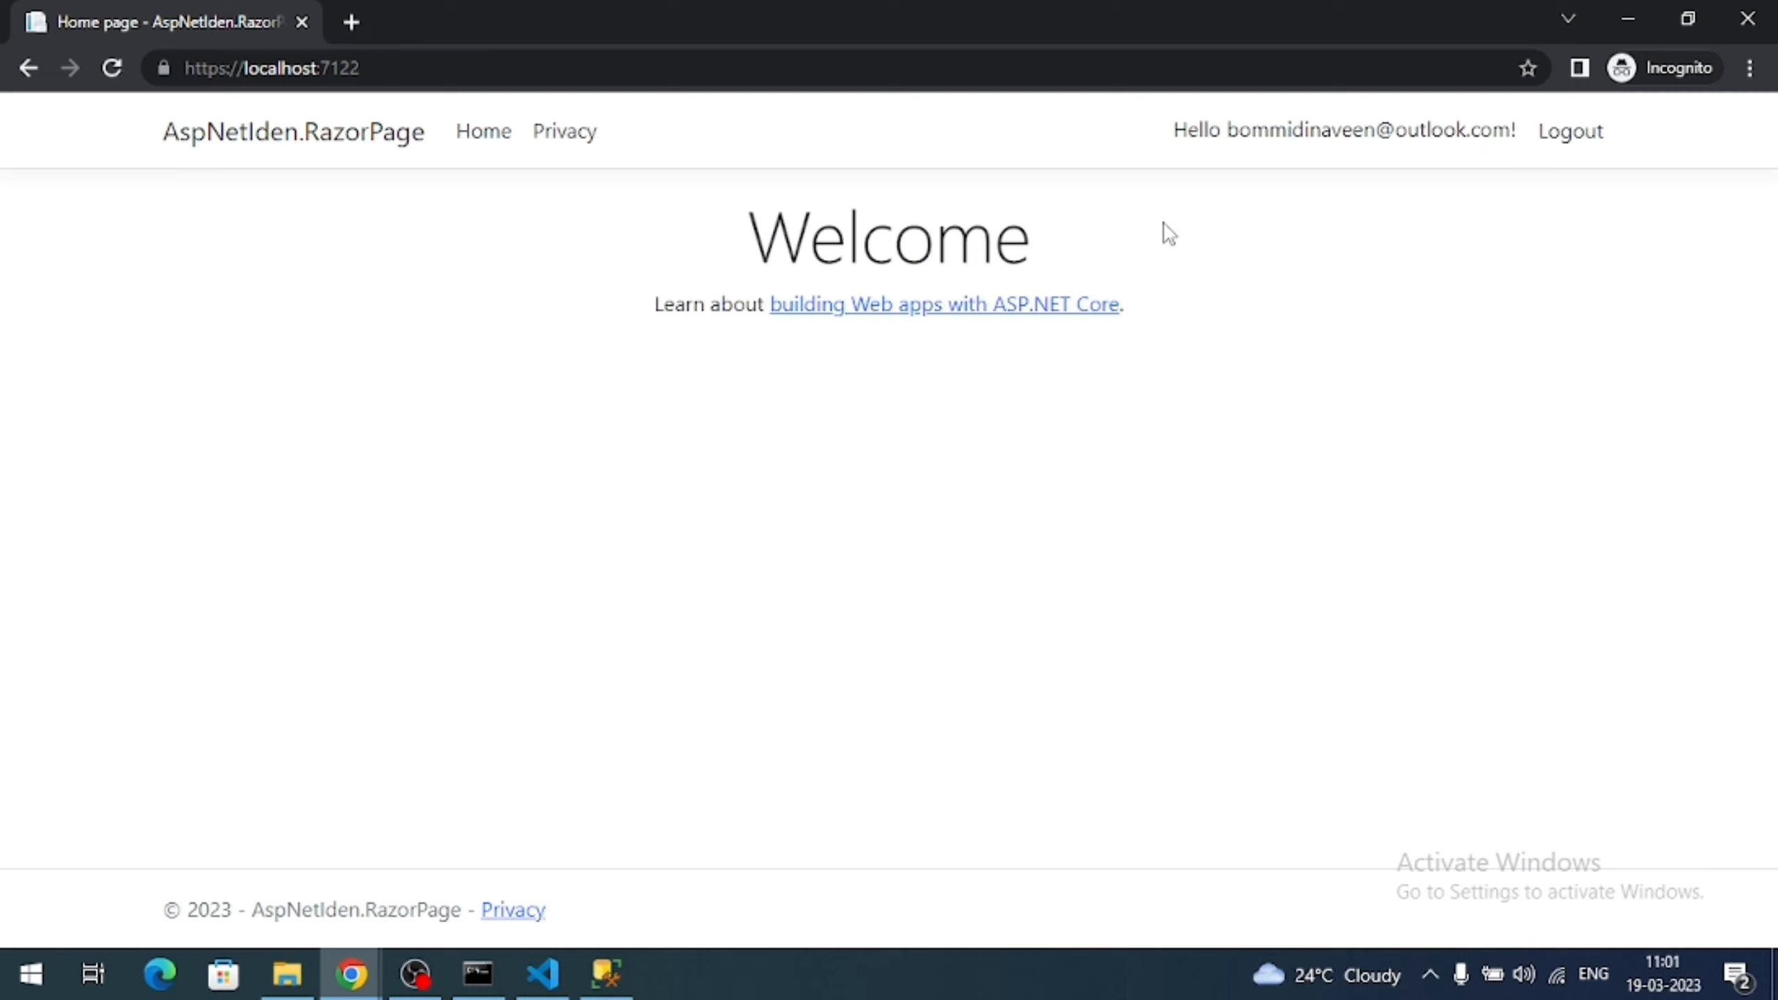
mouse_move(1281, 141)
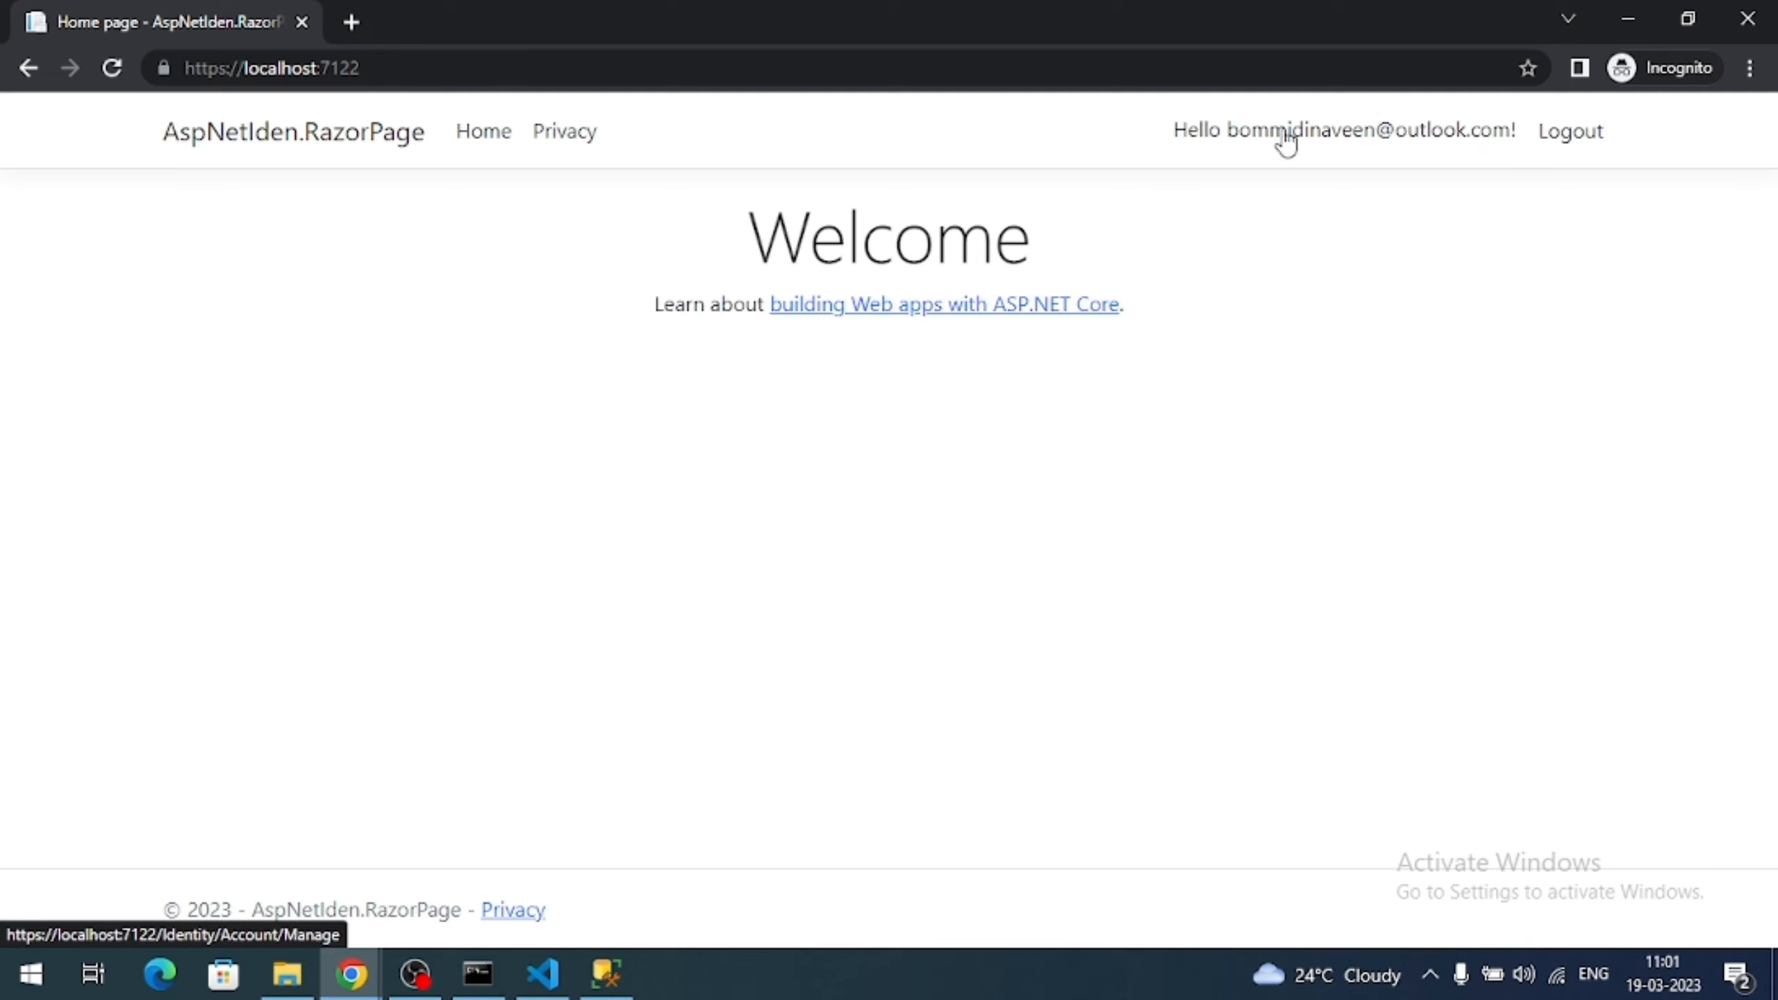